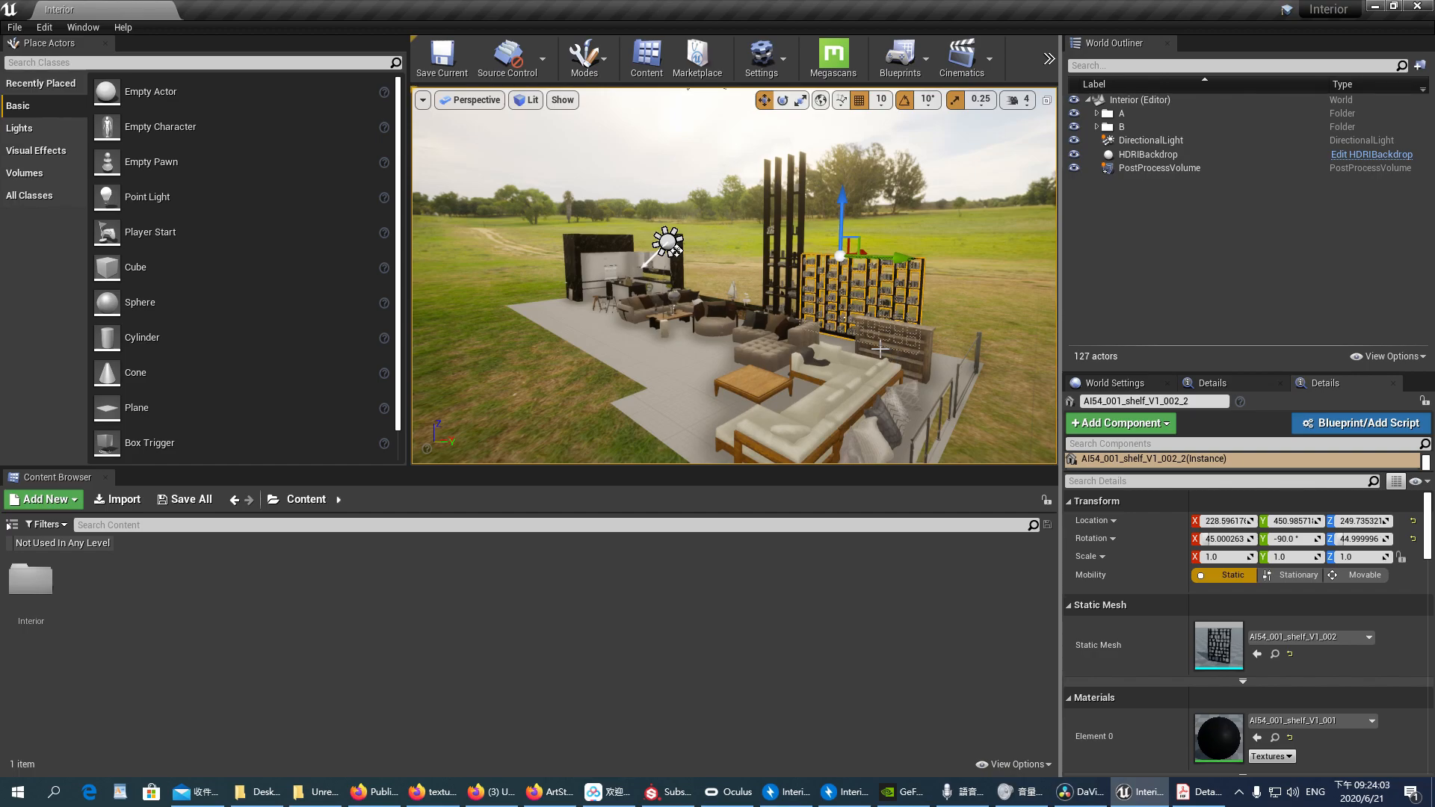
mouse_move(776, 315)
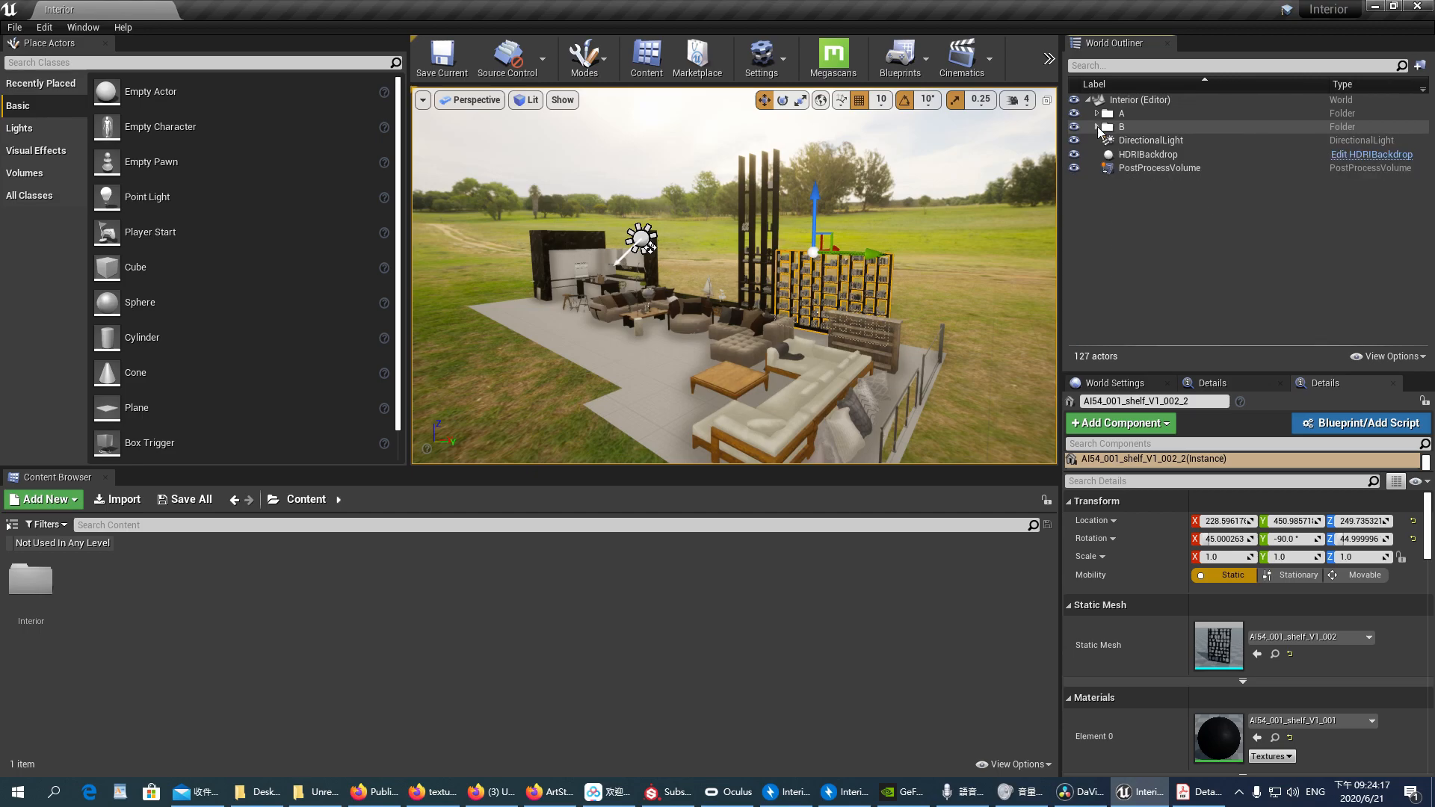
- Browse Interior > A into its Materials and Textures subfolders, then return to Interior
left_click(1121, 126)
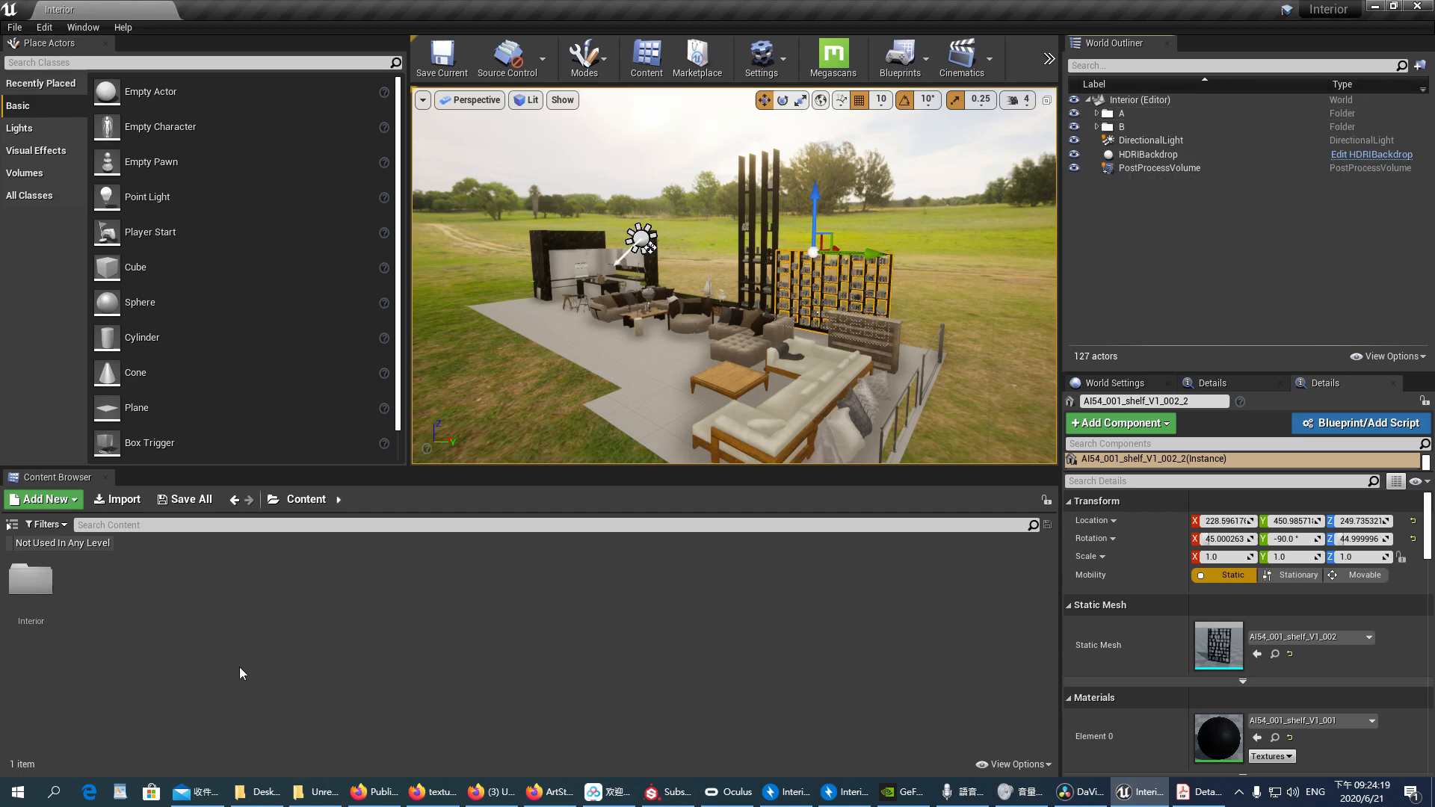
mouse_move(132, 606)
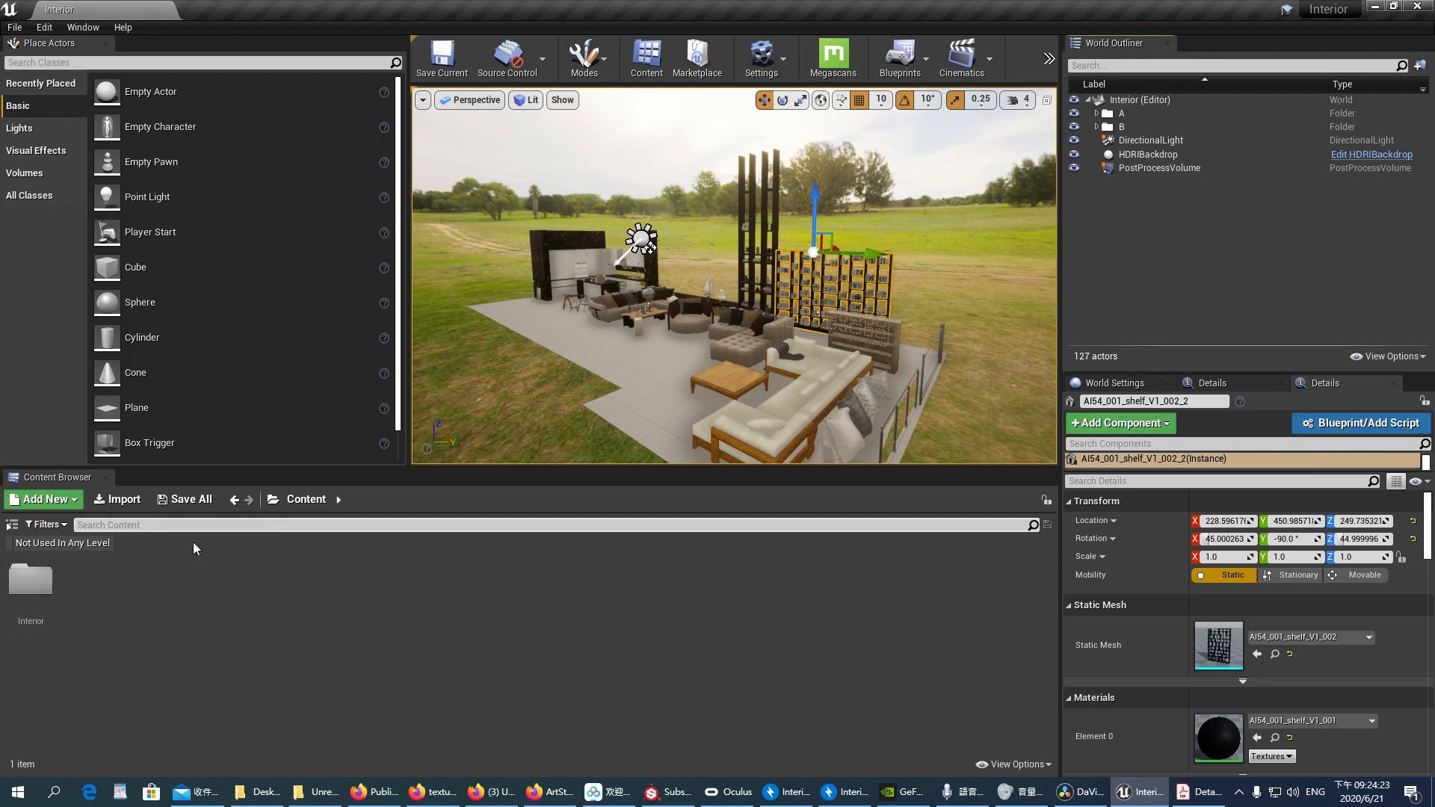
double_click(30, 581)
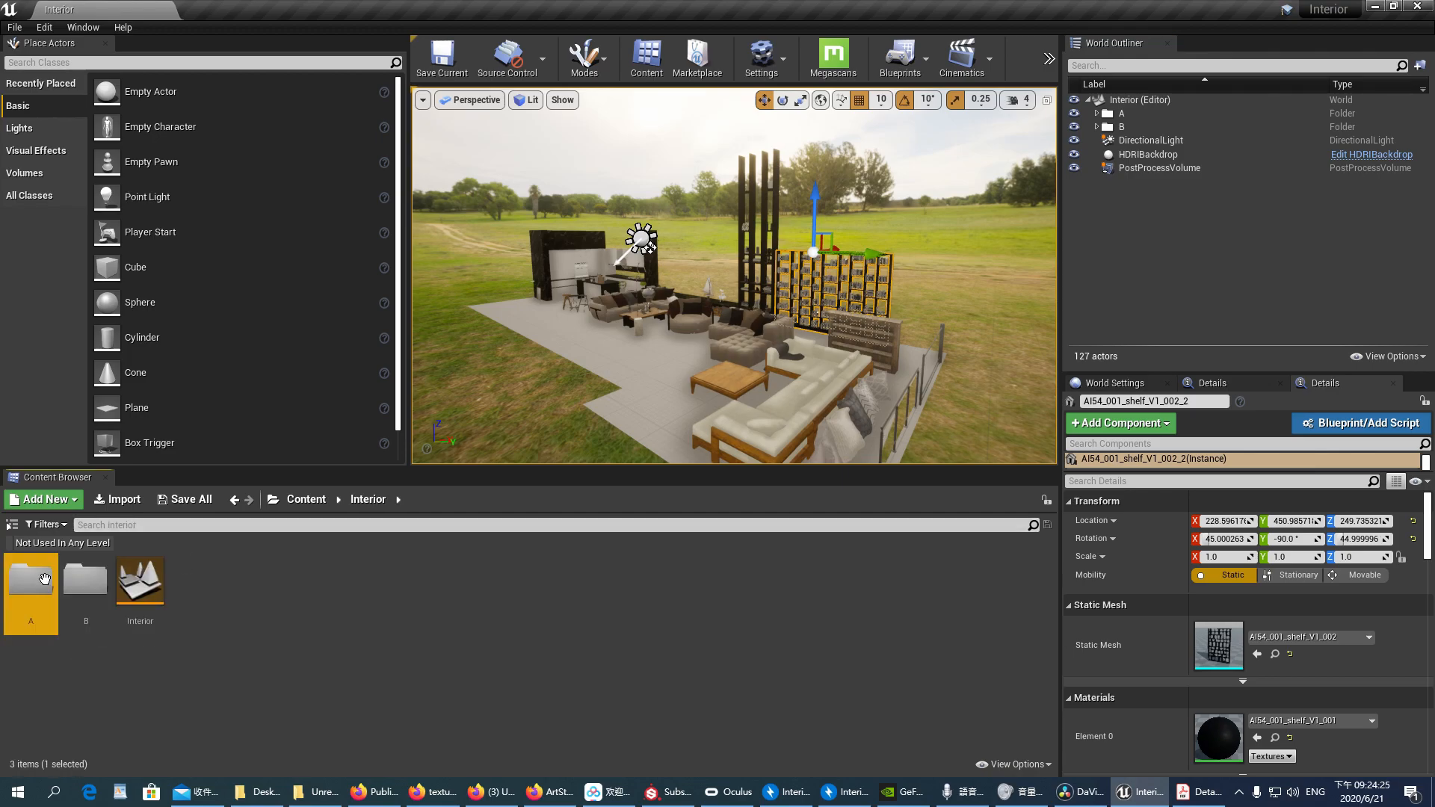
mouse_move(30, 577)
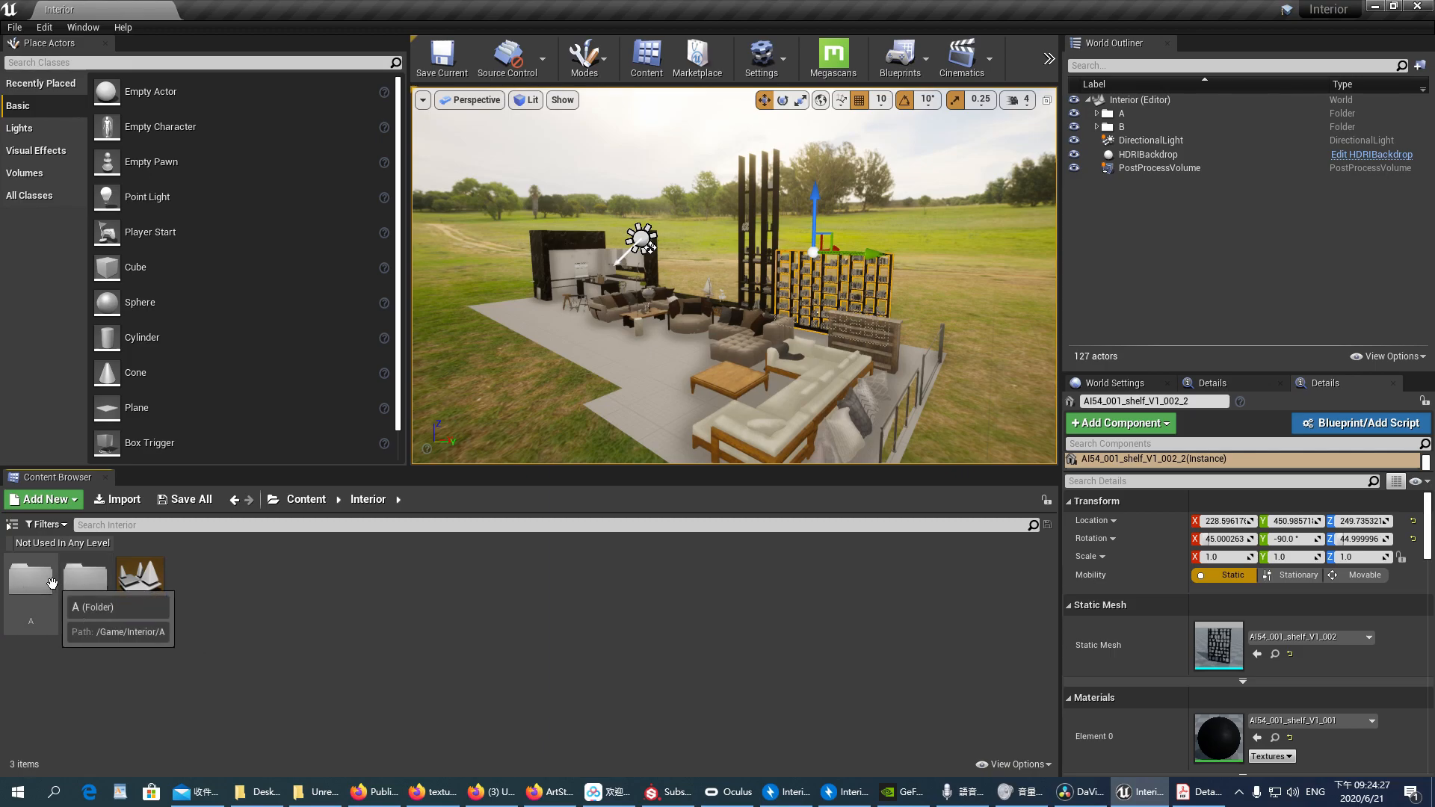
left_click(86, 578)
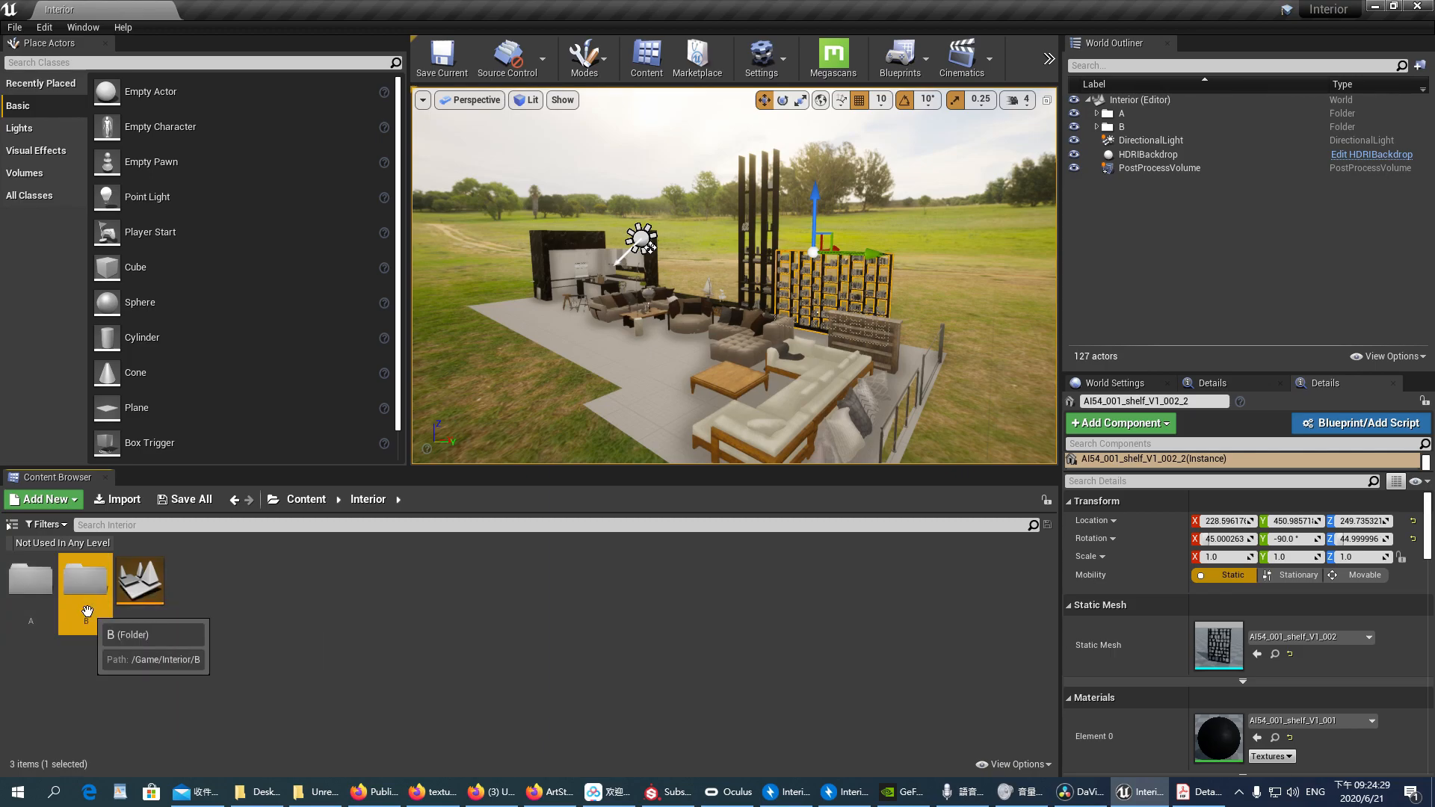
double_click(85, 580)
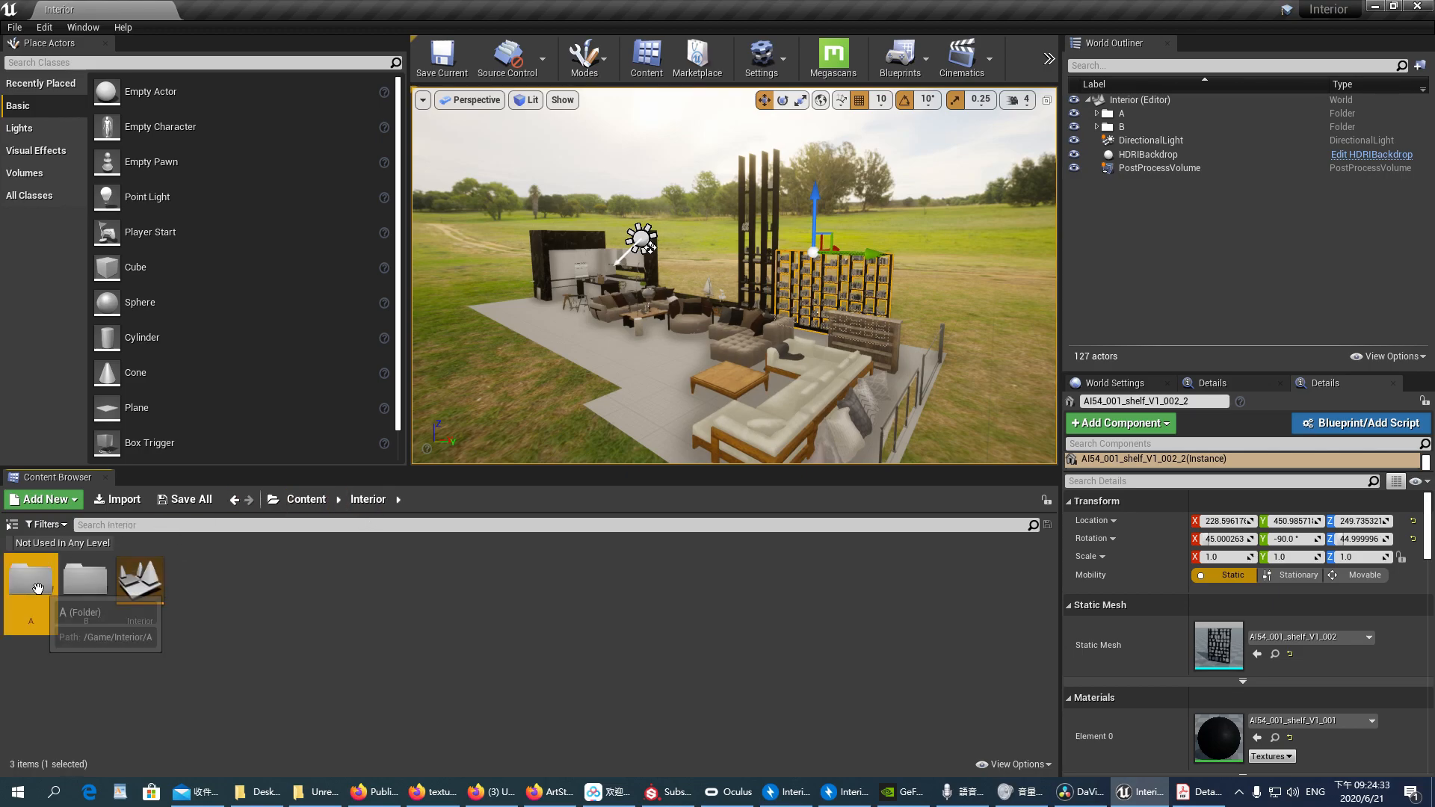
double_click(30, 577)
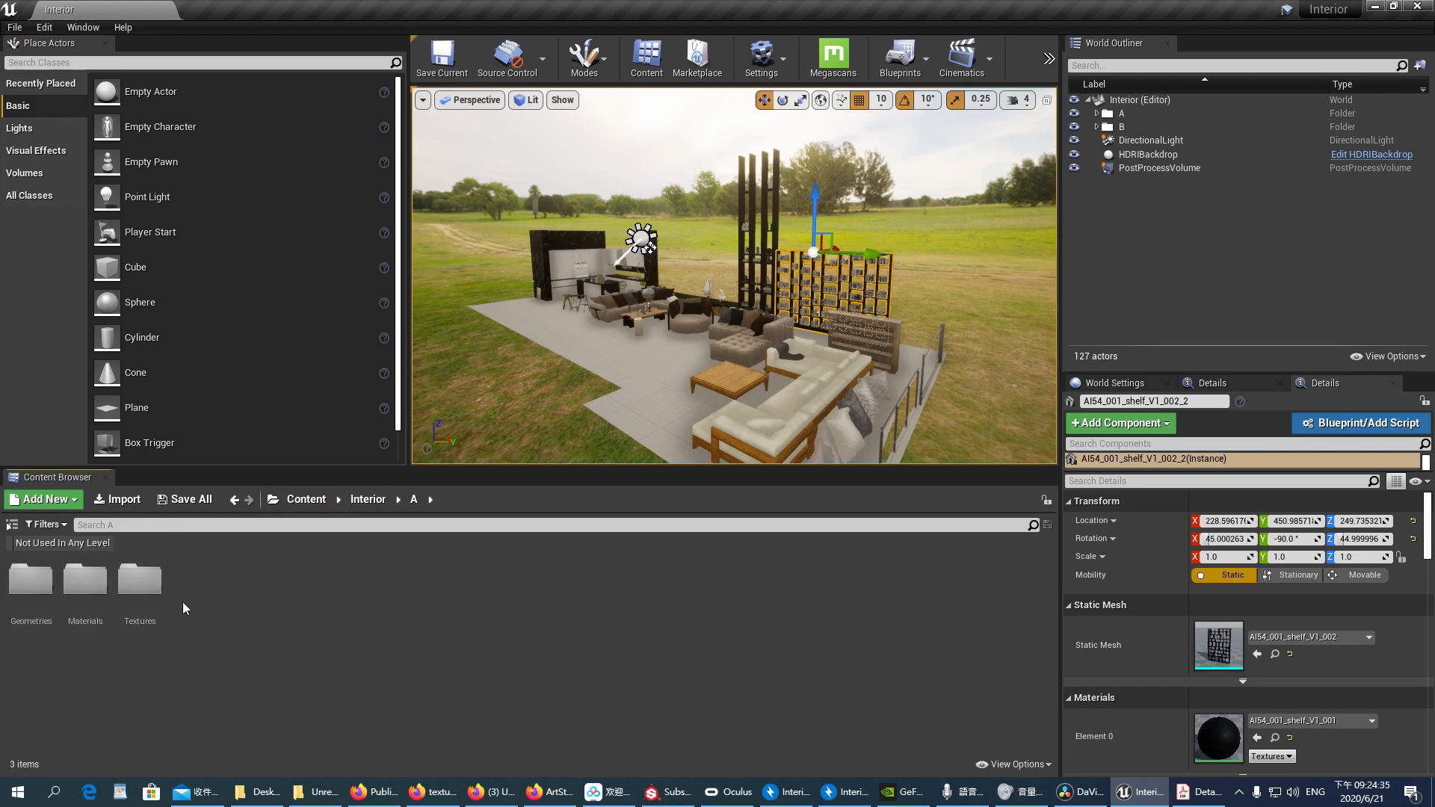
mouse_move(30, 579)
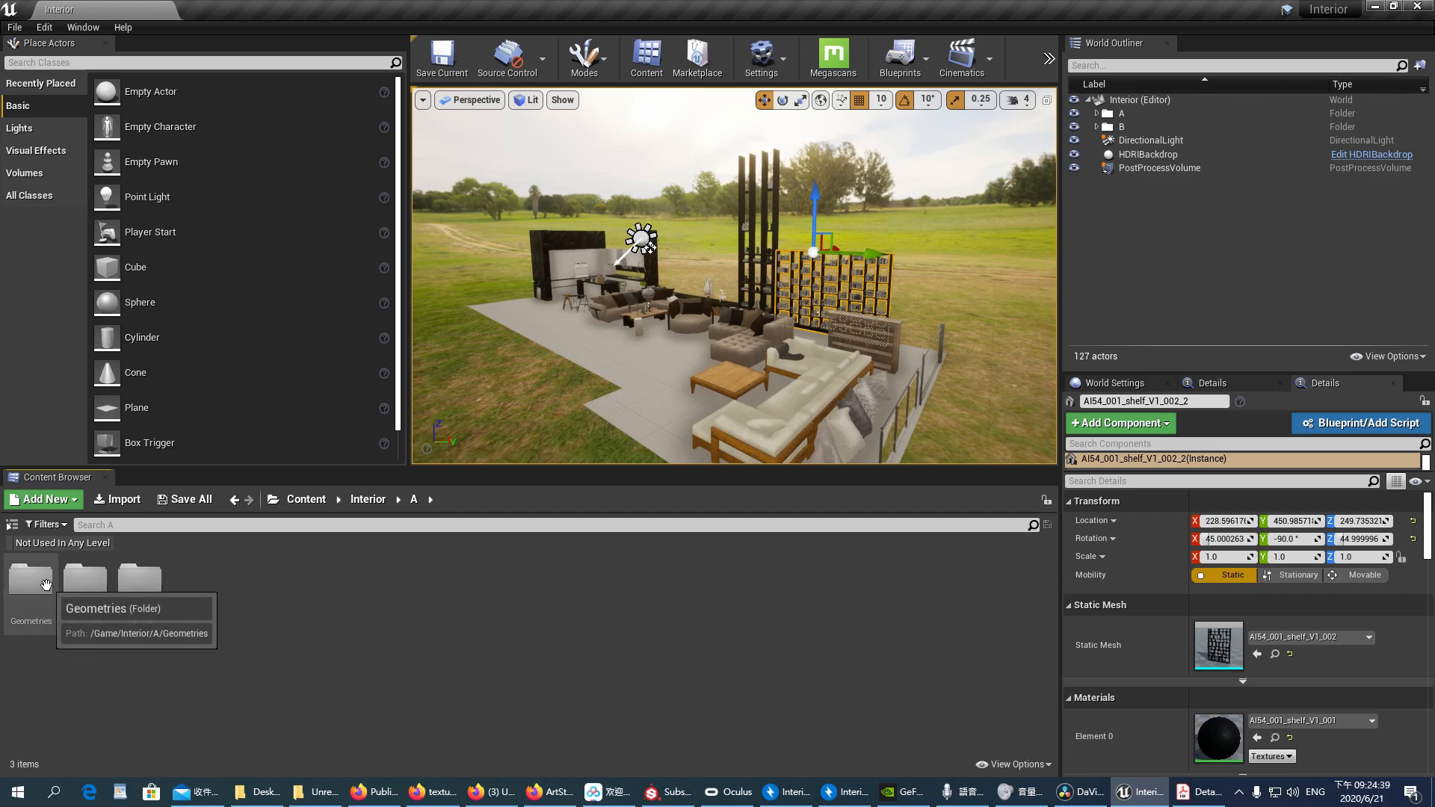
mouse_move(173, 616)
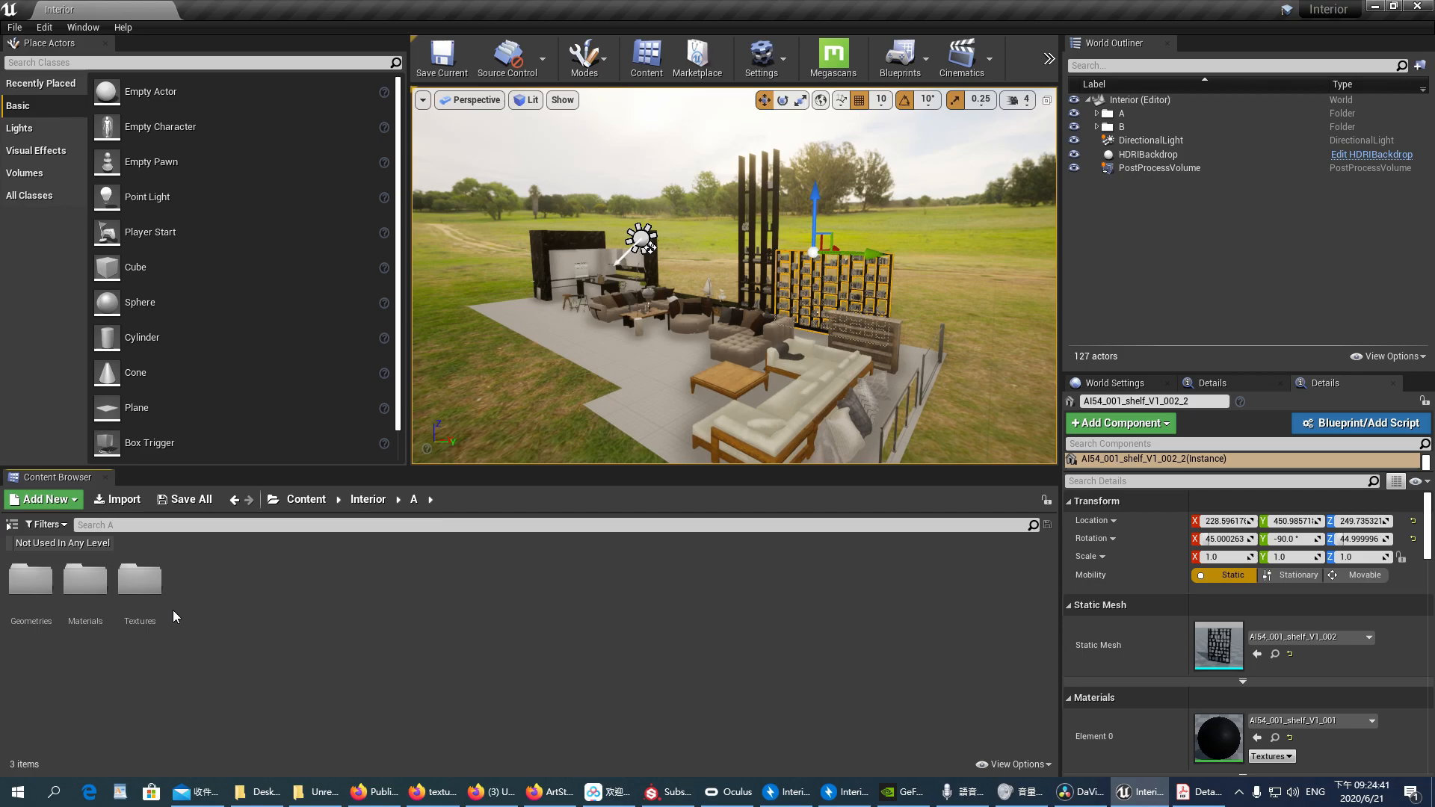
mouse_move(30, 577)
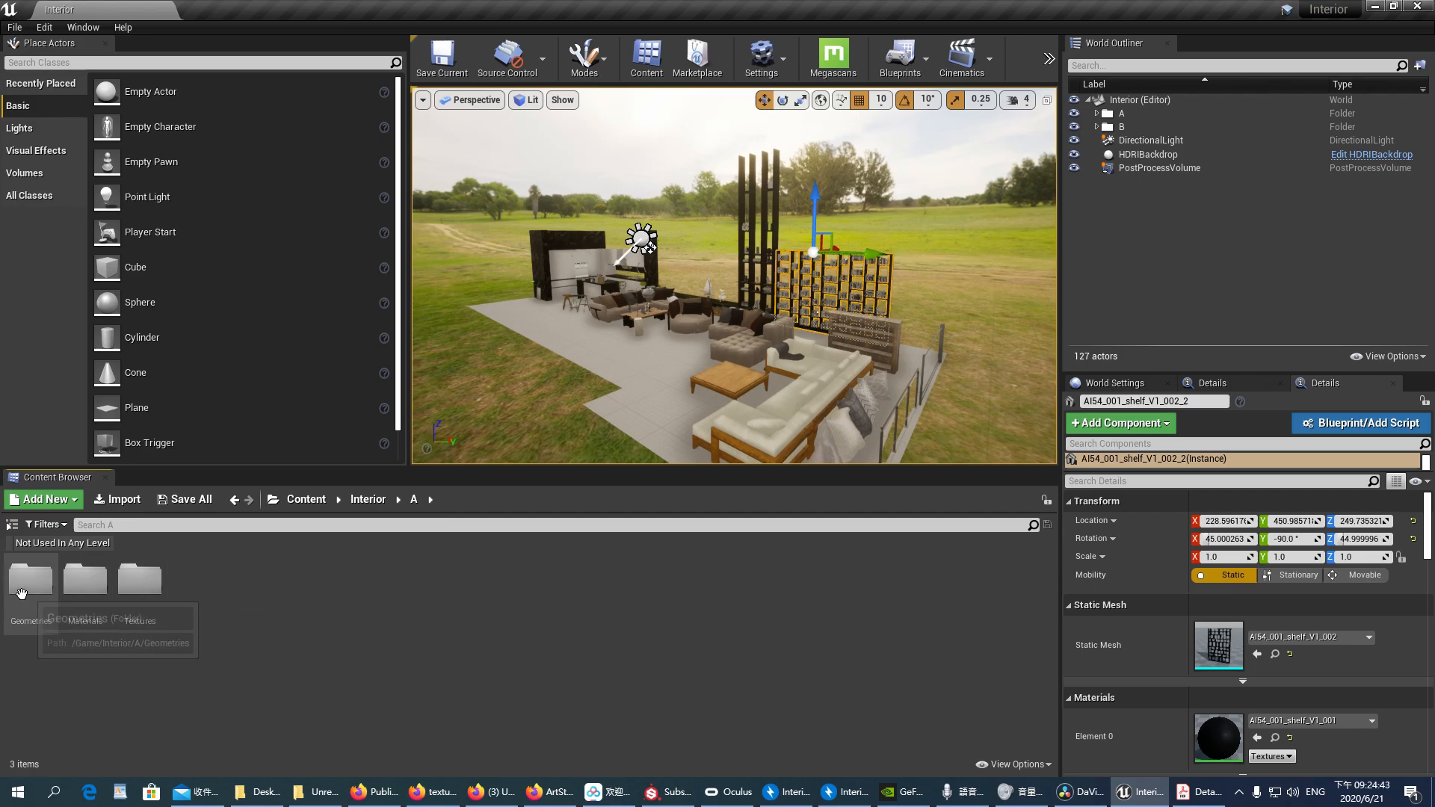
mouse_move(266, 556)
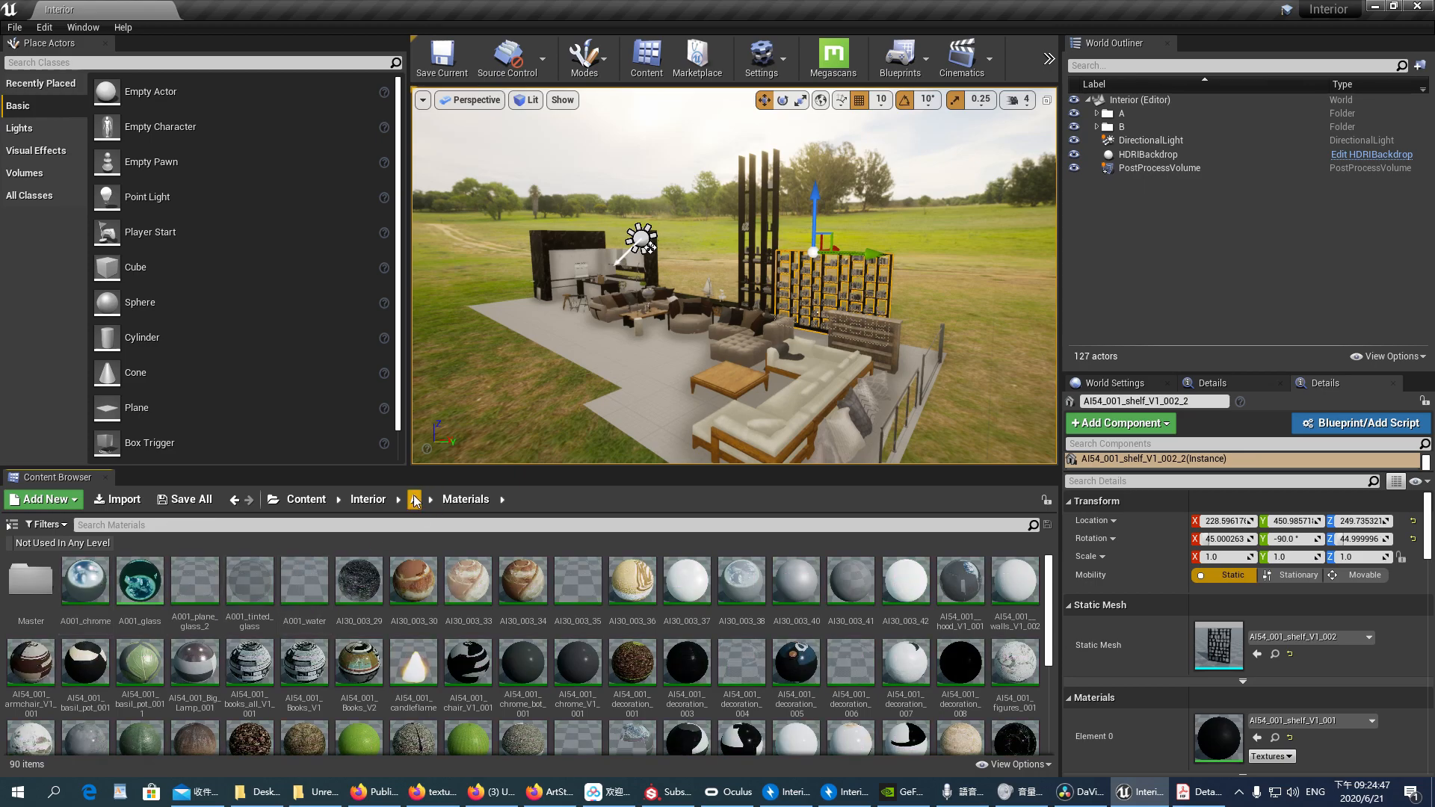
left_click(397, 499)
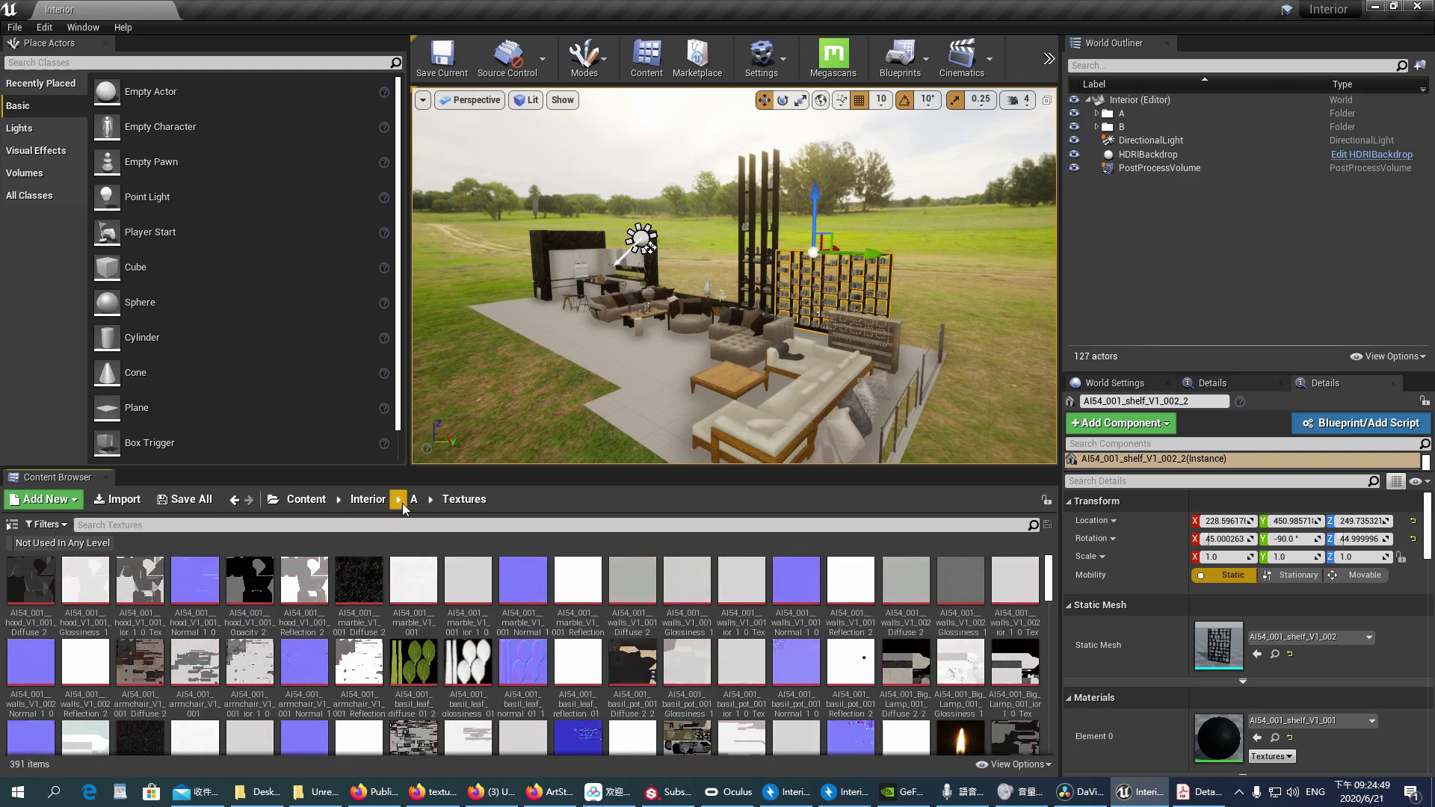
left_click(368, 499)
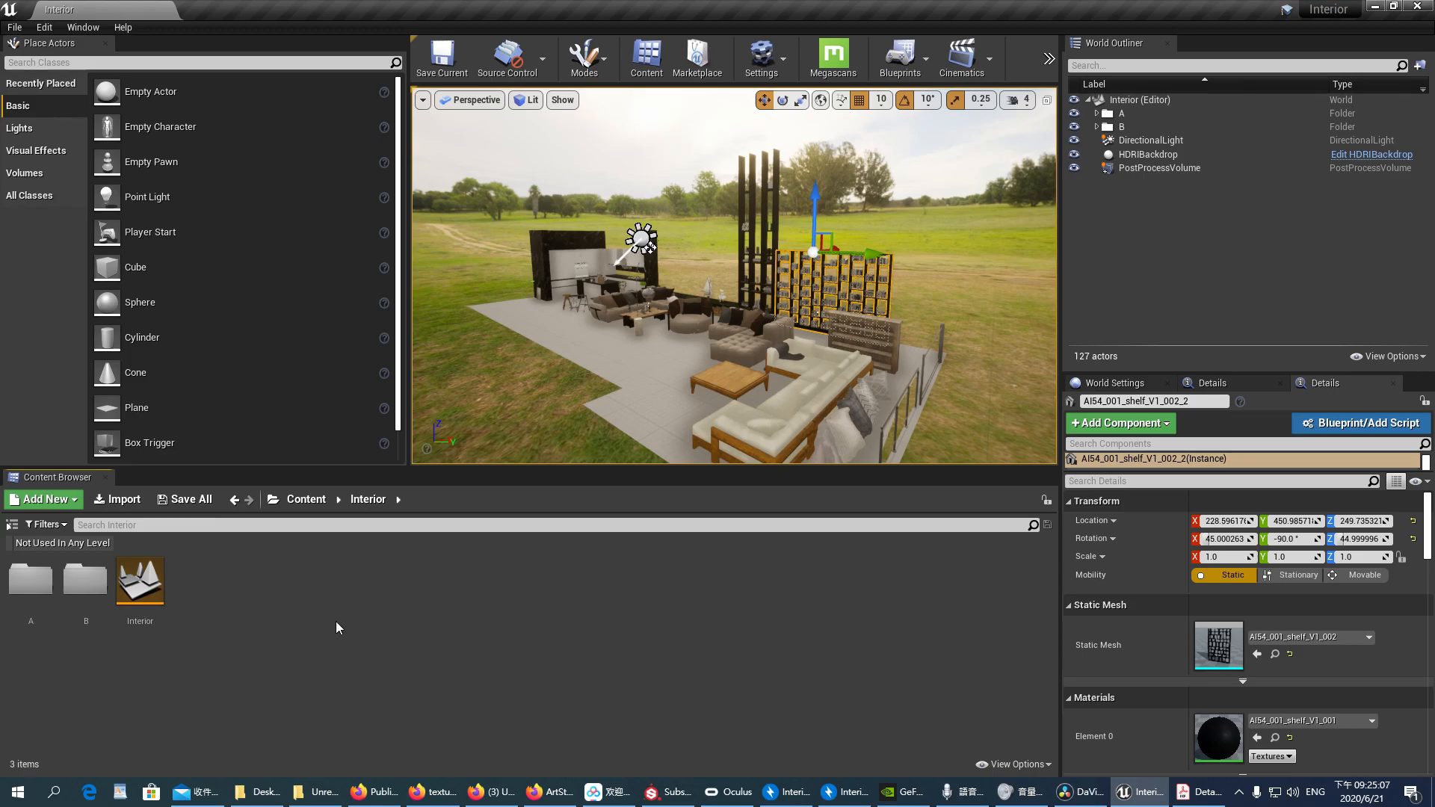
mouse_move(650, 347)
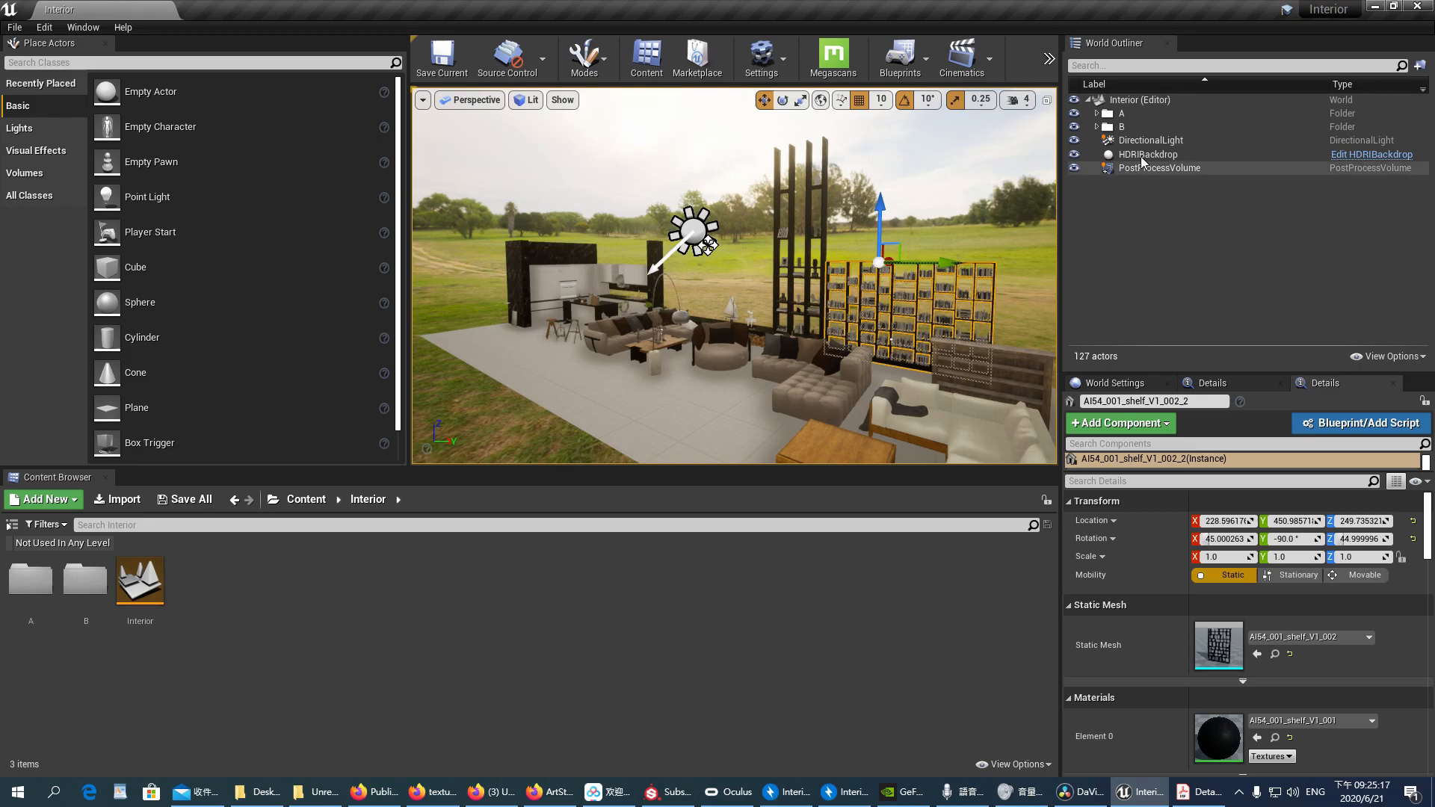
mouse_move(1138, 124)
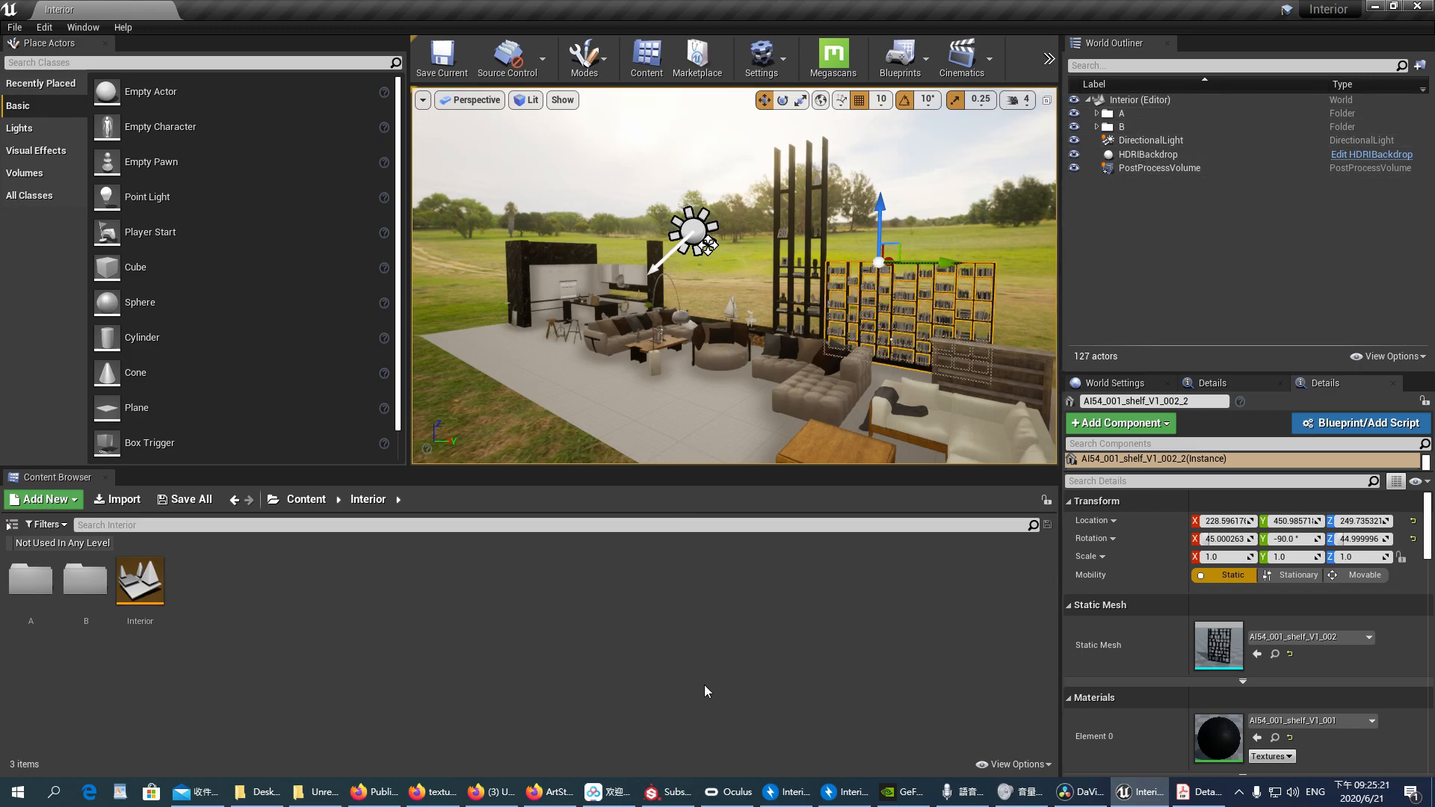
- Navigate Content > Interior > A and bring up the Window menu's list of editor windows
left_click(43, 499)
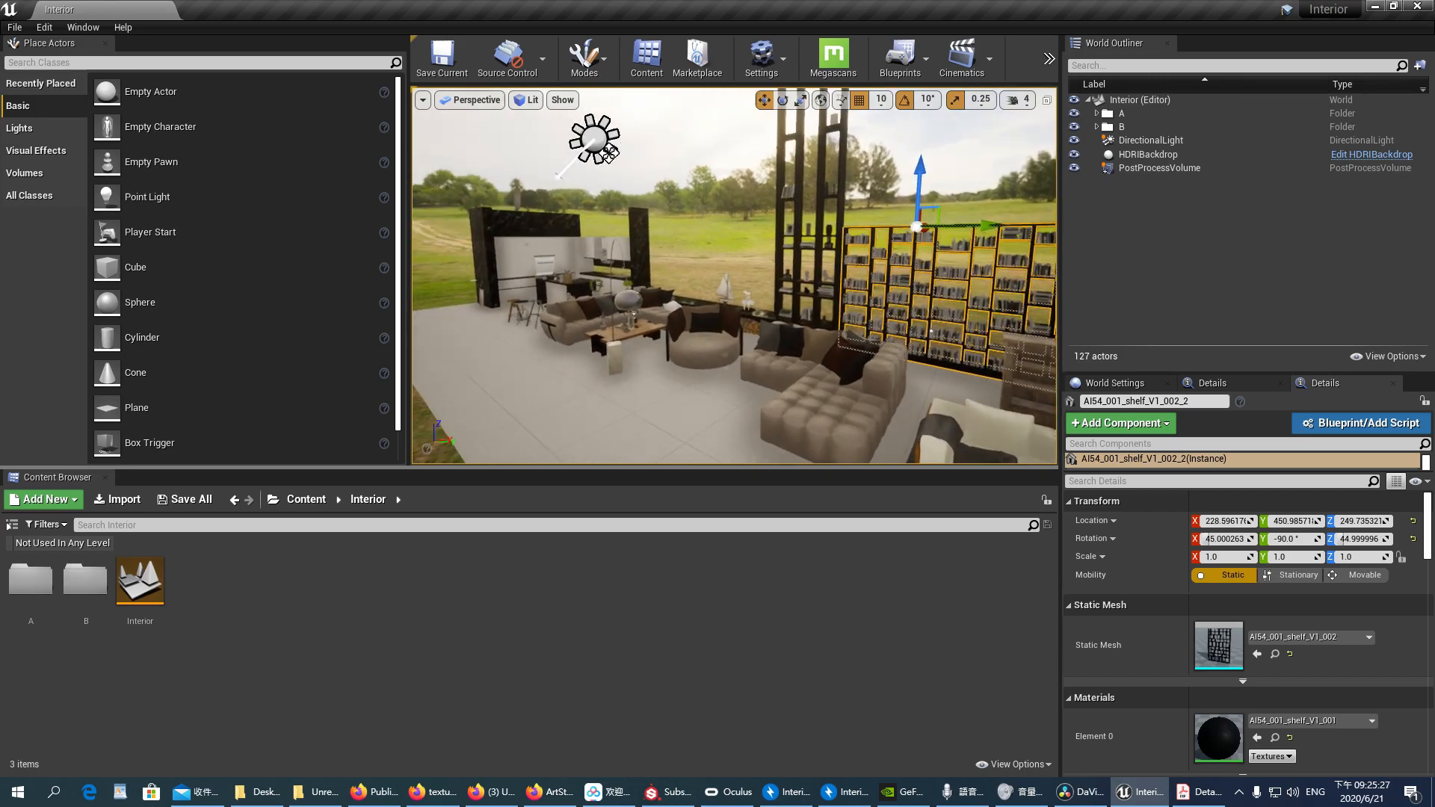
left_click(1096, 112)
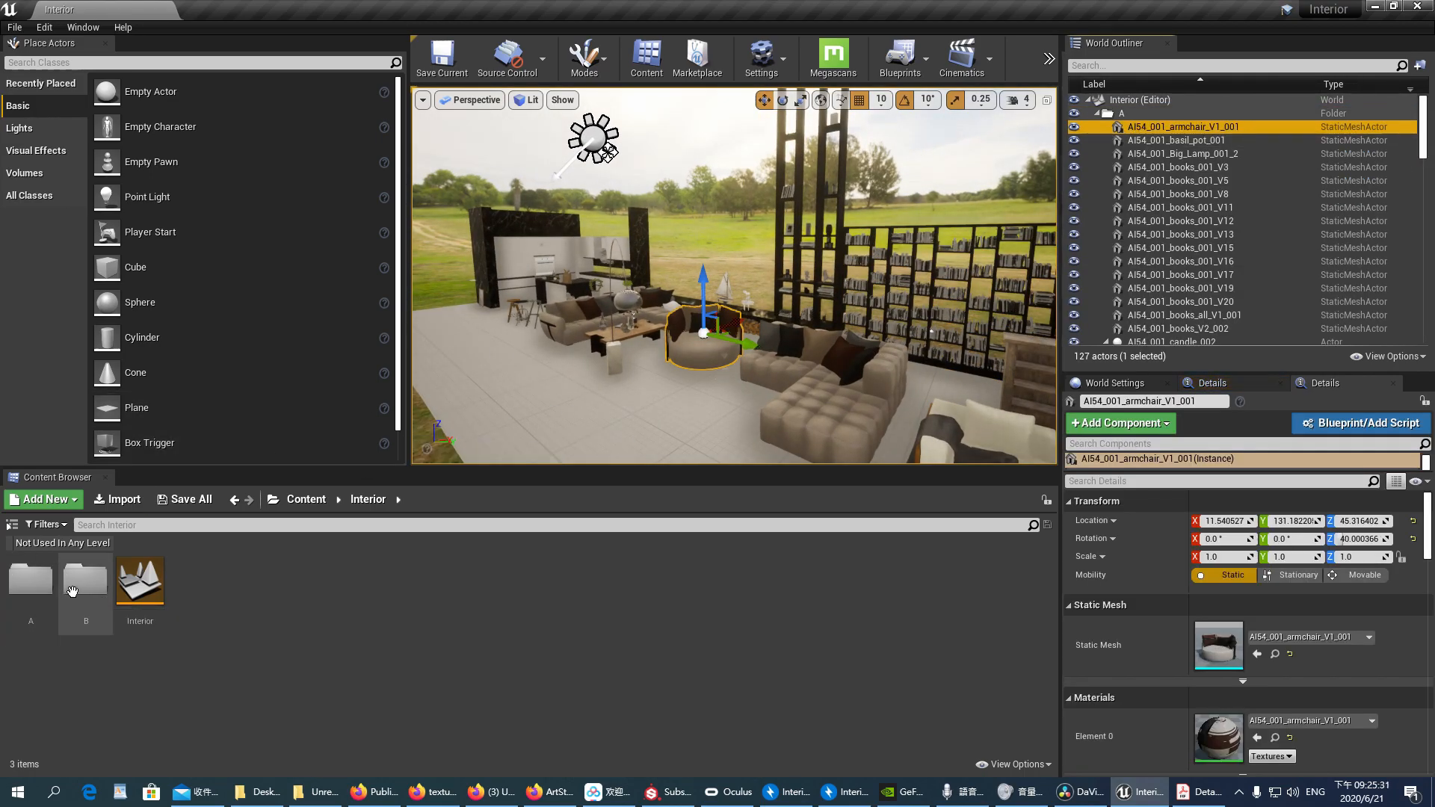
double_click(85, 581)
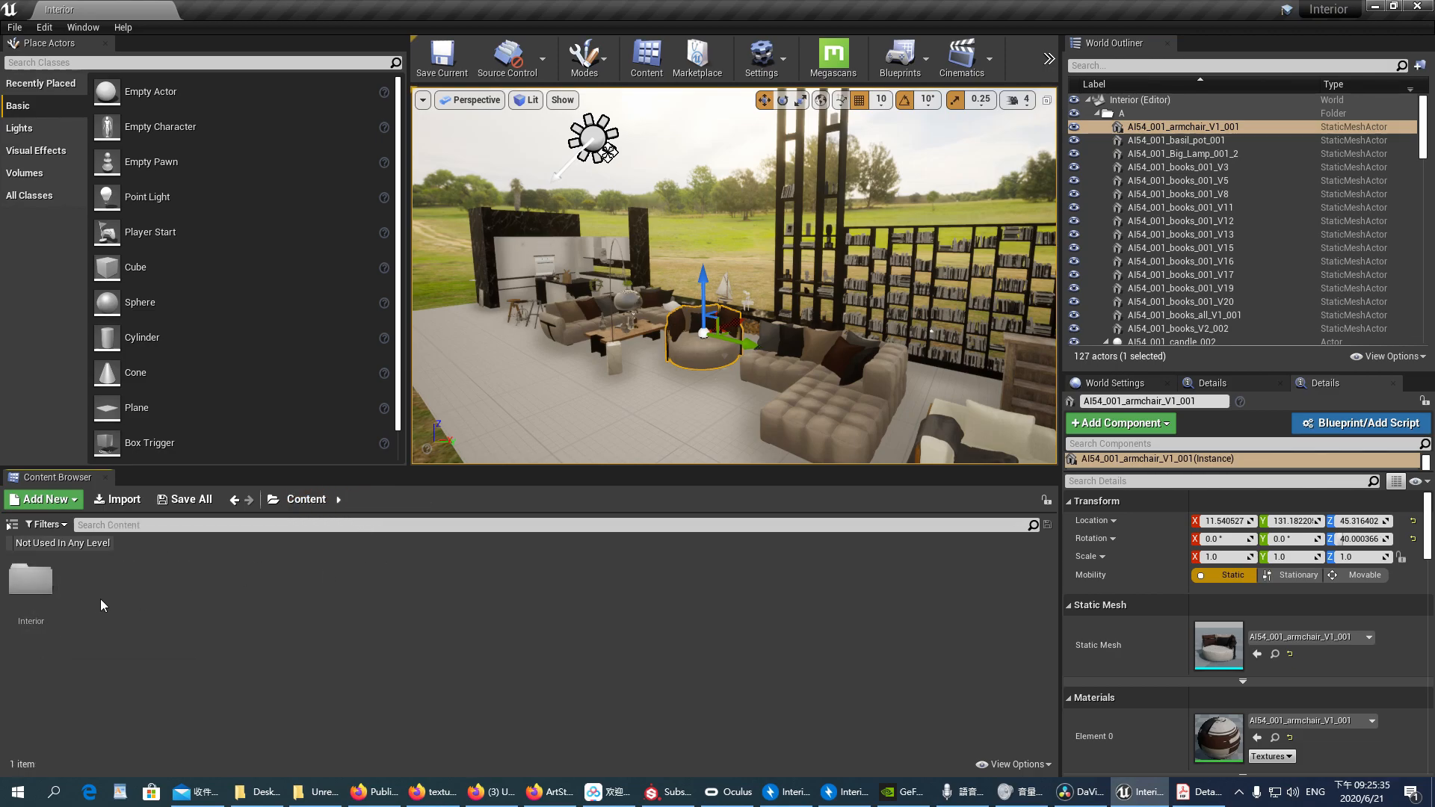
left_click(30, 583)
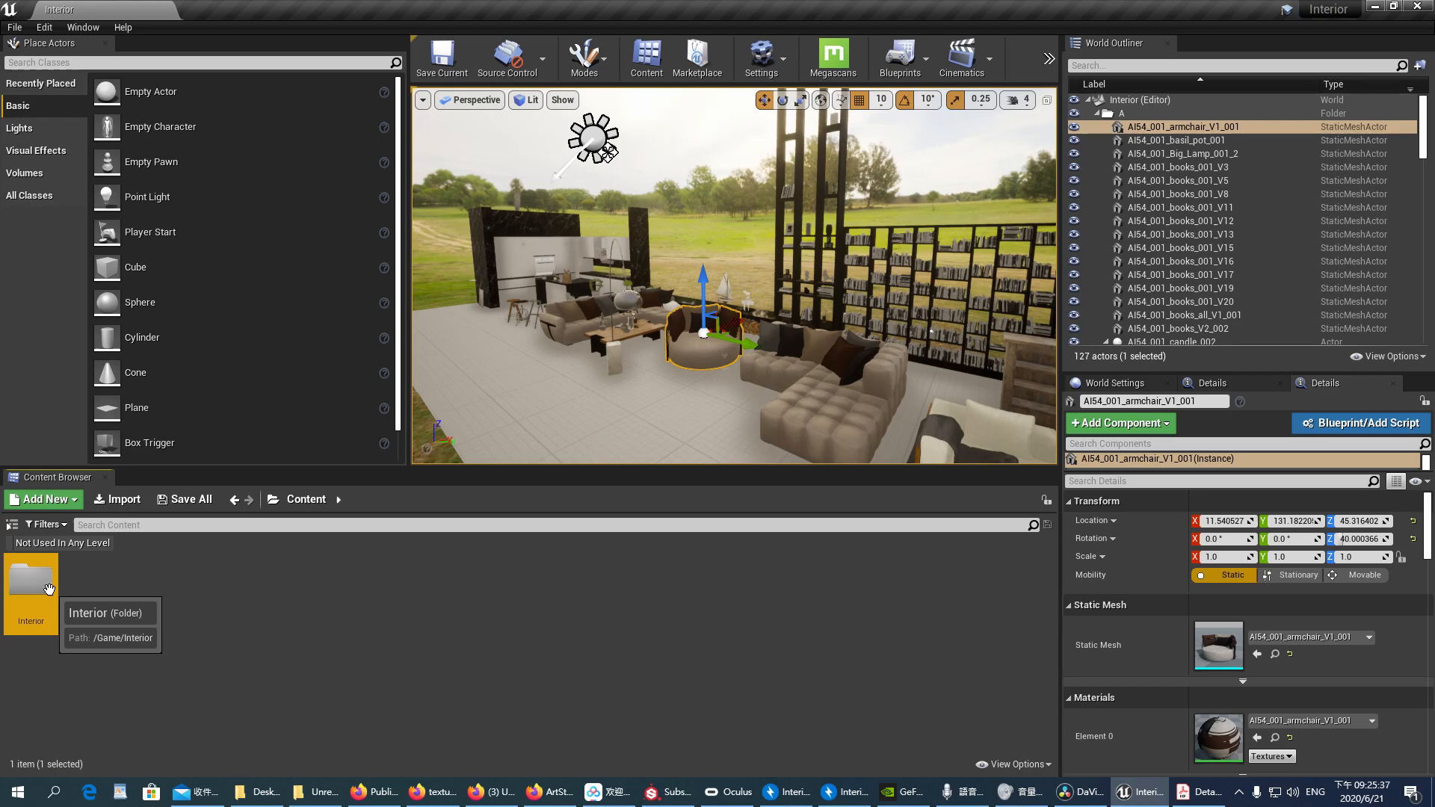
double_click(30, 581)
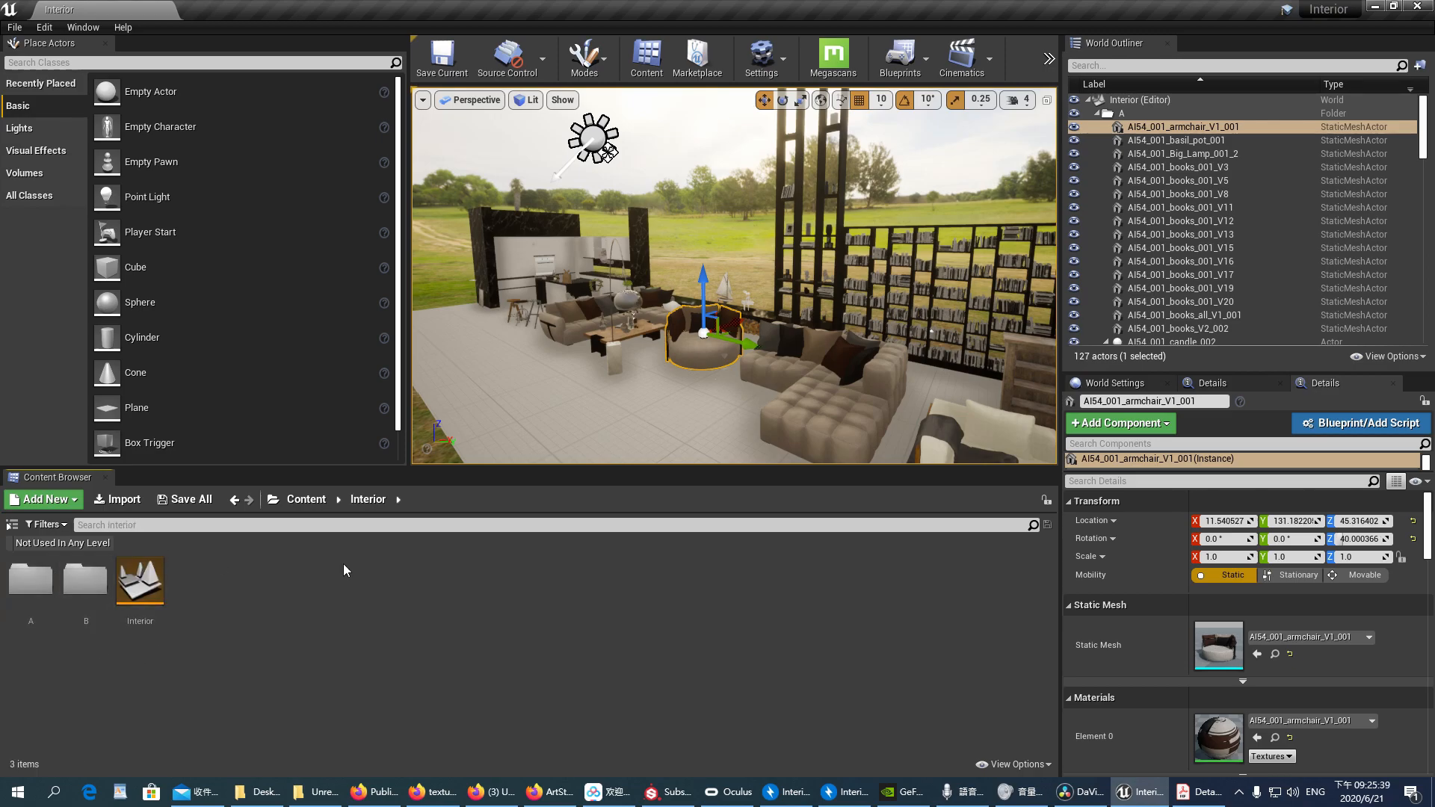
mouse_move(30, 577)
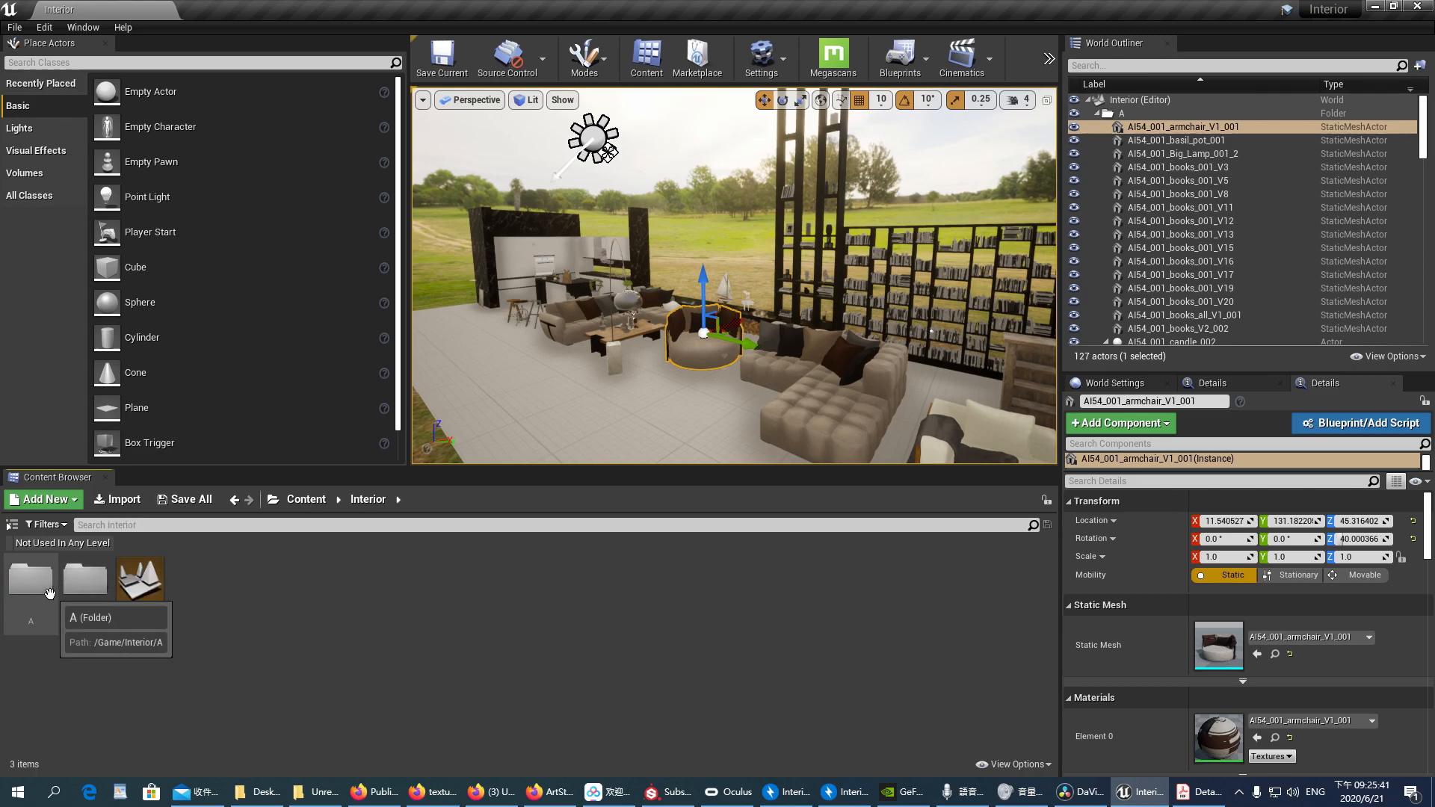
double_click(30, 577)
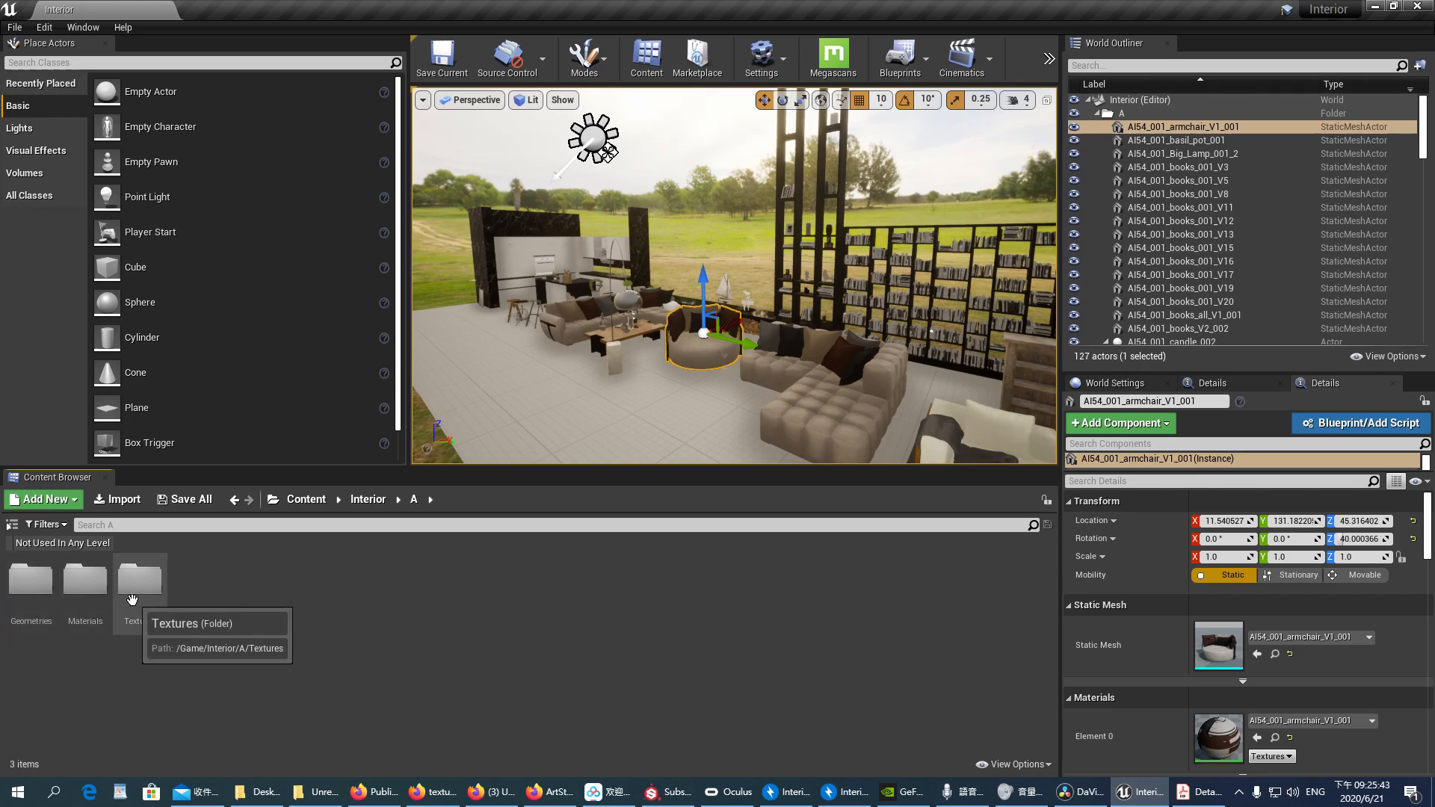
left_click(82, 27)
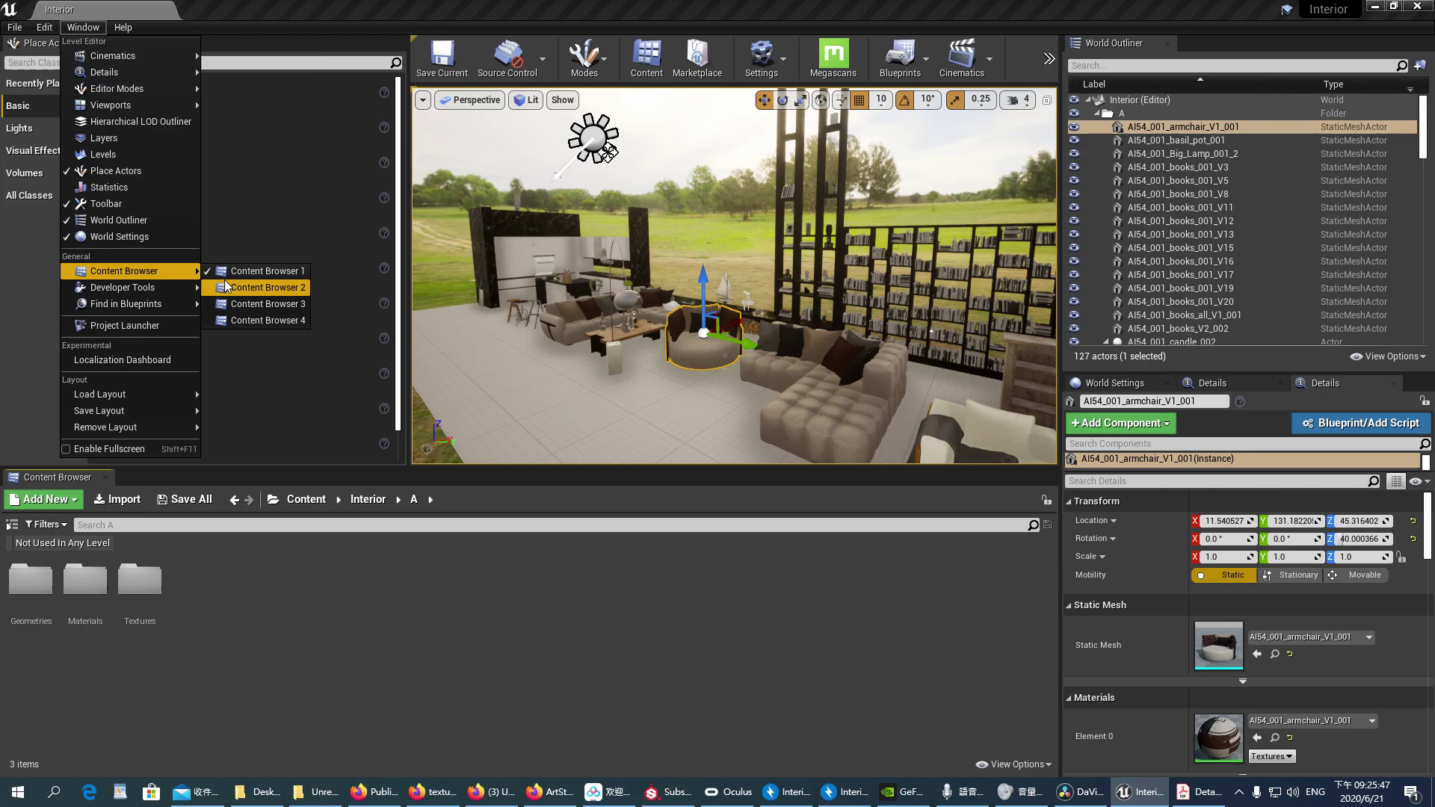
- Open Content Browser 2 and show the Interior folder in it beside folder A's Geometries
left_click(266, 287)
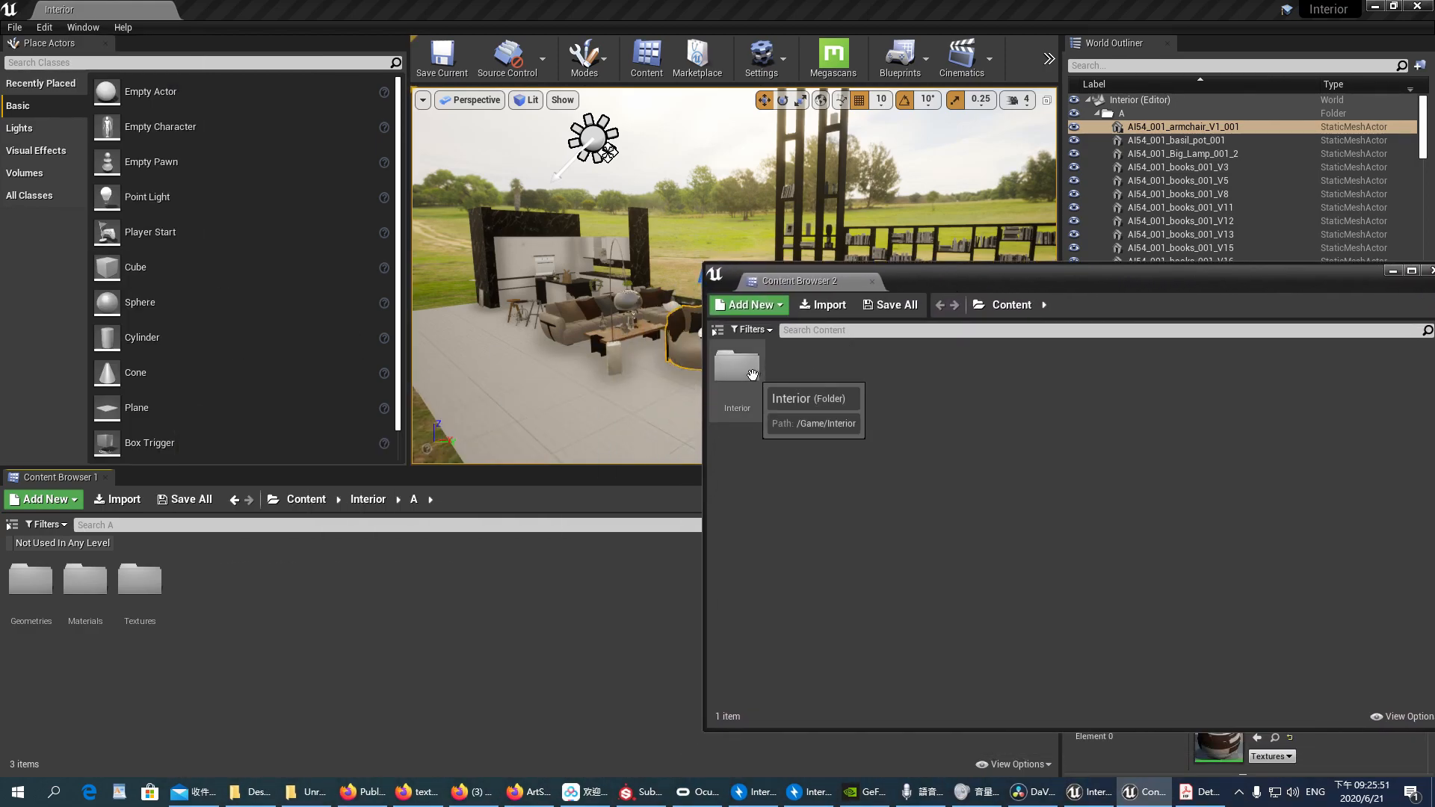
mouse_move(770, 393)
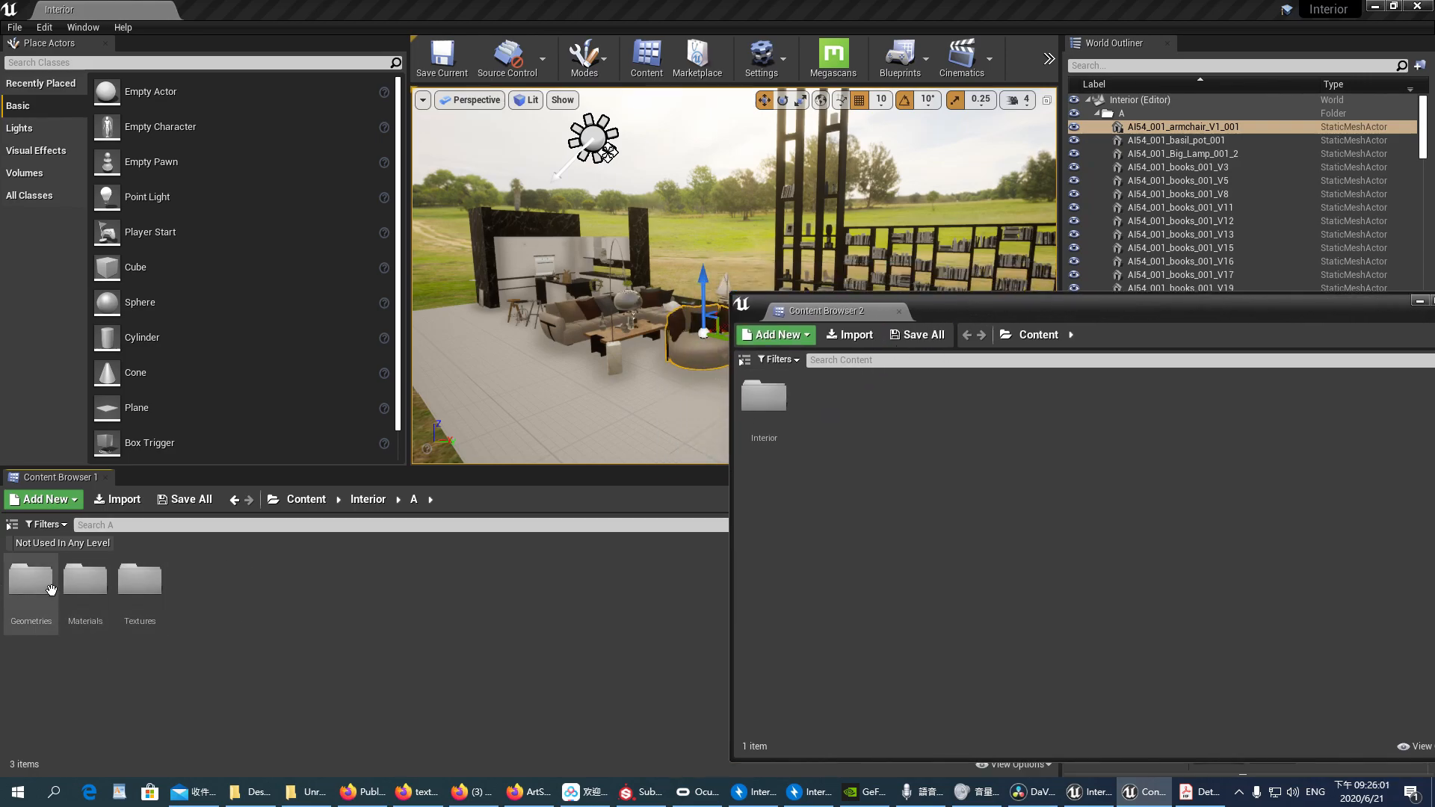
left_click(30, 576)
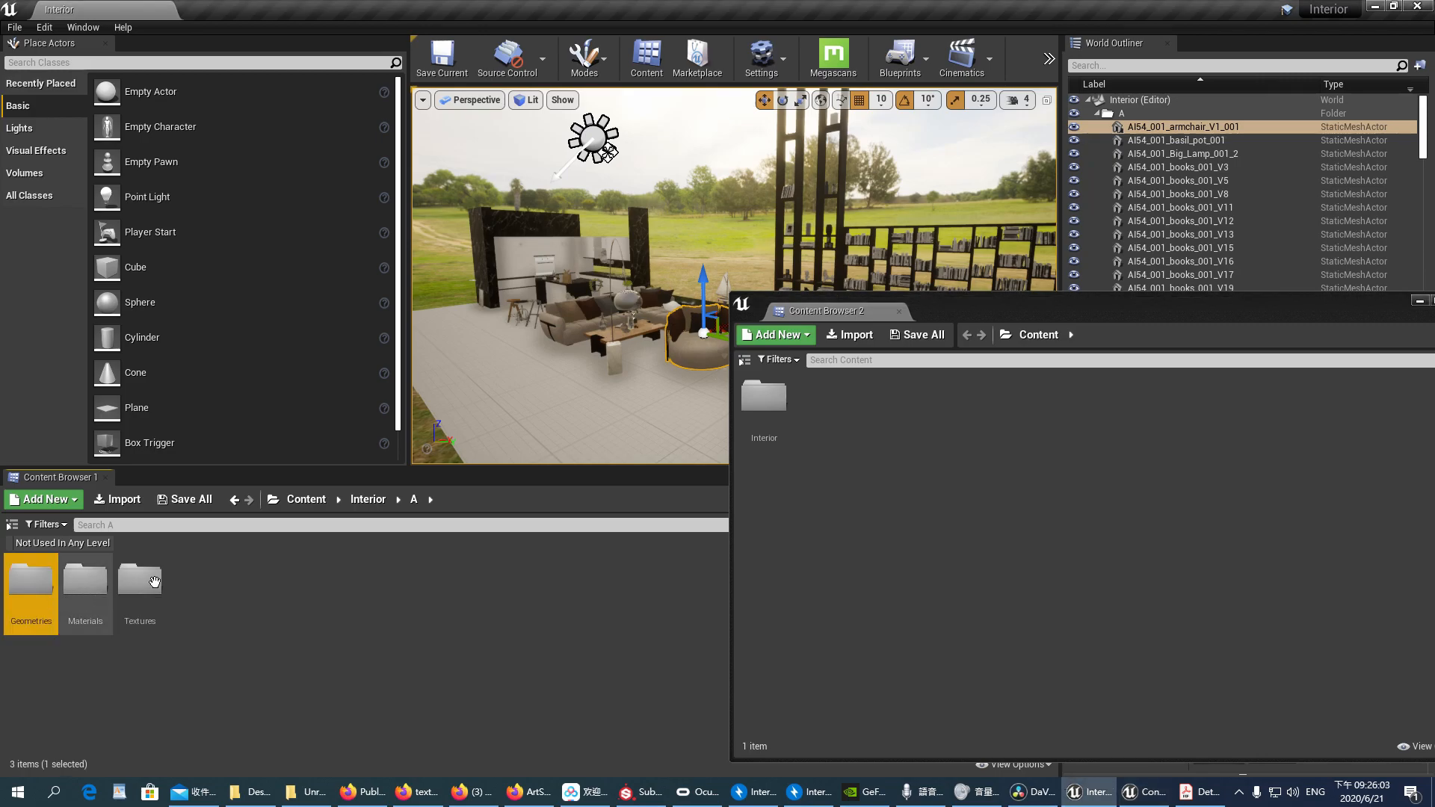
double_click(764, 395)
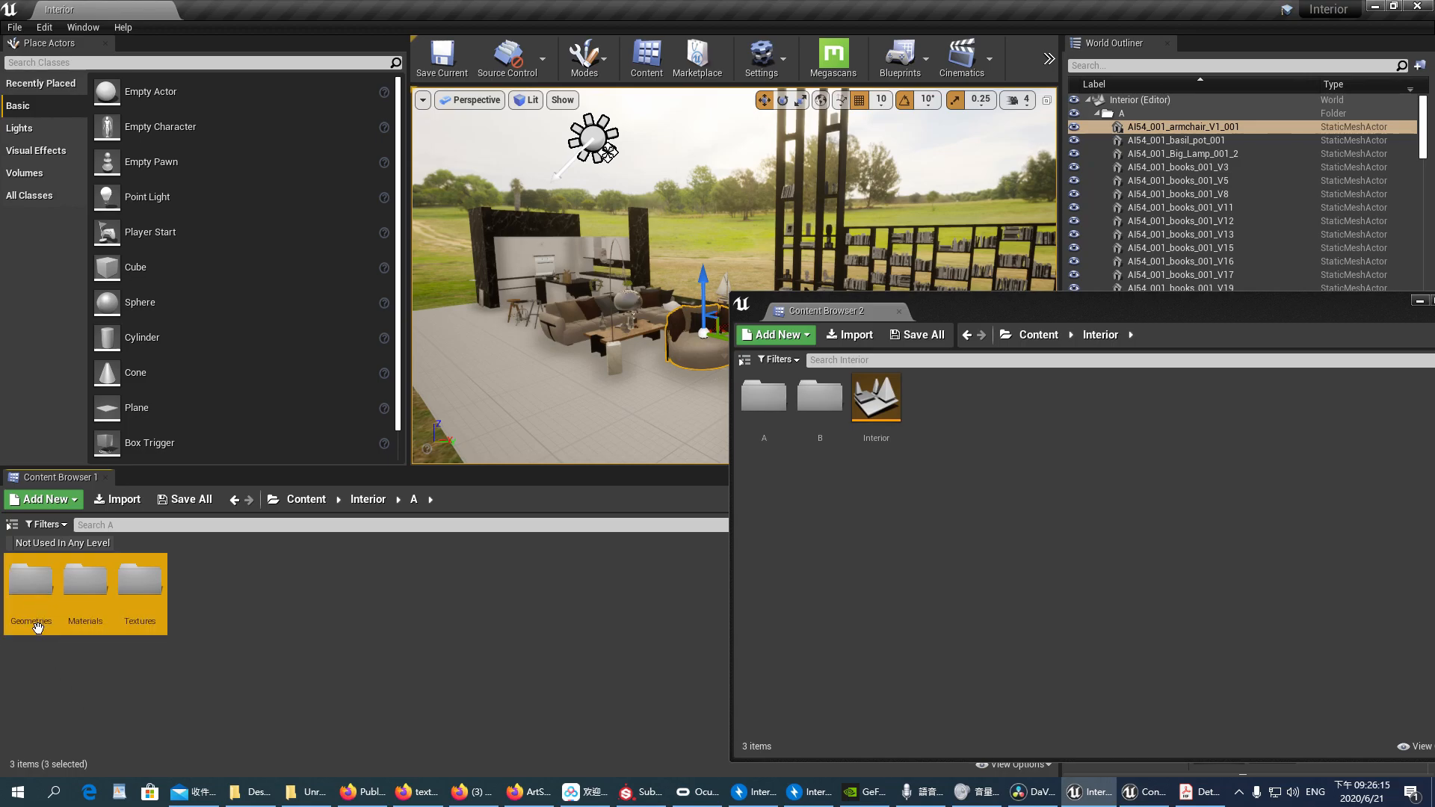
mouse_move(30, 581)
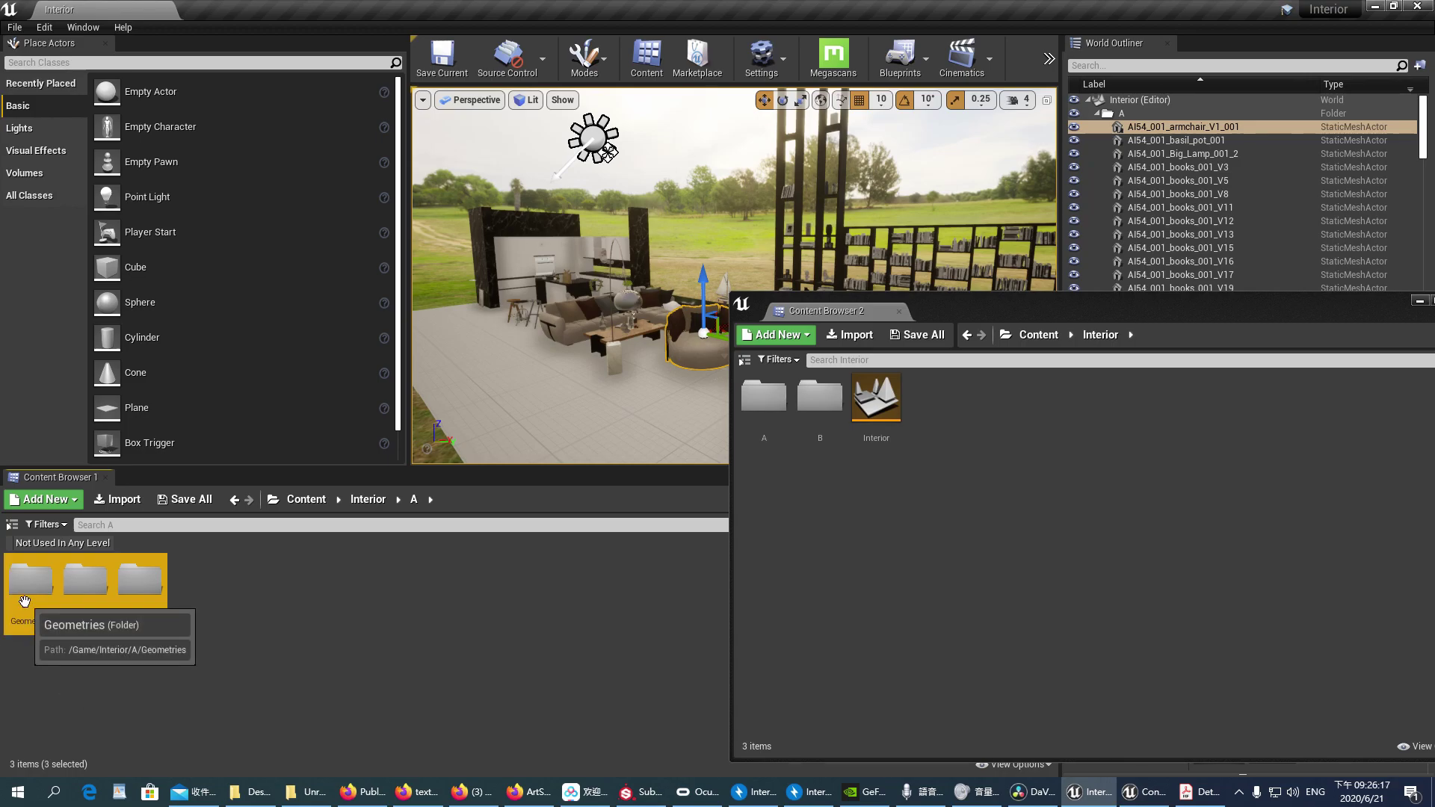
mouse_move(258, 568)
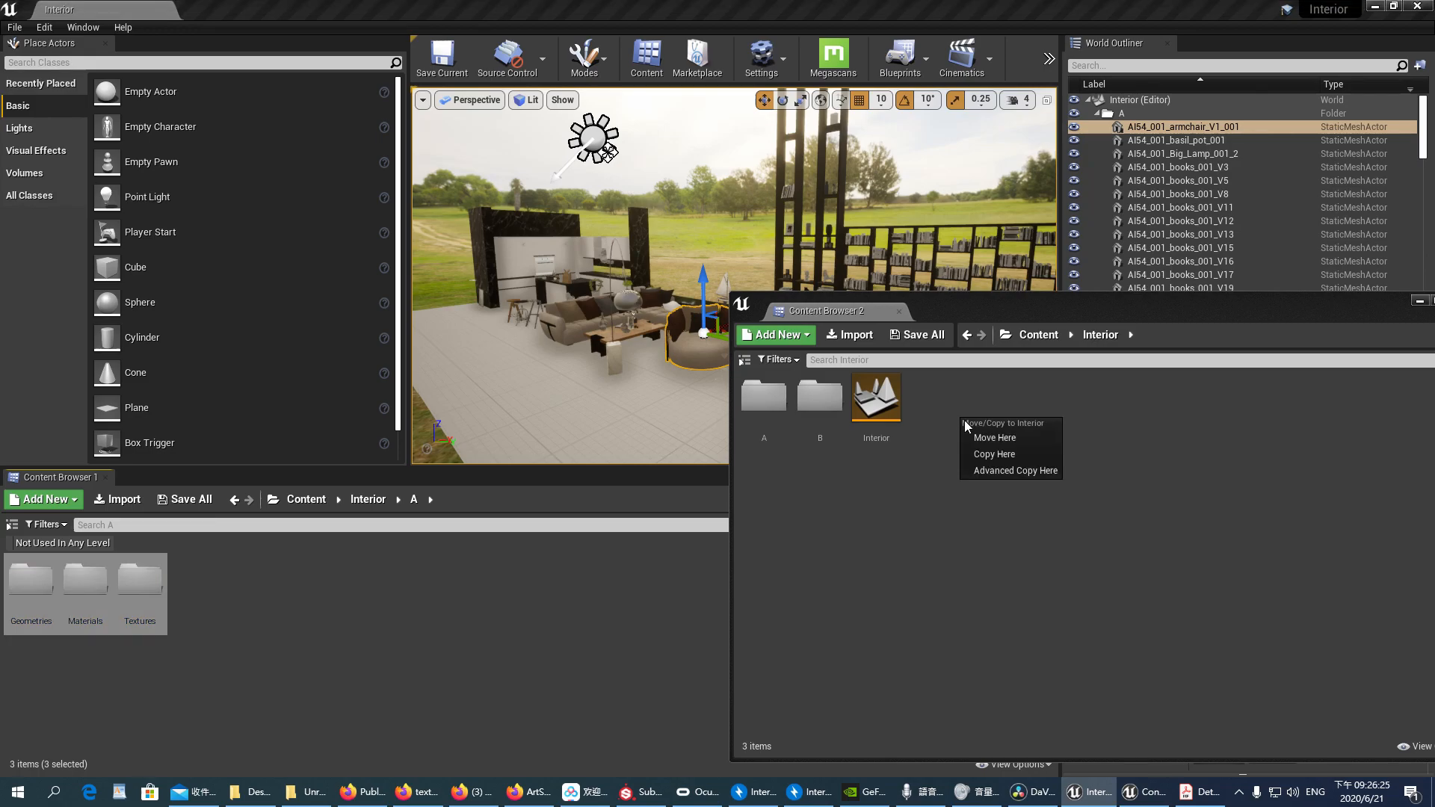
- Drop folder A's Textures onto Interior in Content Browser 2 with Move Here
left_click(994, 438)
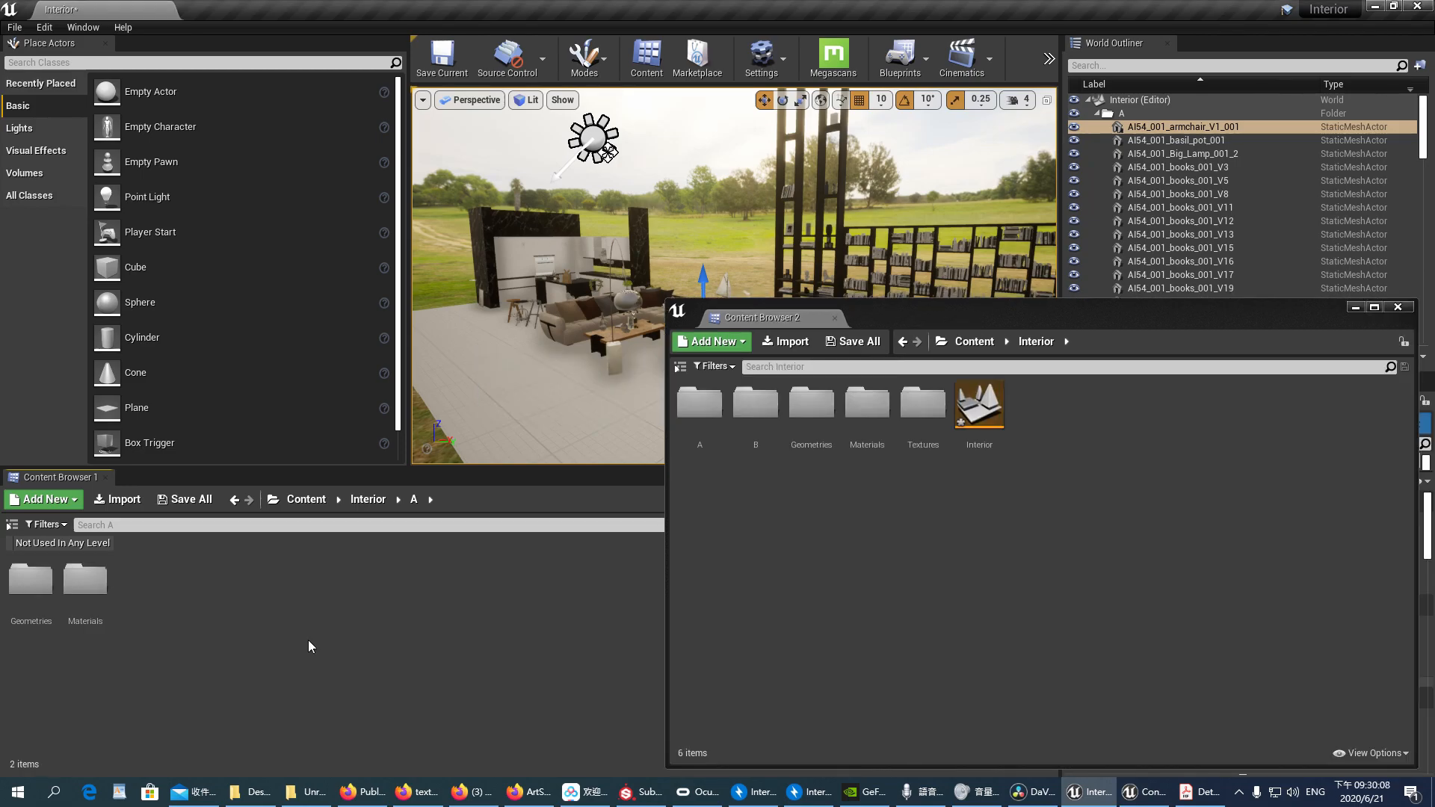
mouse_move(400, 643)
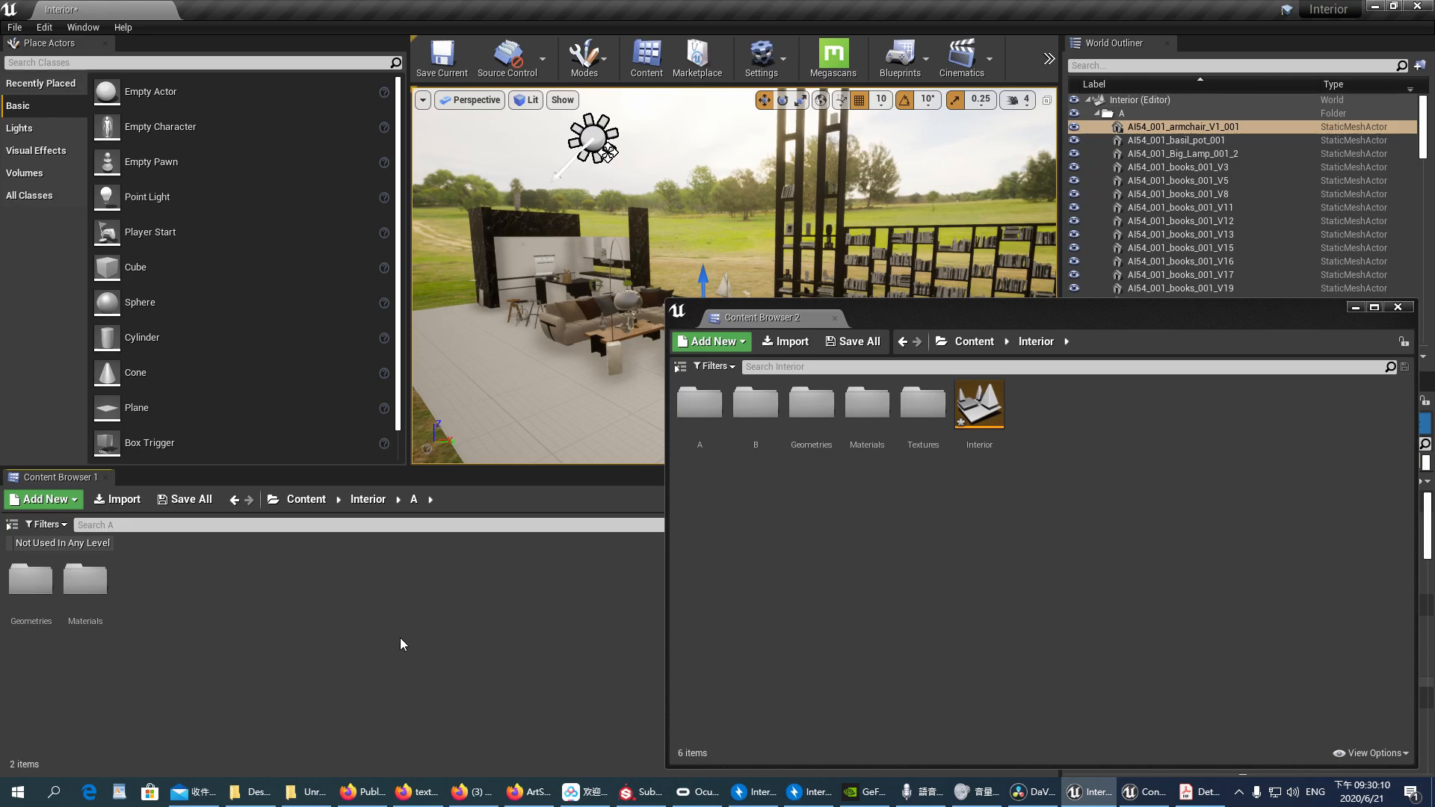
mouse_move(865, 402)
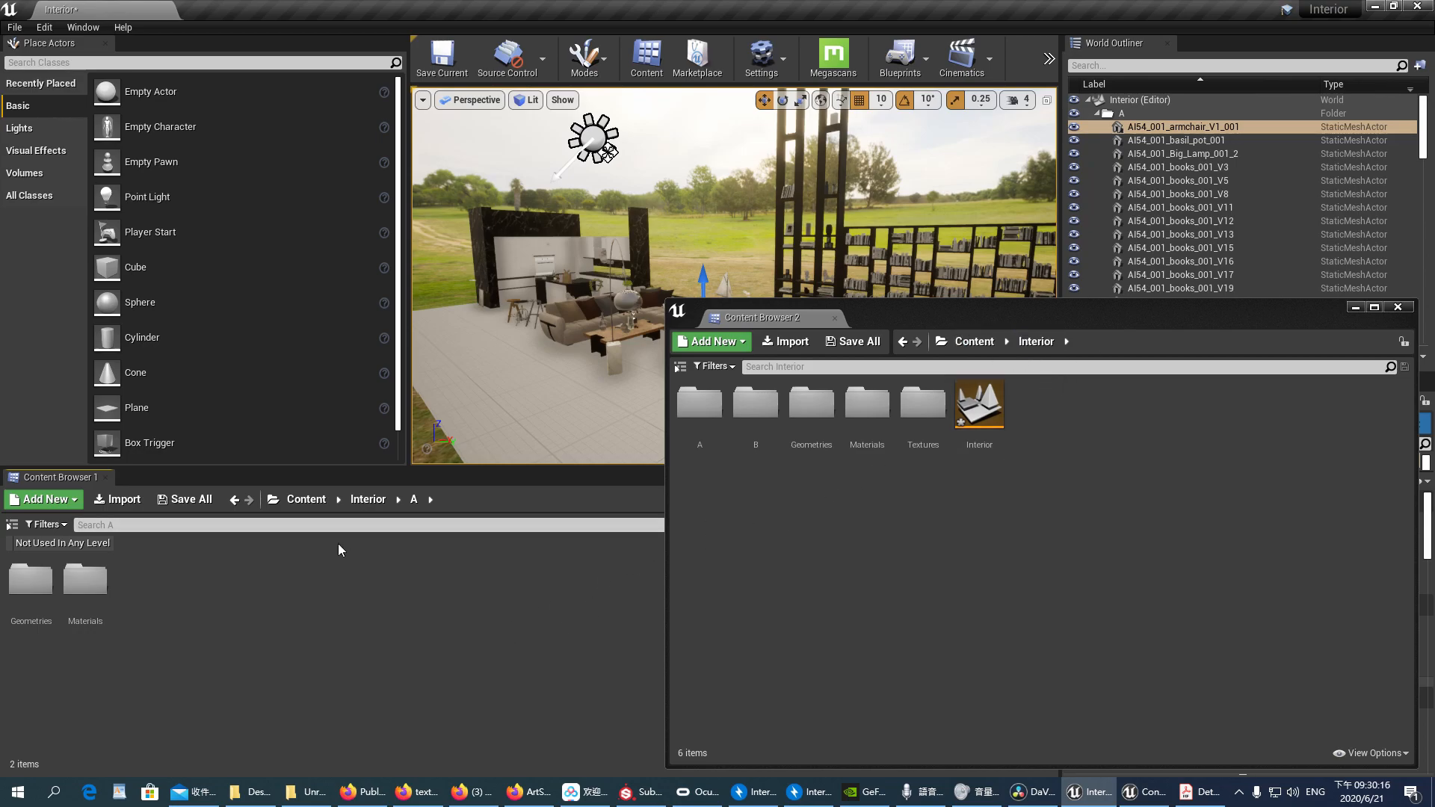
mouse_move(414, 499)
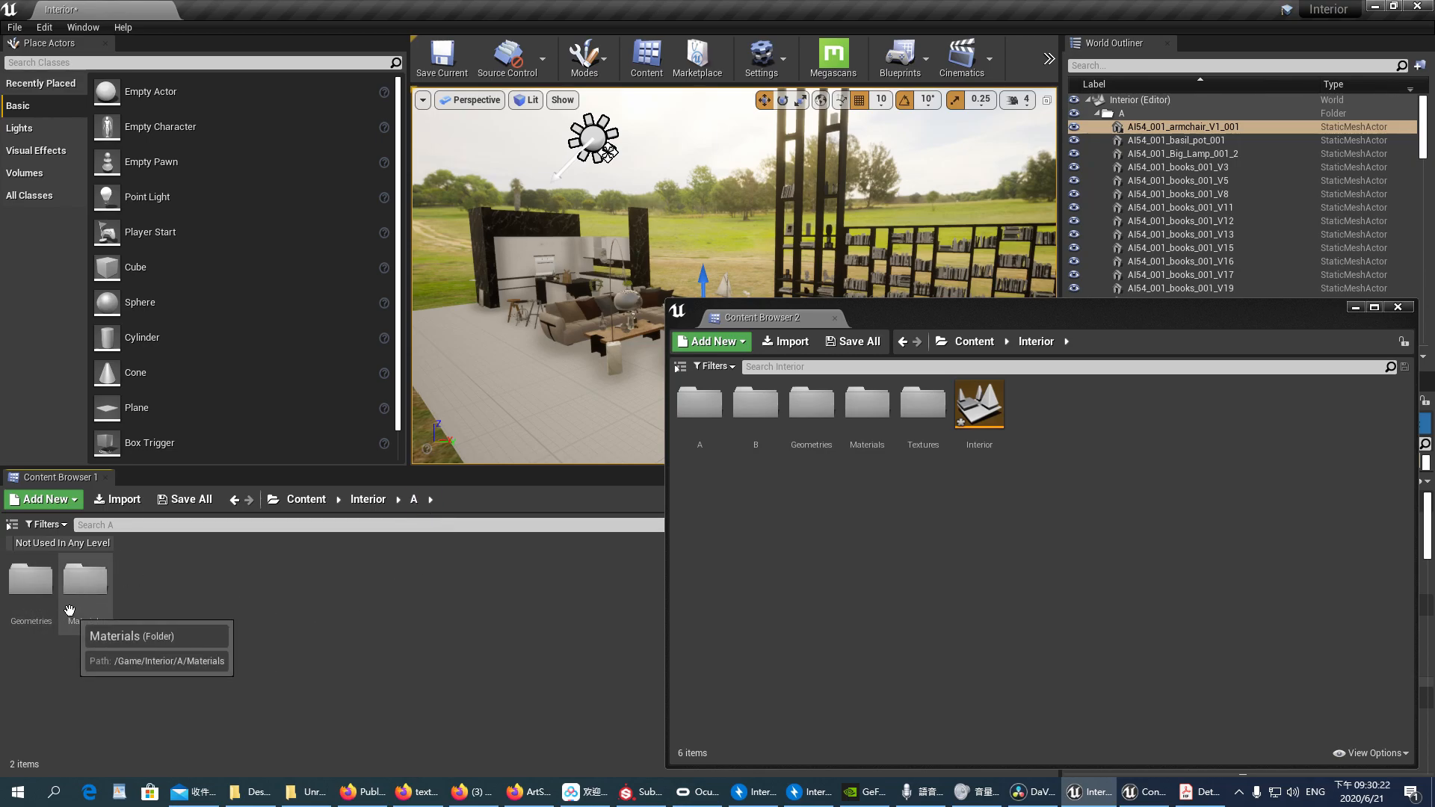
double_click(84, 577)
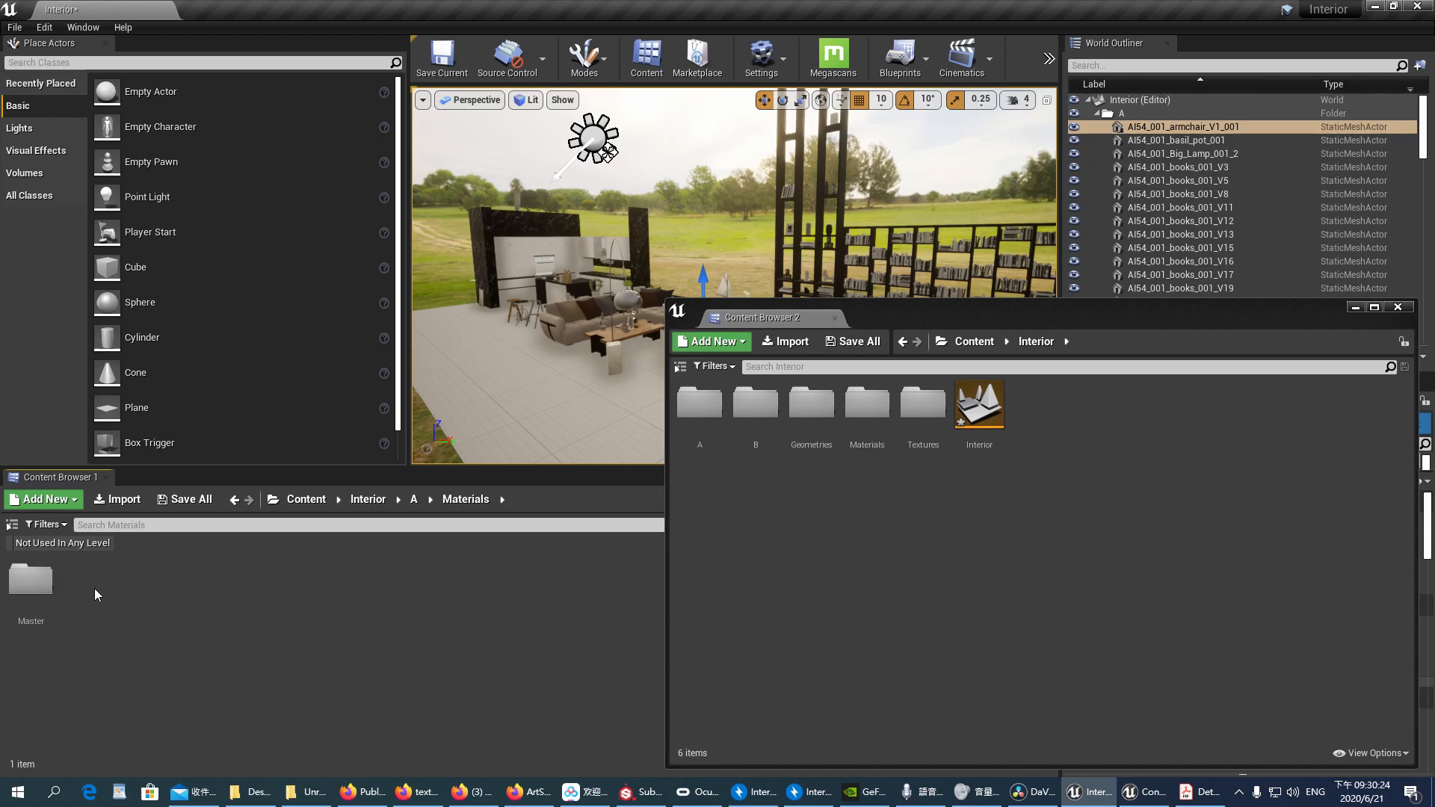
left_click(367, 499)
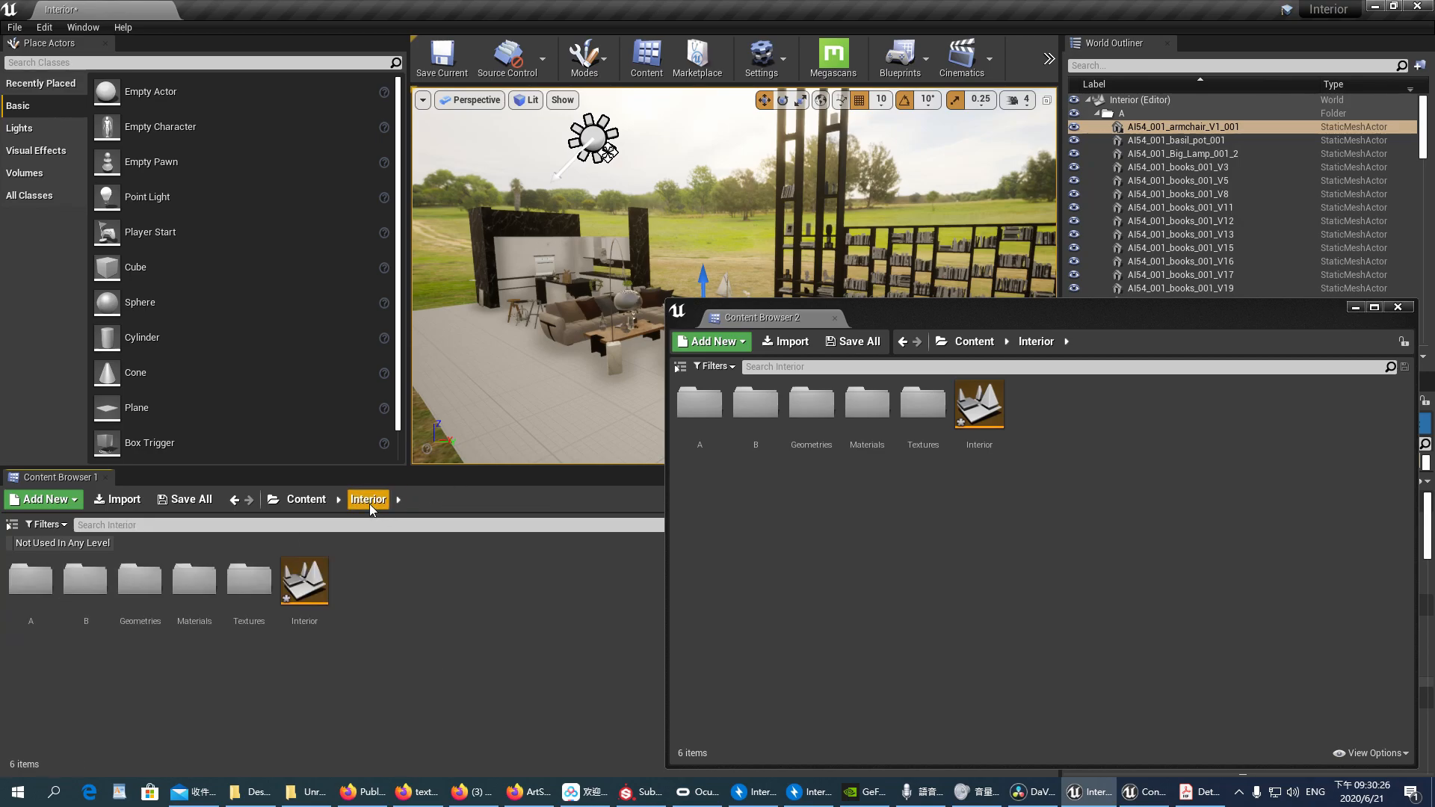
mouse_move(30, 579)
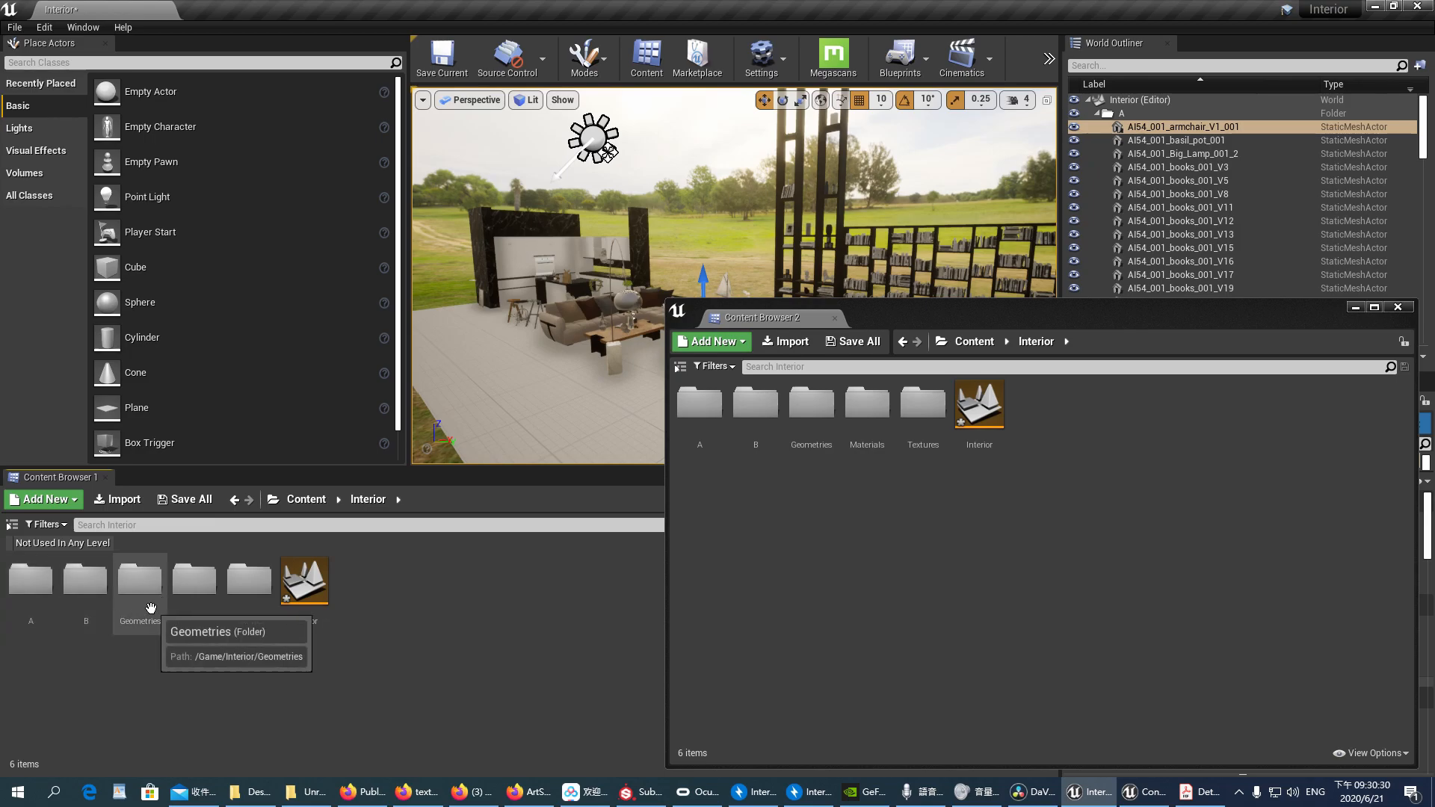
mouse_move(175, 652)
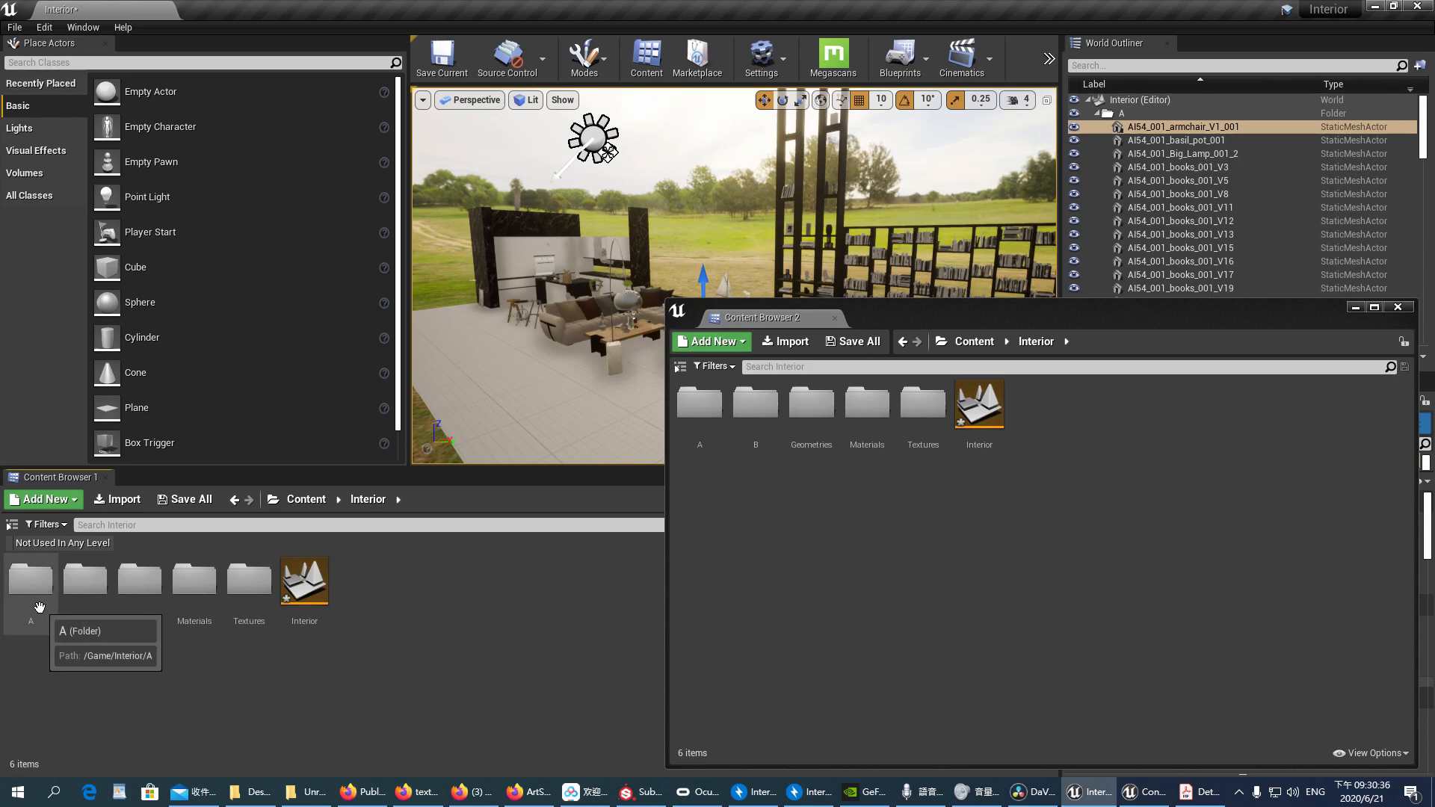
left_click(30, 574)
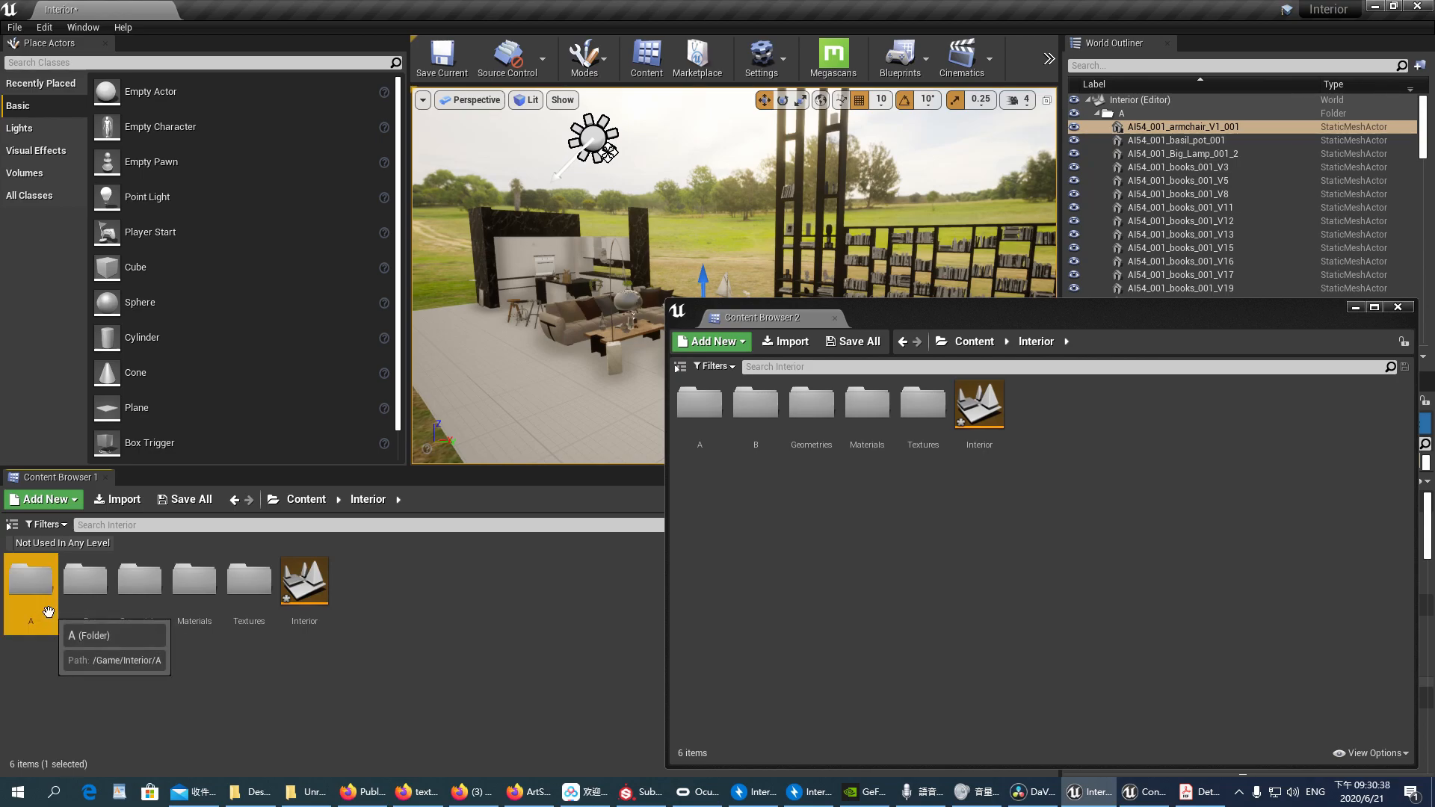
mouse_move(192, 580)
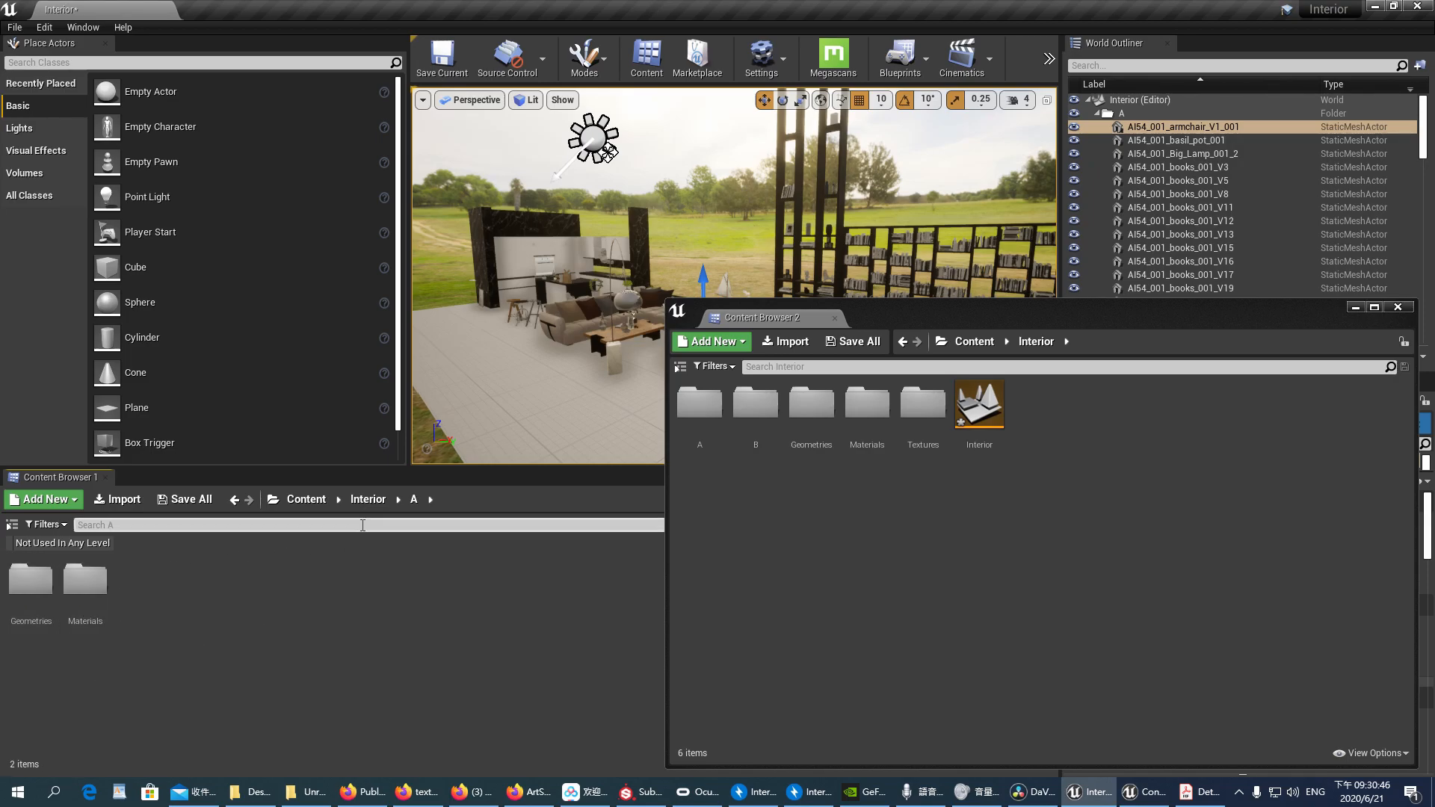
- Review folder A's context options such as Fix Up Redirectors, then reselect folder A
right_click(30, 582)
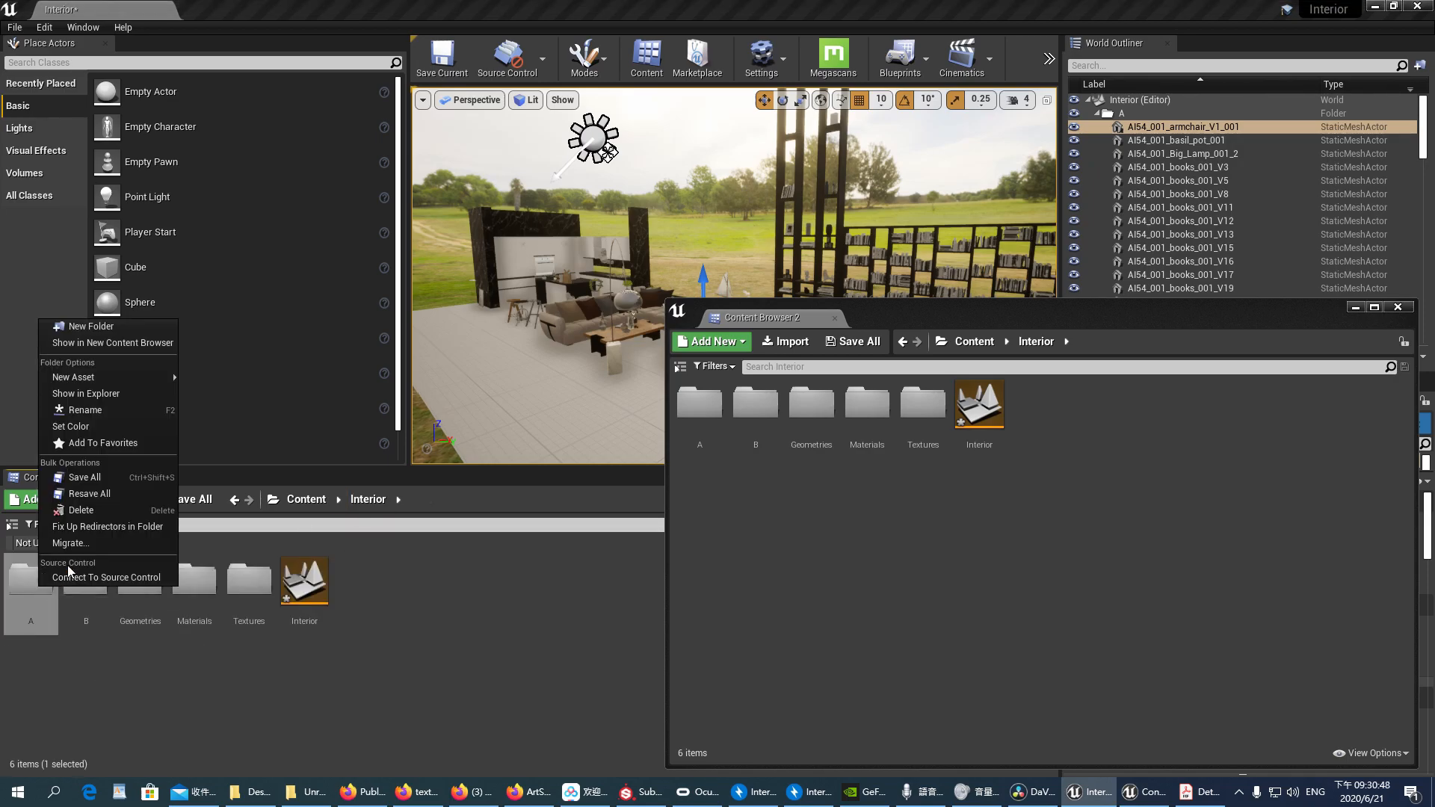
mouse_move(107, 526)
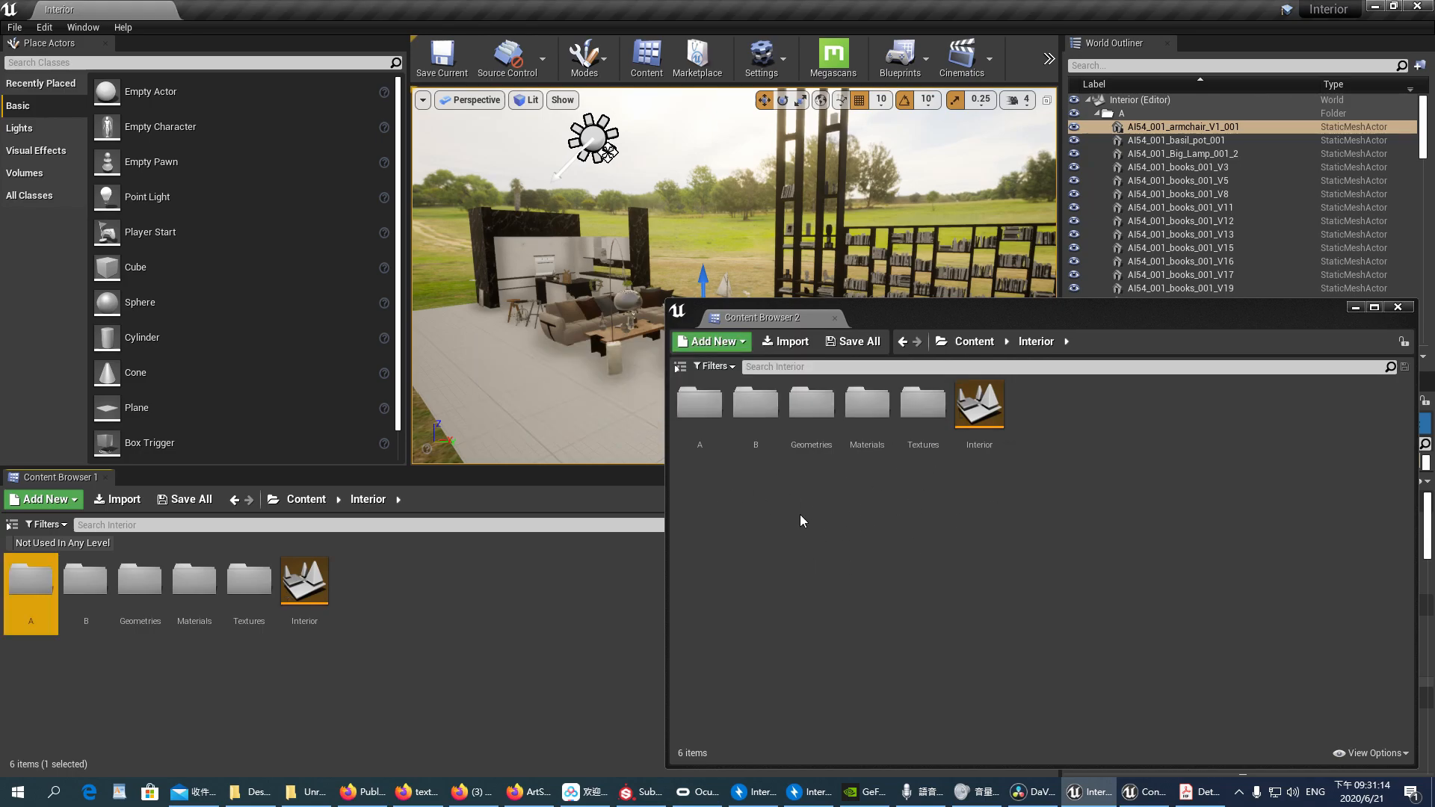
left_click(84, 580)
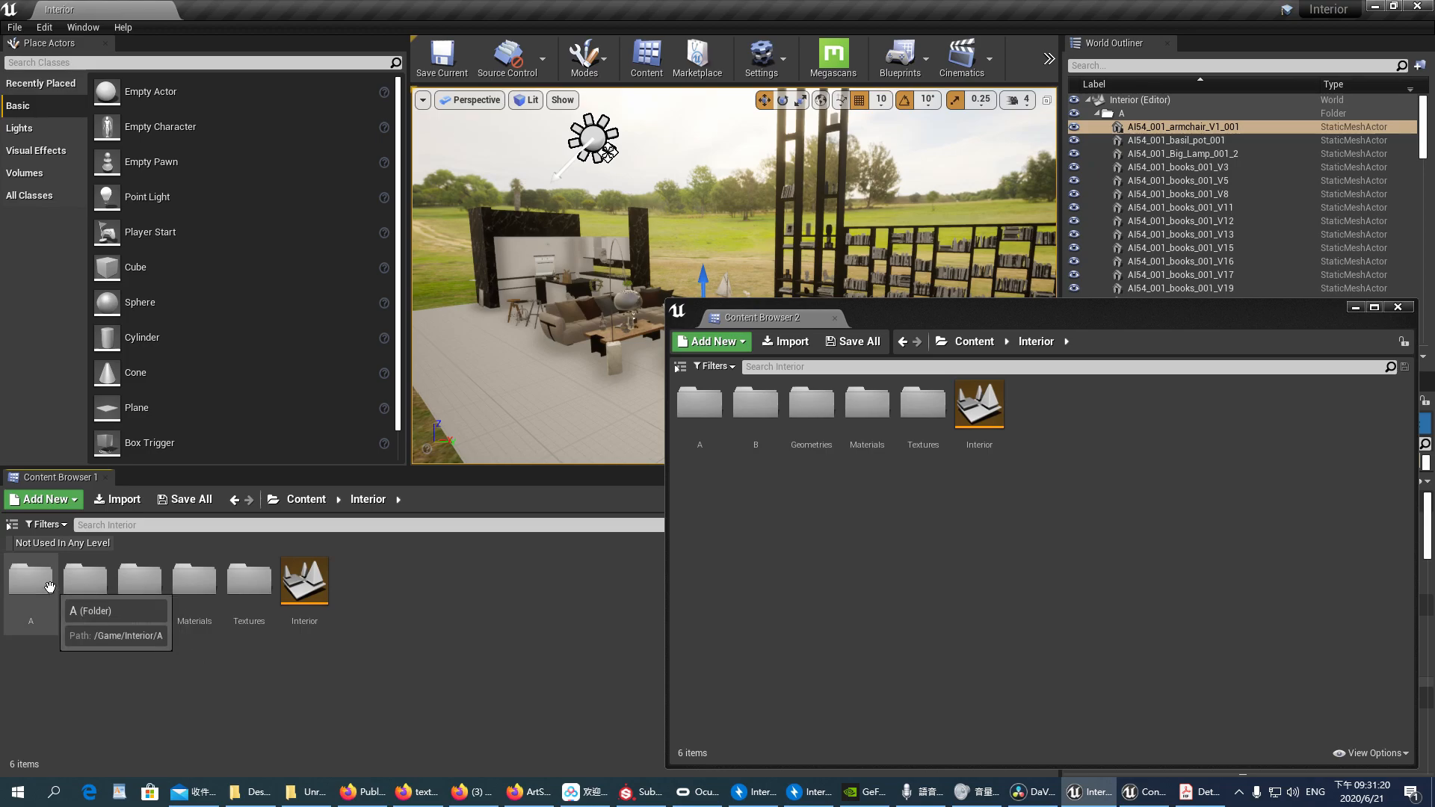
left_click(30, 580)
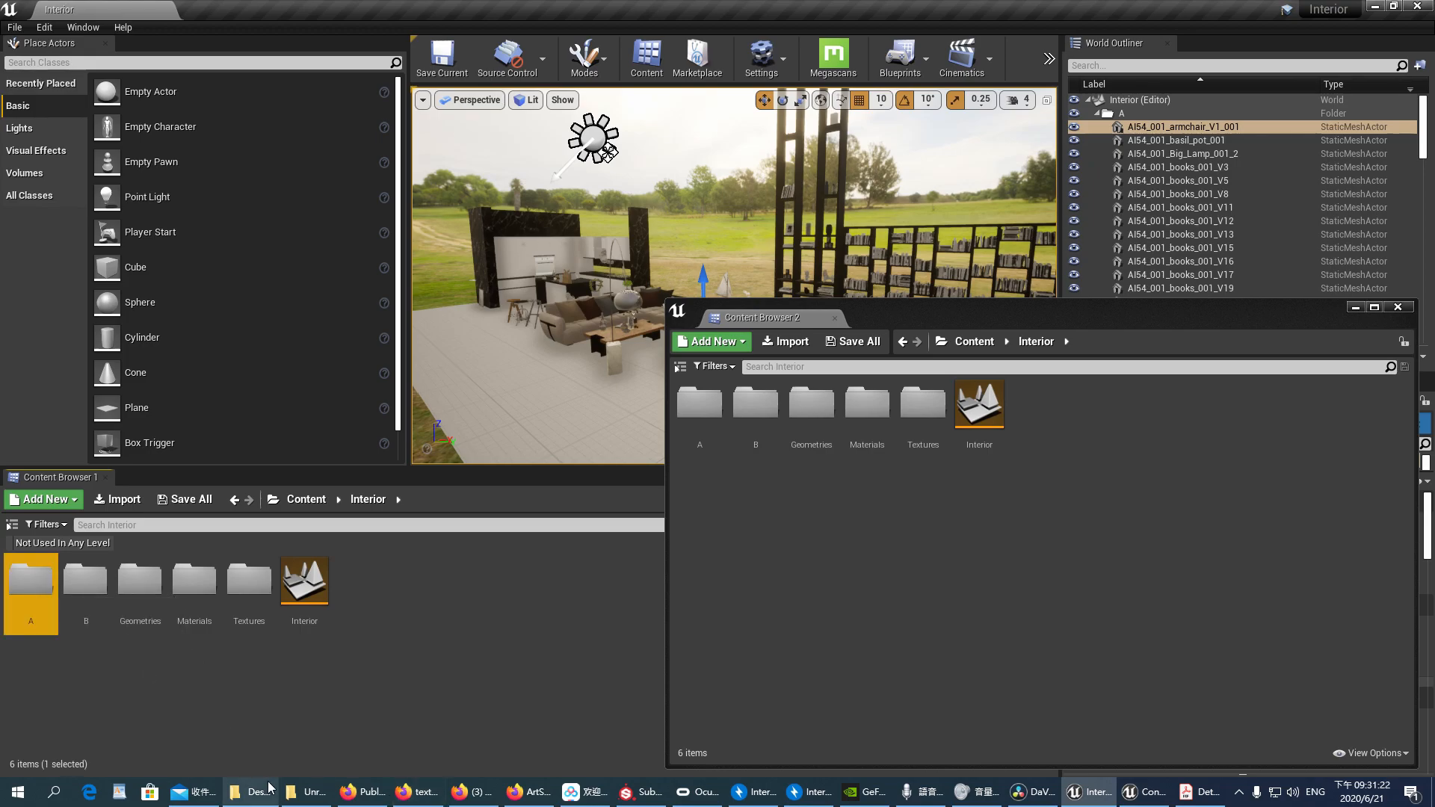
- In File Explorer, list Unreal_Tutorial's Content\Interior\A\Geometries uasset files, then go back to Content
left_click(259, 792)
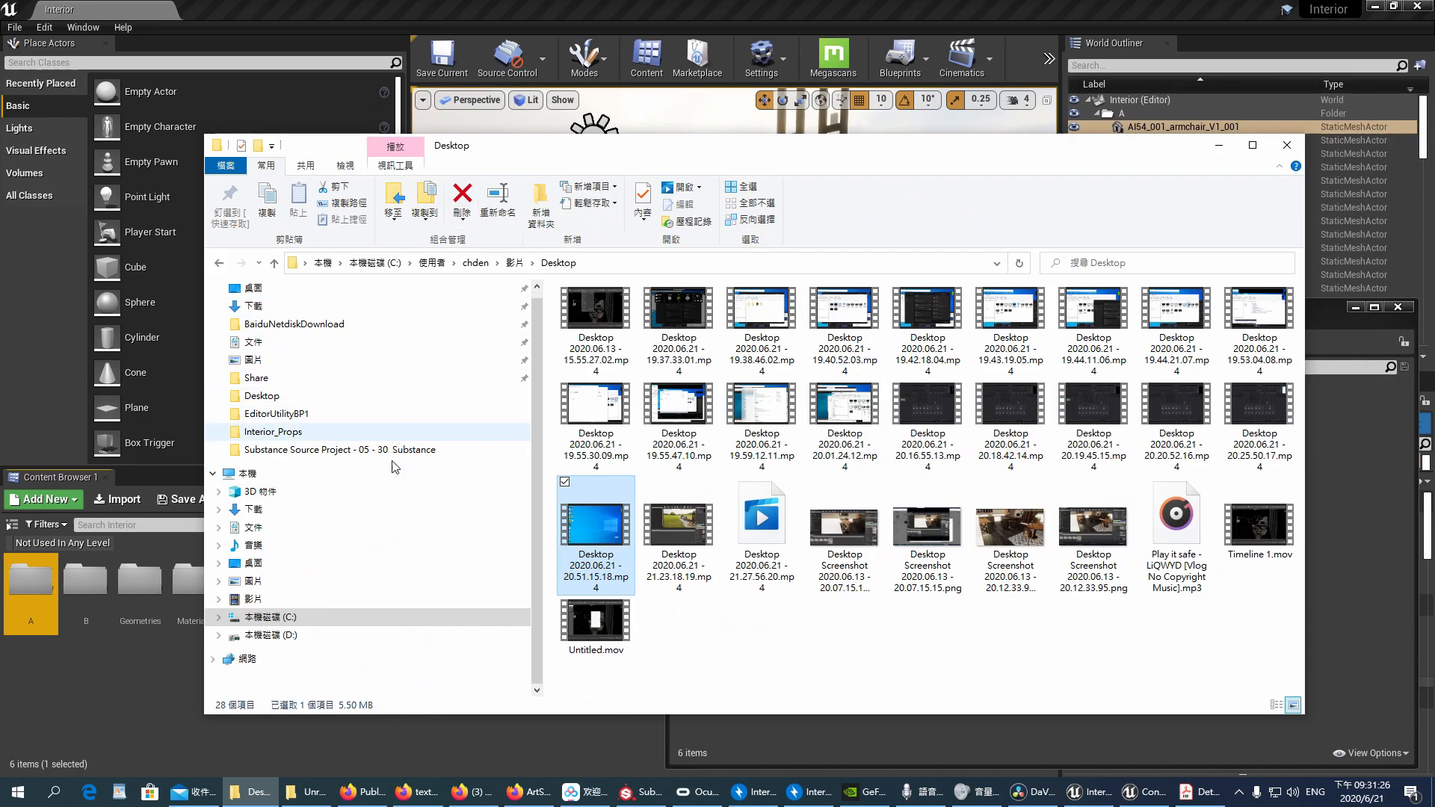
mouse_move(358, 445)
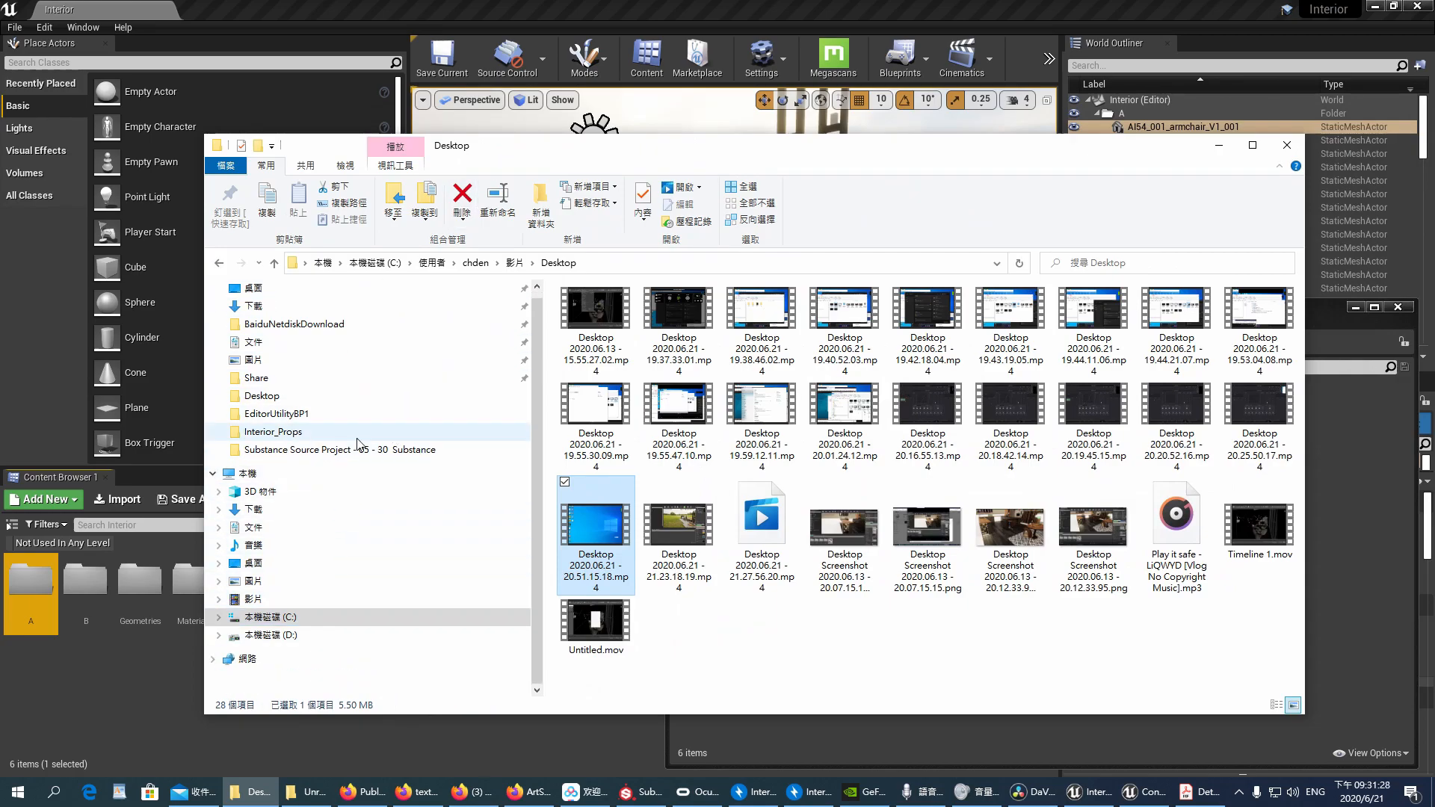
left_click(277, 413)
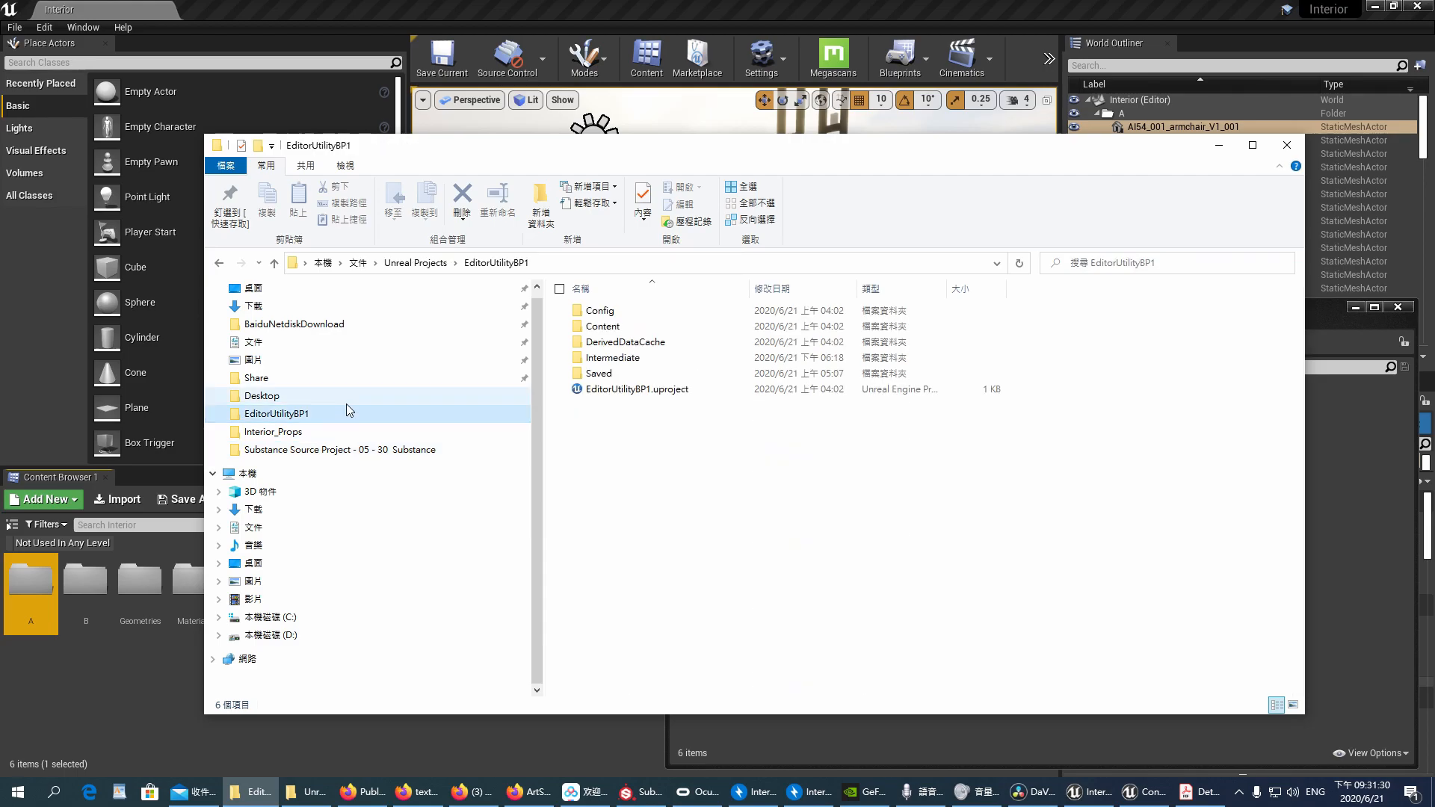
left_click(272, 431)
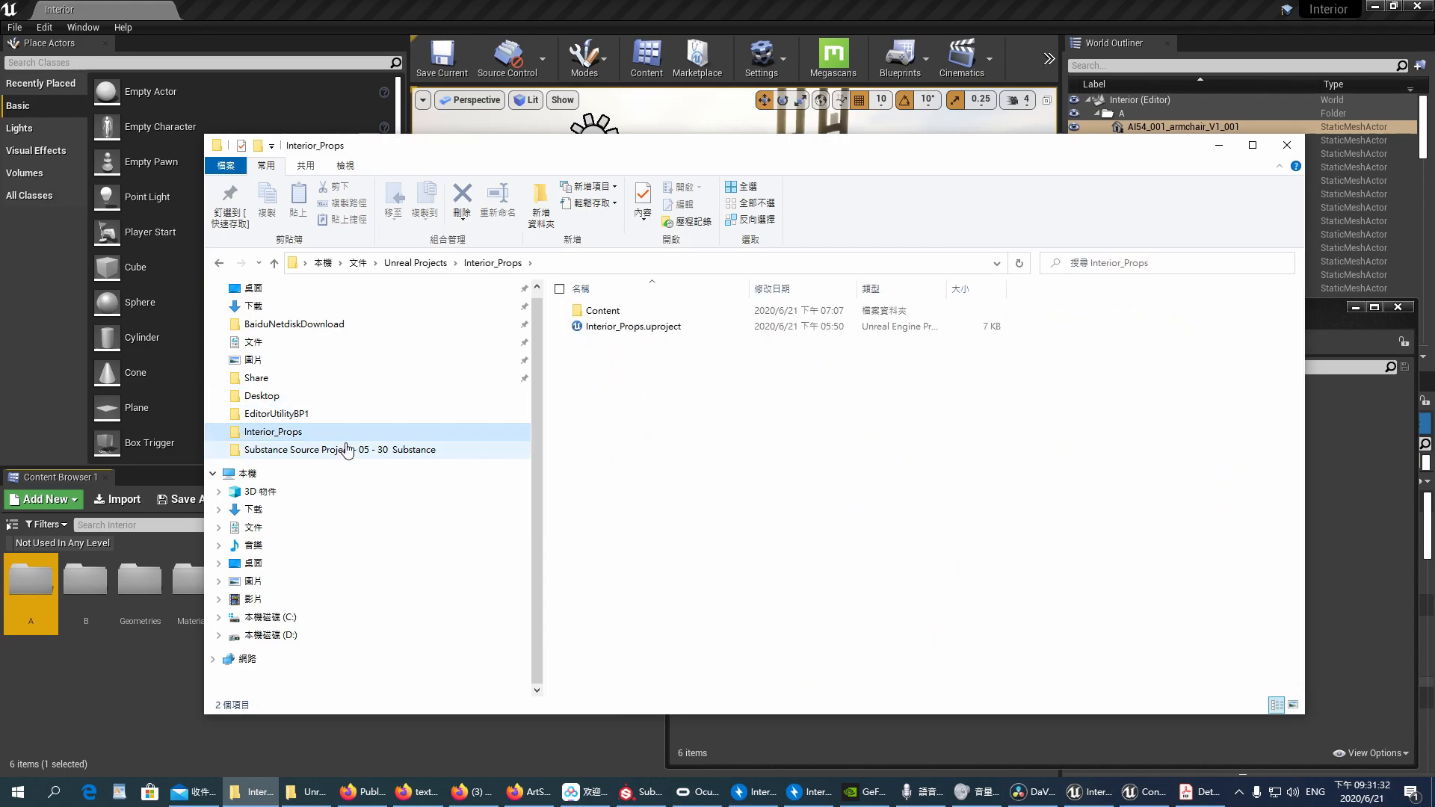
mouse_move(406, 412)
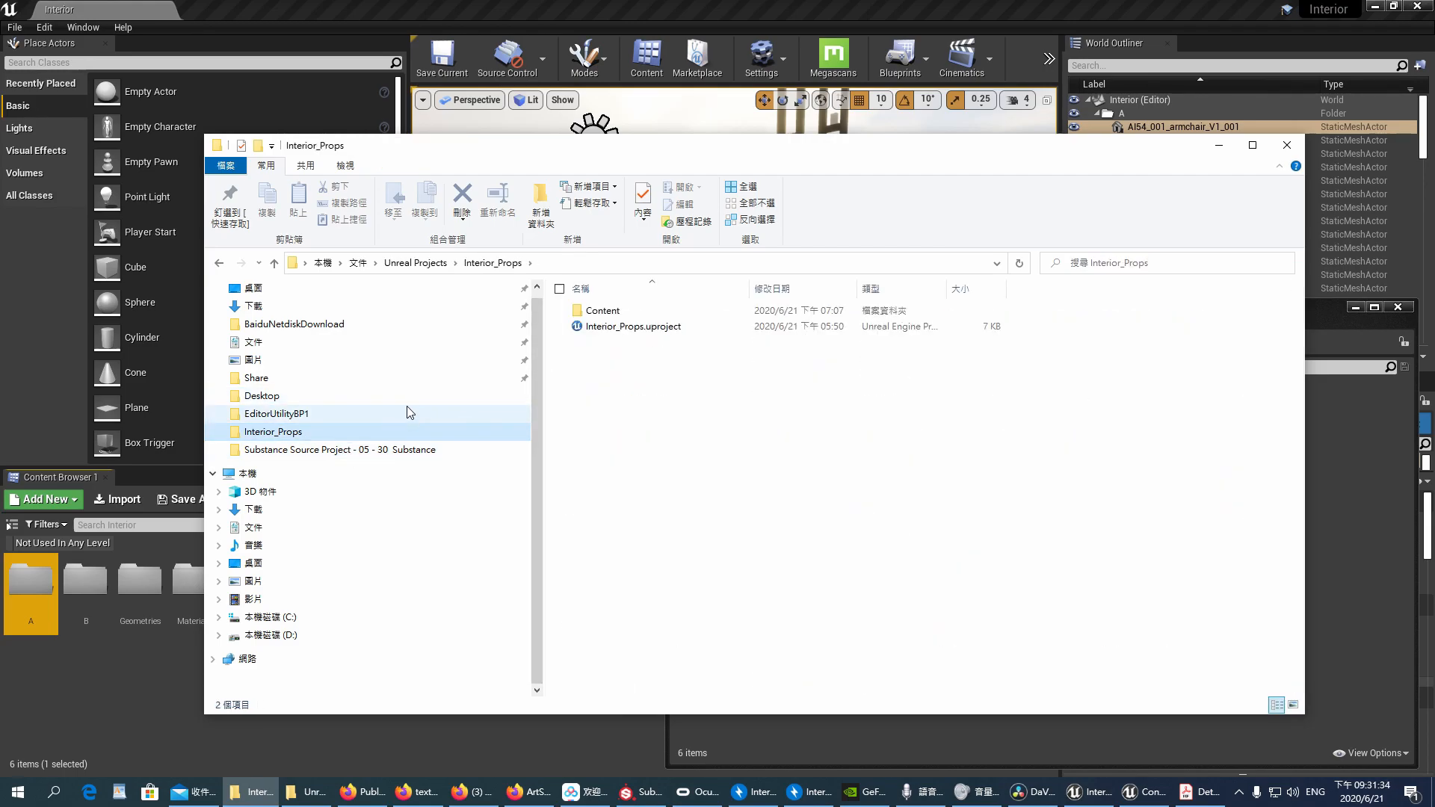
double_click(339, 449)
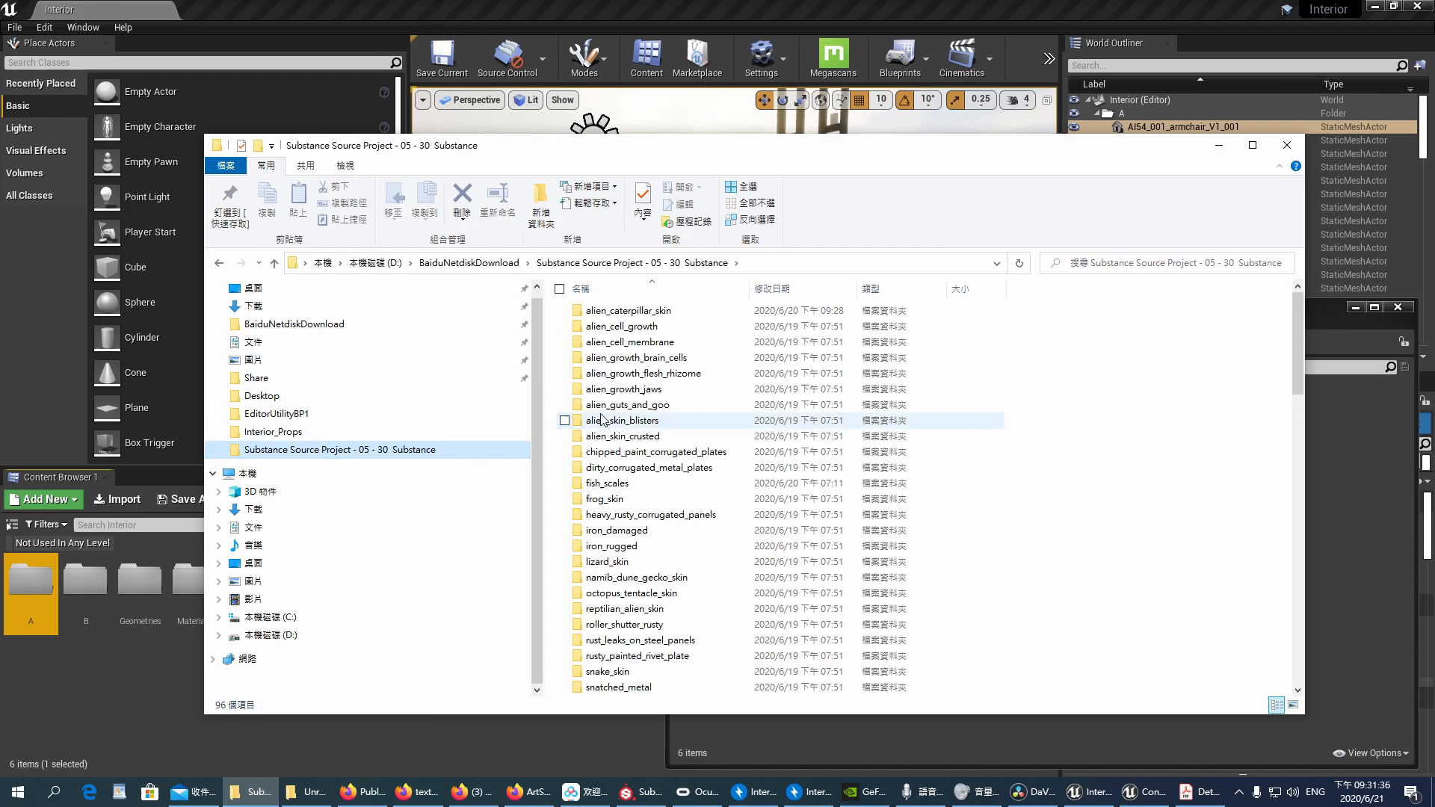
left_click(272, 430)
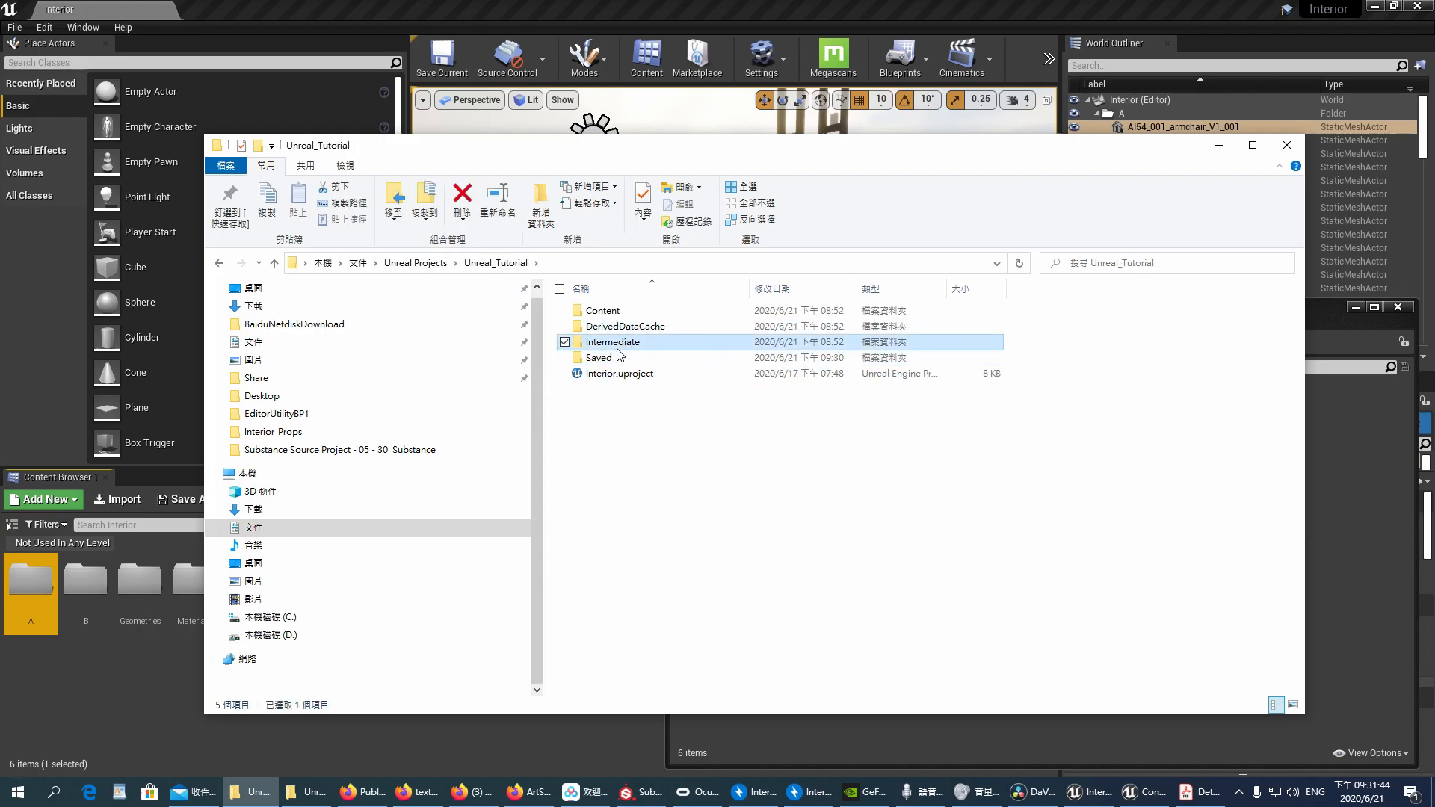
double_click(602, 309)
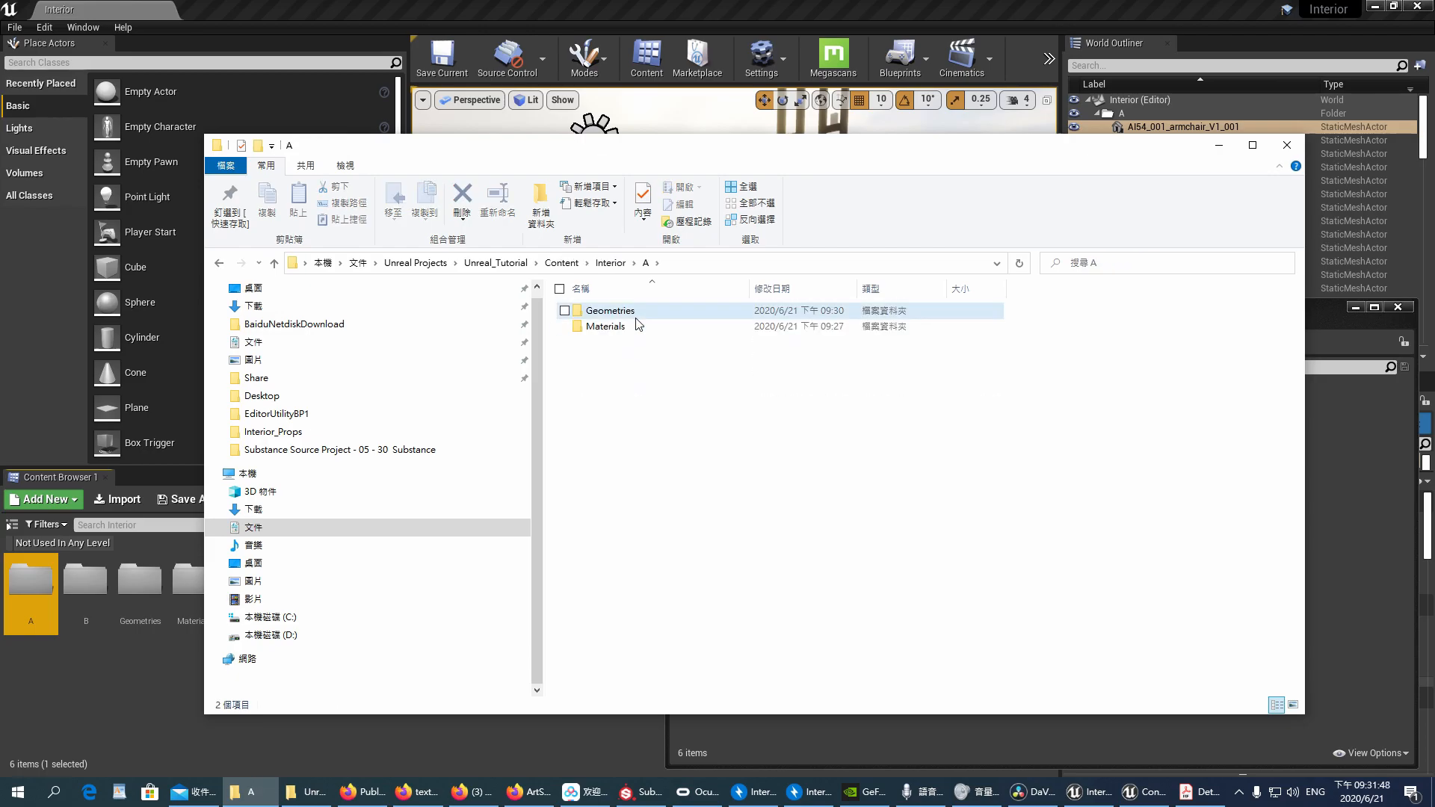
double_click(610, 311)
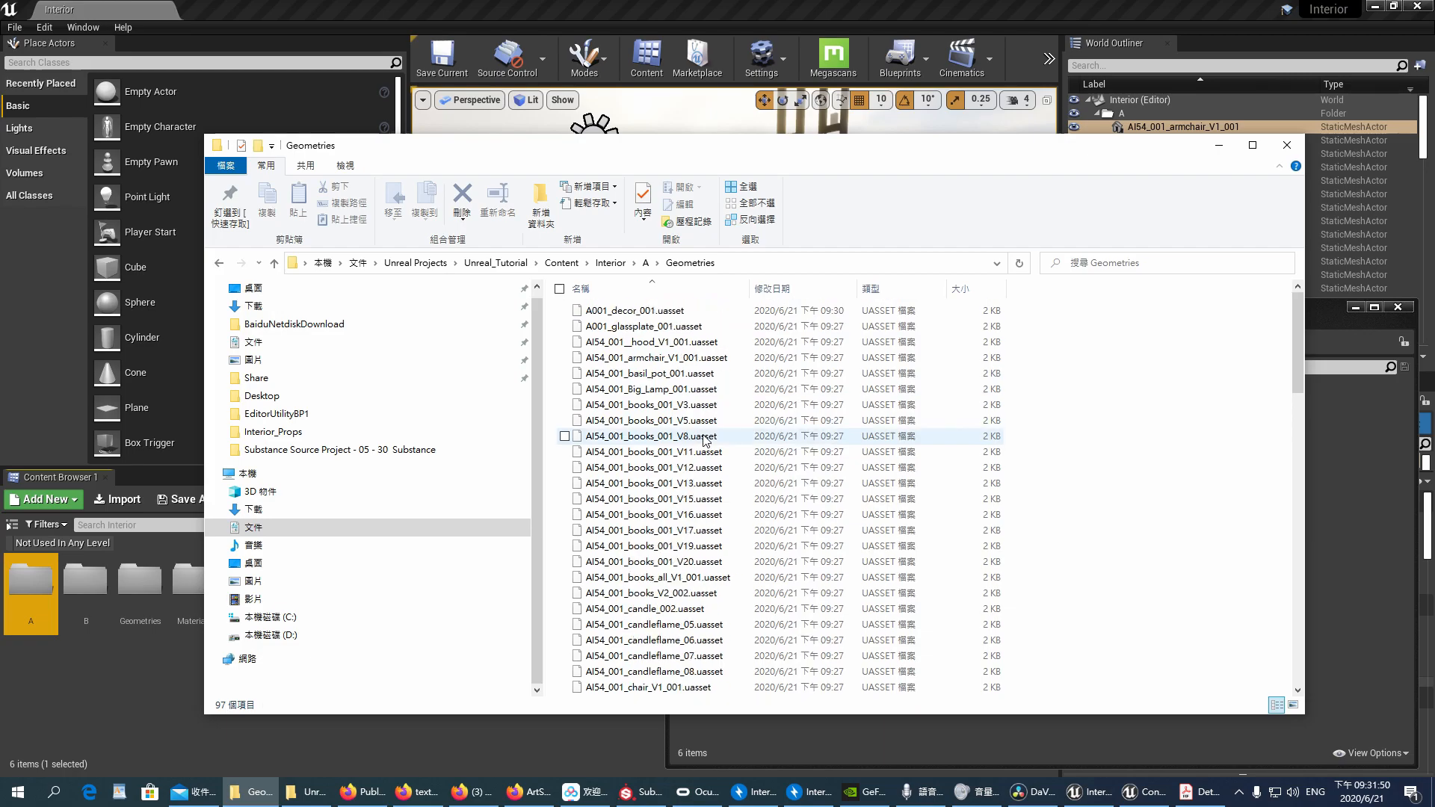
mouse_move(671, 348)
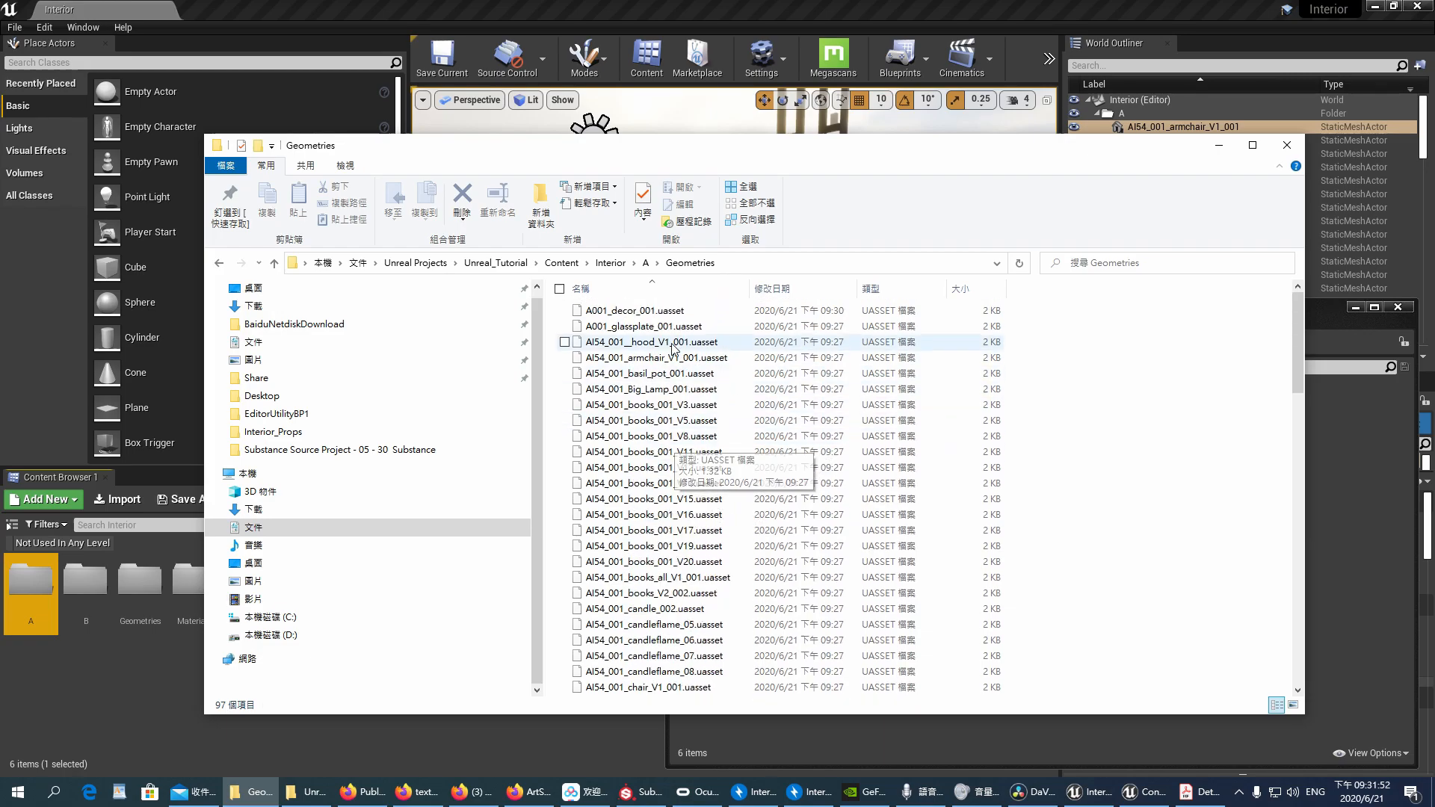
scroll("down", 3)
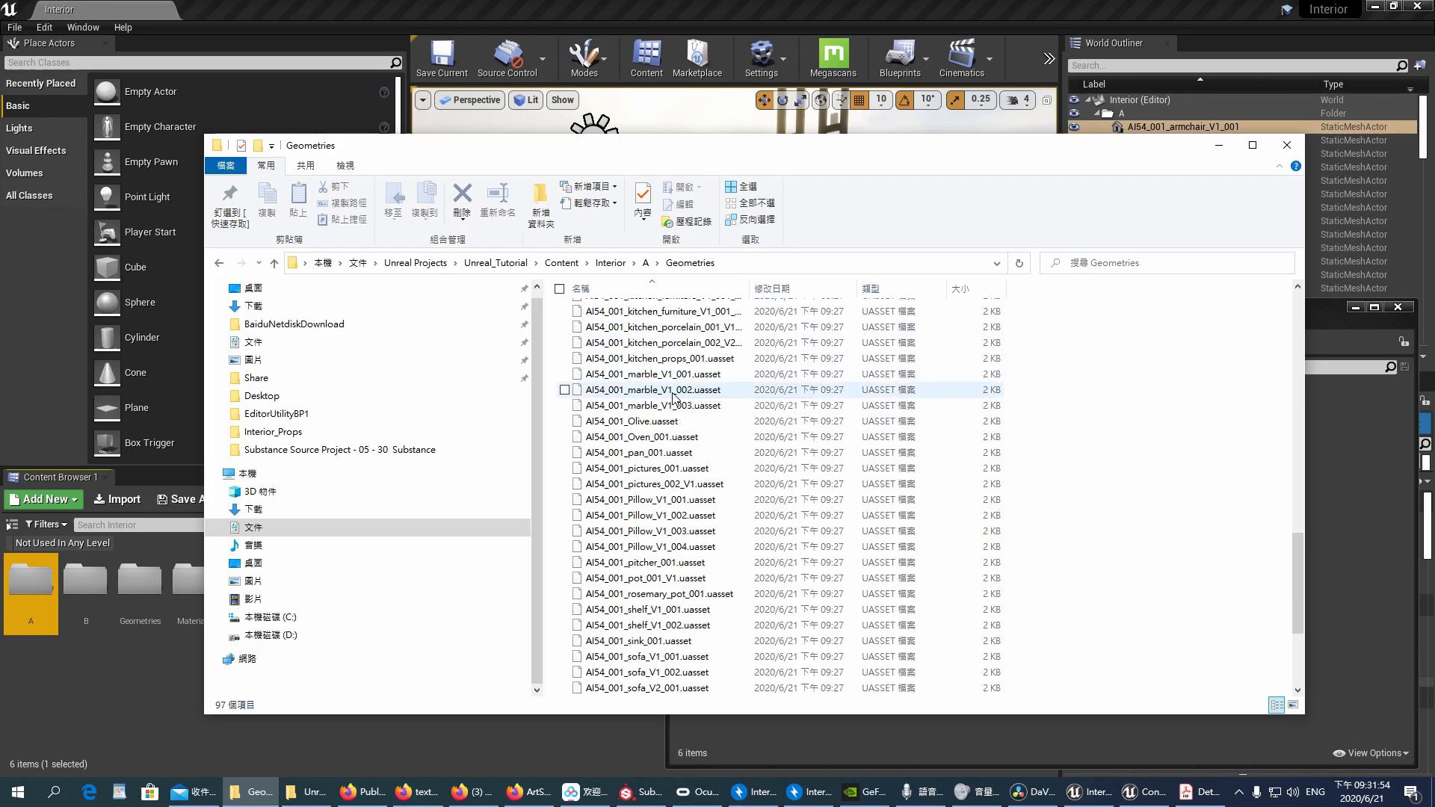
scroll("up", 3)
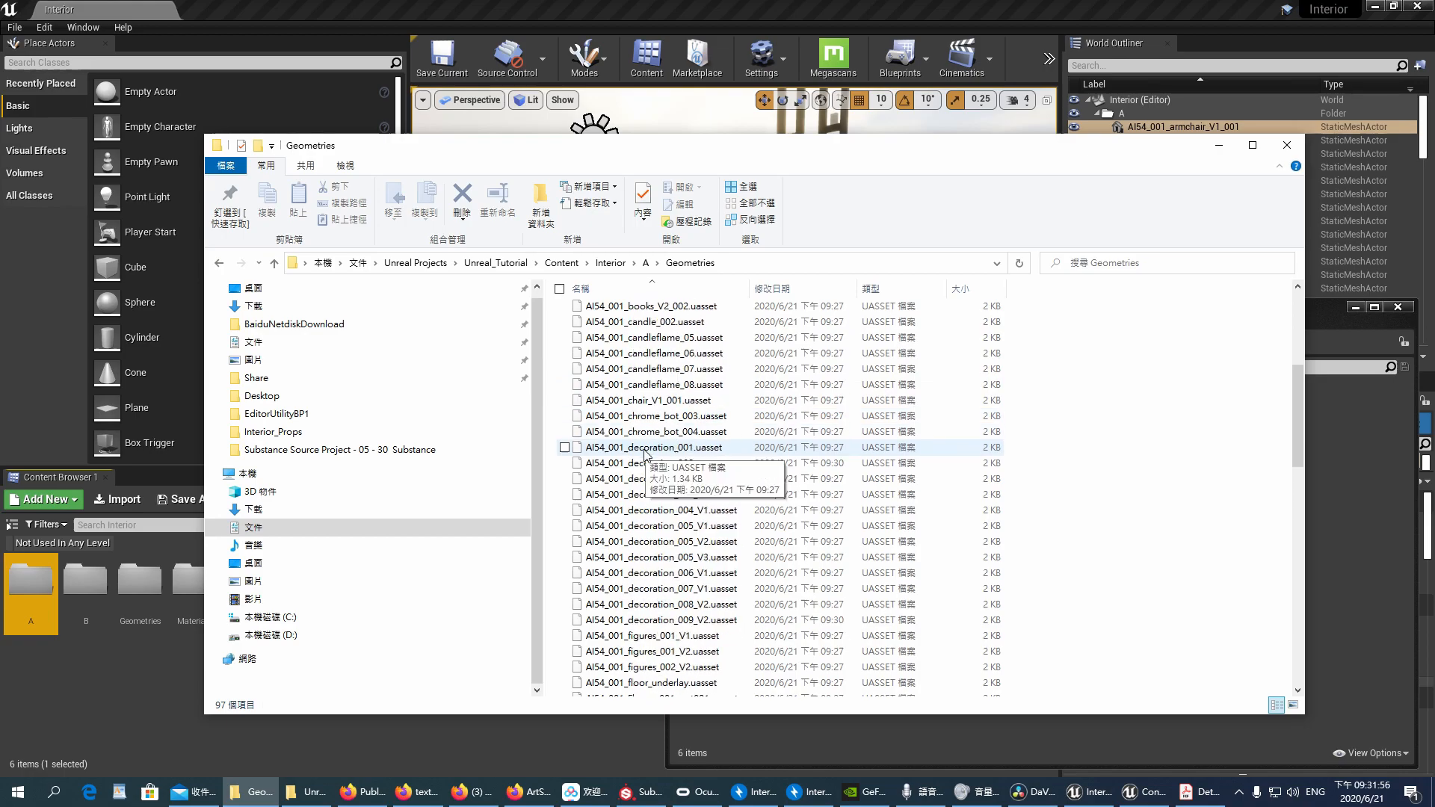
left_click(610, 263)
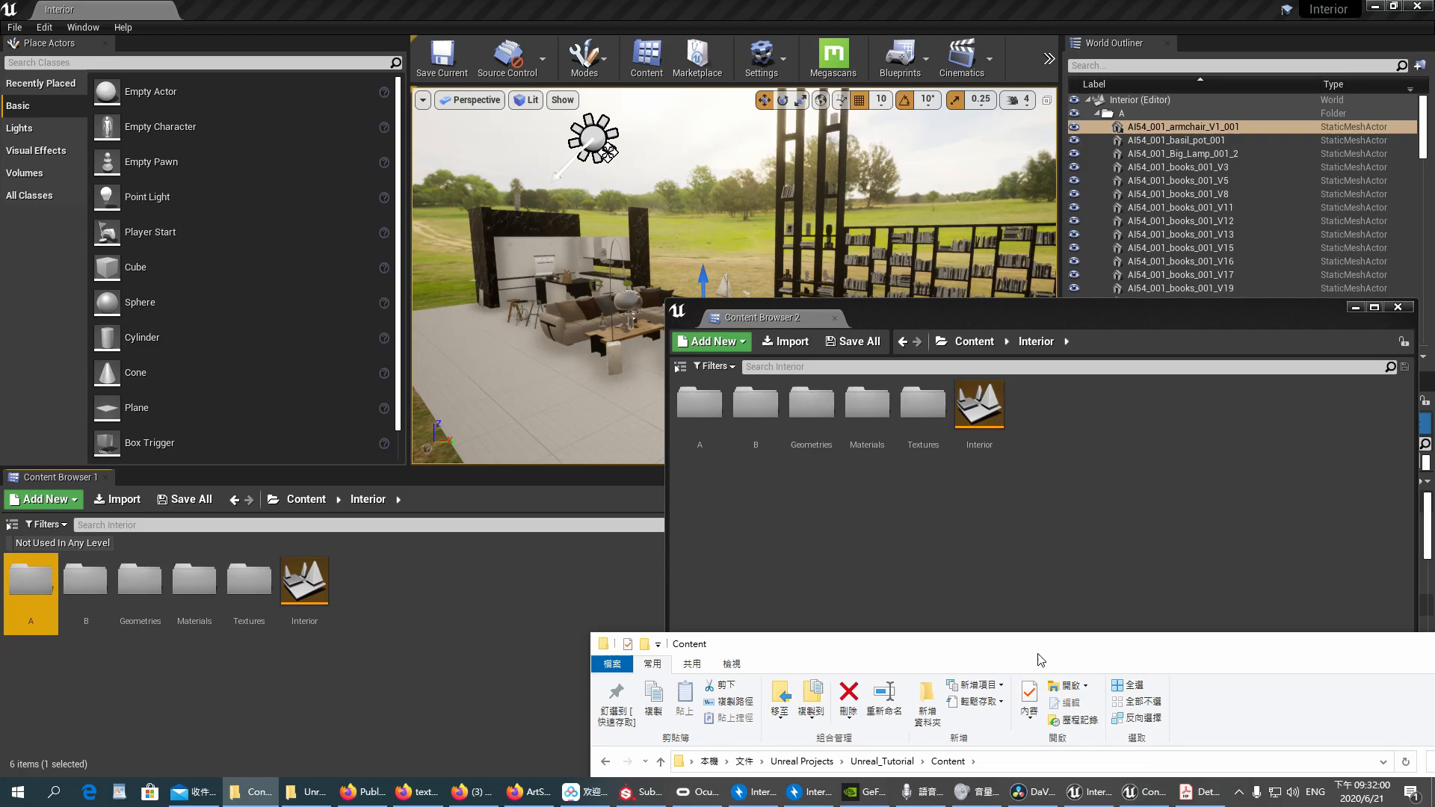
- Run Fix Up Redirectors in Folder on the whole Content folder
double_click(30, 577)
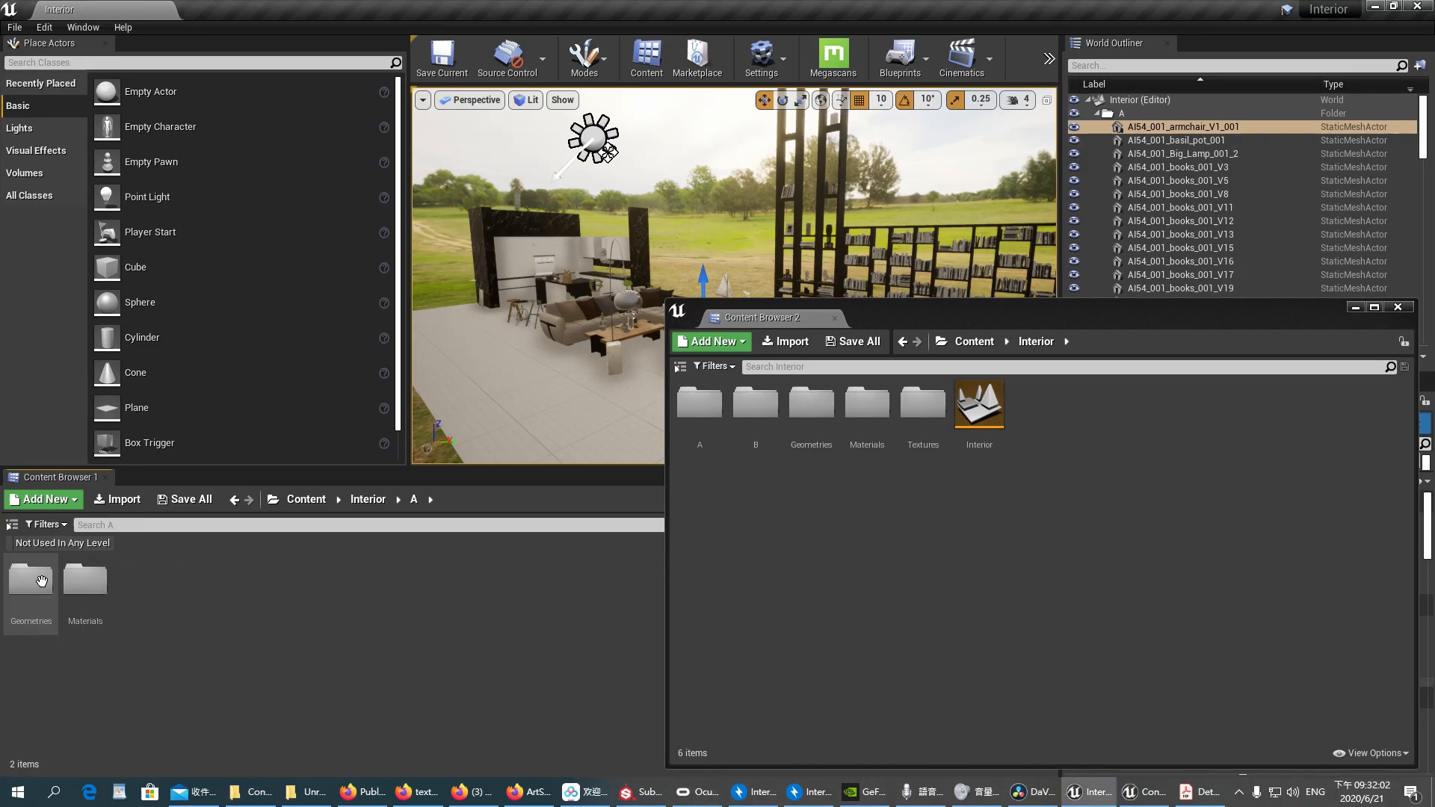
left_click(367, 500)
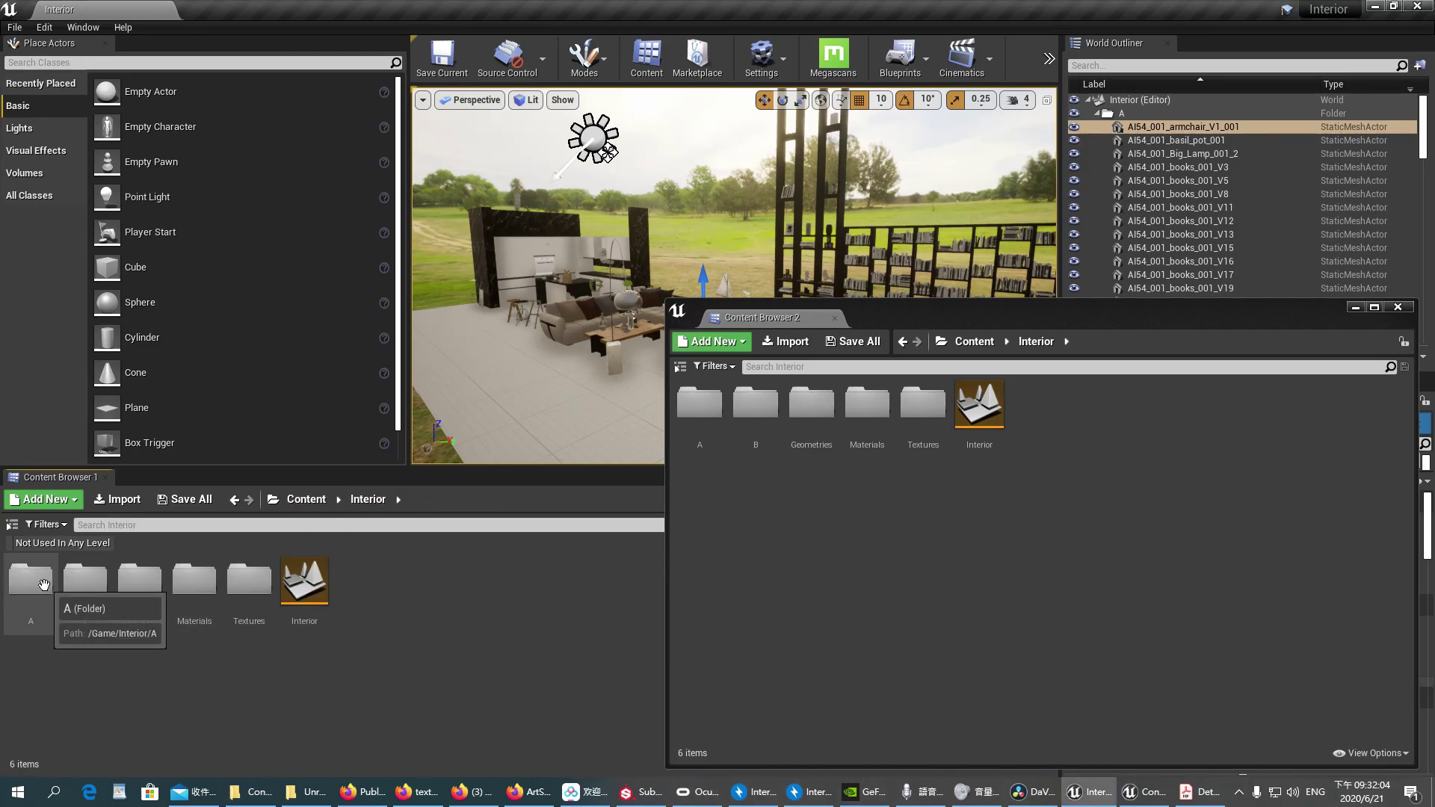
left_click(30, 579)
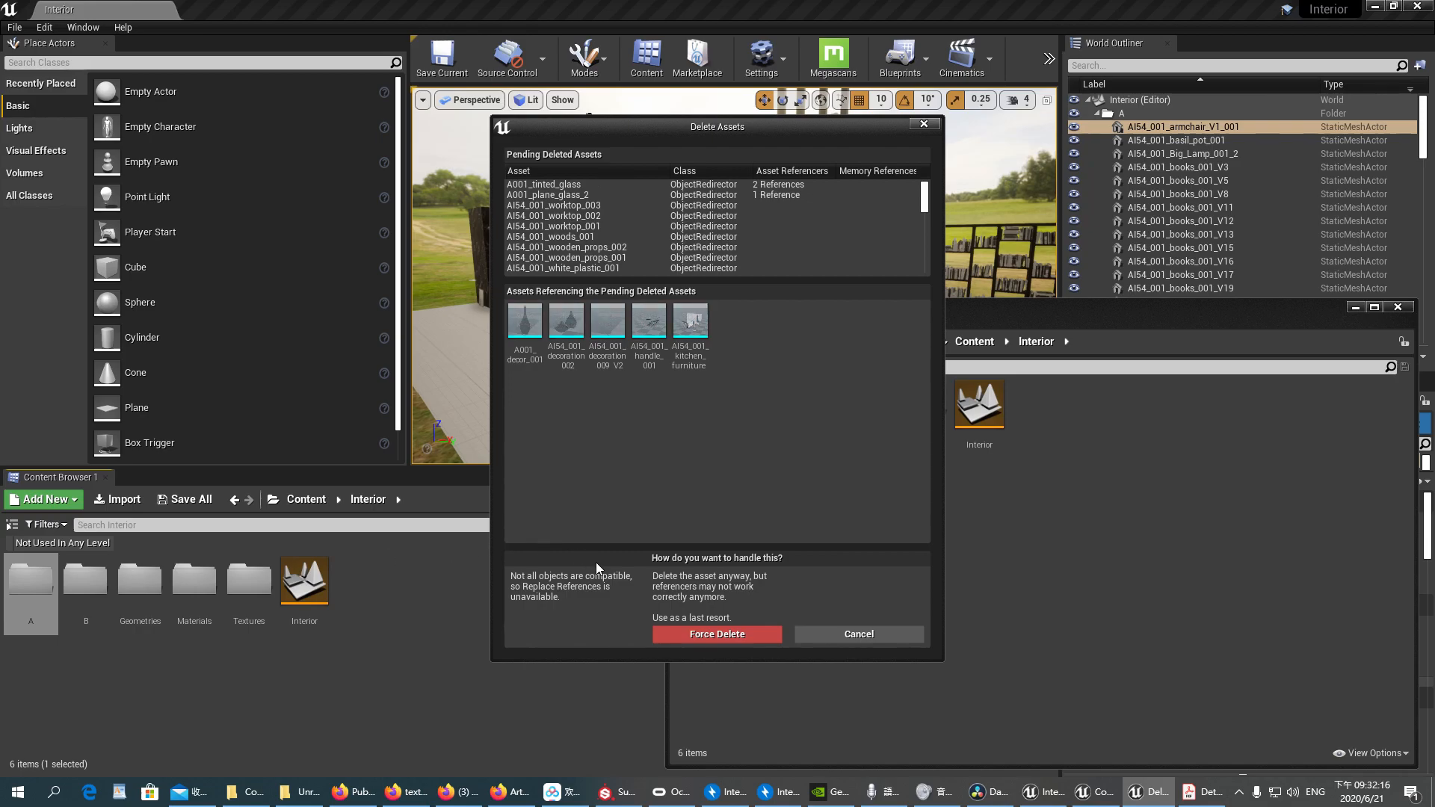
mouse_move(636, 530)
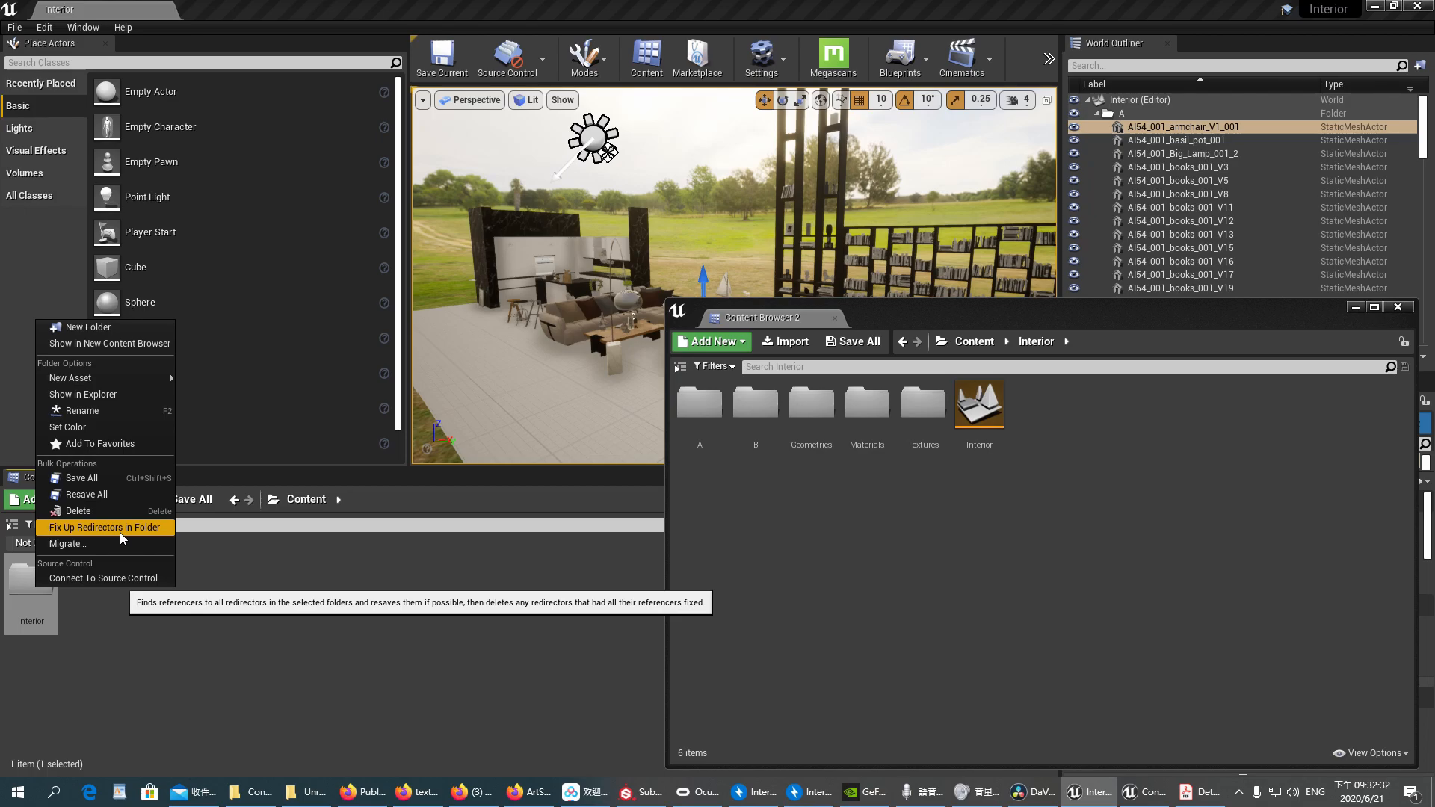
left_click(103, 527)
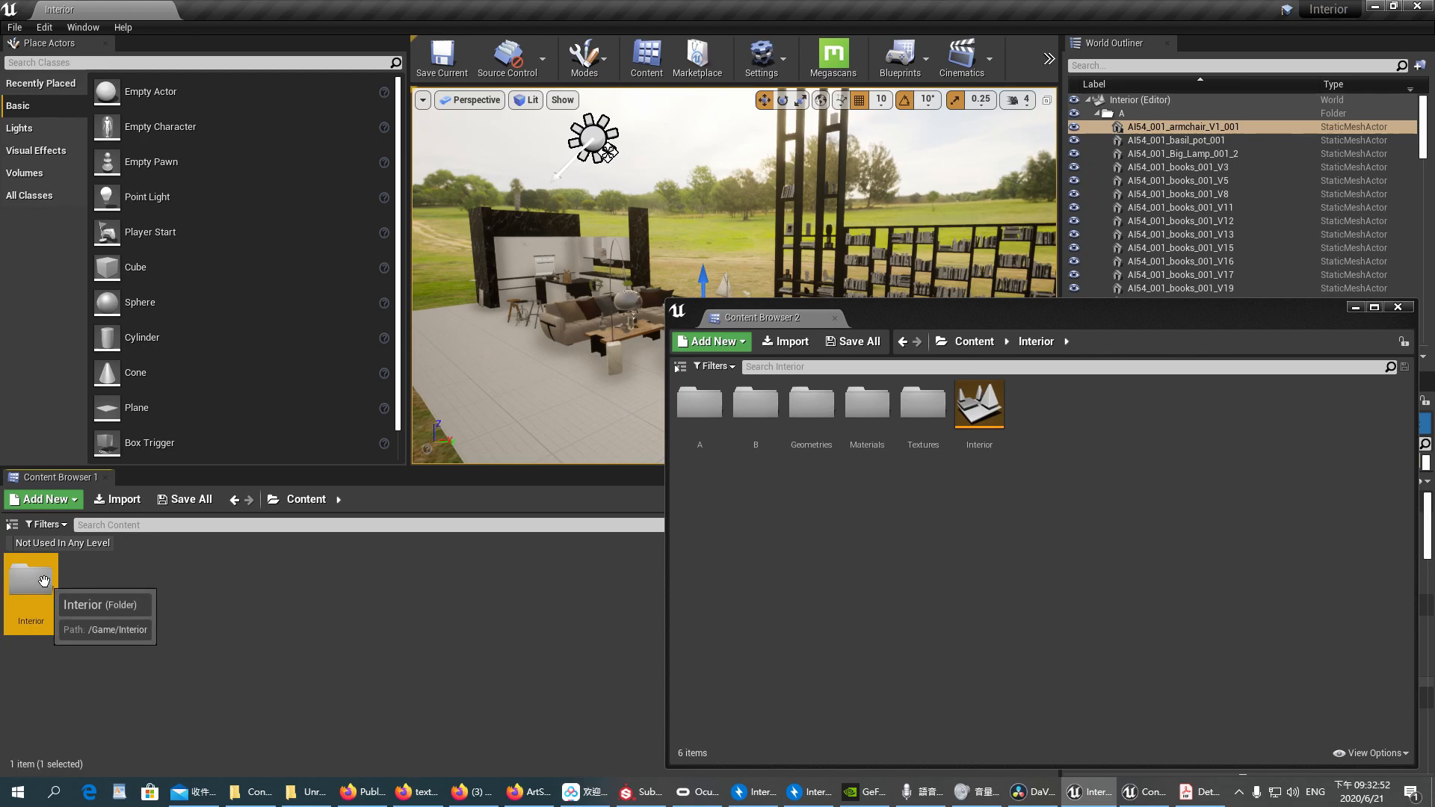
- Delete the now-empty folder A from Interior and confirm
double_click(30, 580)
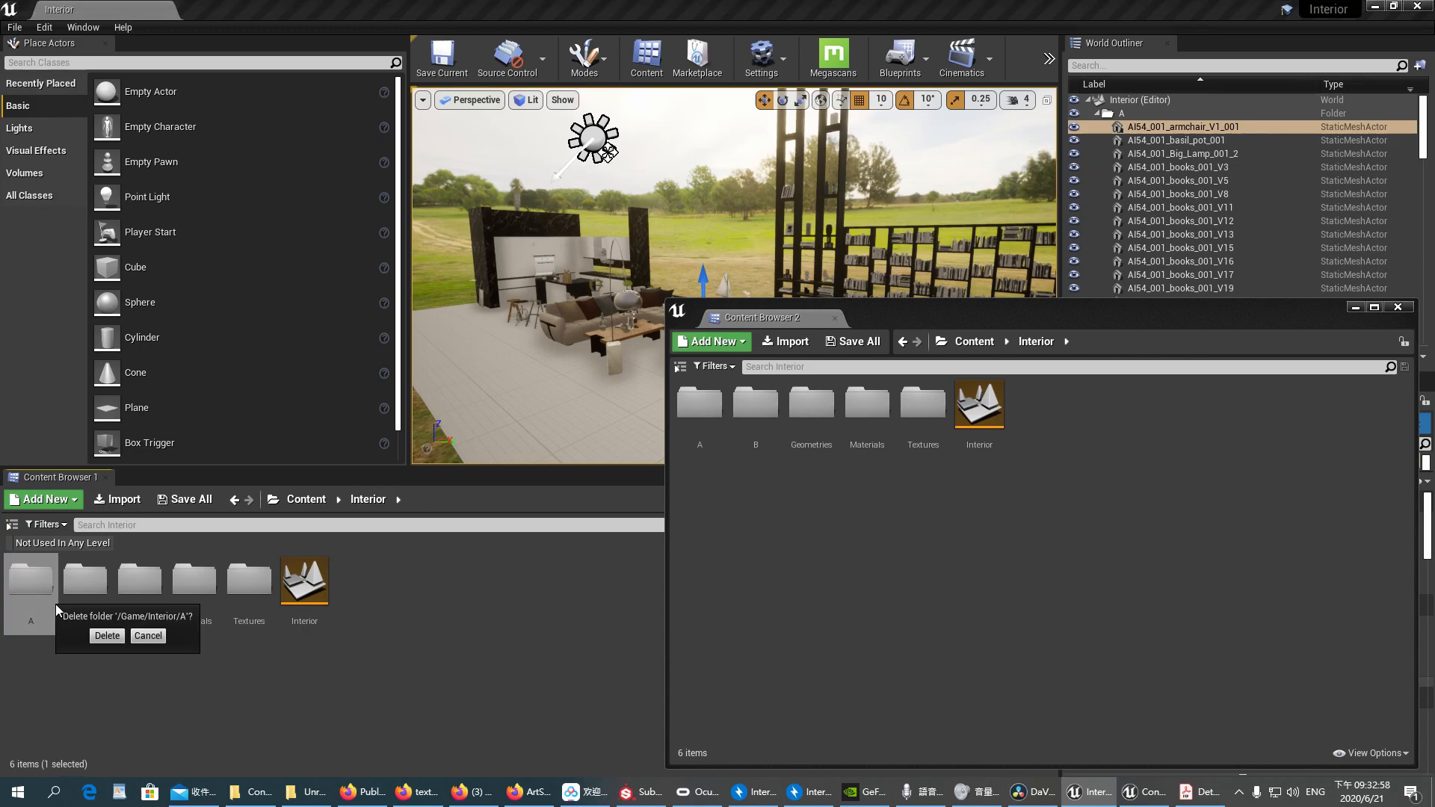
left_click(106, 635)
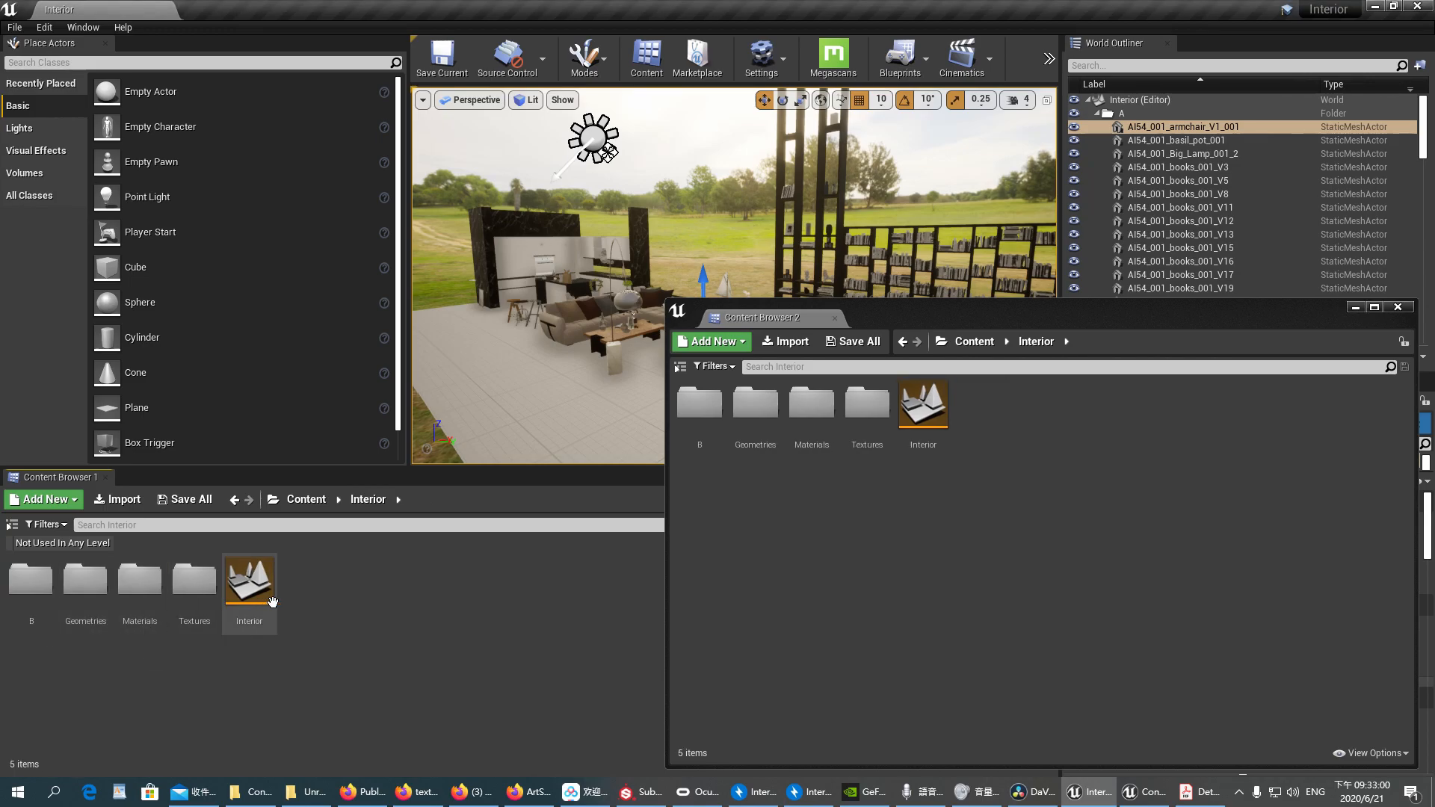
mouse_move(30, 578)
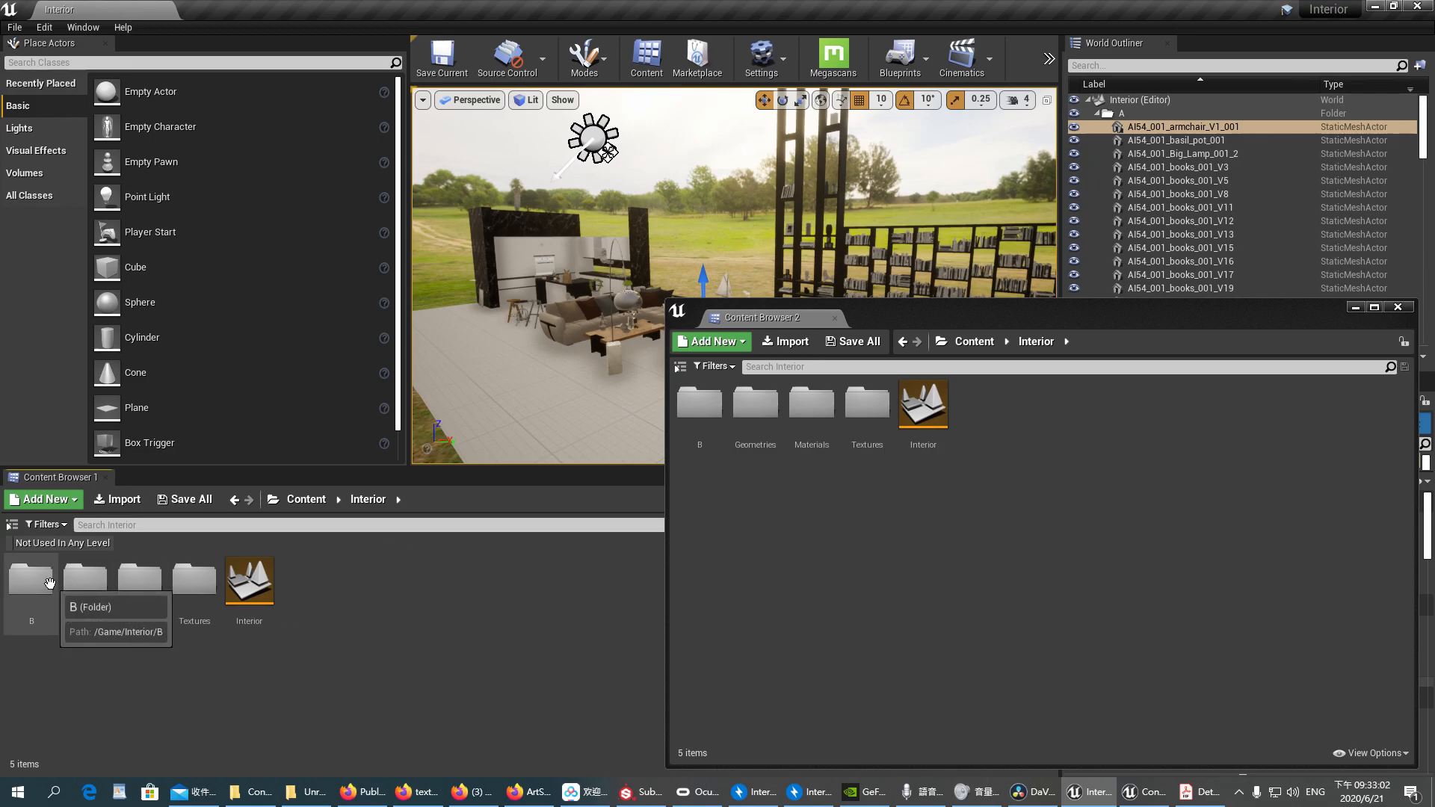
- Inspect folder B's Textures, then move it into Interior via Content Browser 2 with Move Here
left_click(30, 581)
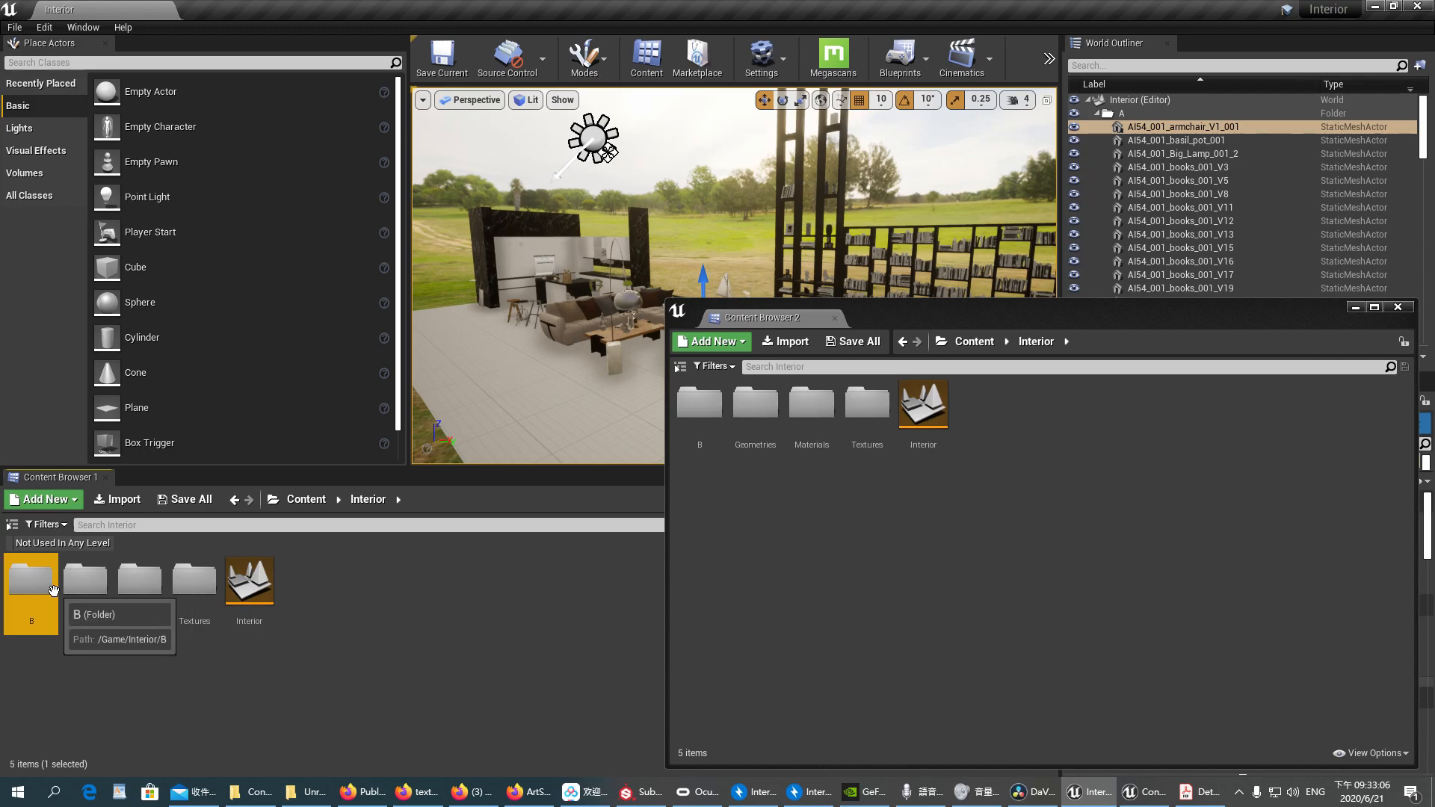
double_click(30, 577)
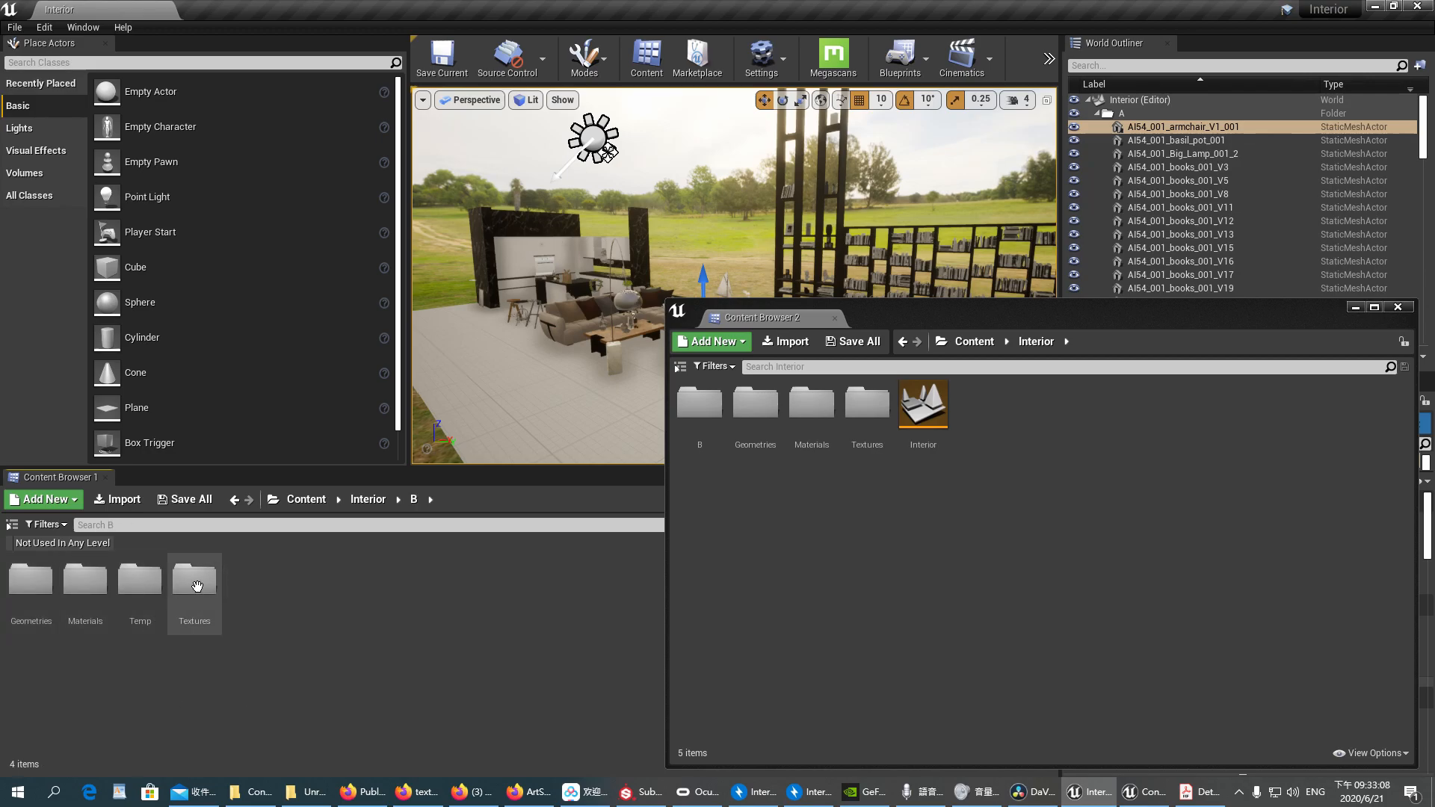
double_click(194, 577)
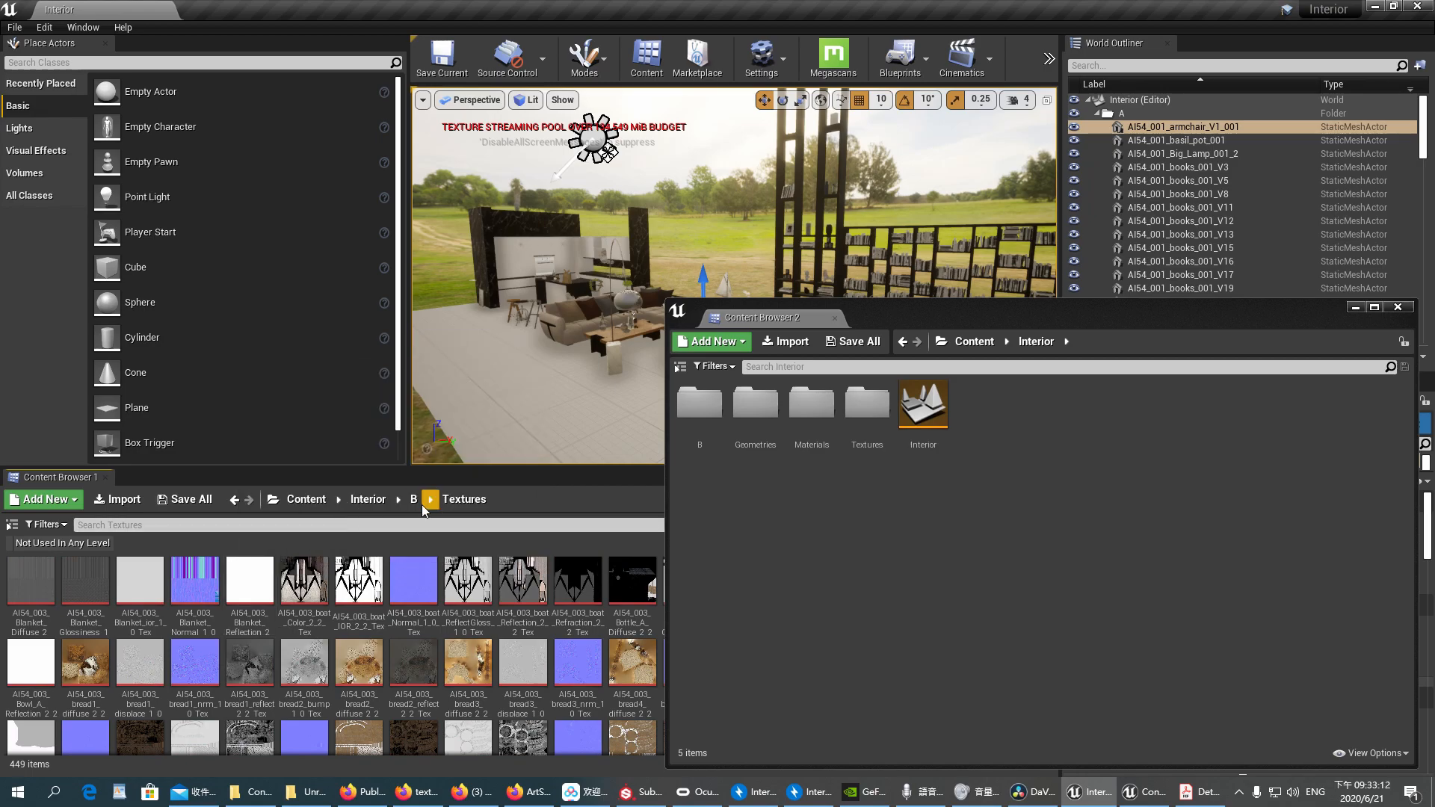
left_click(413, 499)
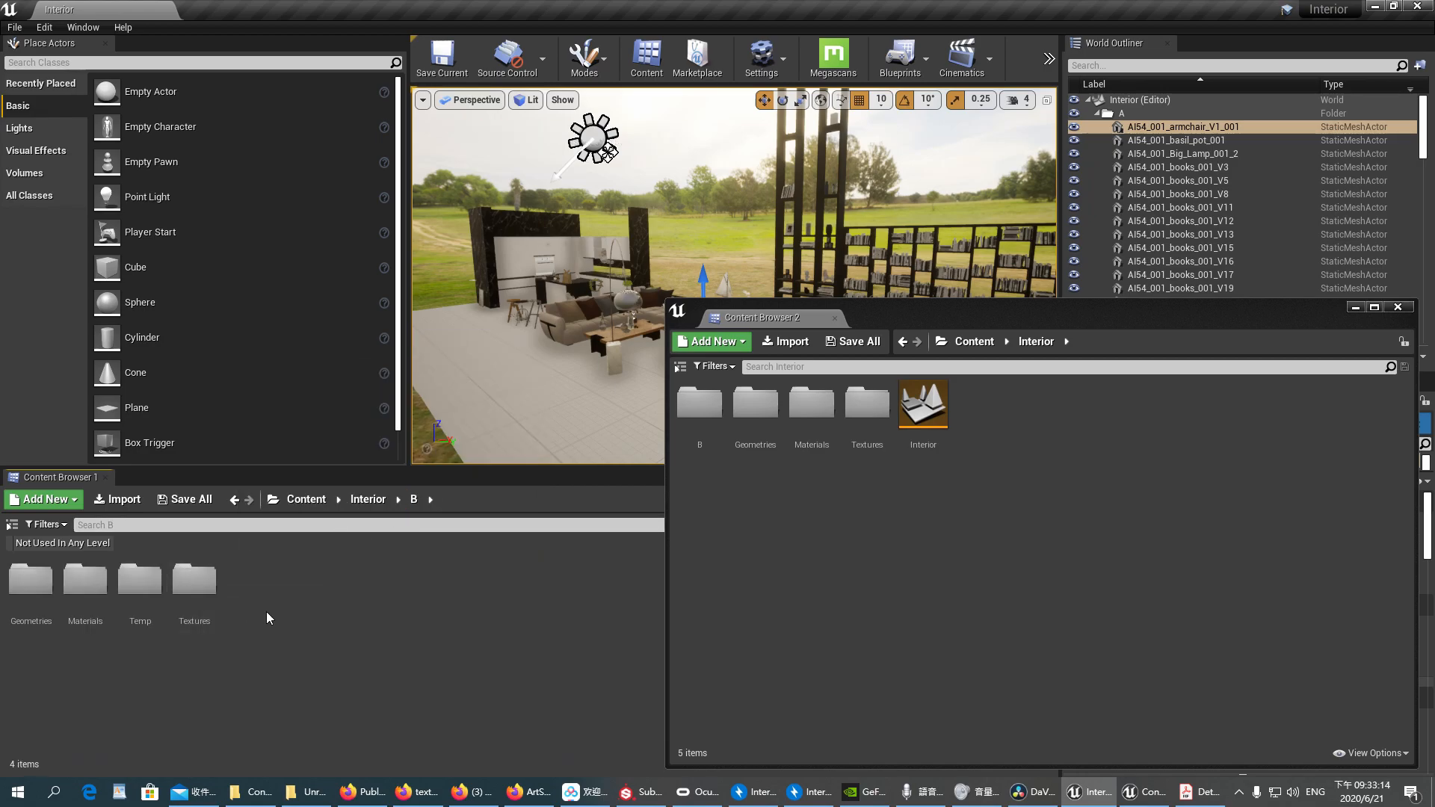
mouse_move(195, 576)
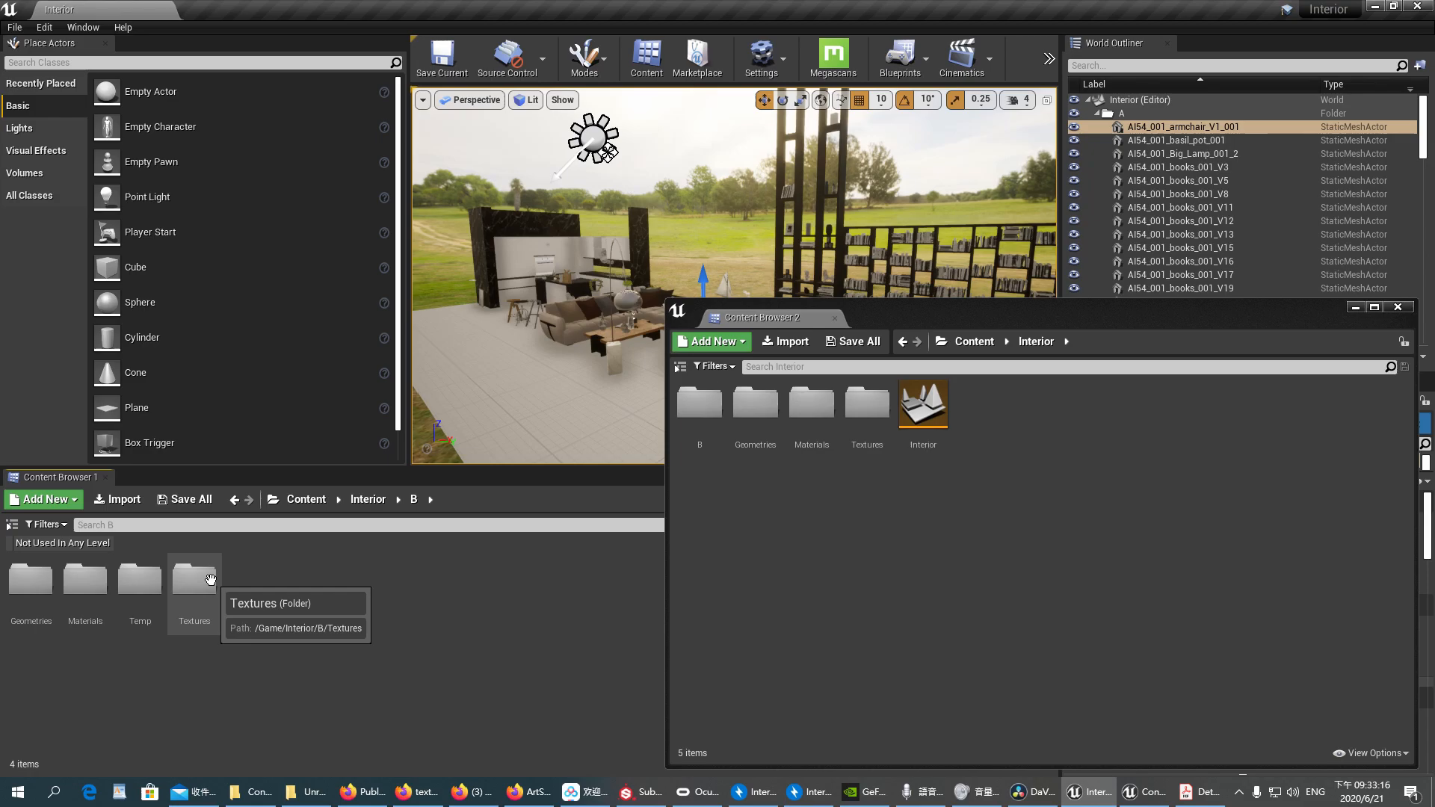
mouse_move(248, 675)
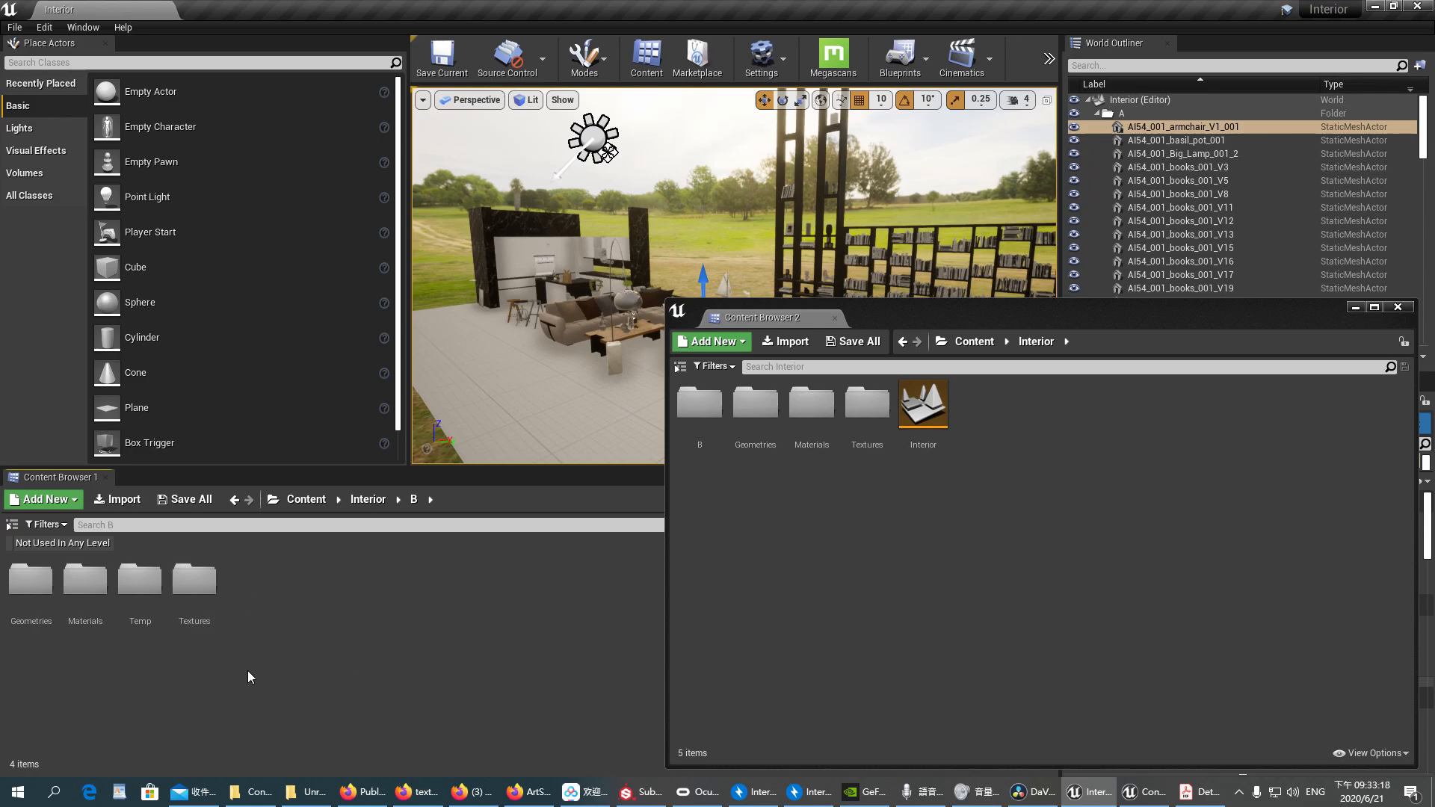
mouse_move(570, 508)
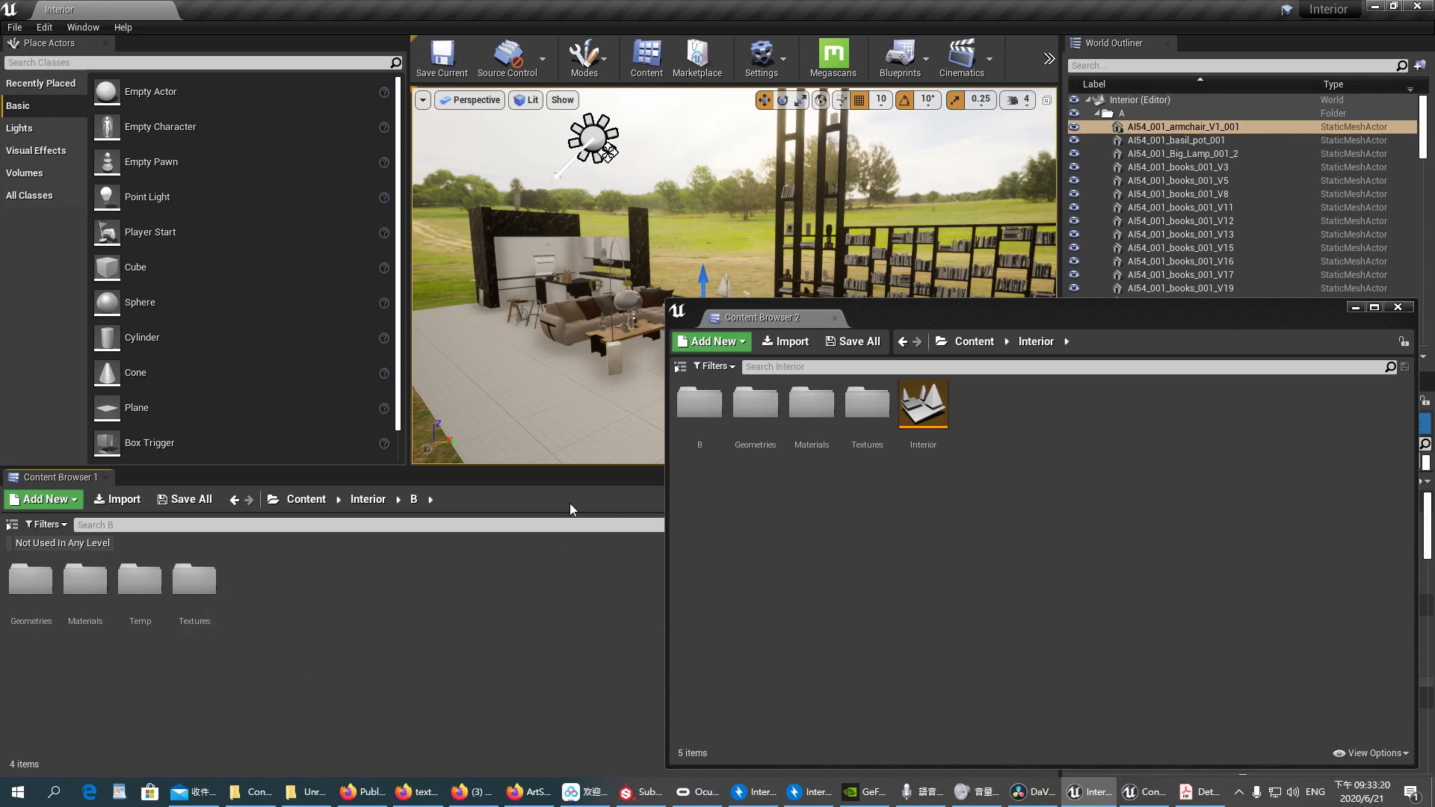
mouse_move(193, 577)
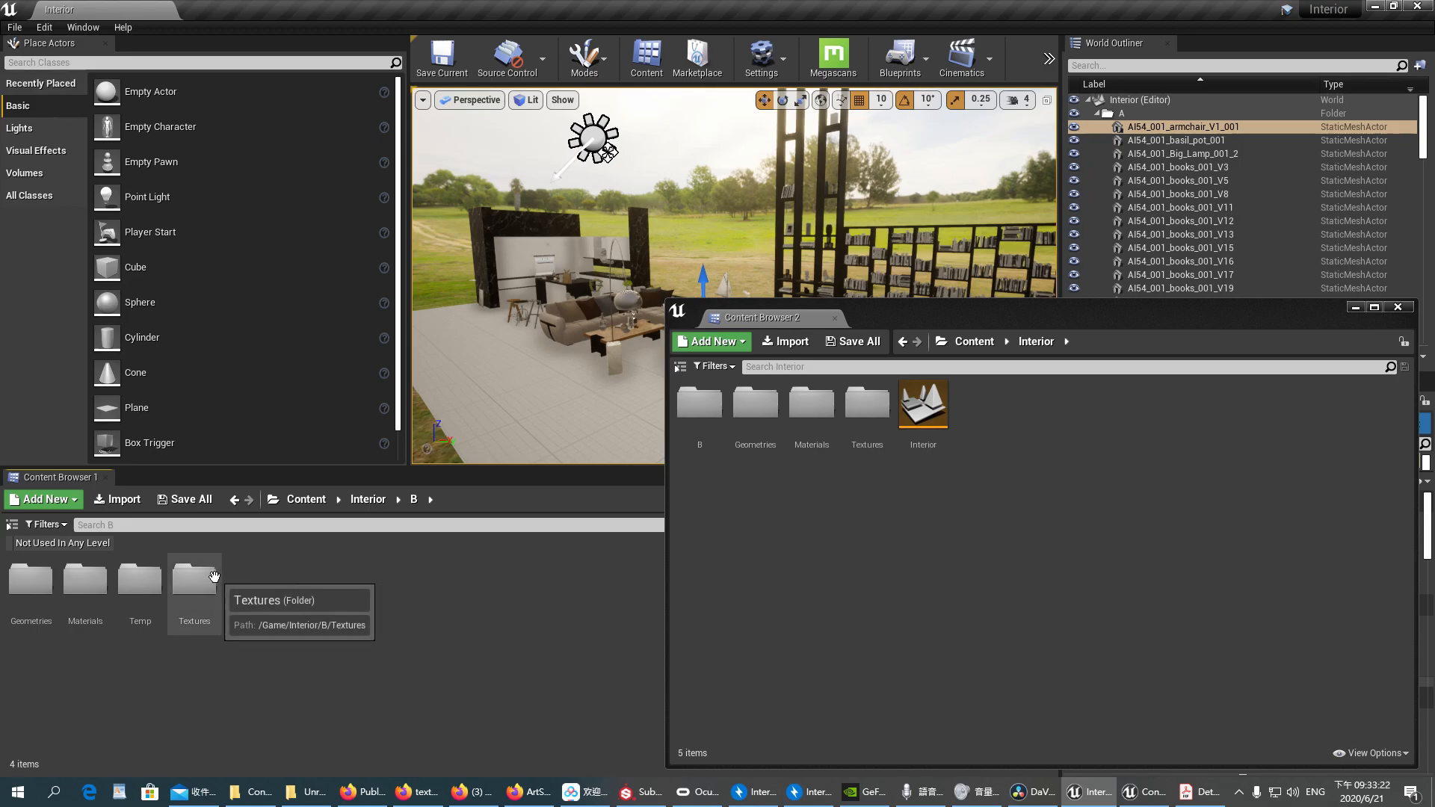
mouse_move(622, 587)
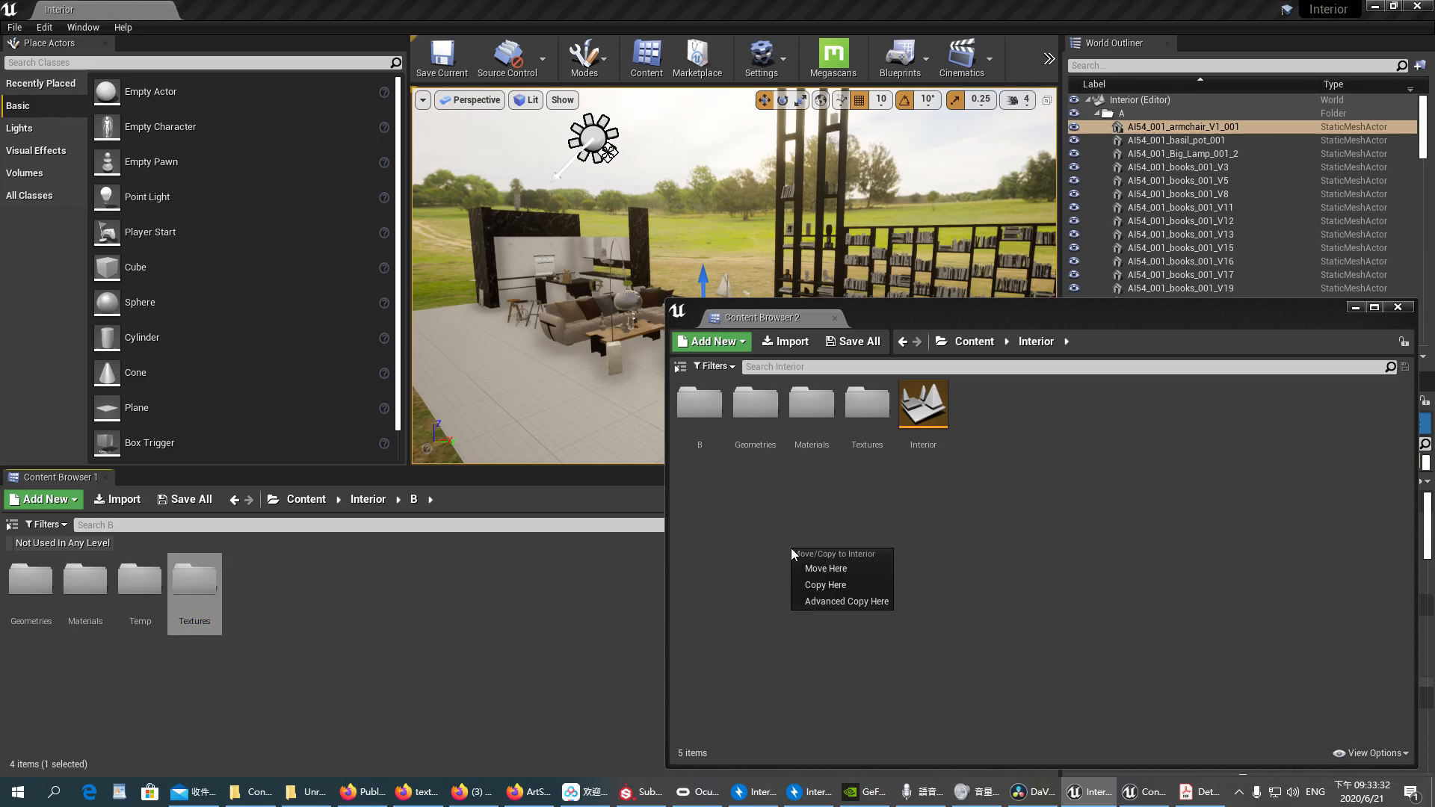
mouse_move(79, 676)
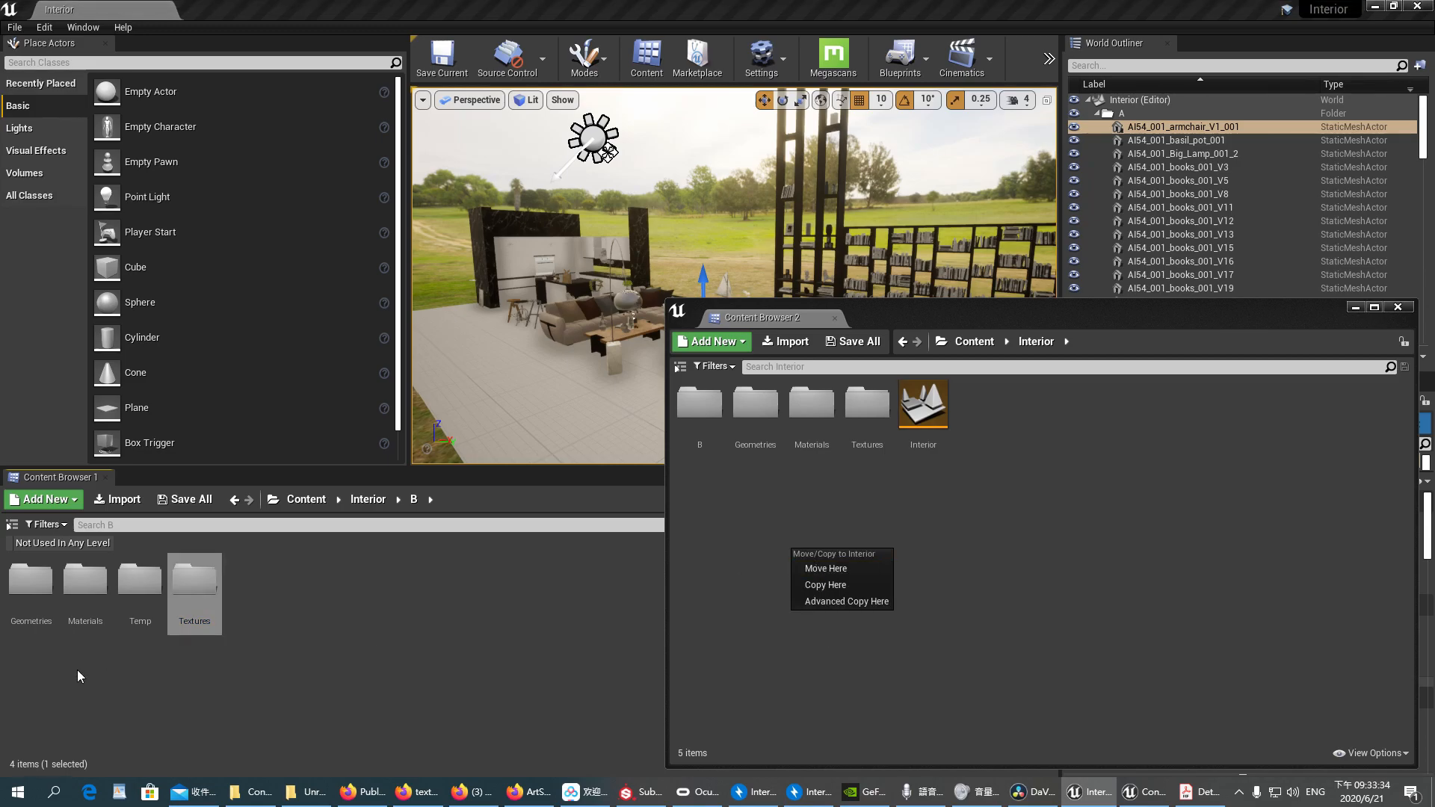
mouse_move(27, 577)
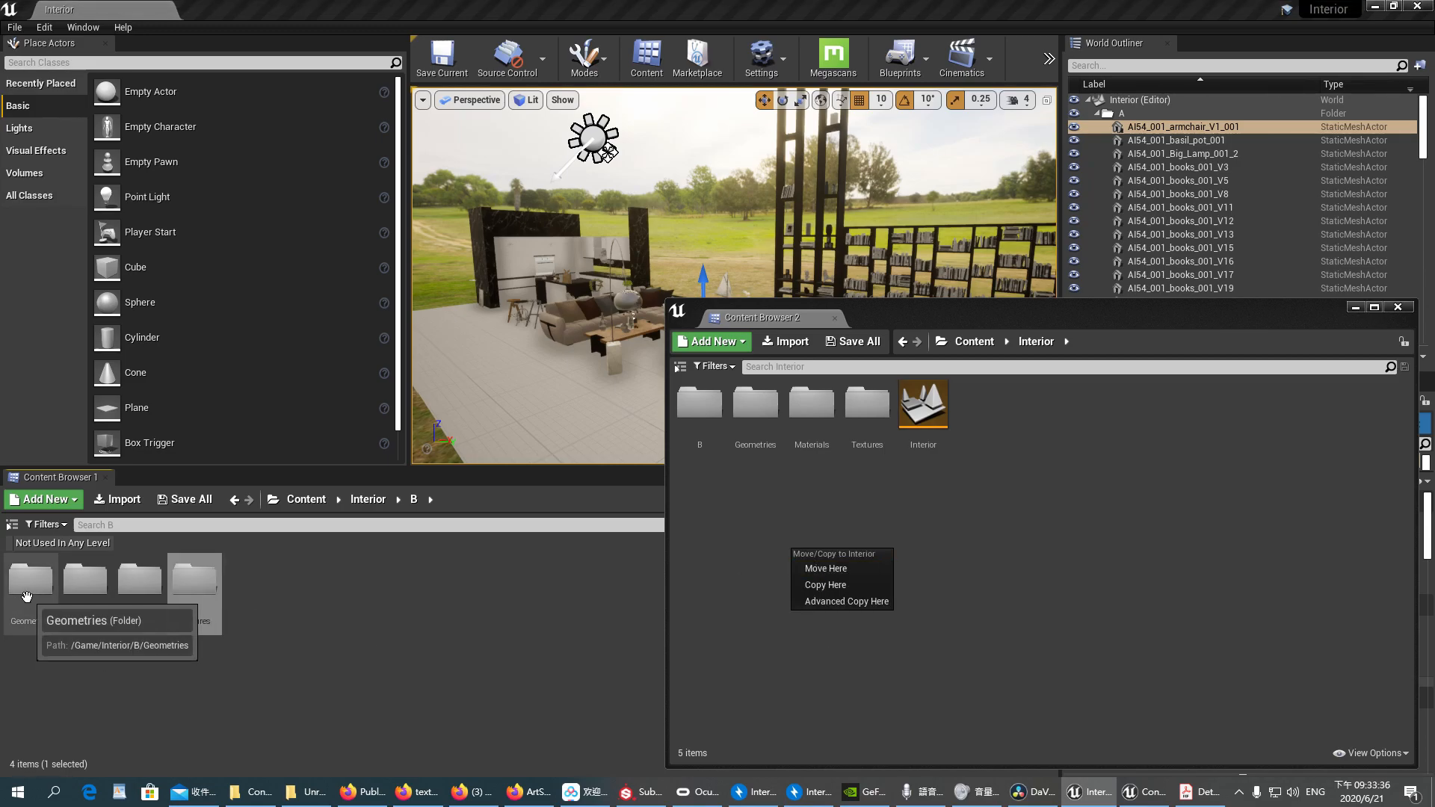
mouse_move(825, 568)
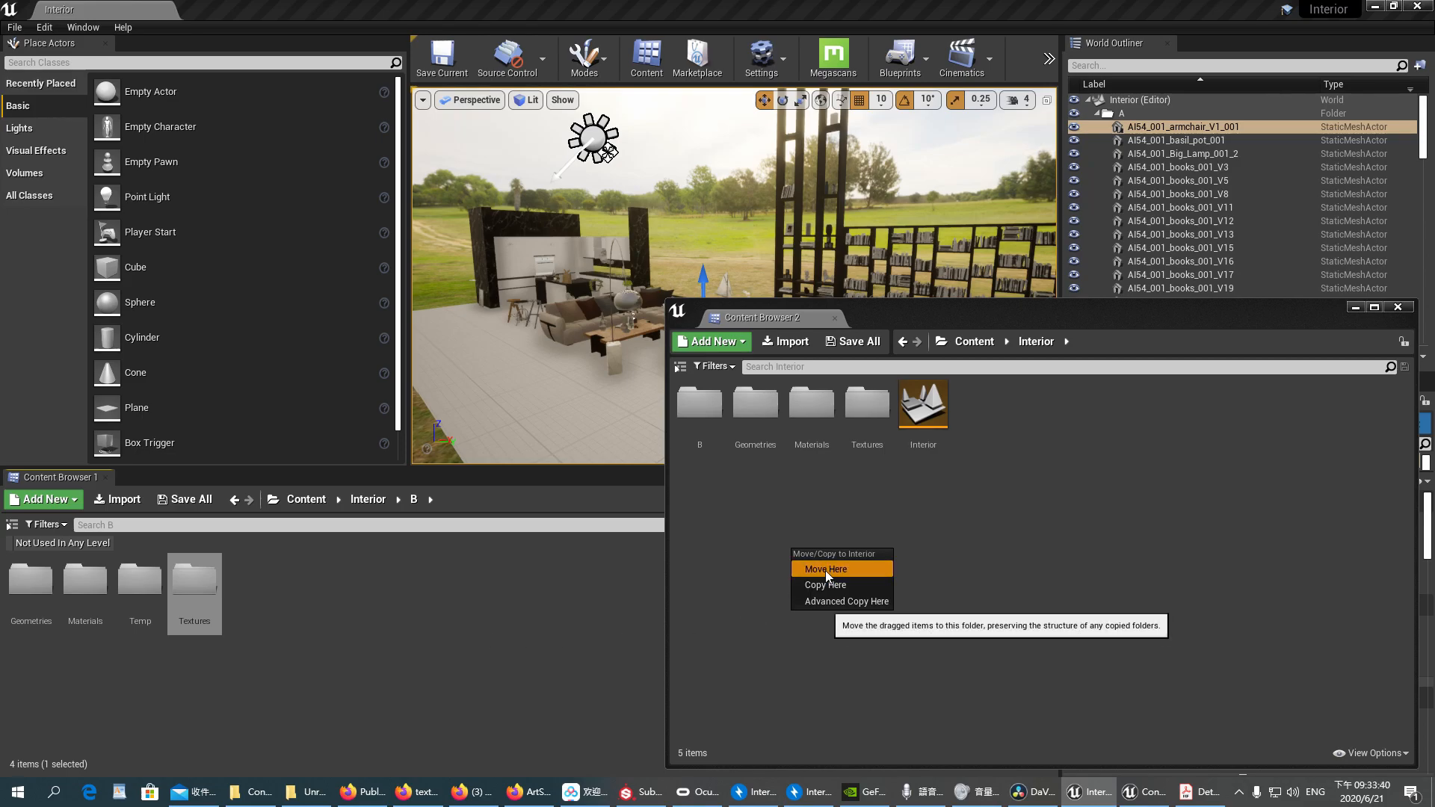
left_click(825, 568)
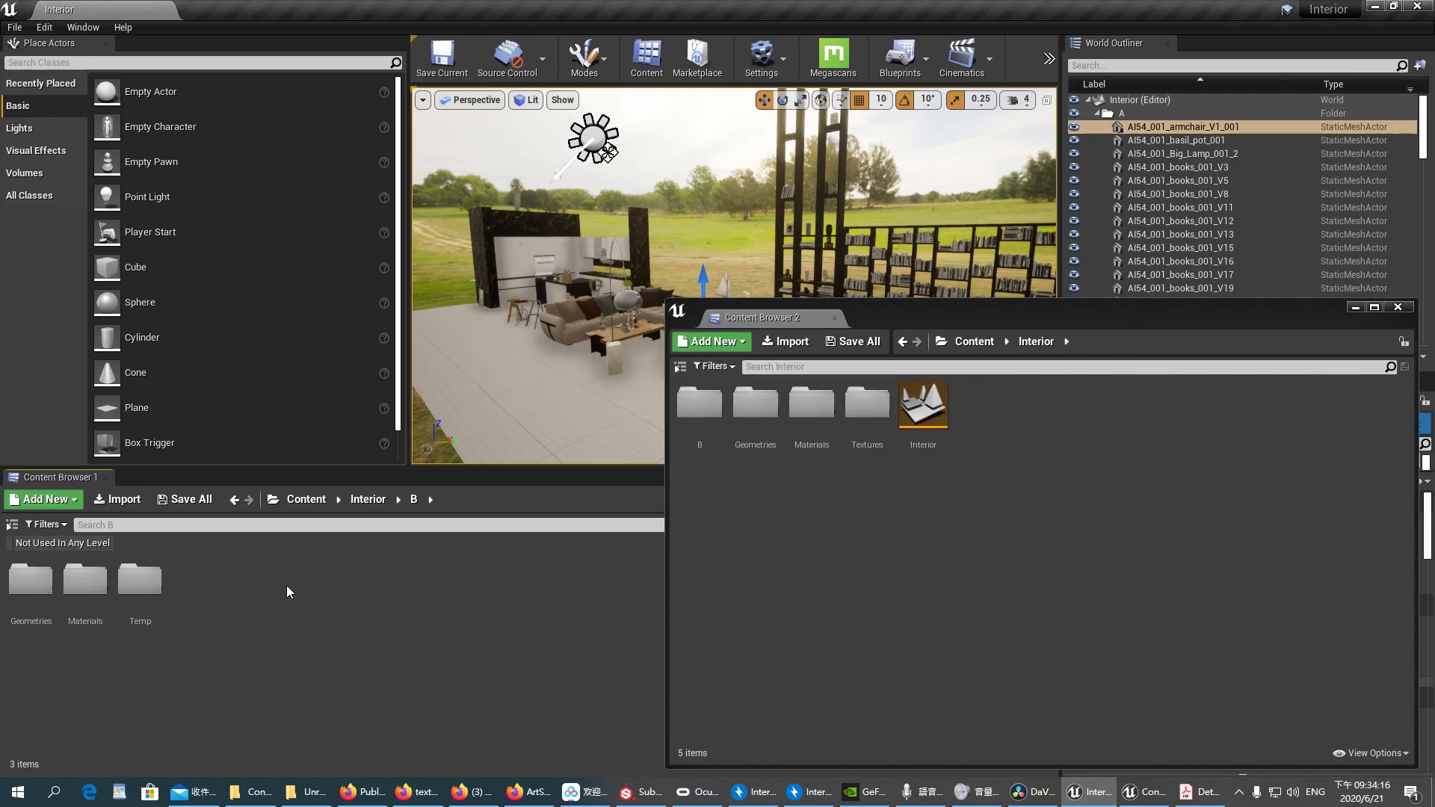
mouse_move(84, 579)
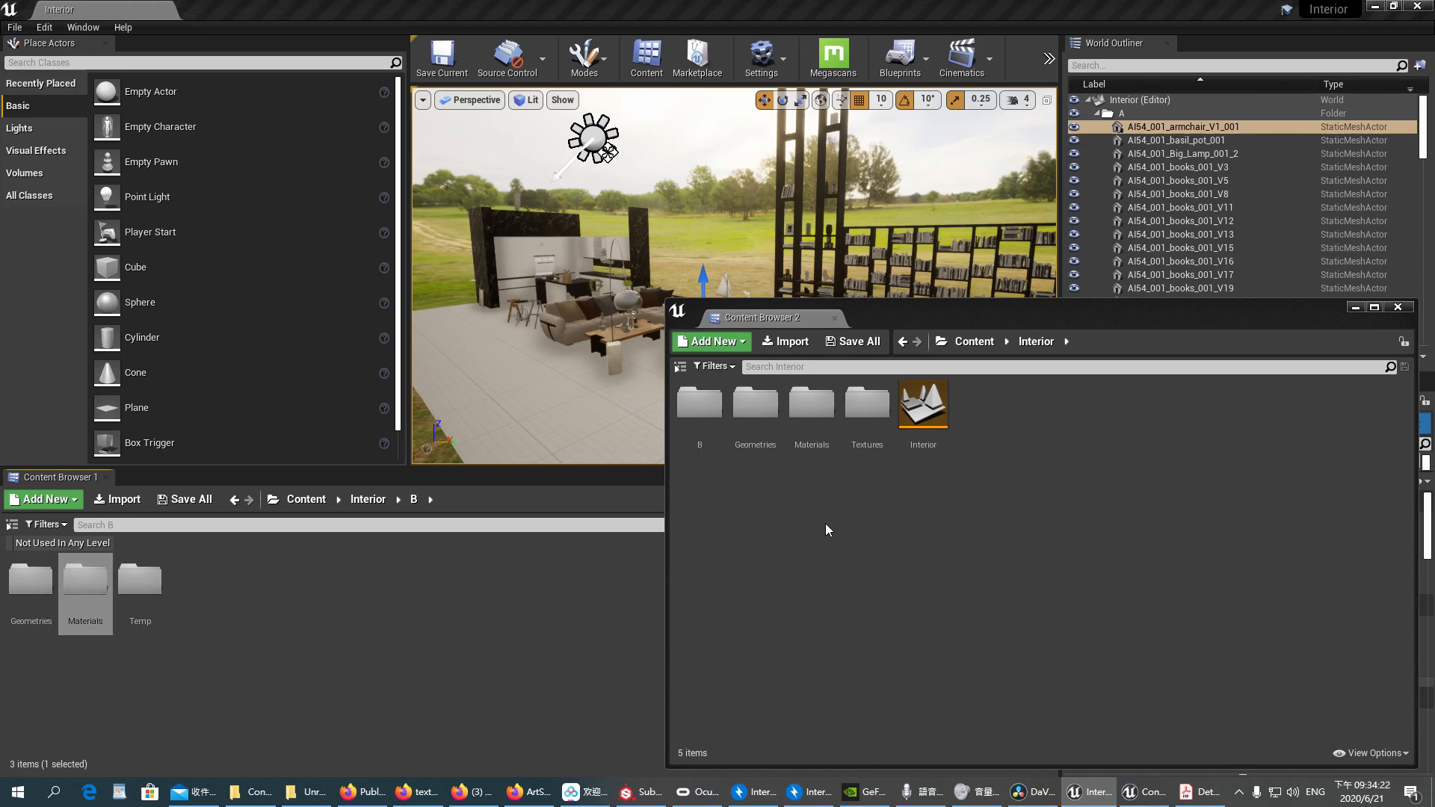
mouse_move(133, 634)
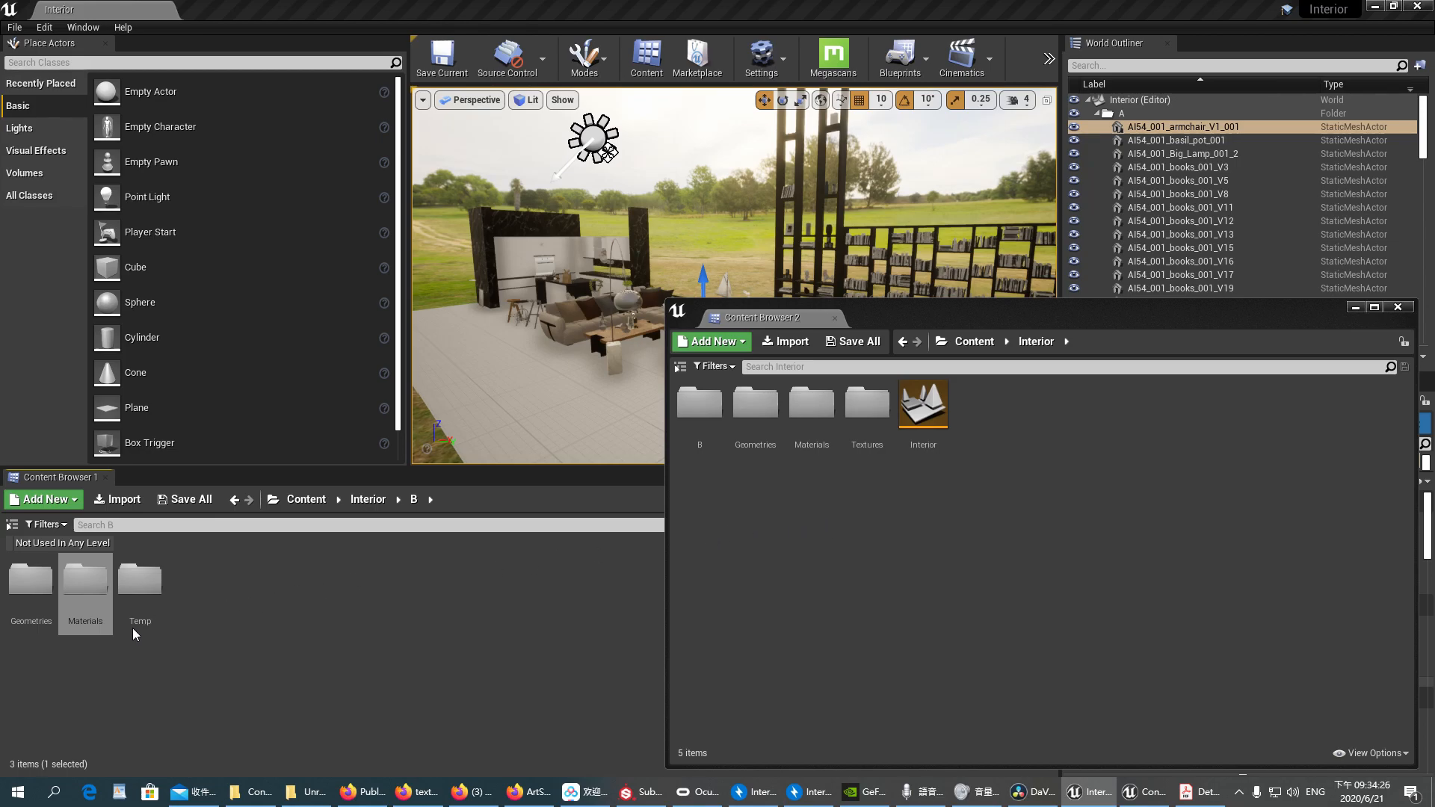
mouse_move(93, 640)
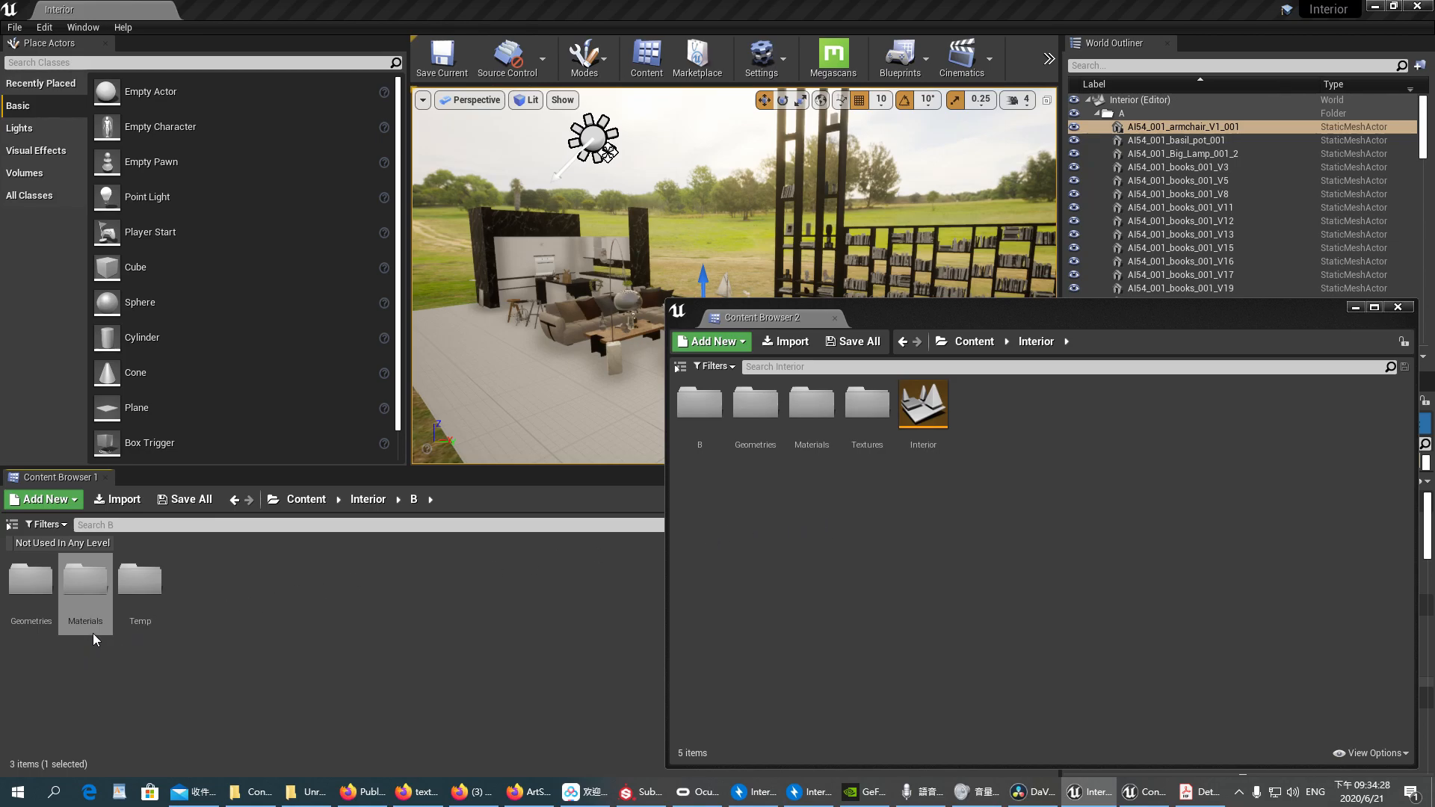
mouse_move(304, 630)
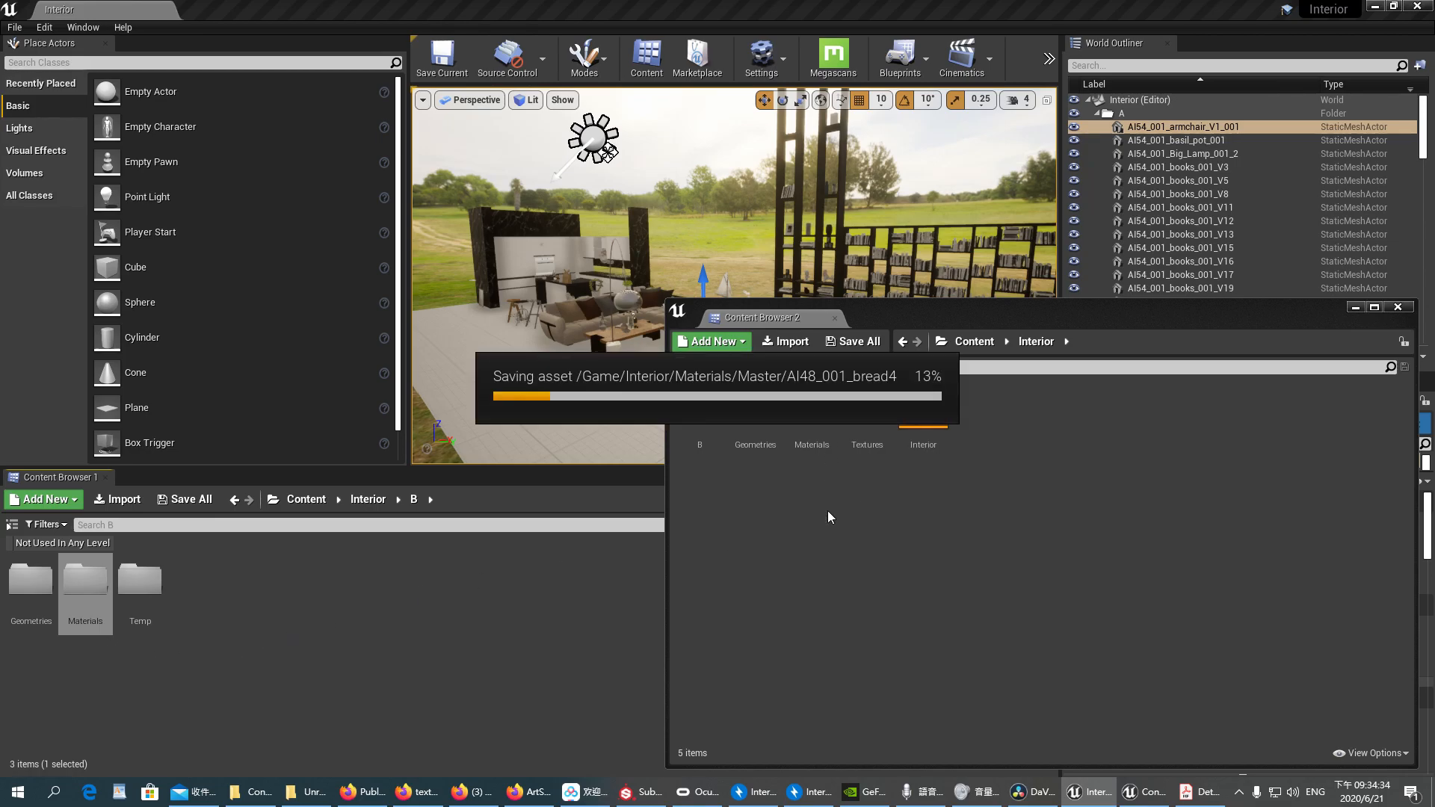
- Run a folder operation on Interior from its context menu and reopen folder B as Geometries unloads
left_click(368, 499)
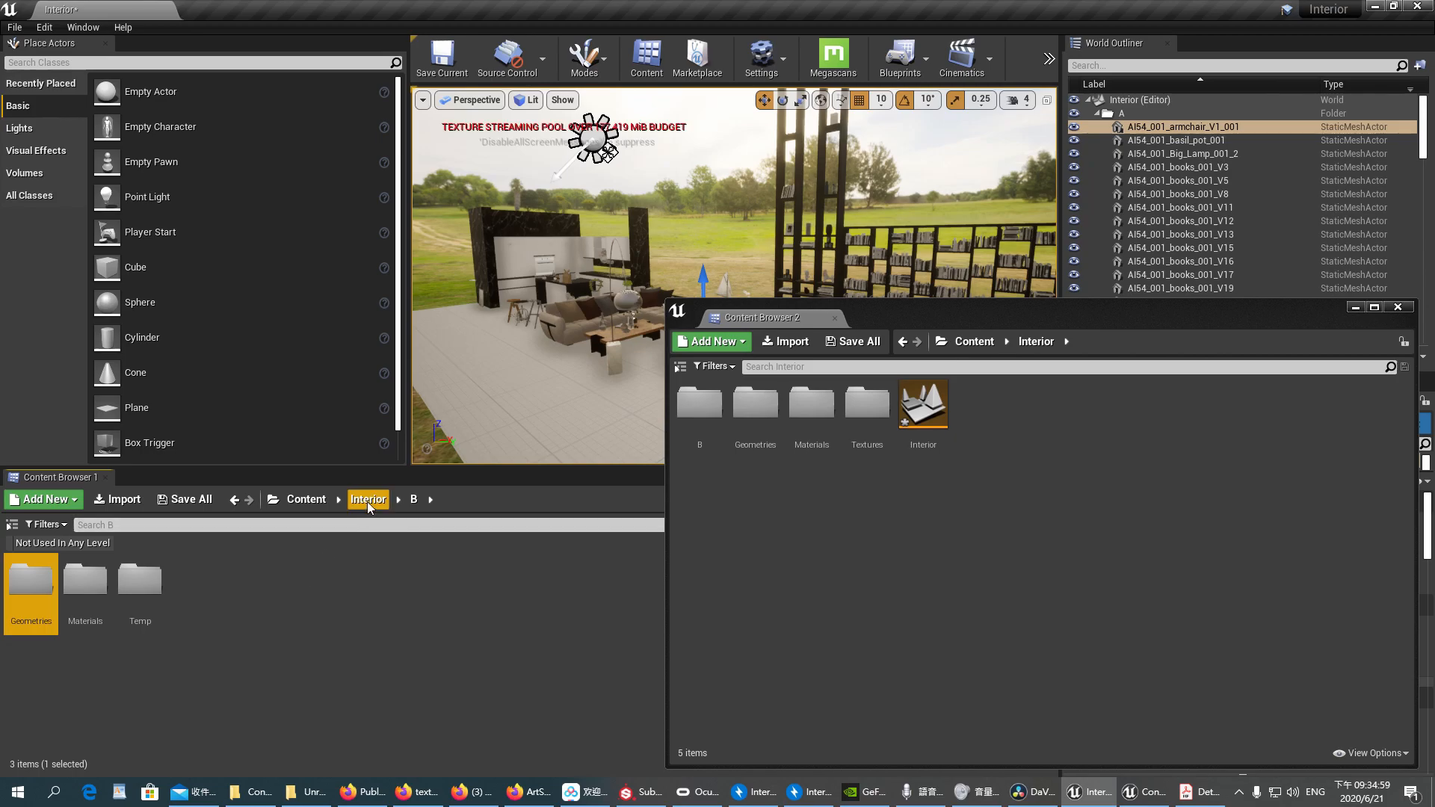
mouse_move(306, 499)
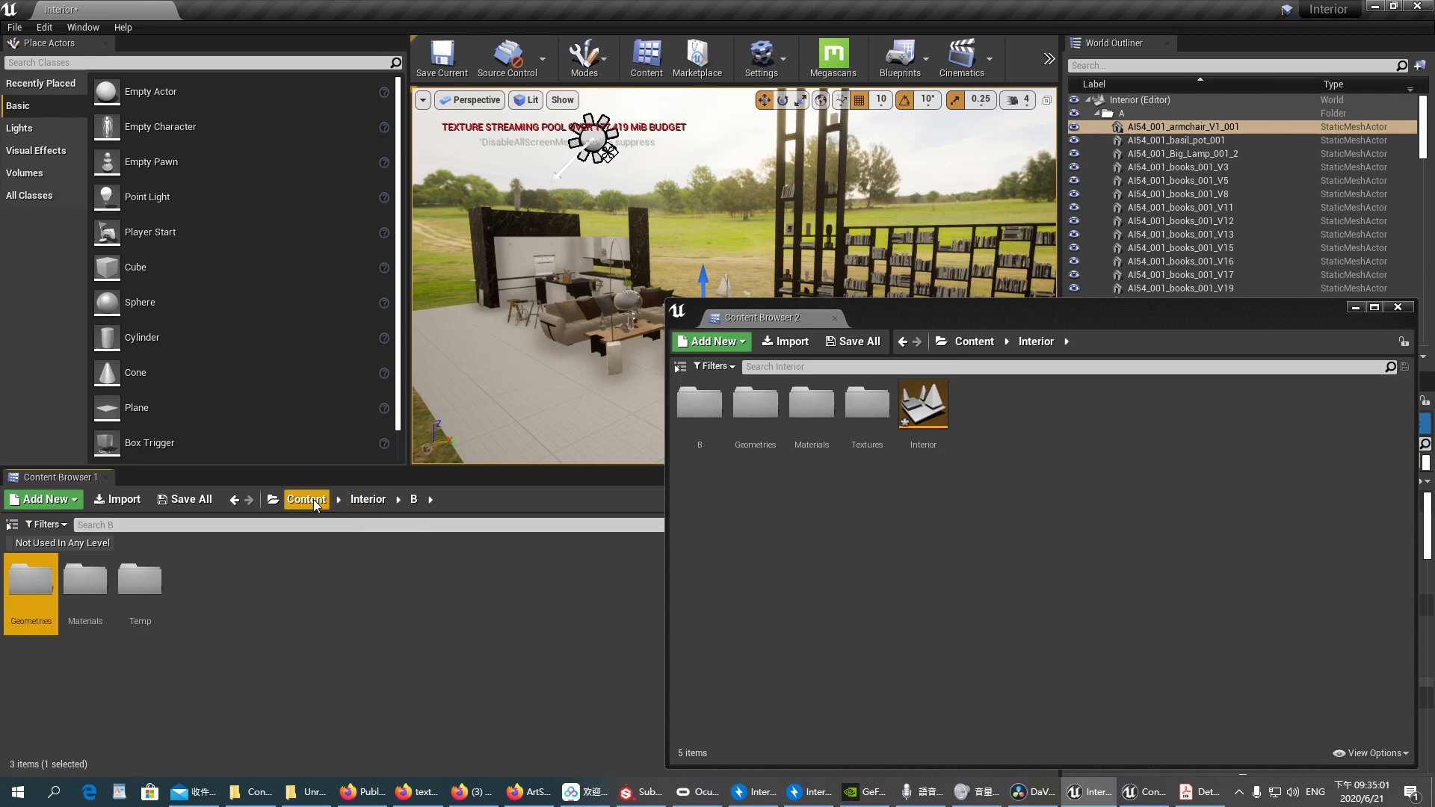
right_click(30, 577)
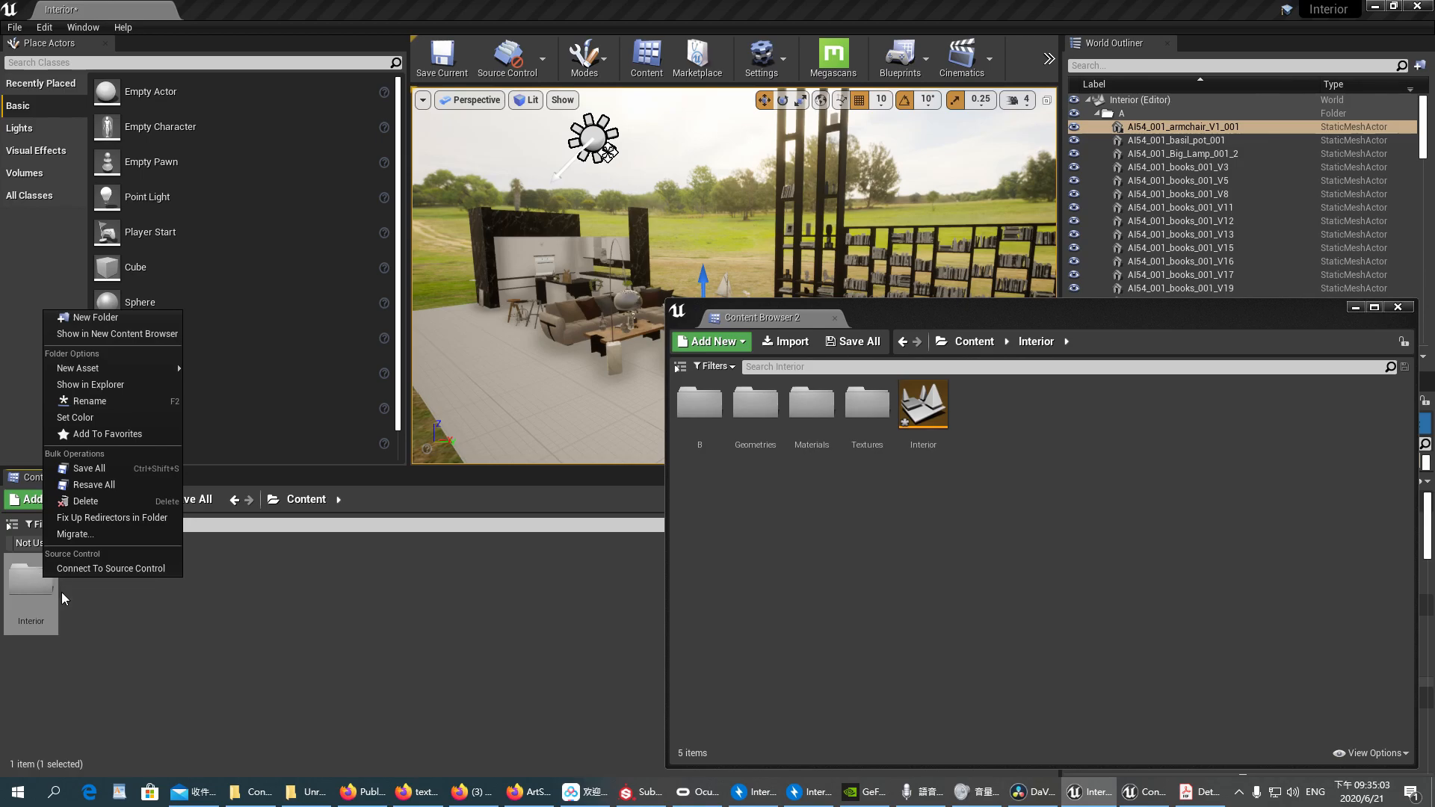
mouse_move(113, 517)
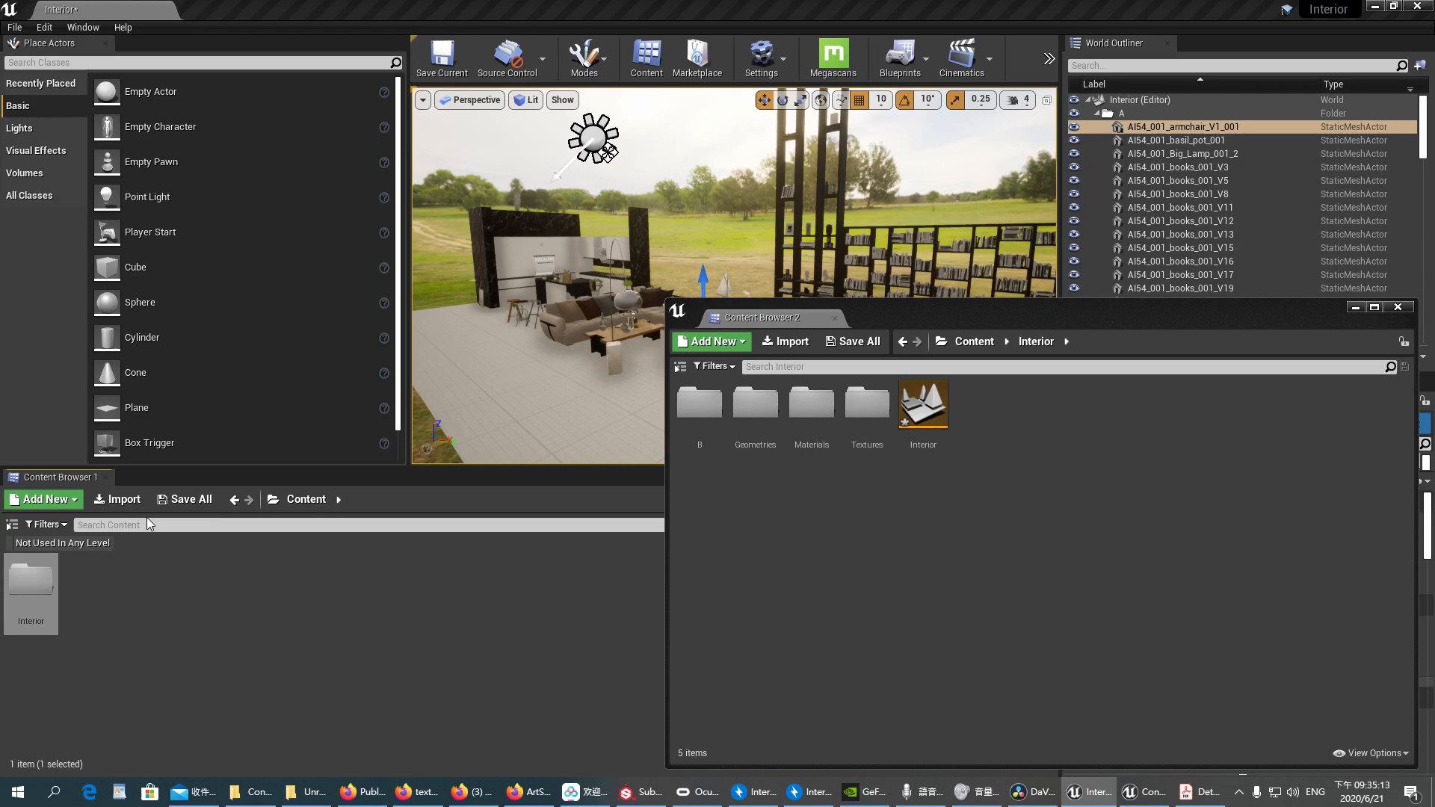
mouse_move(186, 500)
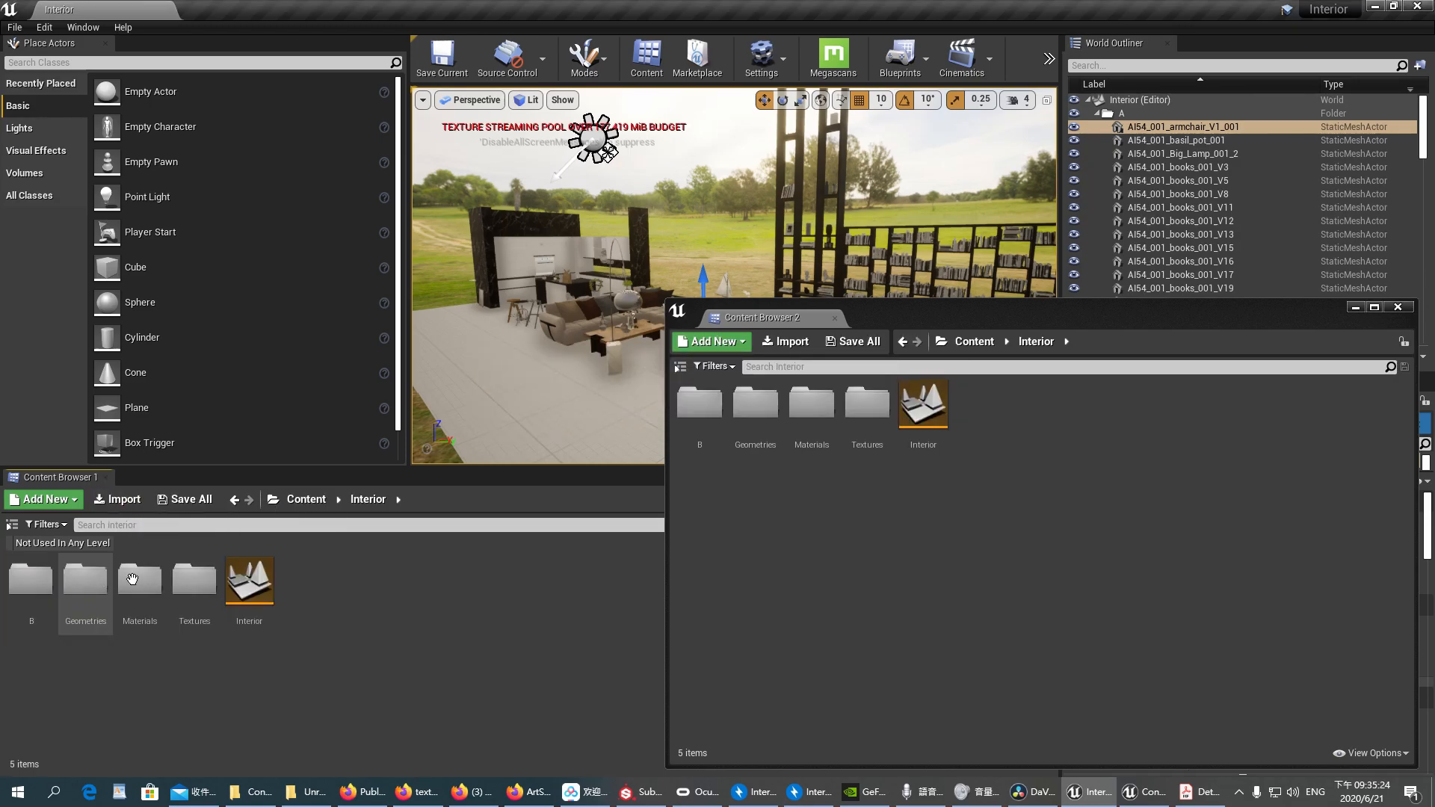
double_click(30, 578)
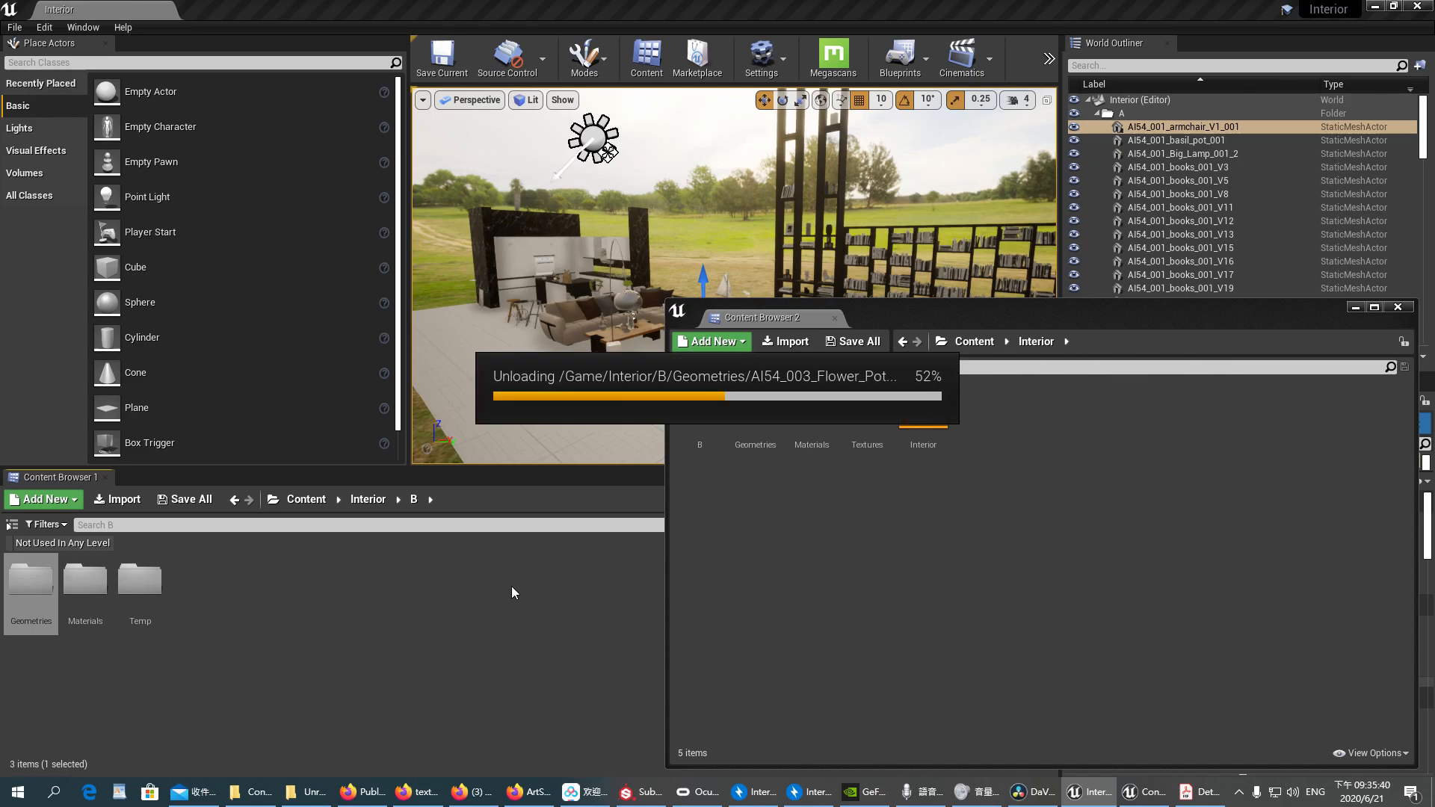
mouse_move(141, 577)
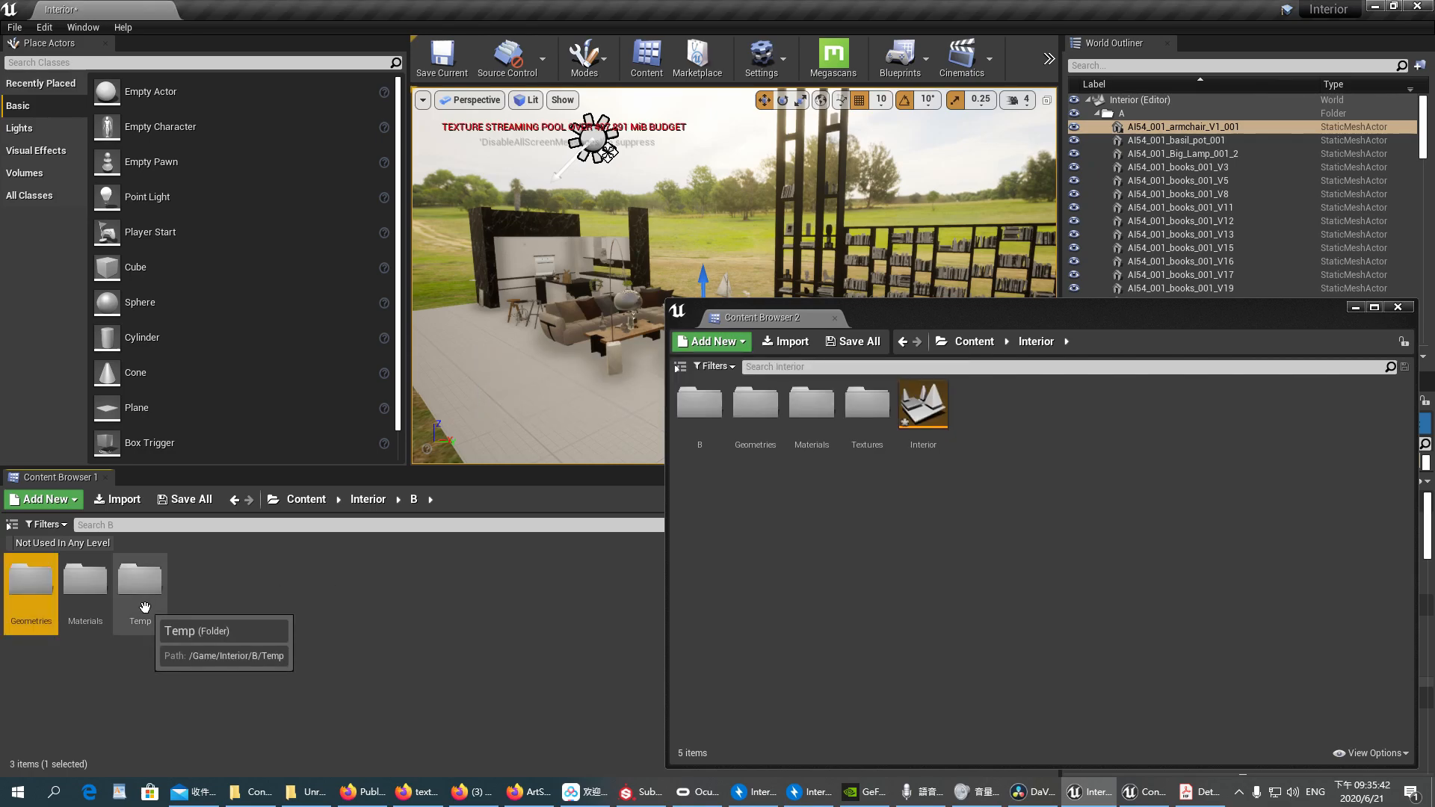
- Run Fix Up Redirectors in Folder on the Interior folder
left_click(307, 499)
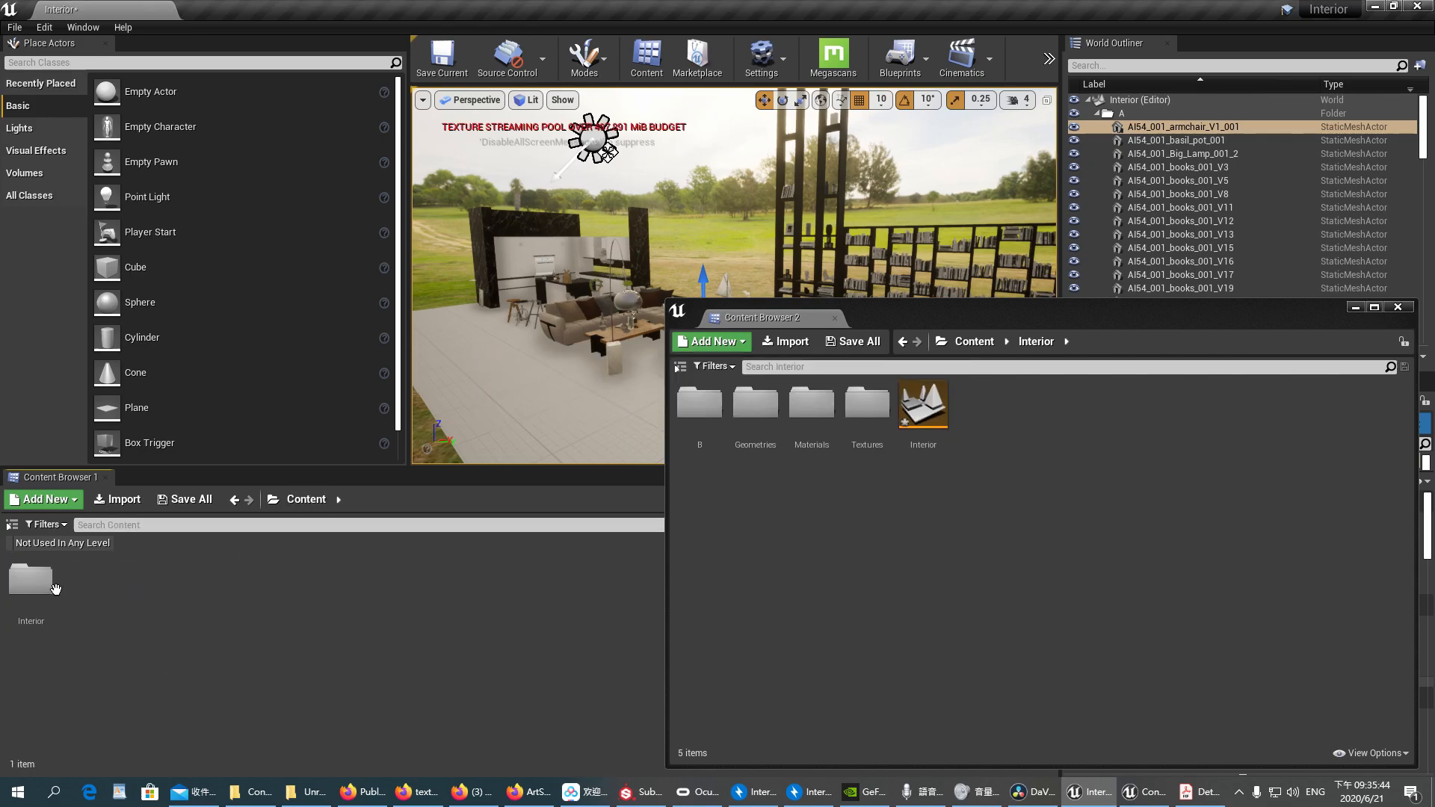
right_click(30, 582)
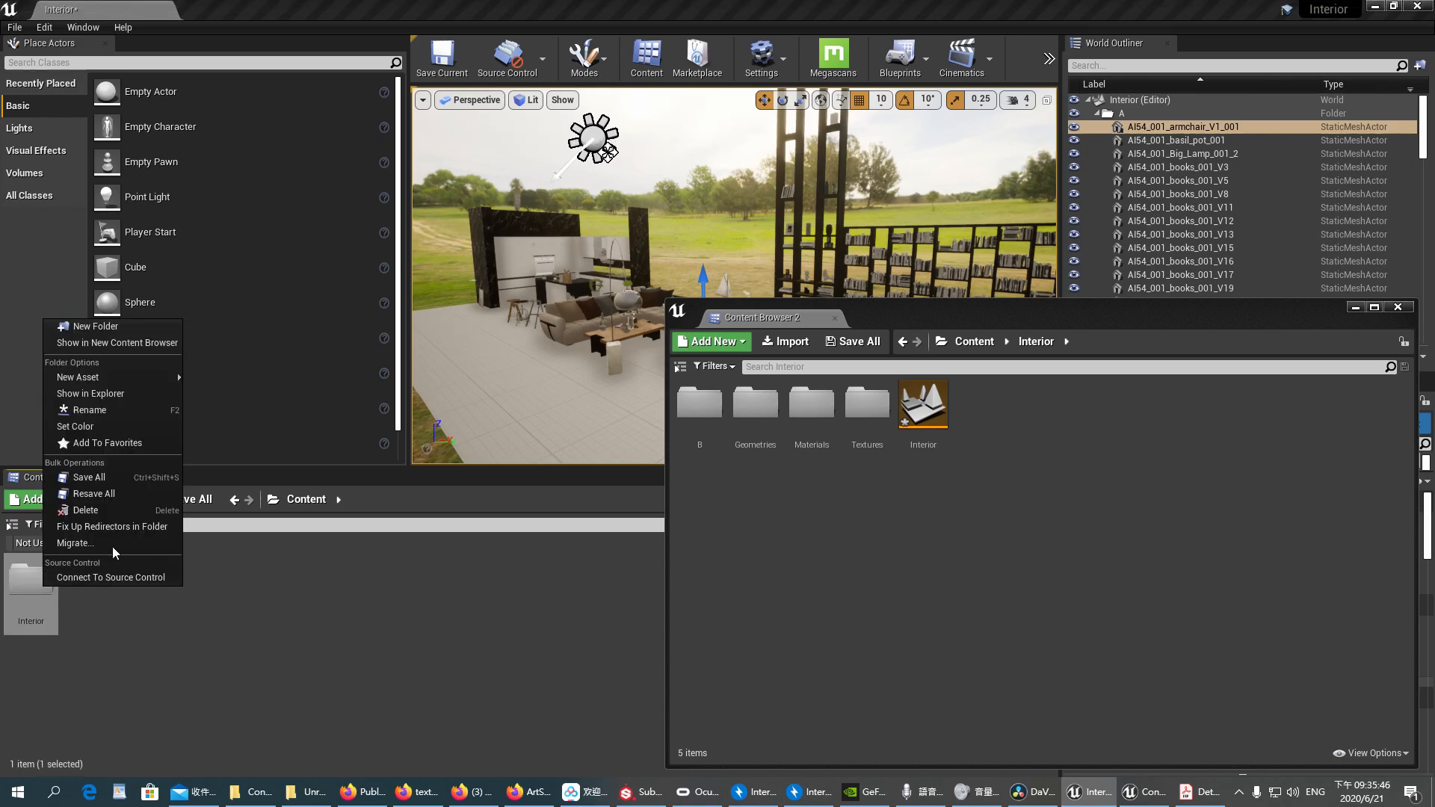
left_click(75, 543)
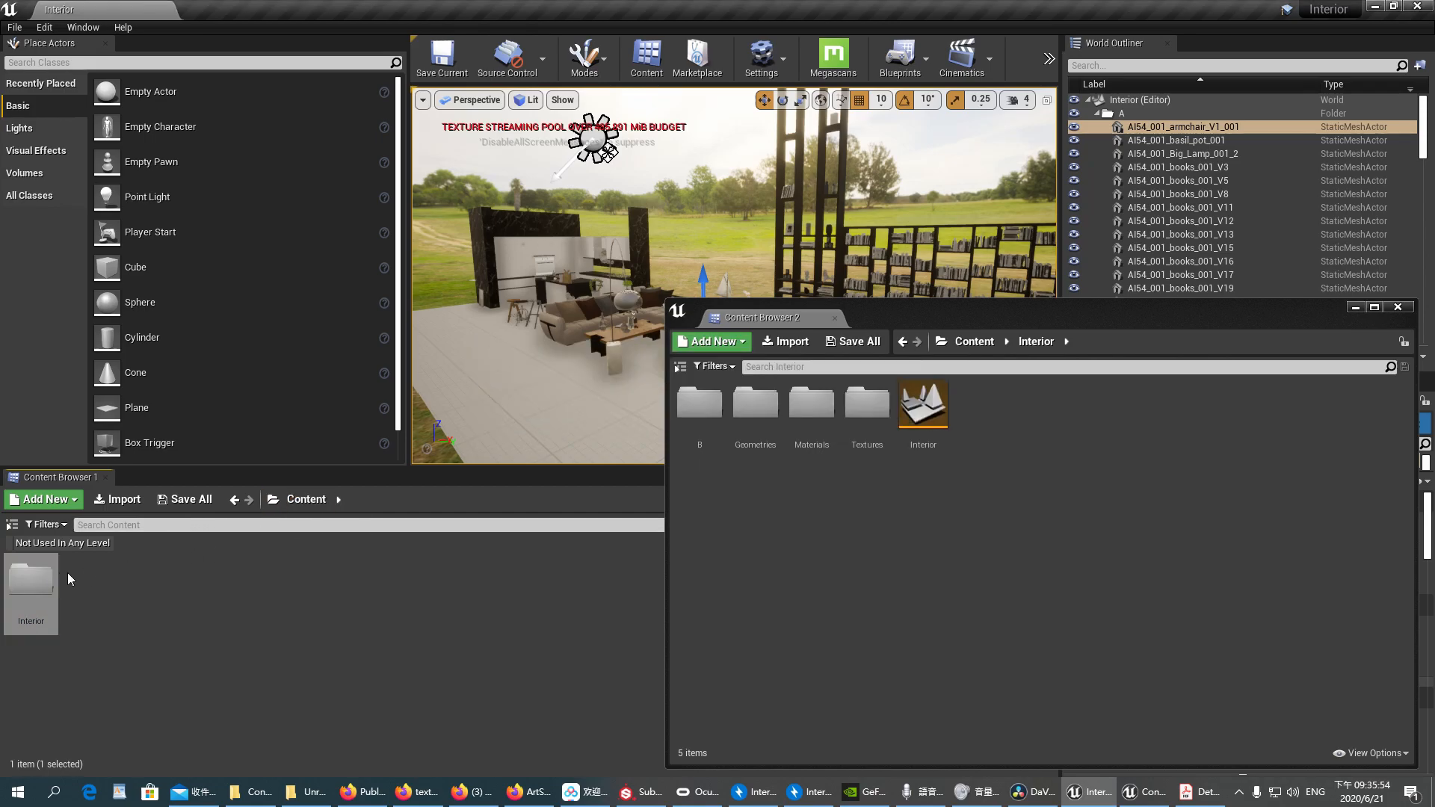
- Delete folder B from Interior and confirm, leaving Geometries, Materials, Textures and the map
double_click(30, 577)
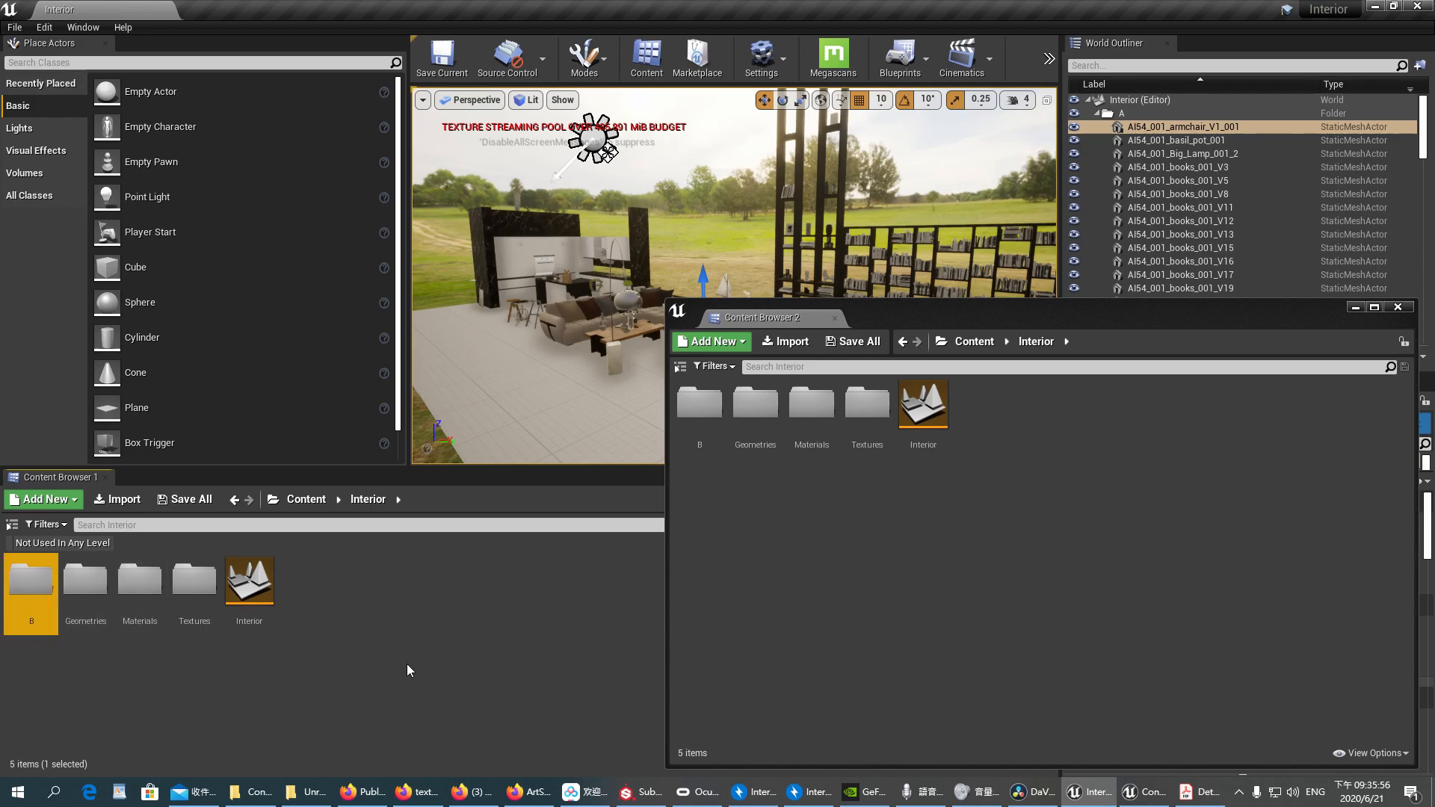
mouse_move(139, 586)
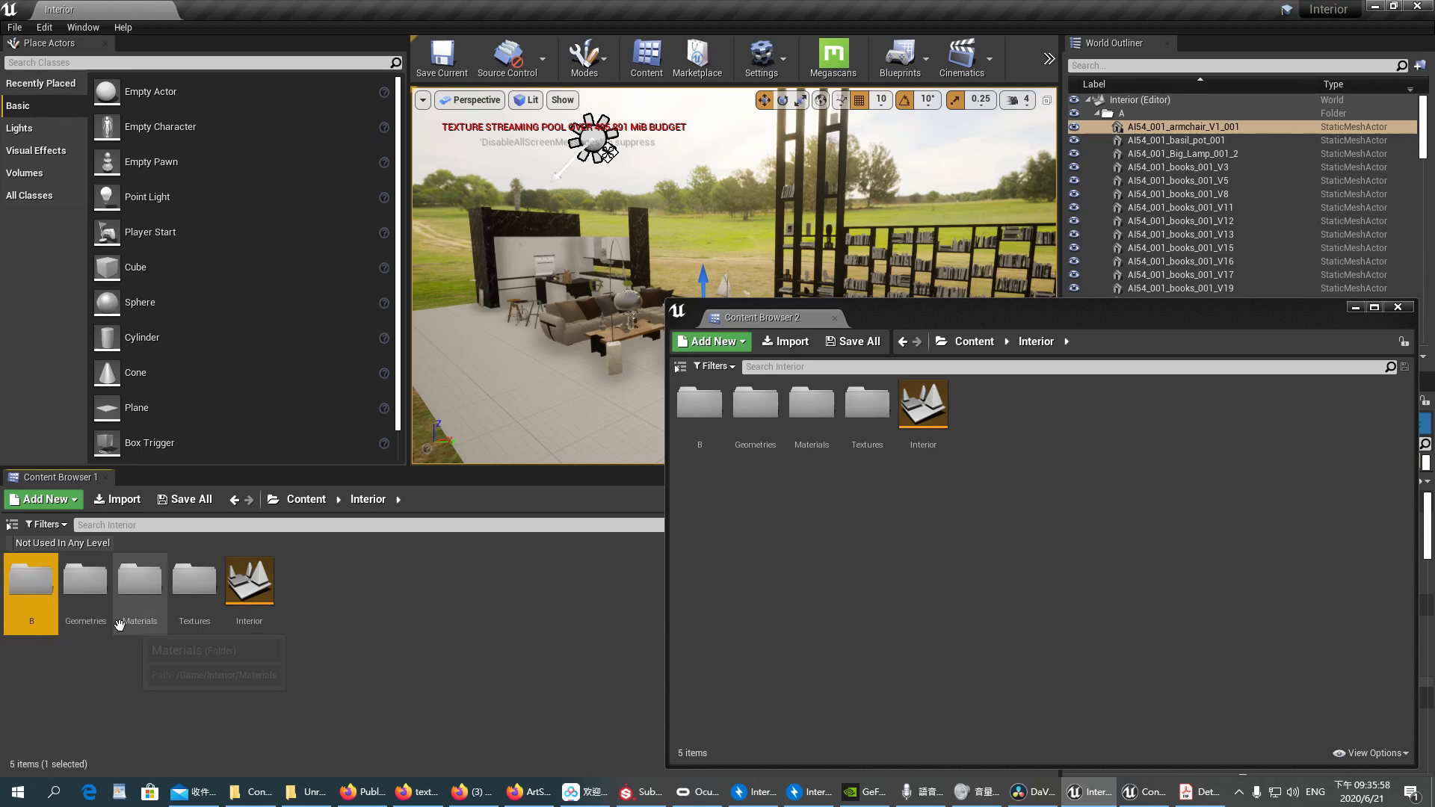
key("delete")
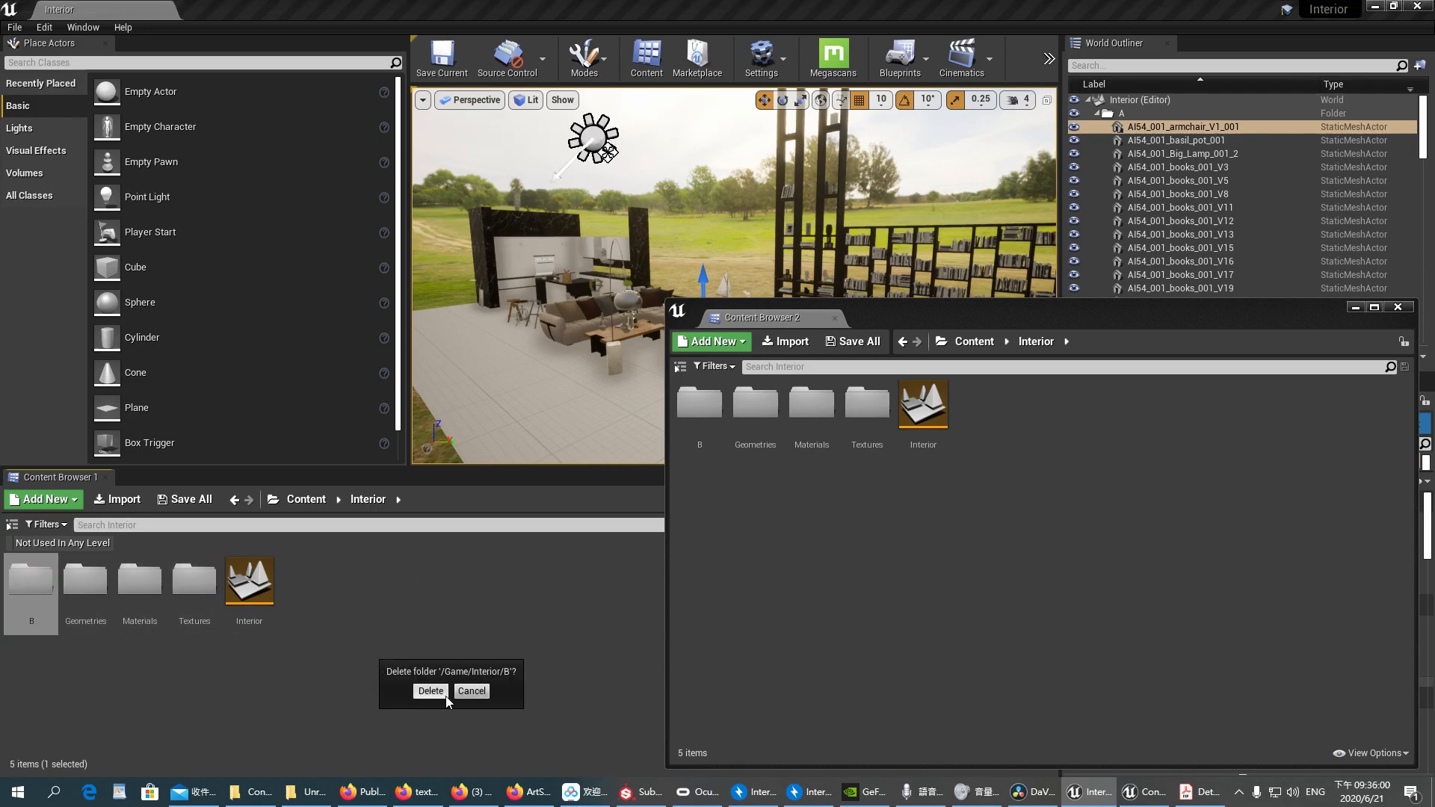
left_click(431, 691)
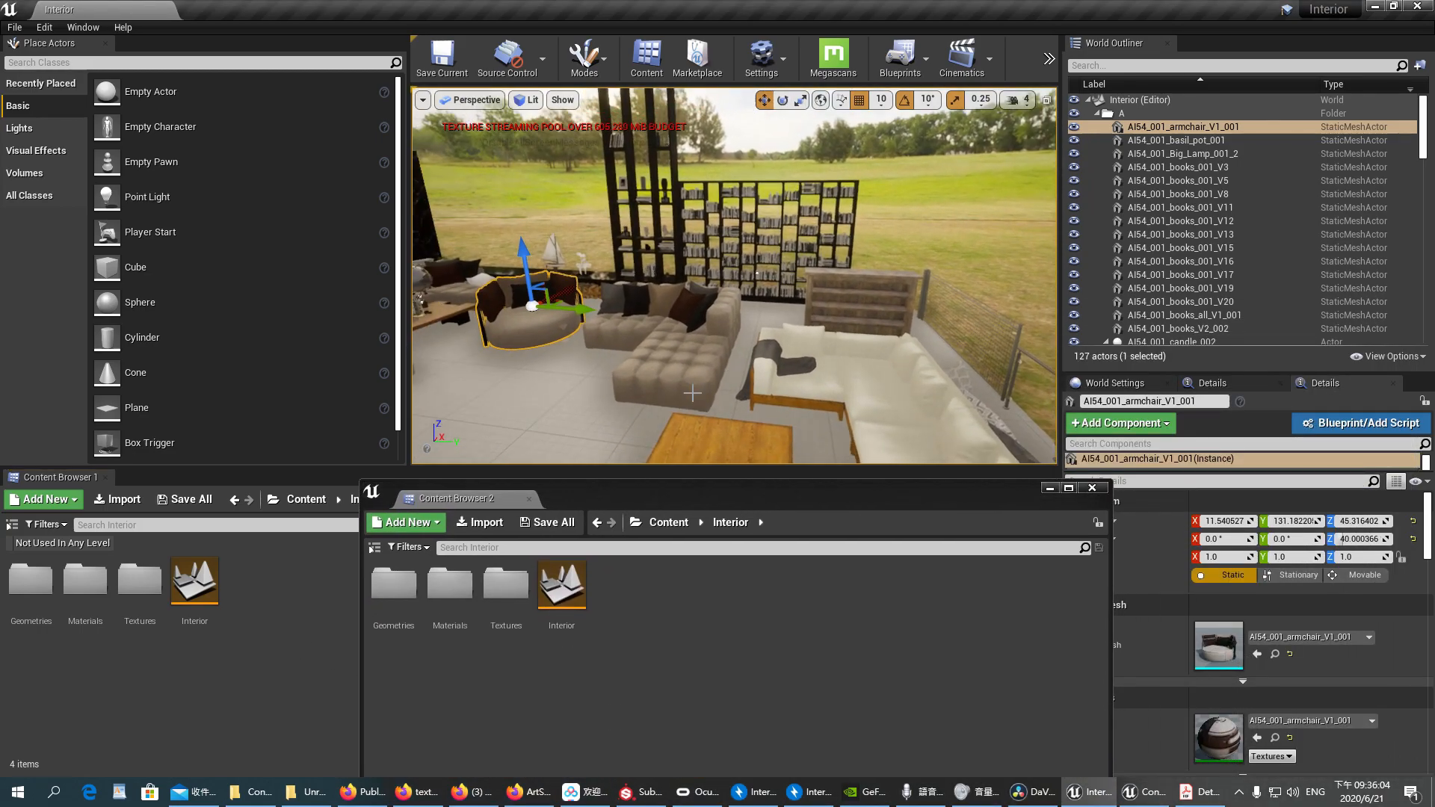
- Select the level actors that use the A001_decor_001 mesh from the Geometries folder
double_click(393, 583)
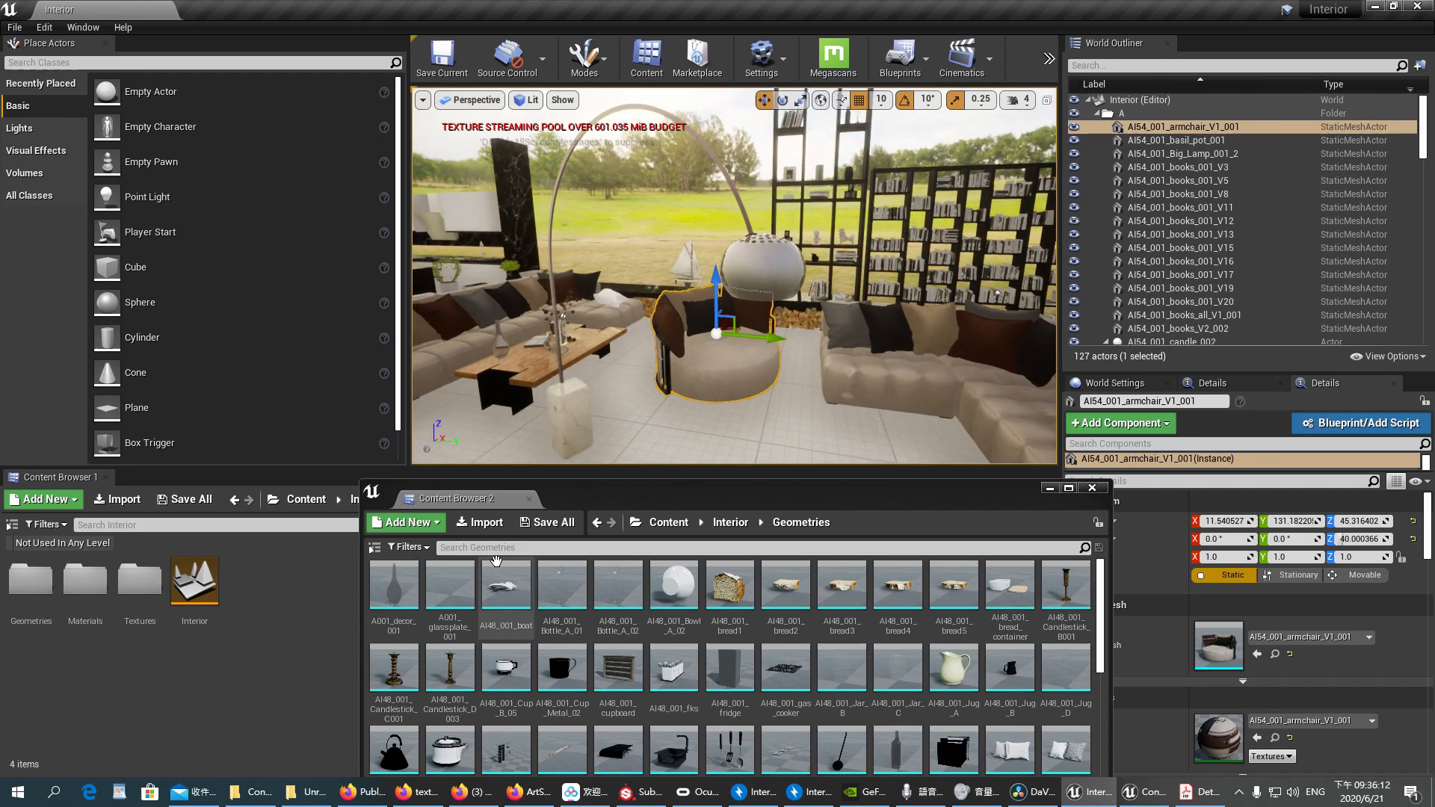
left_click(393, 589)
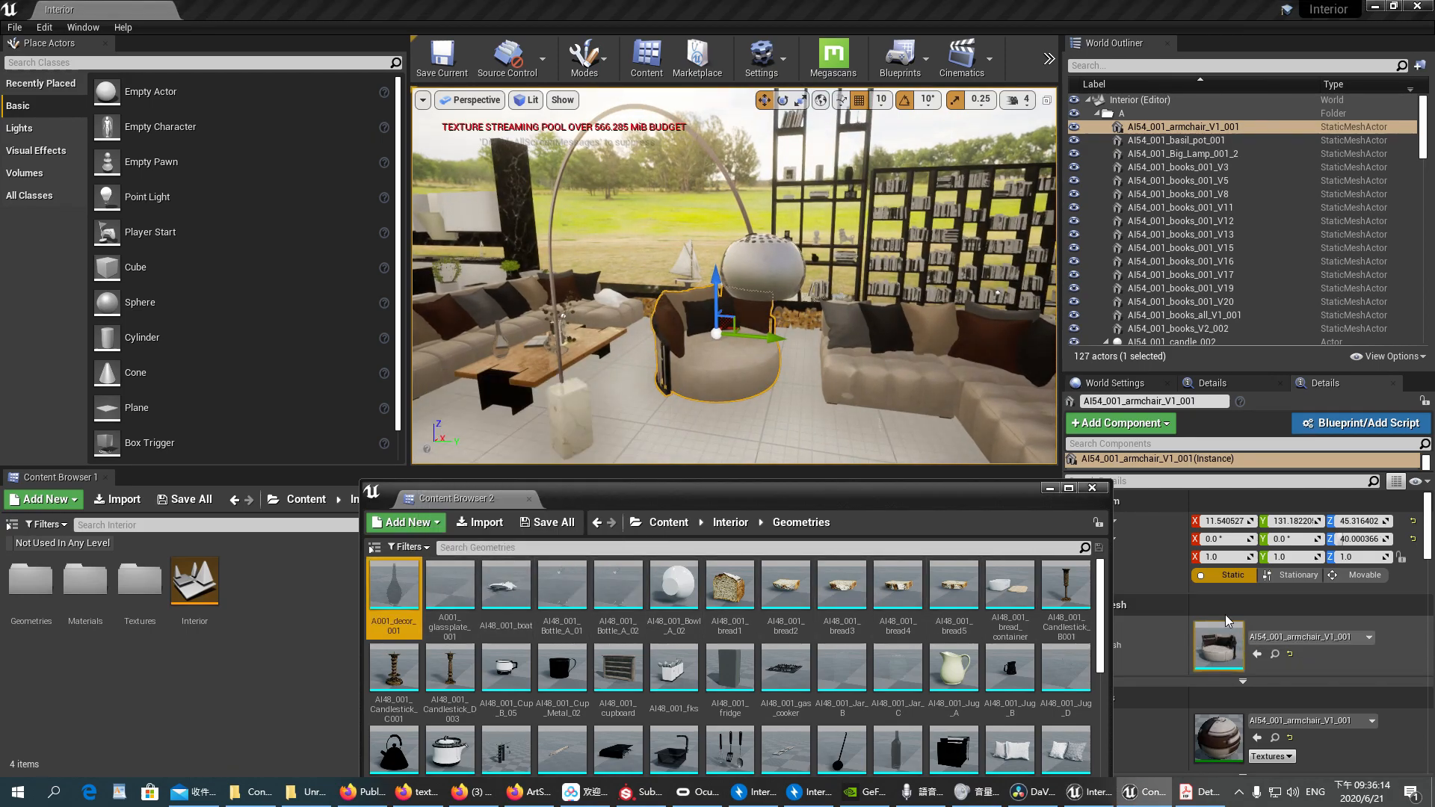
mouse_move(393, 585)
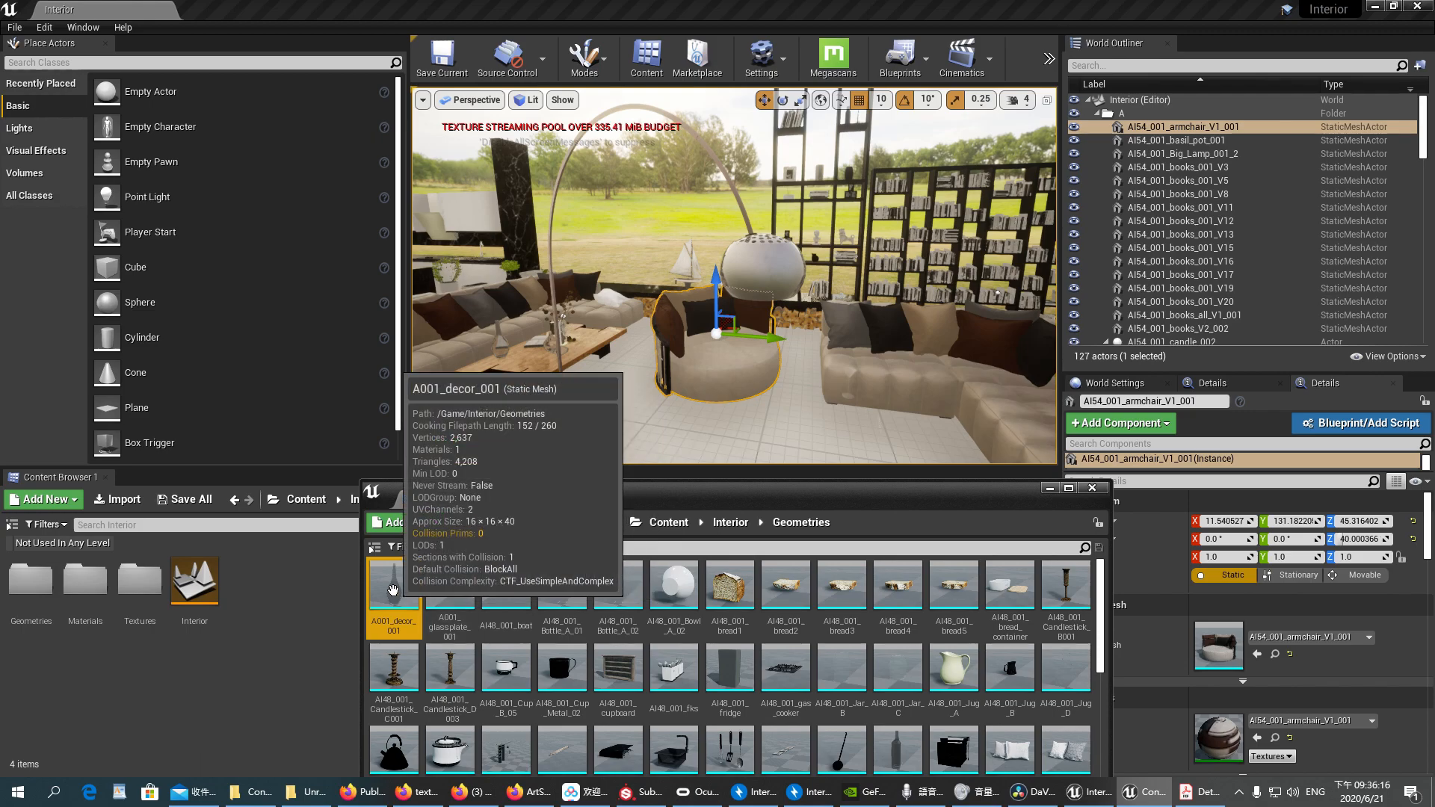
right_click(393, 593)
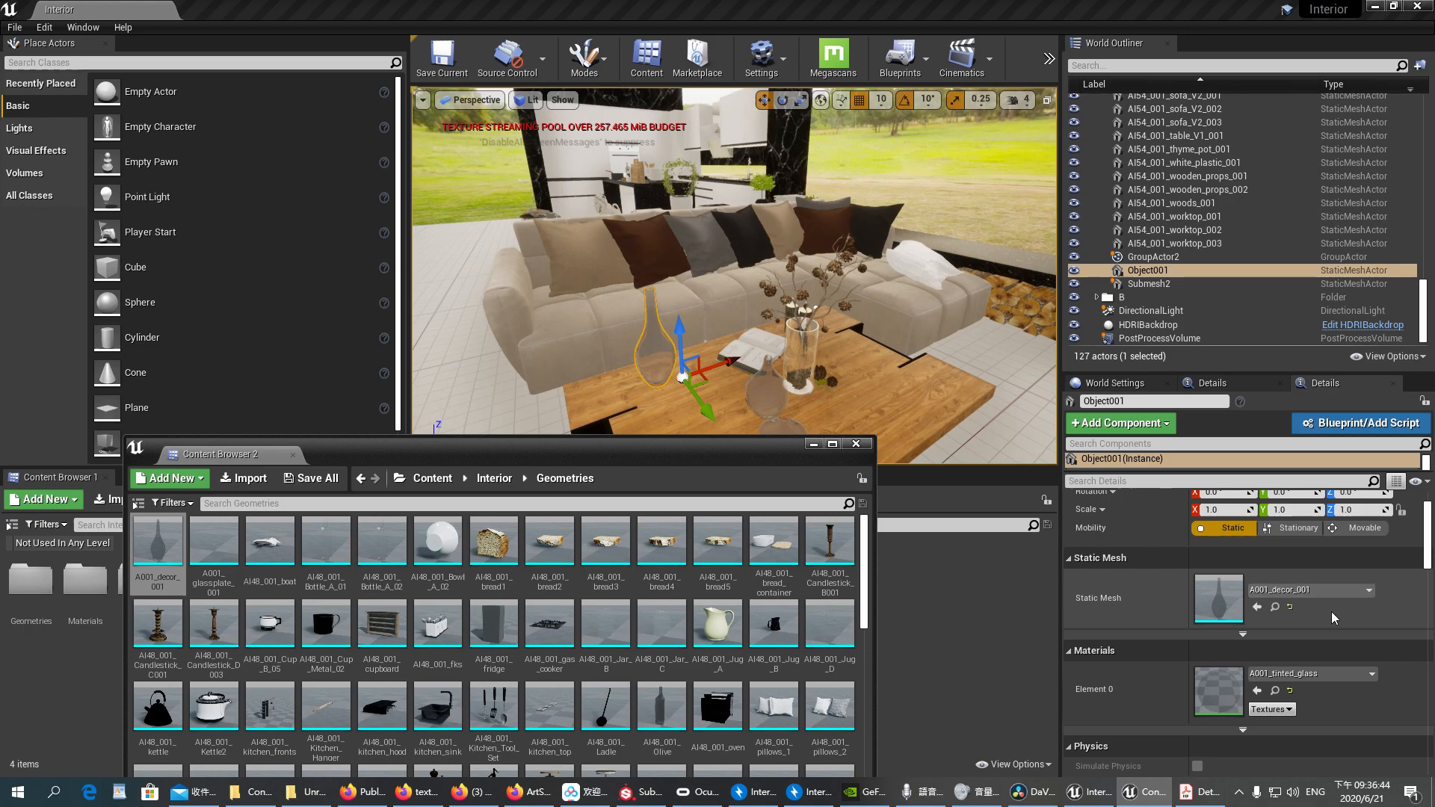
mouse_move(1293, 674)
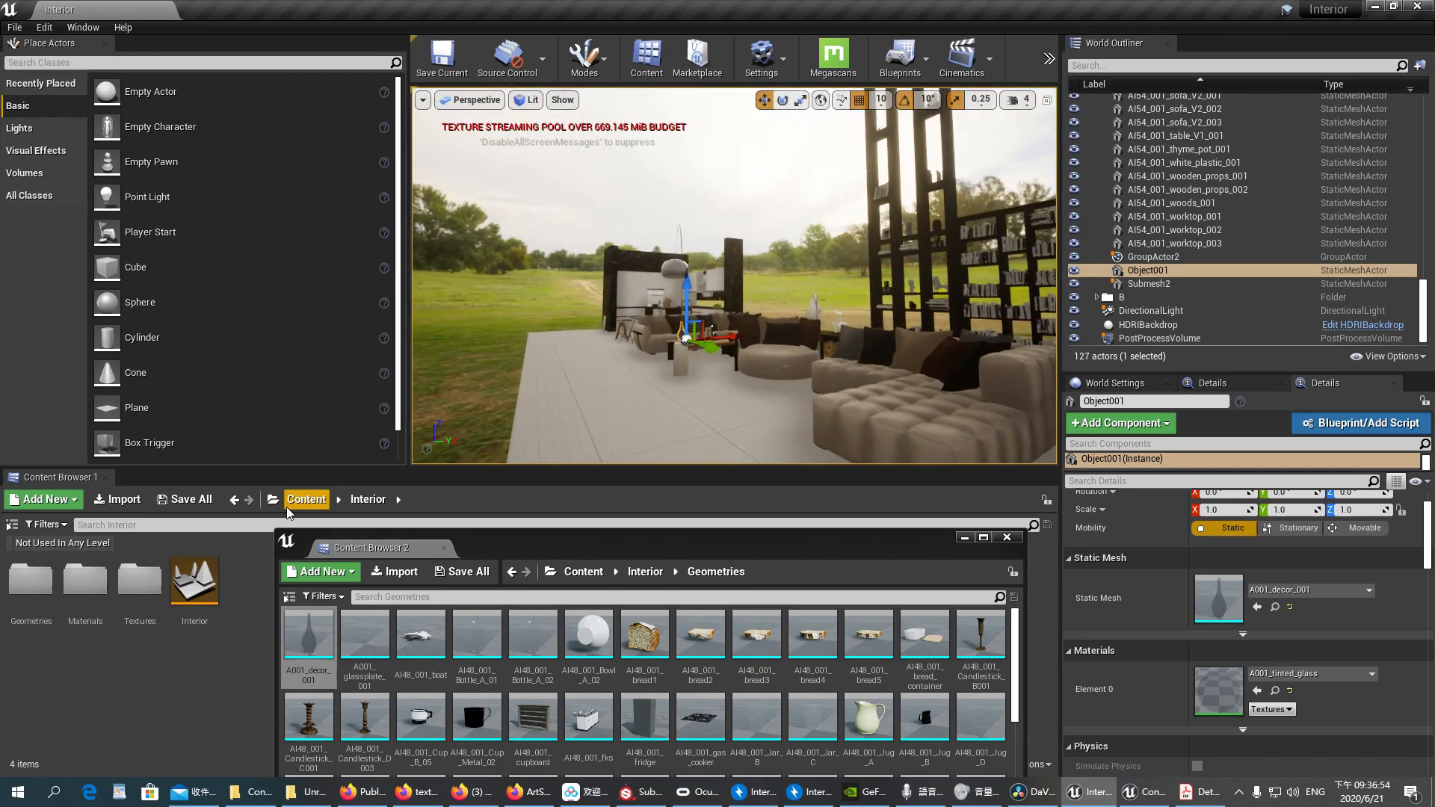
- Show the Interior Textures assets filtered to those not used in any level
right_click(193, 580)
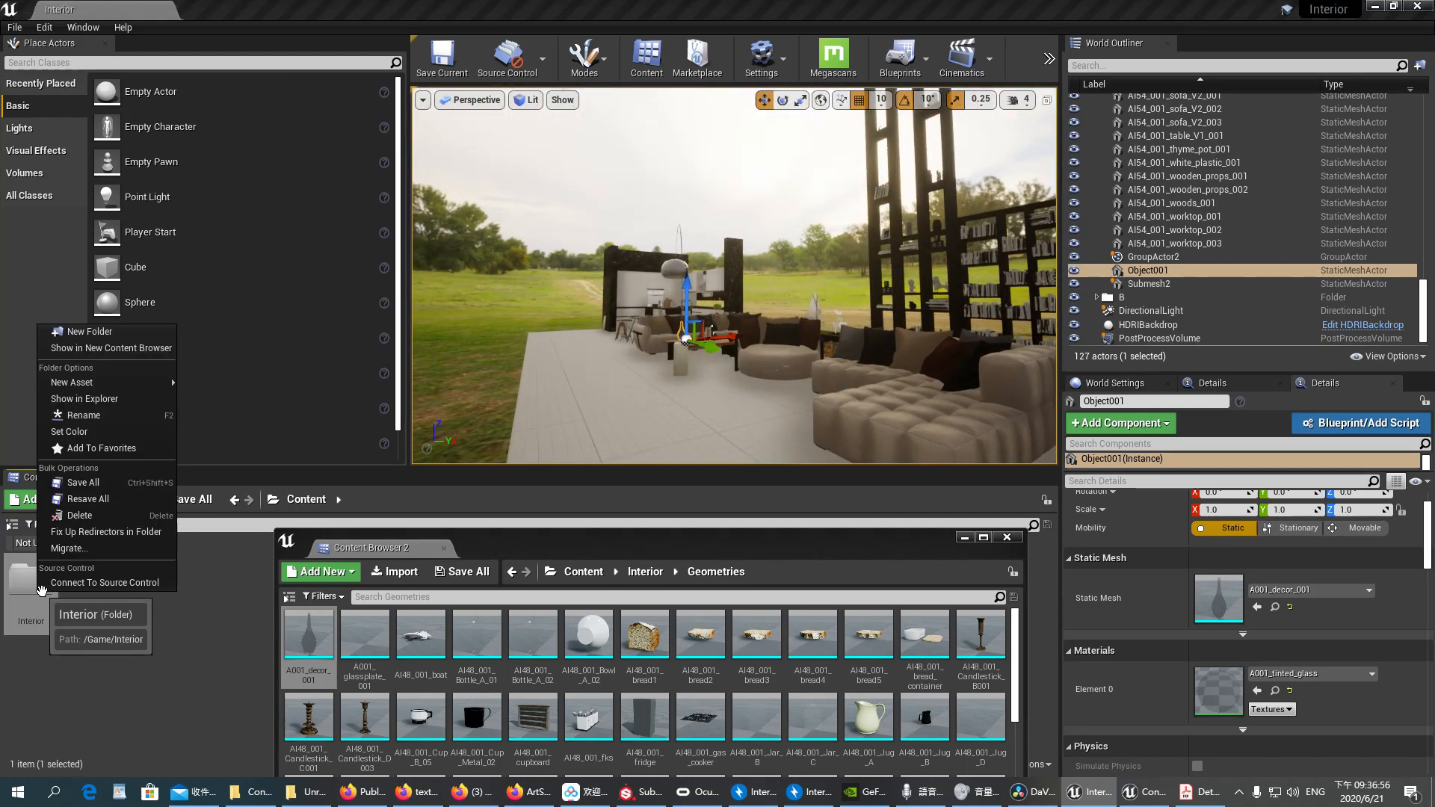
mouse_move(106, 532)
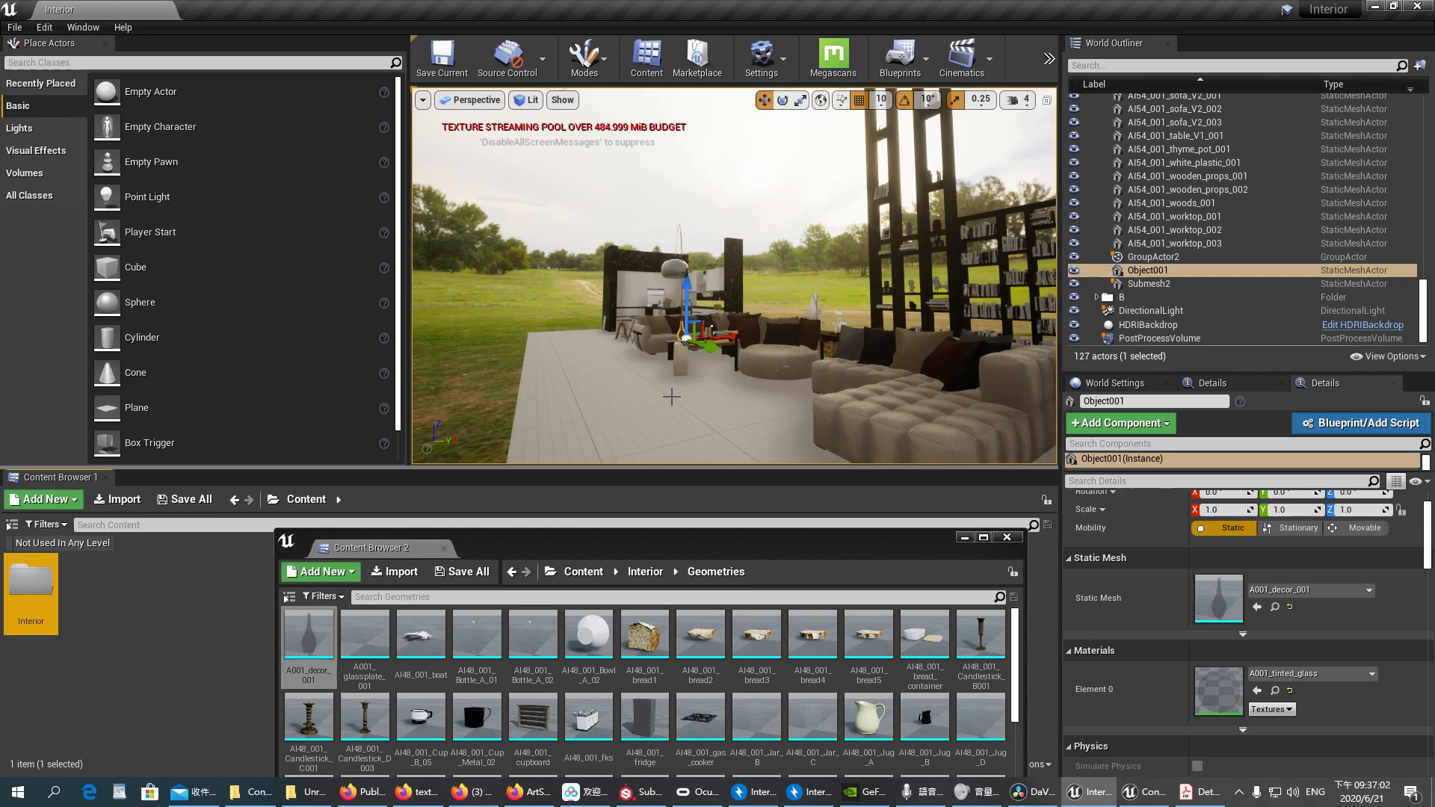
left_click(13, 27)
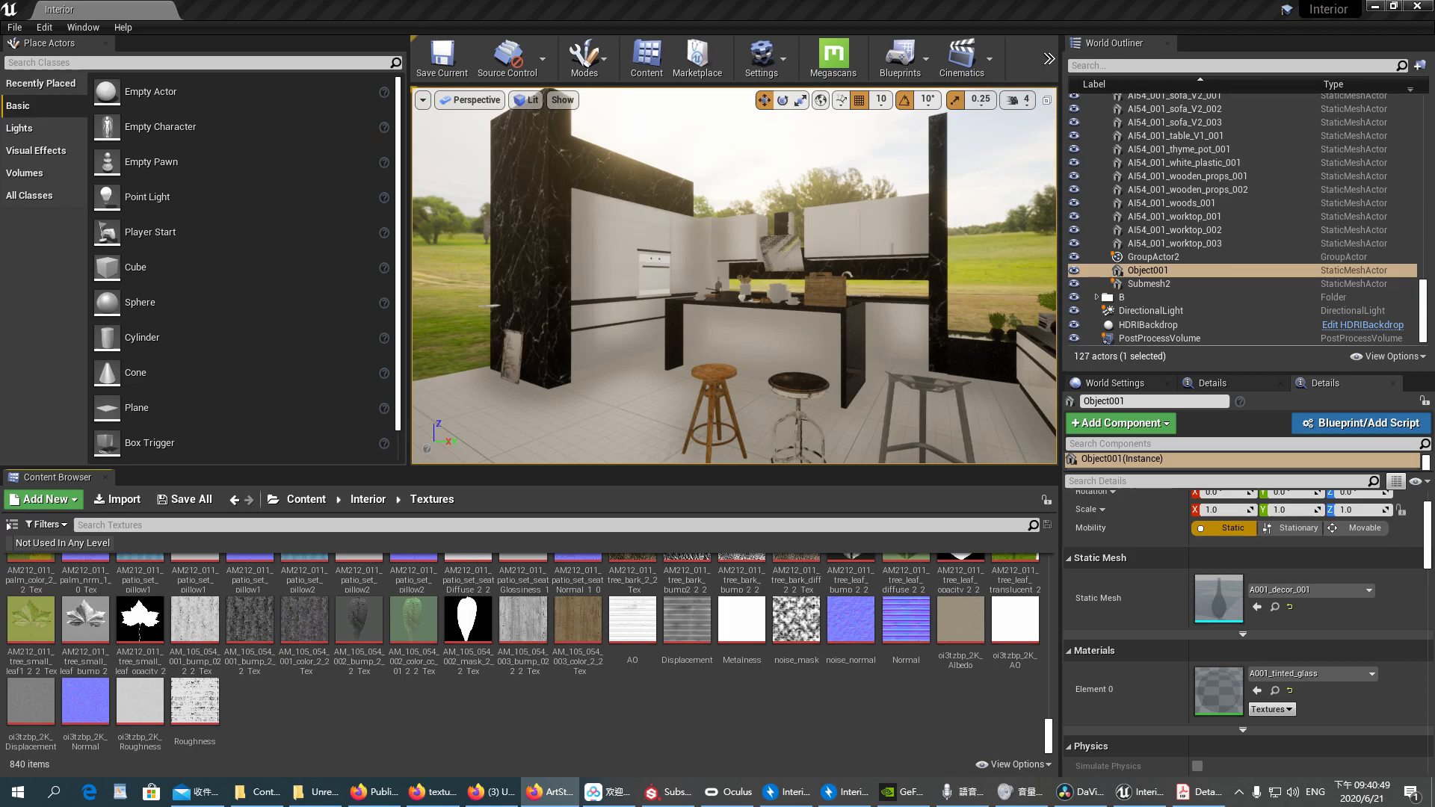
mouse_move(756, 720)
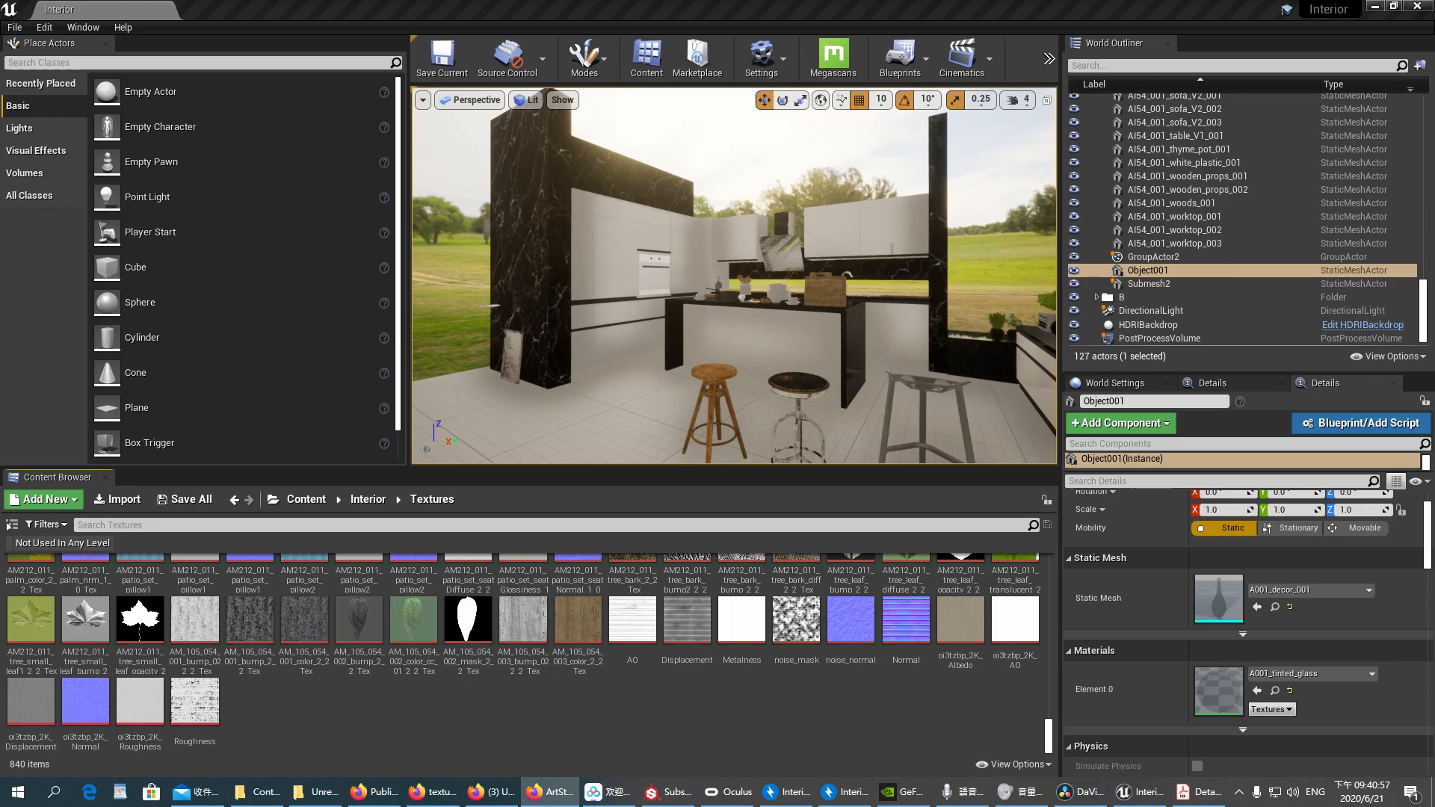
left_click(548, 792)
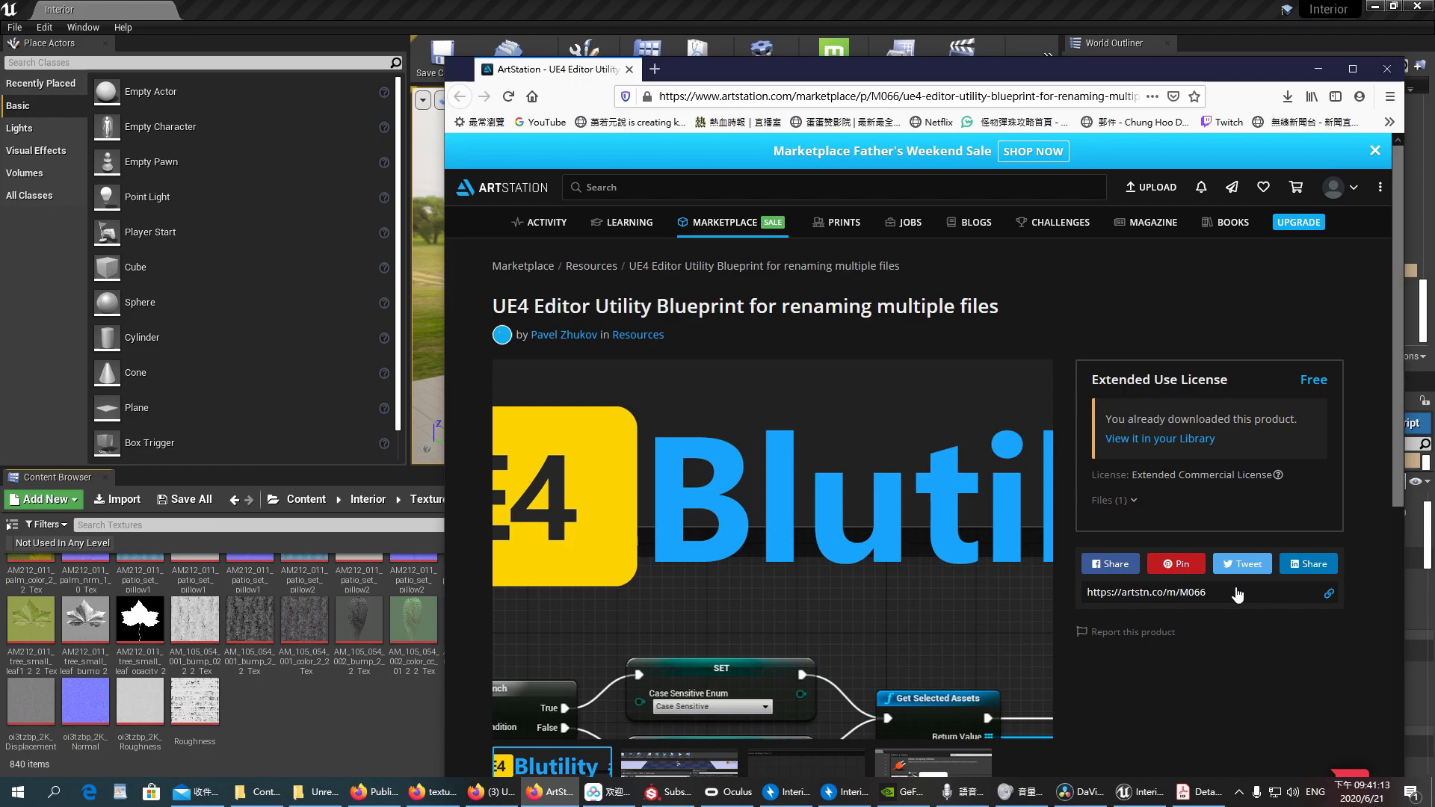
- Scroll the ArtStation page to read the UE4 renaming utility blueprint description
scroll("down", 3)
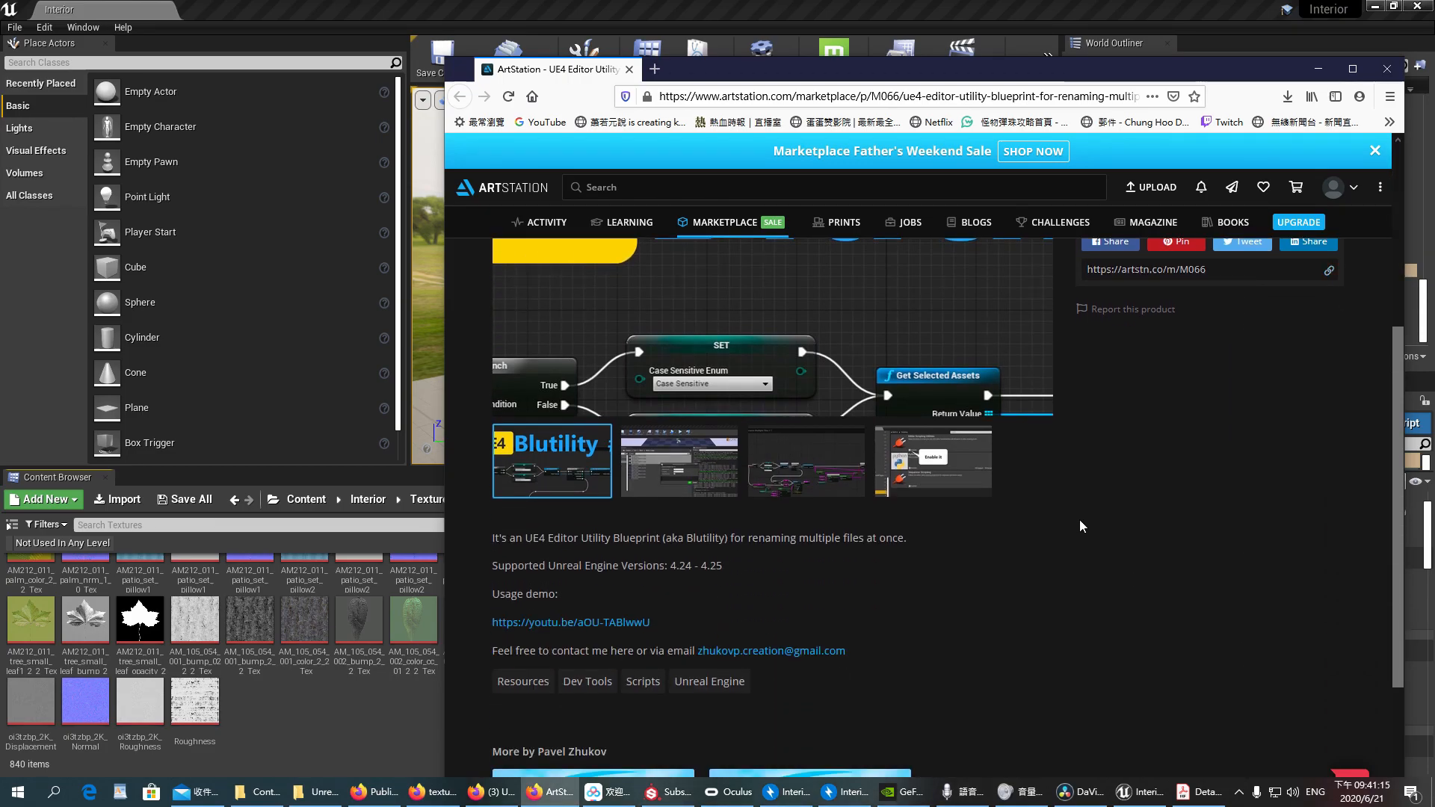
scroll("up", 3)
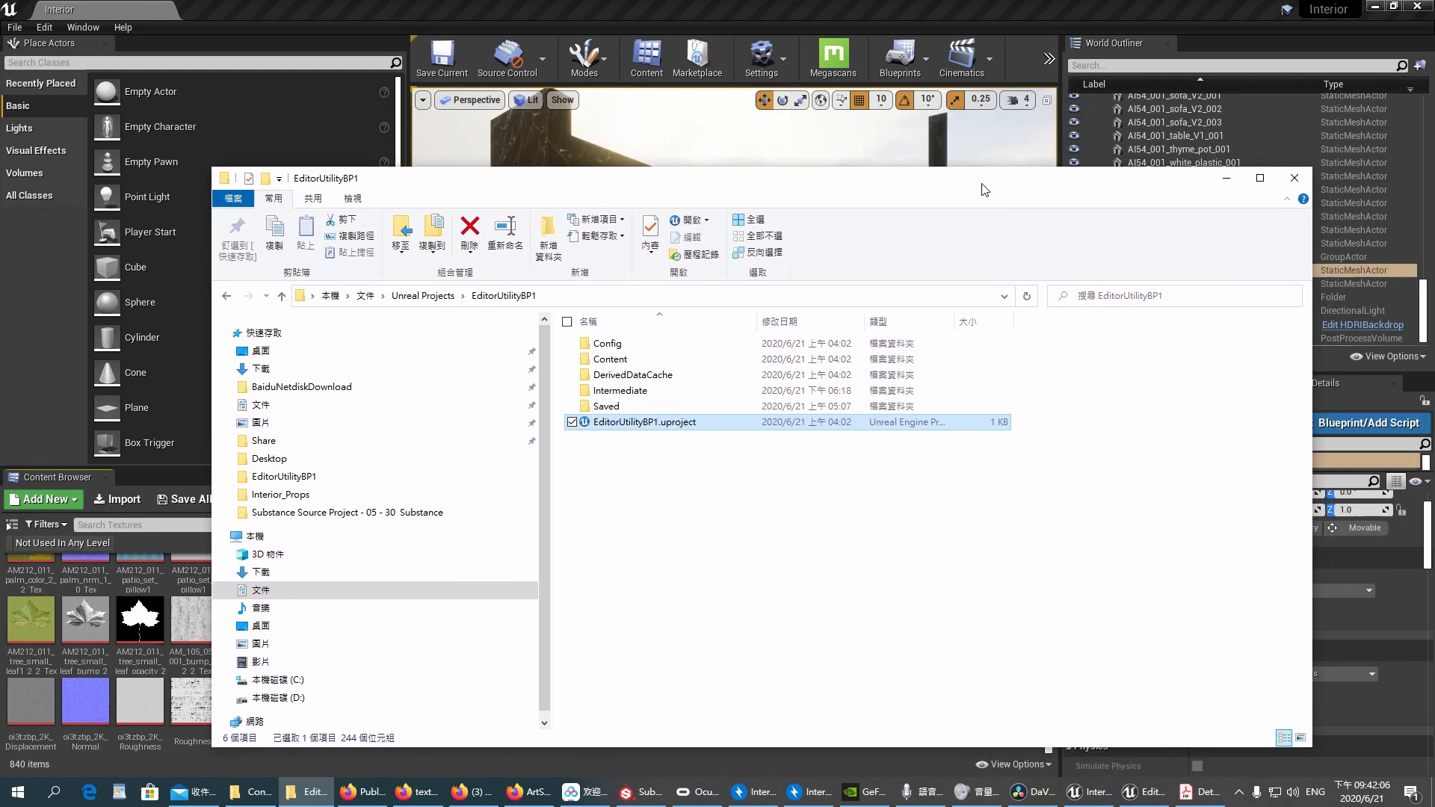
mouse_move(638, 531)
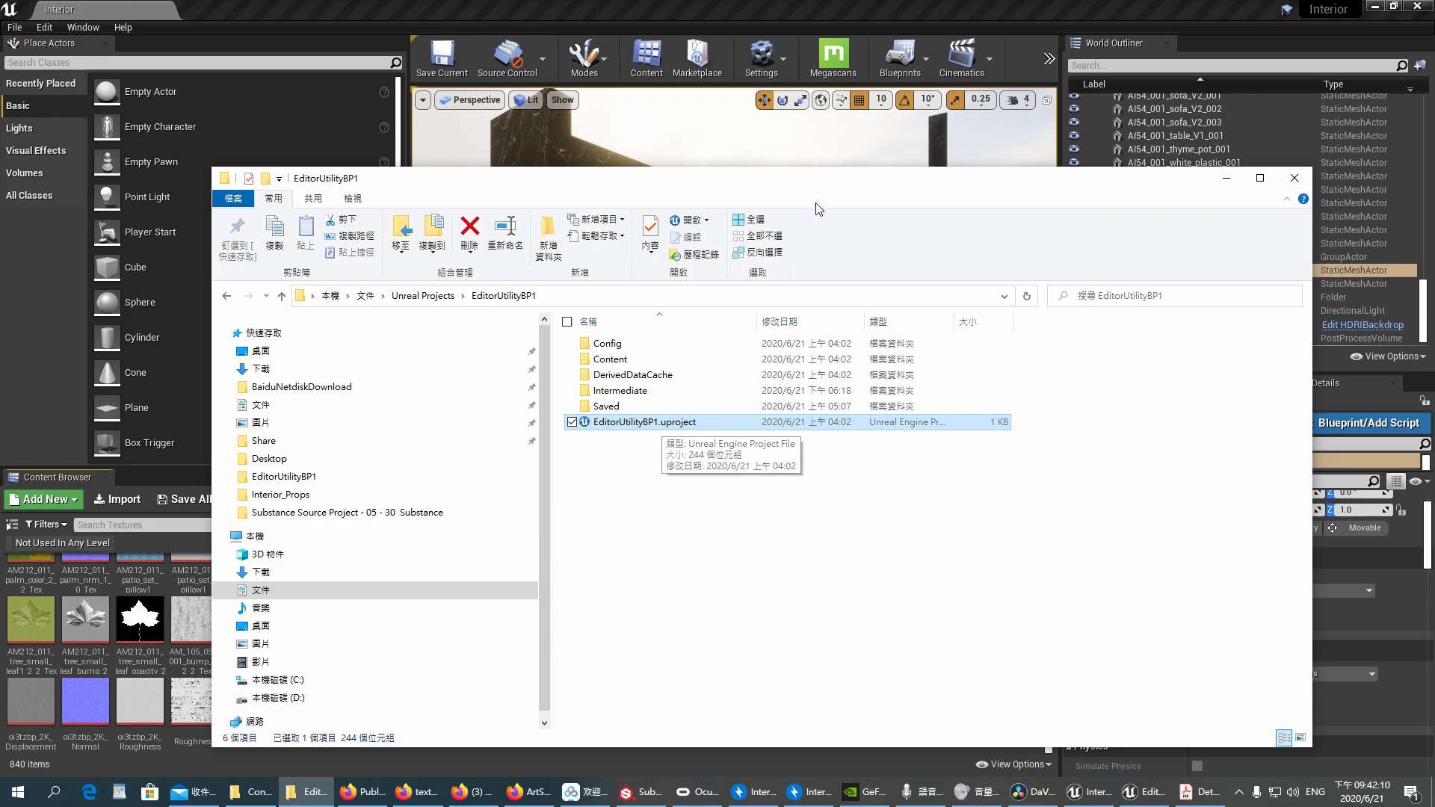
mouse_move(827, 186)
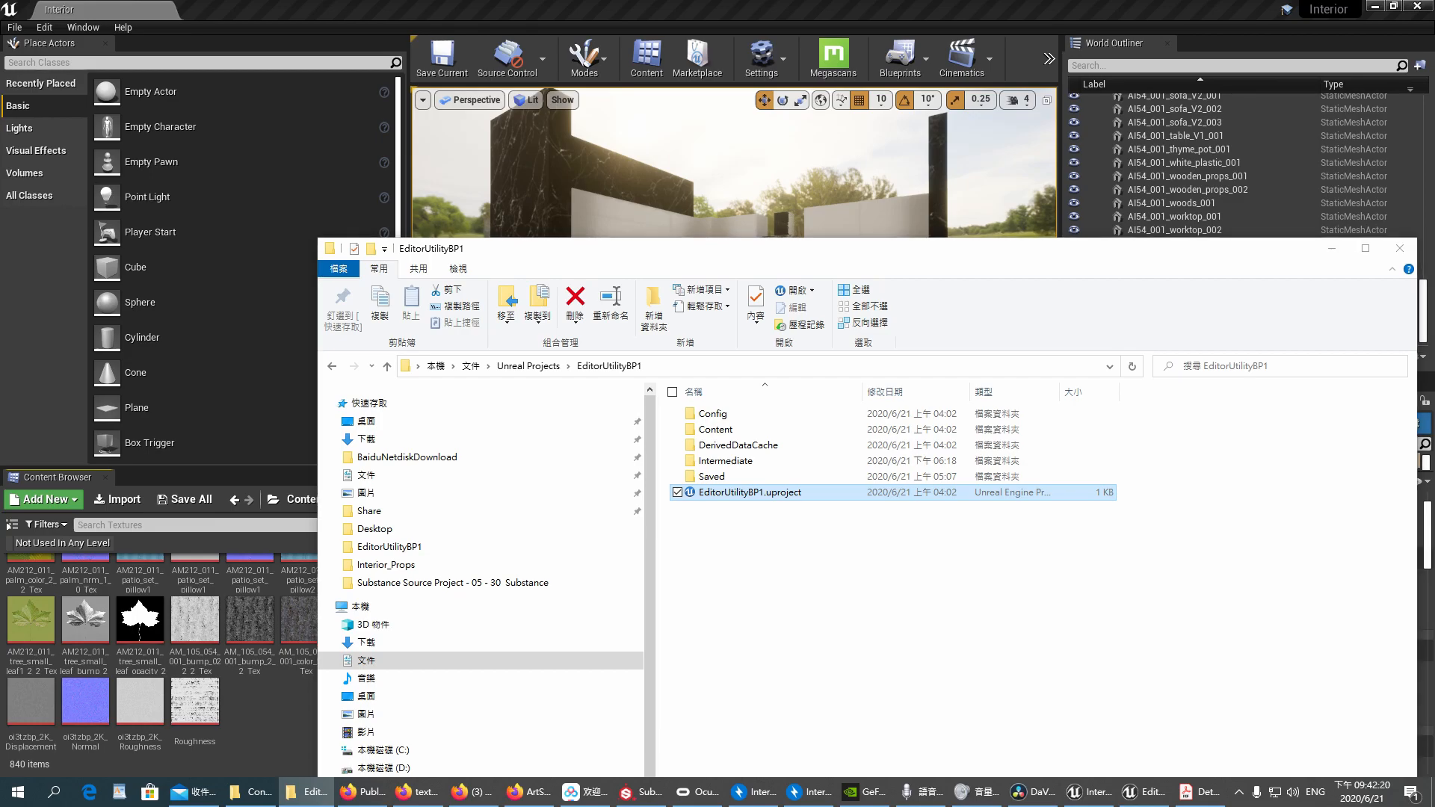
- Launch EditorUtilityBP1.uproject from its project folder
double_click(750, 491)
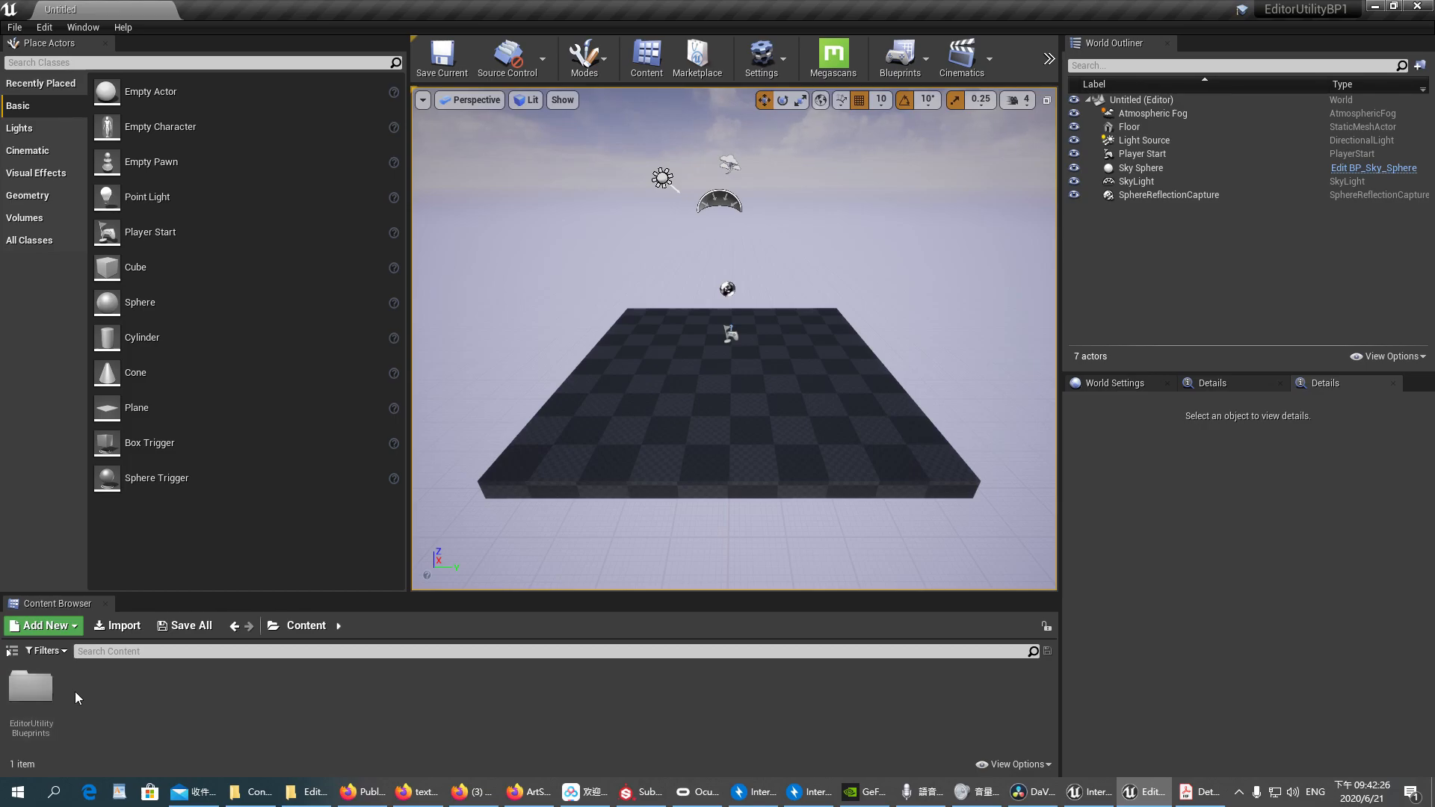
- Start migrating the EditorUtilityBlueprints folder and confirm its assets
right_click(30, 686)
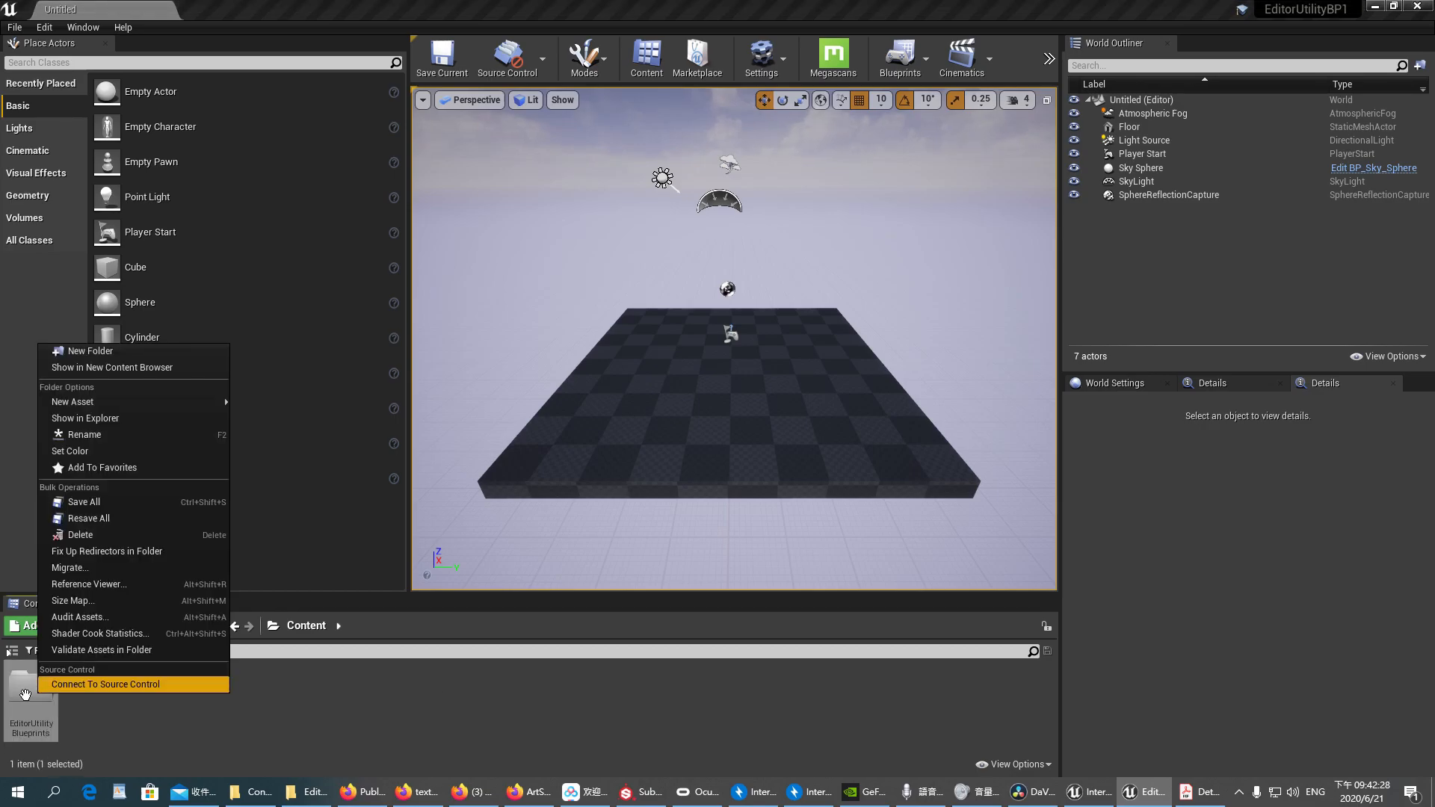
mouse_move(72, 568)
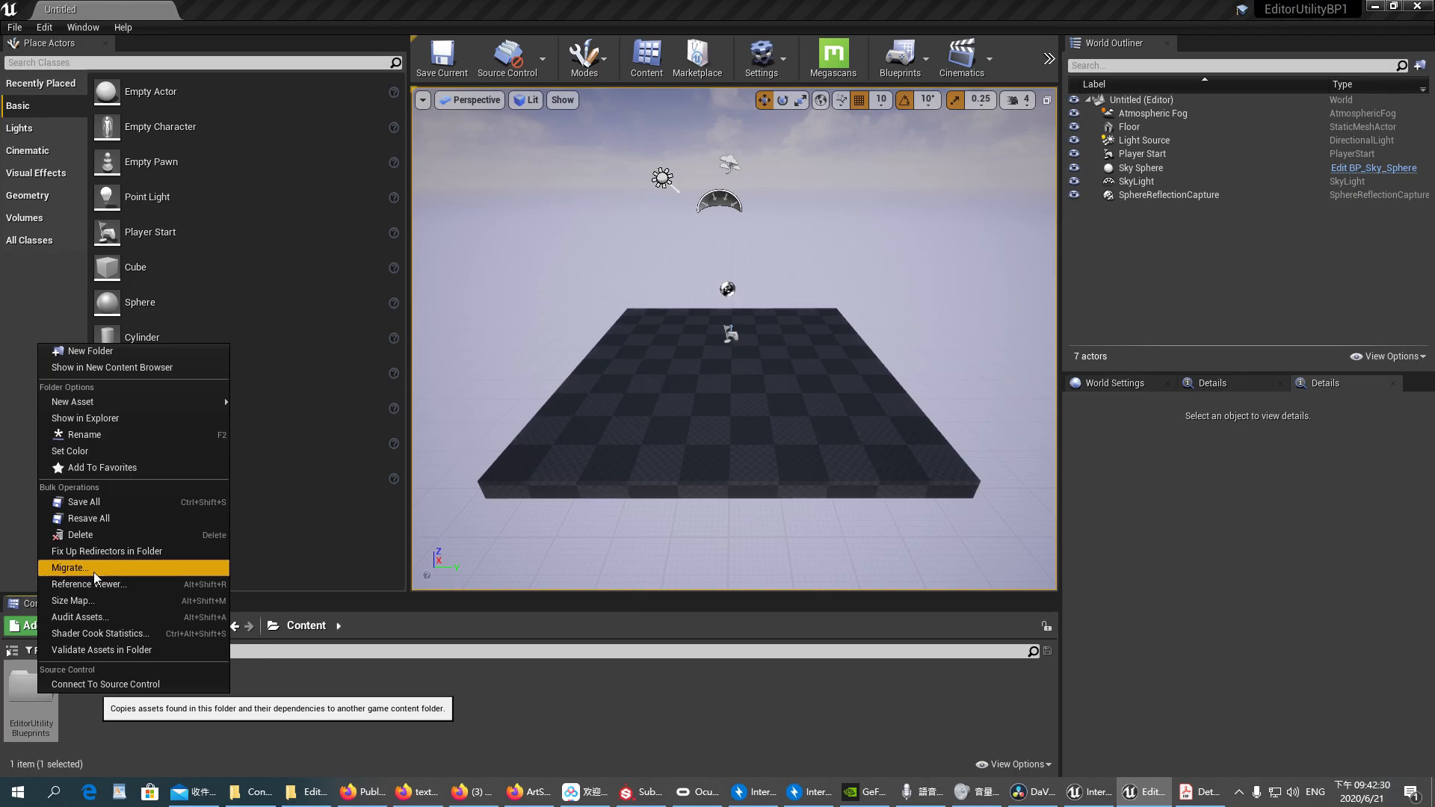
left_click(71, 568)
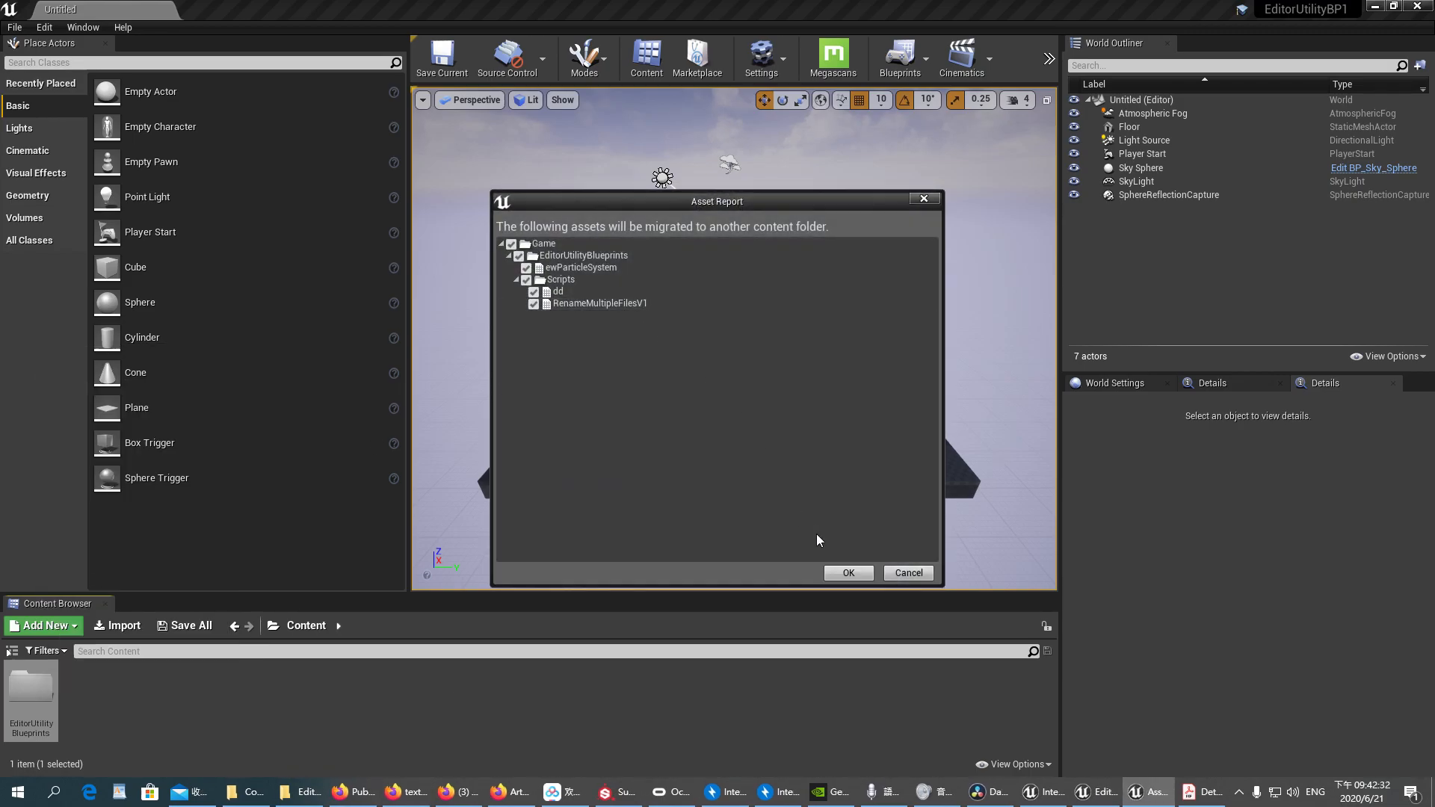
mouse_move(846, 572)
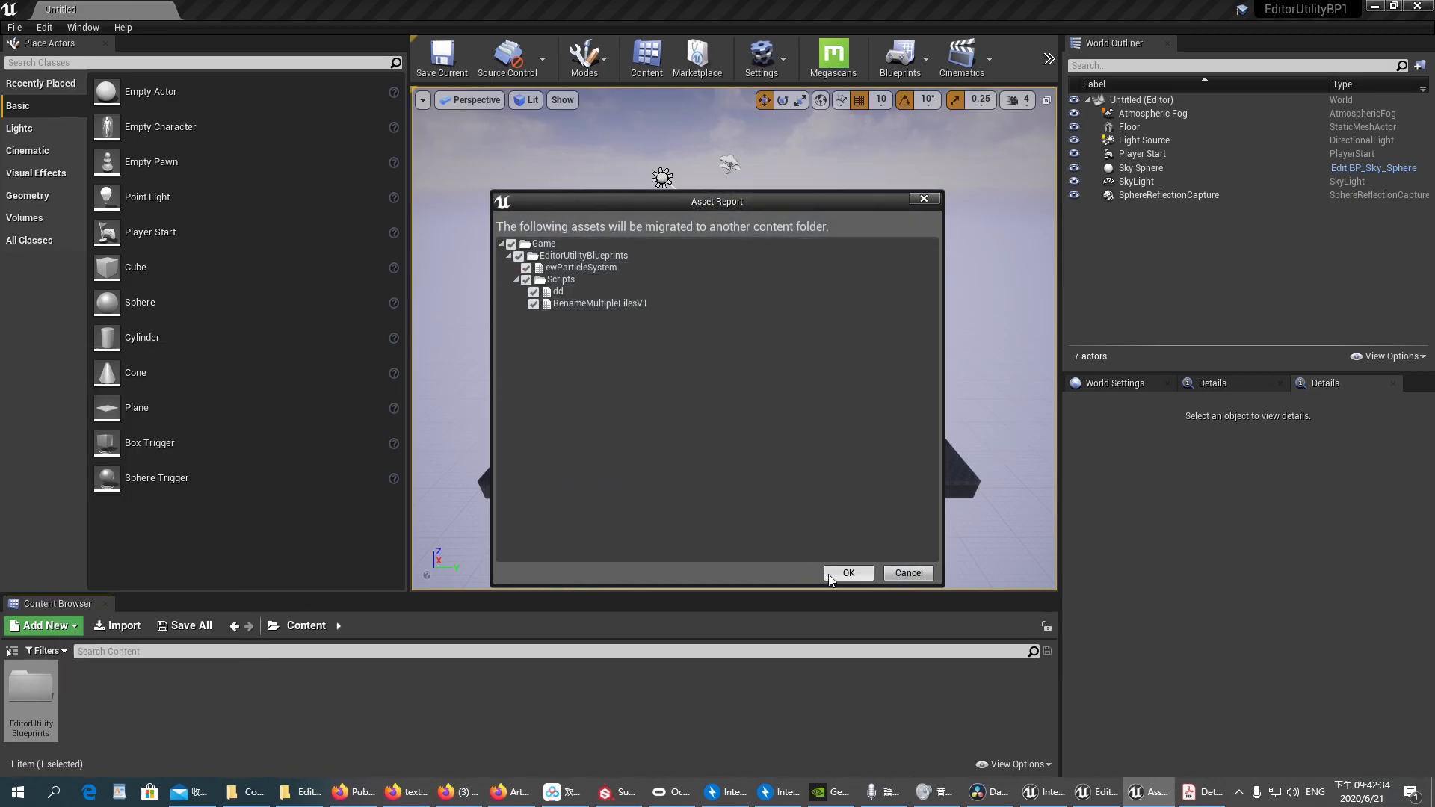
left_click(846, 573)
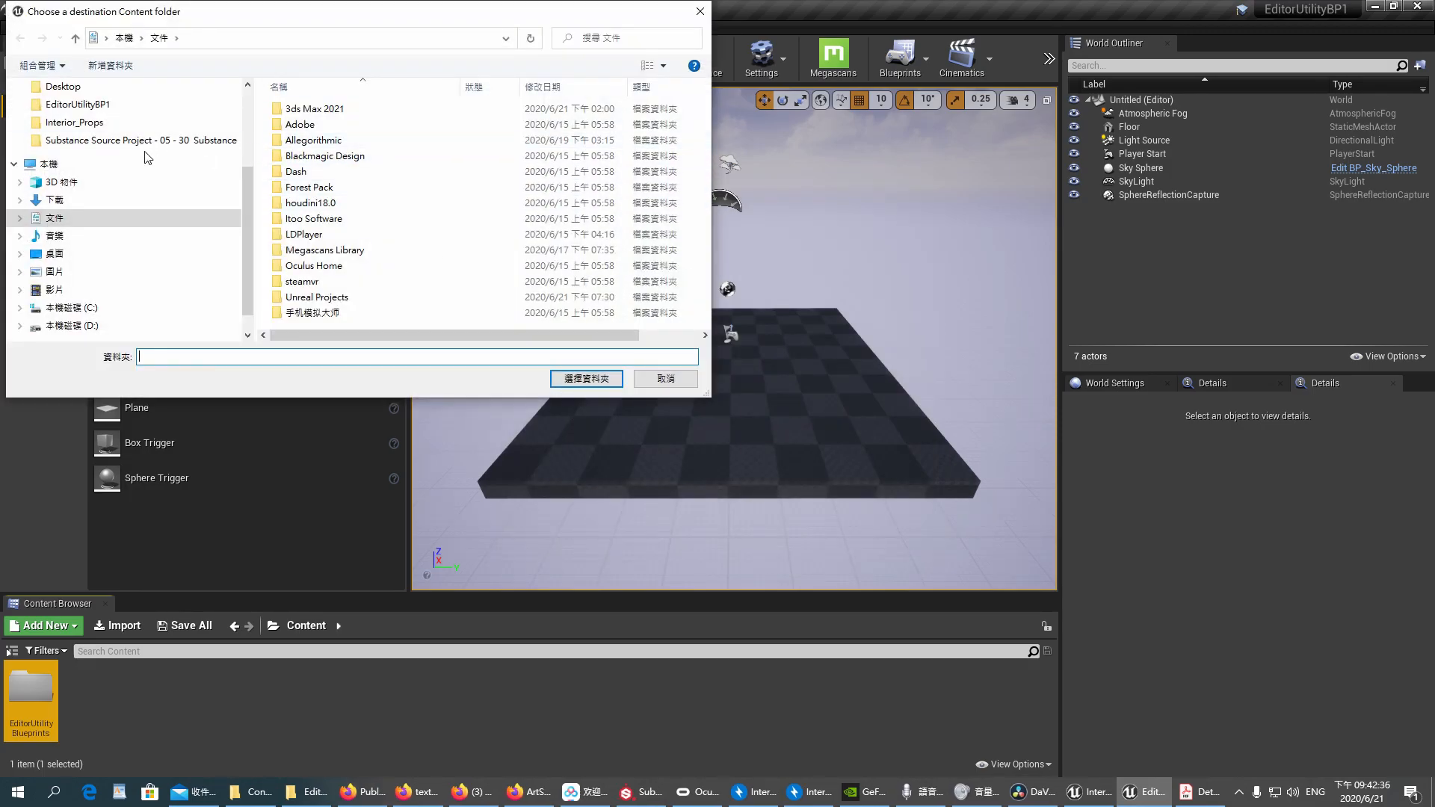
- Choose Unreal_Tutorial > Content as the destination and complete the migration
double_click(73, 121)
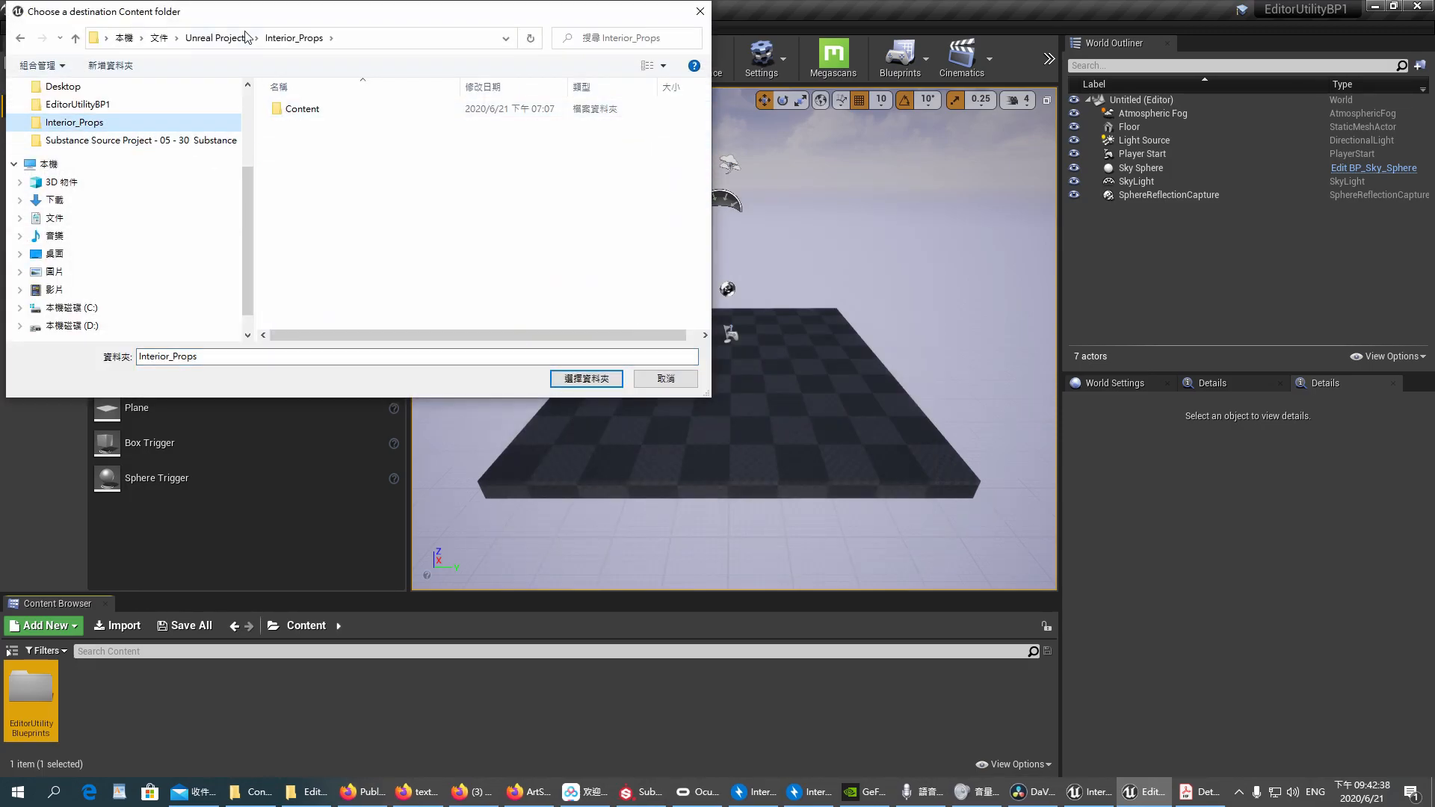
left_click(215, 37)
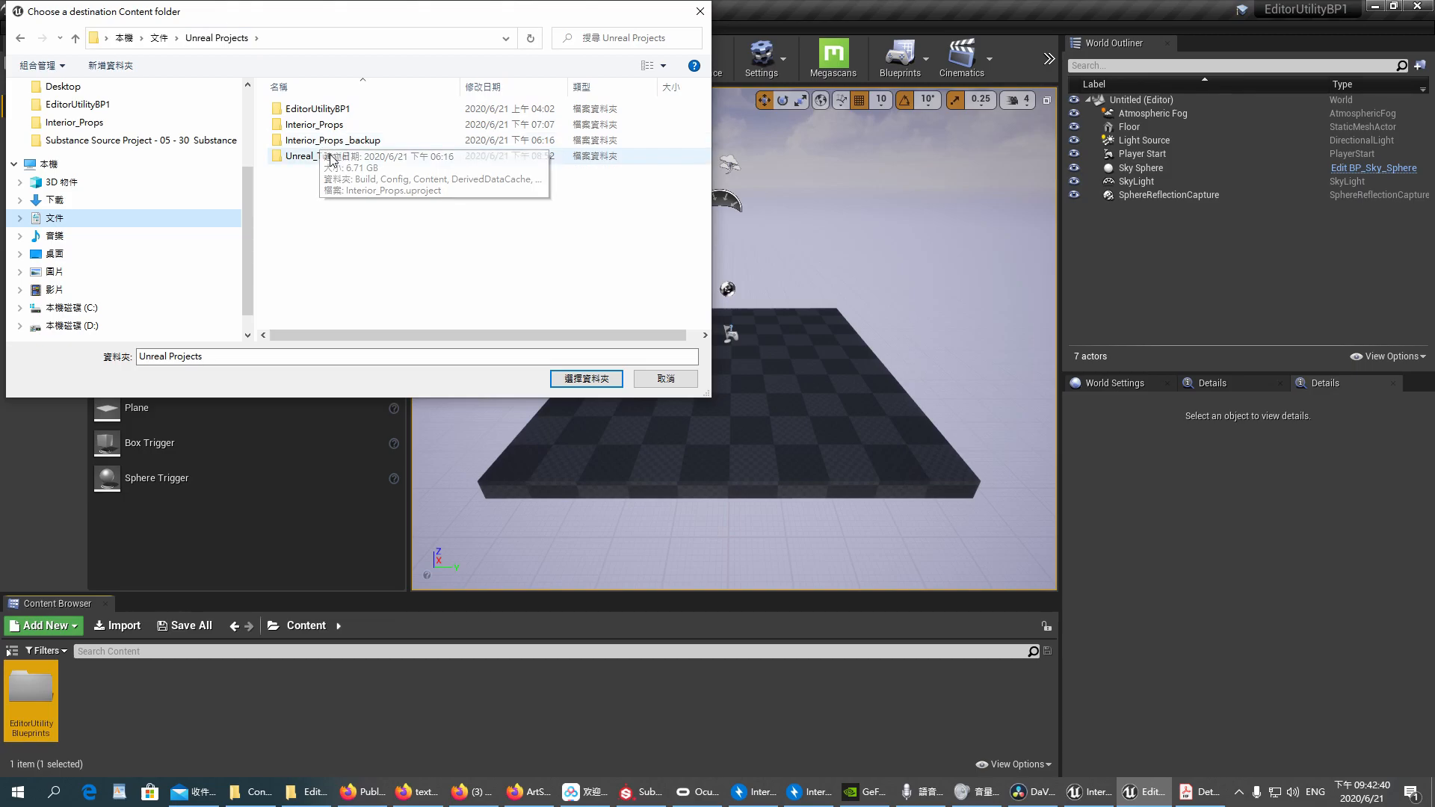
double_click(311, 156)
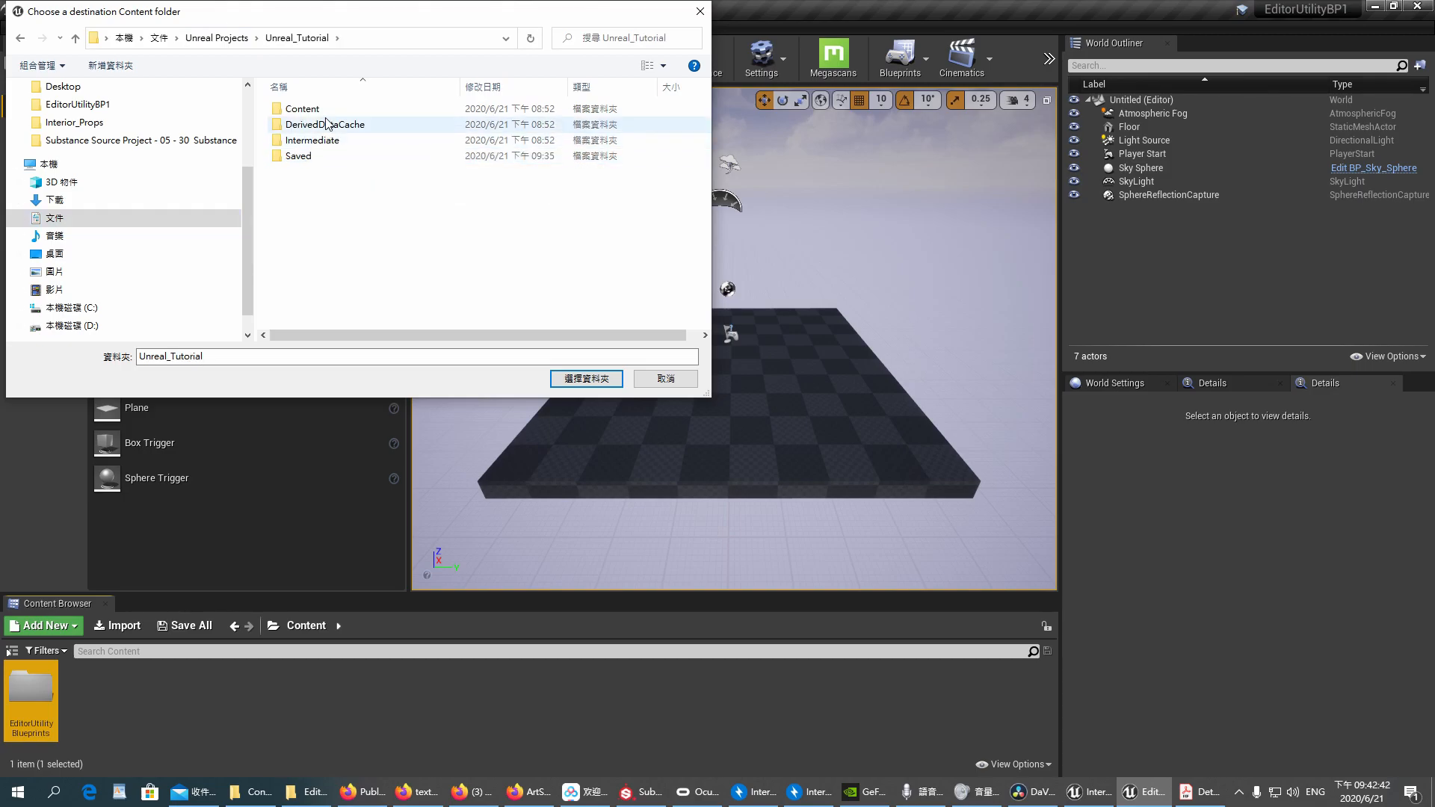
double_click(302, 108)
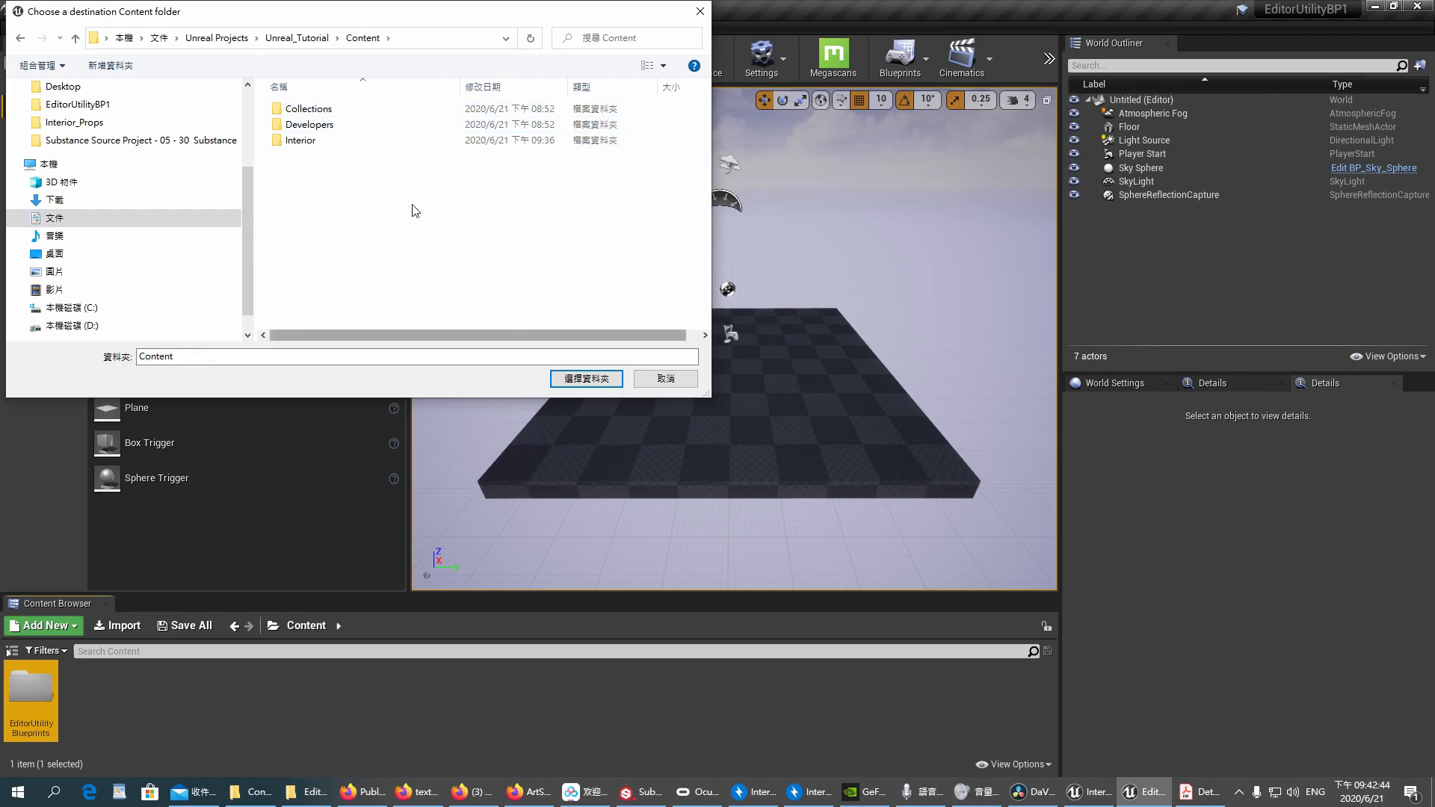
mouse_move(586, 378)
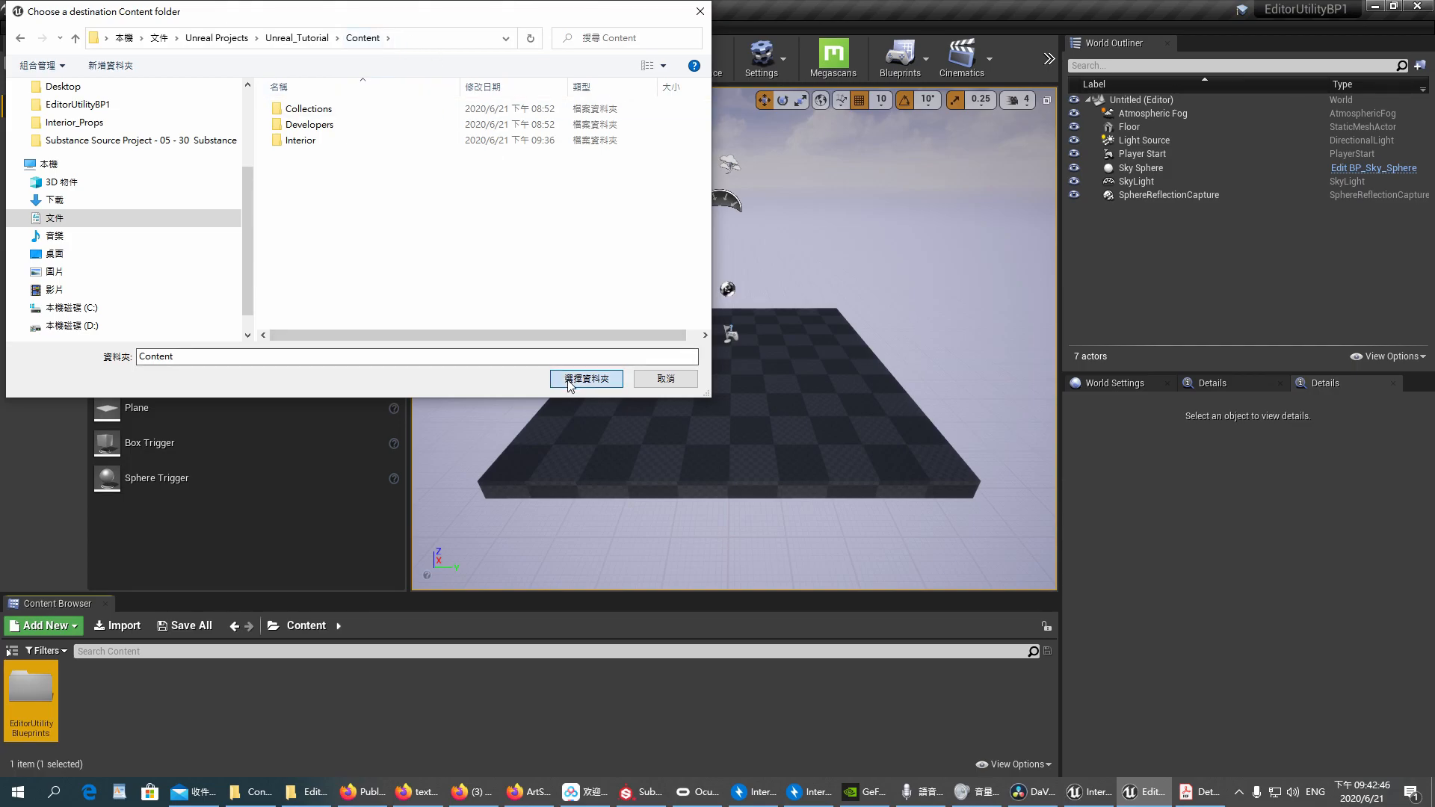
left_click(585, 378)
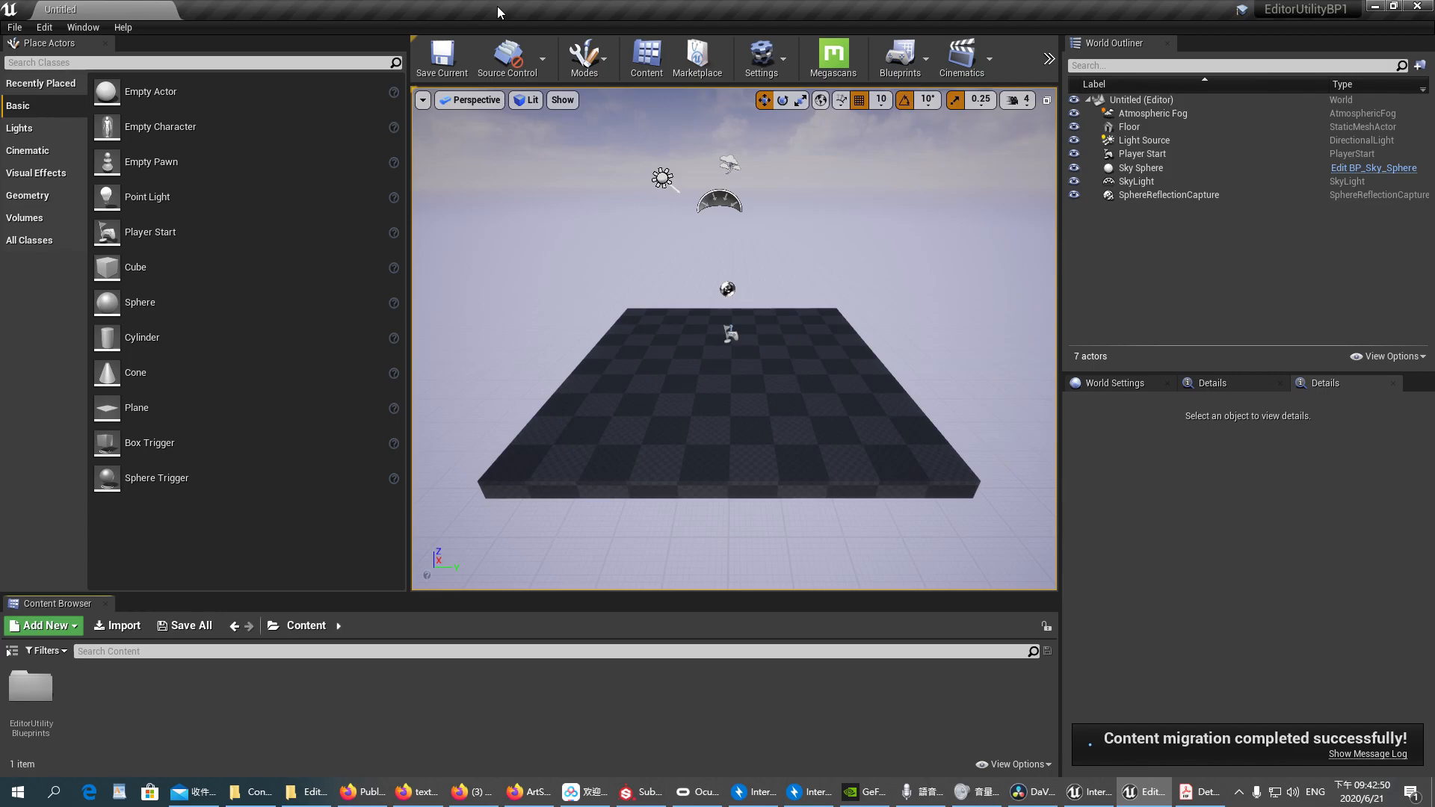
mouse_move(746, 25)
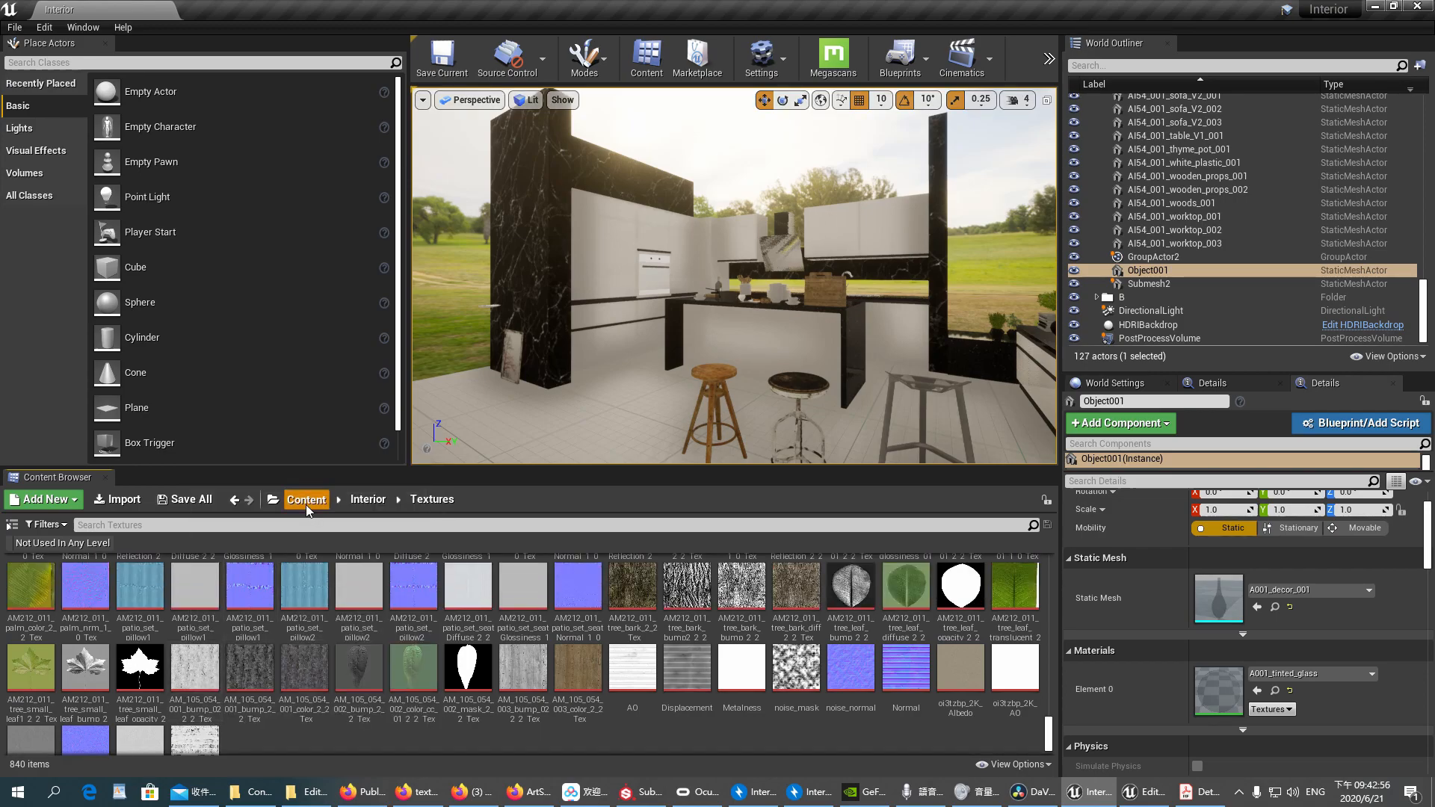
- Check the migrated EditorUtilityBlueprints Scripts folder for Rename Multiple Files V1
left_click(306, 499)
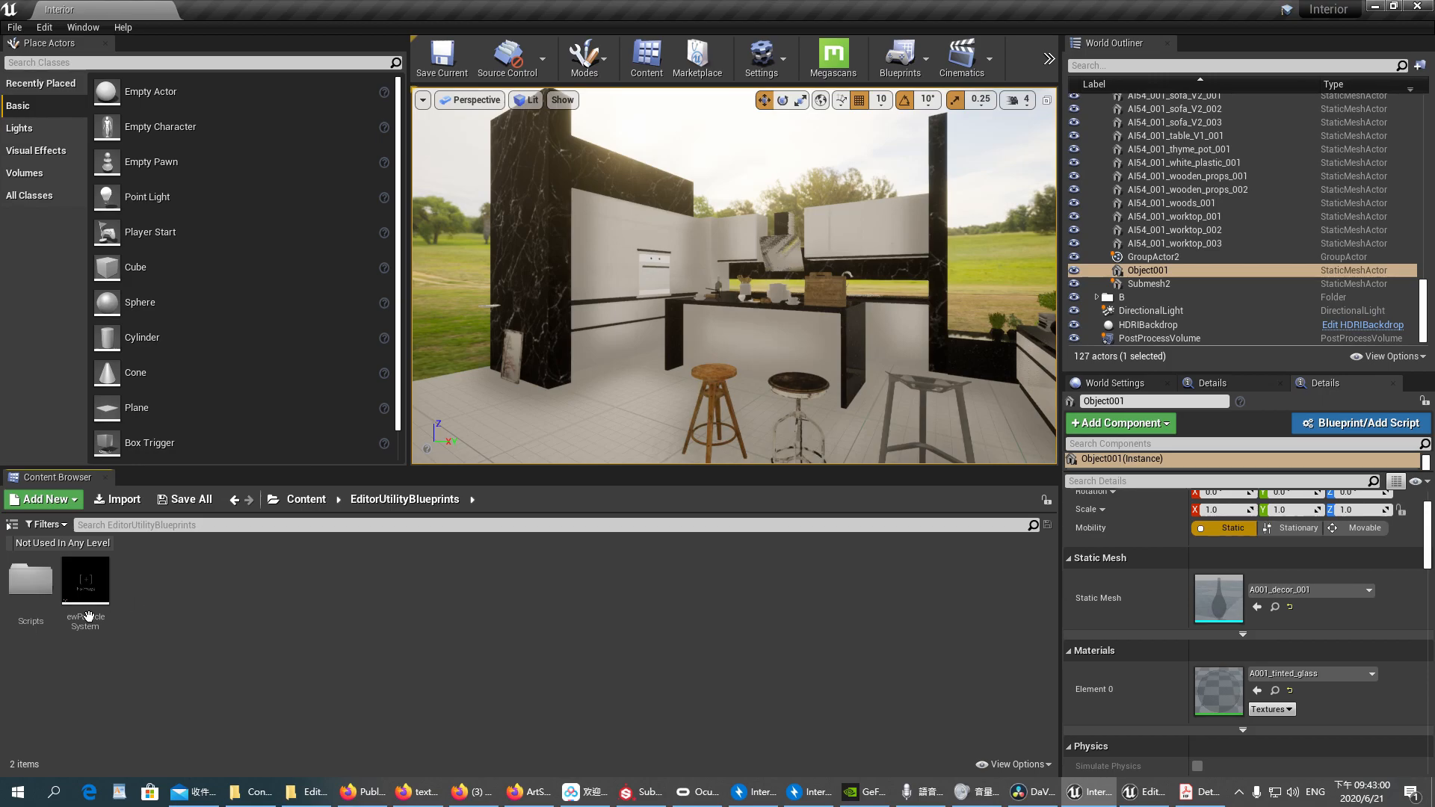
double_click(30, 579)
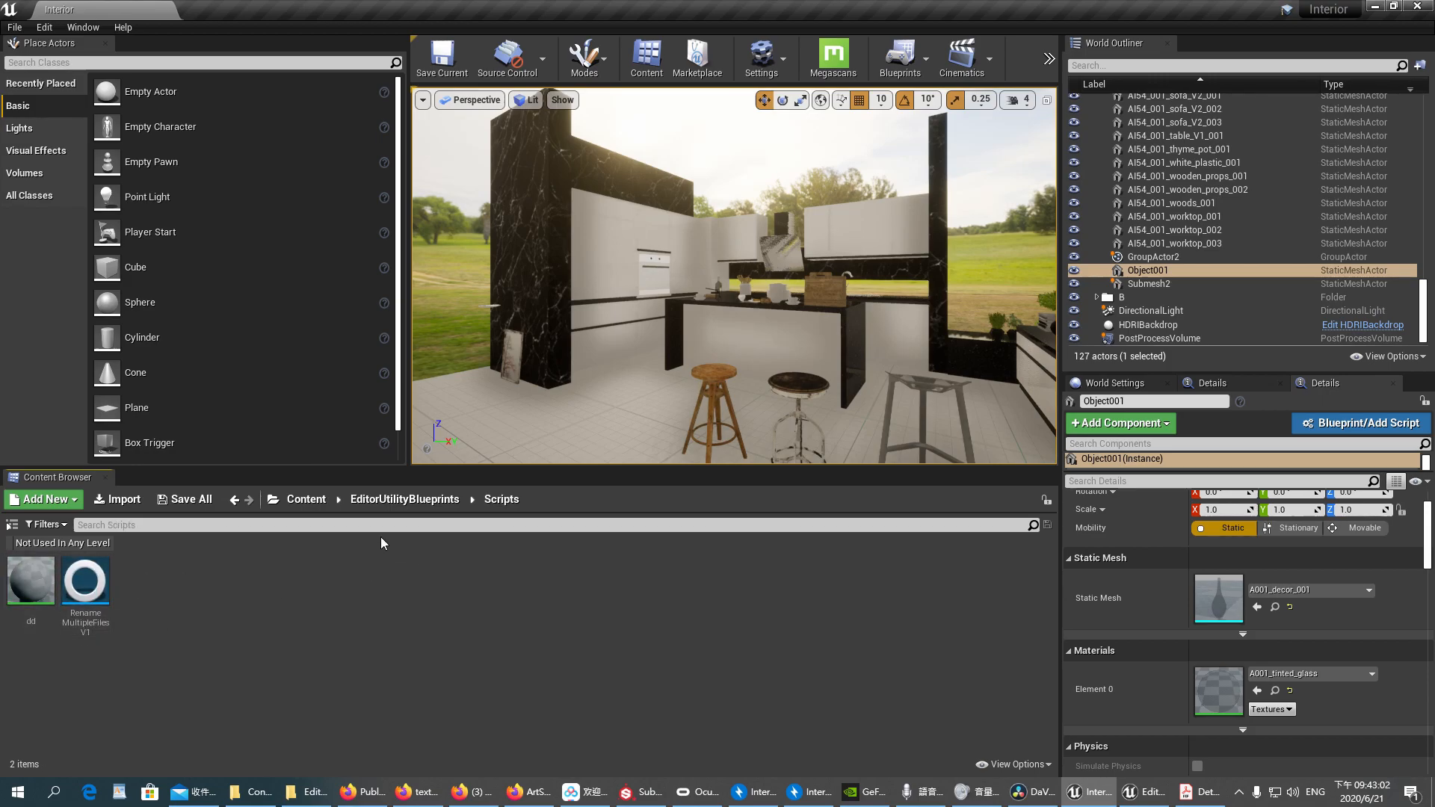
left_click(306, 500)
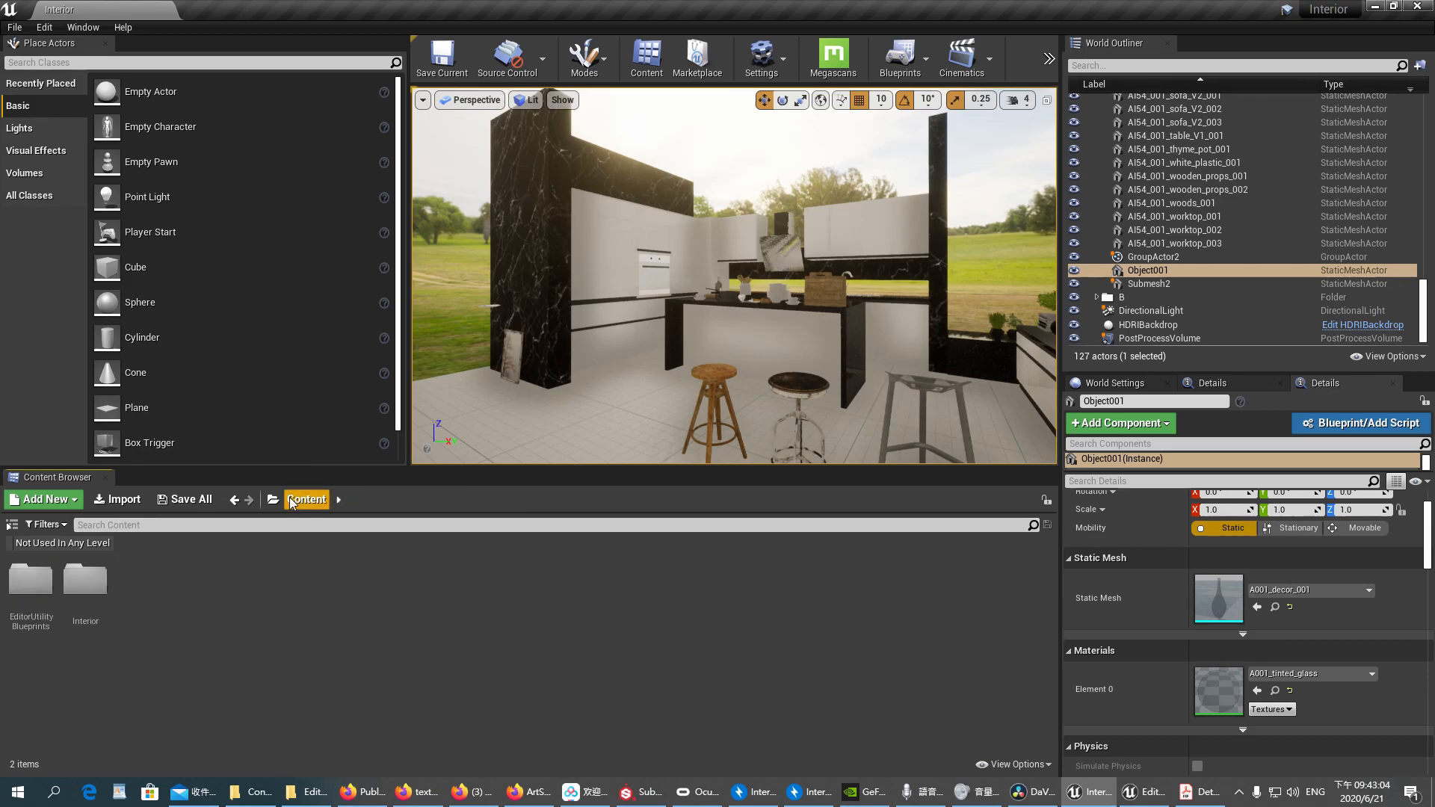
- Browse into the Interior Textures folder
double_click(83, 583)
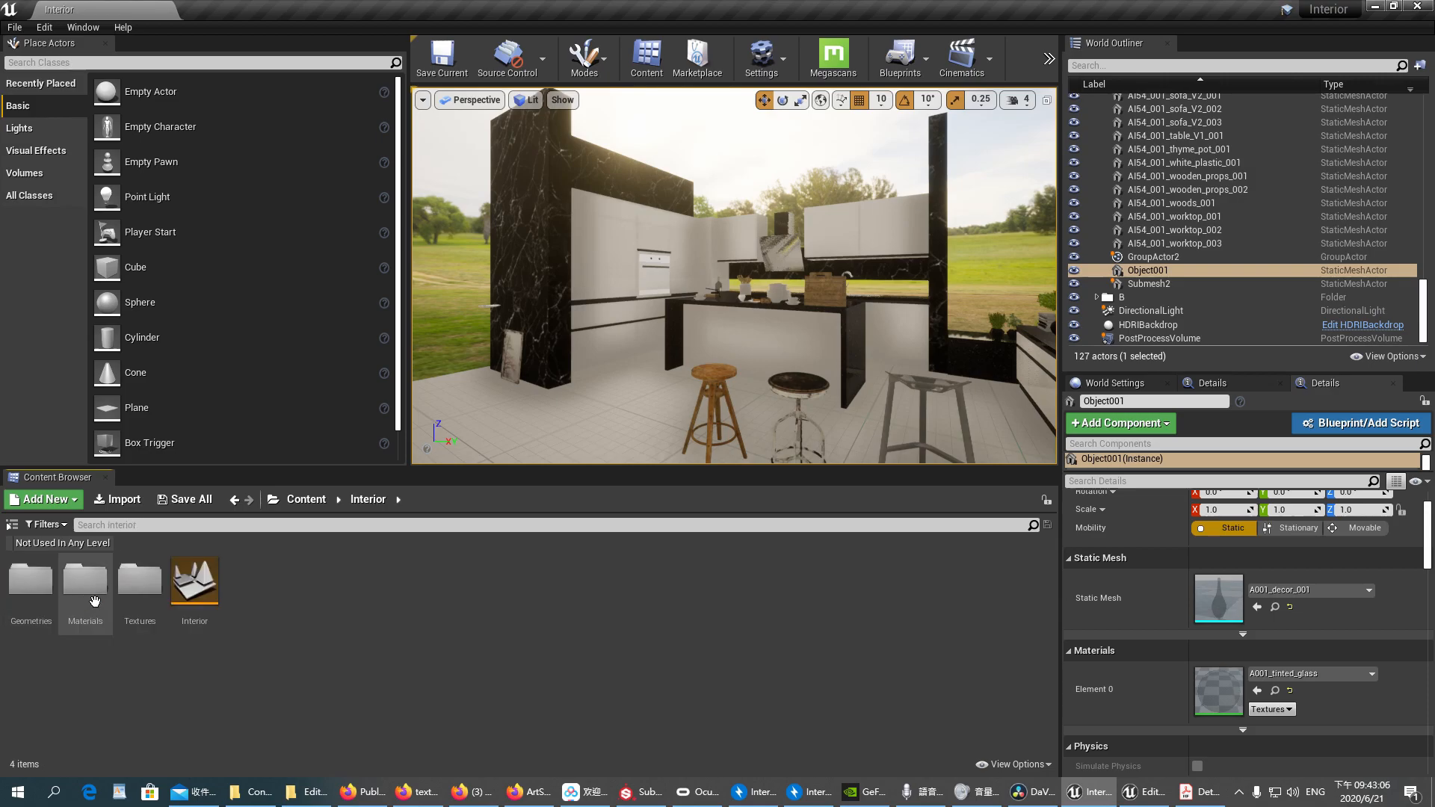
mouse_move(139, 577)
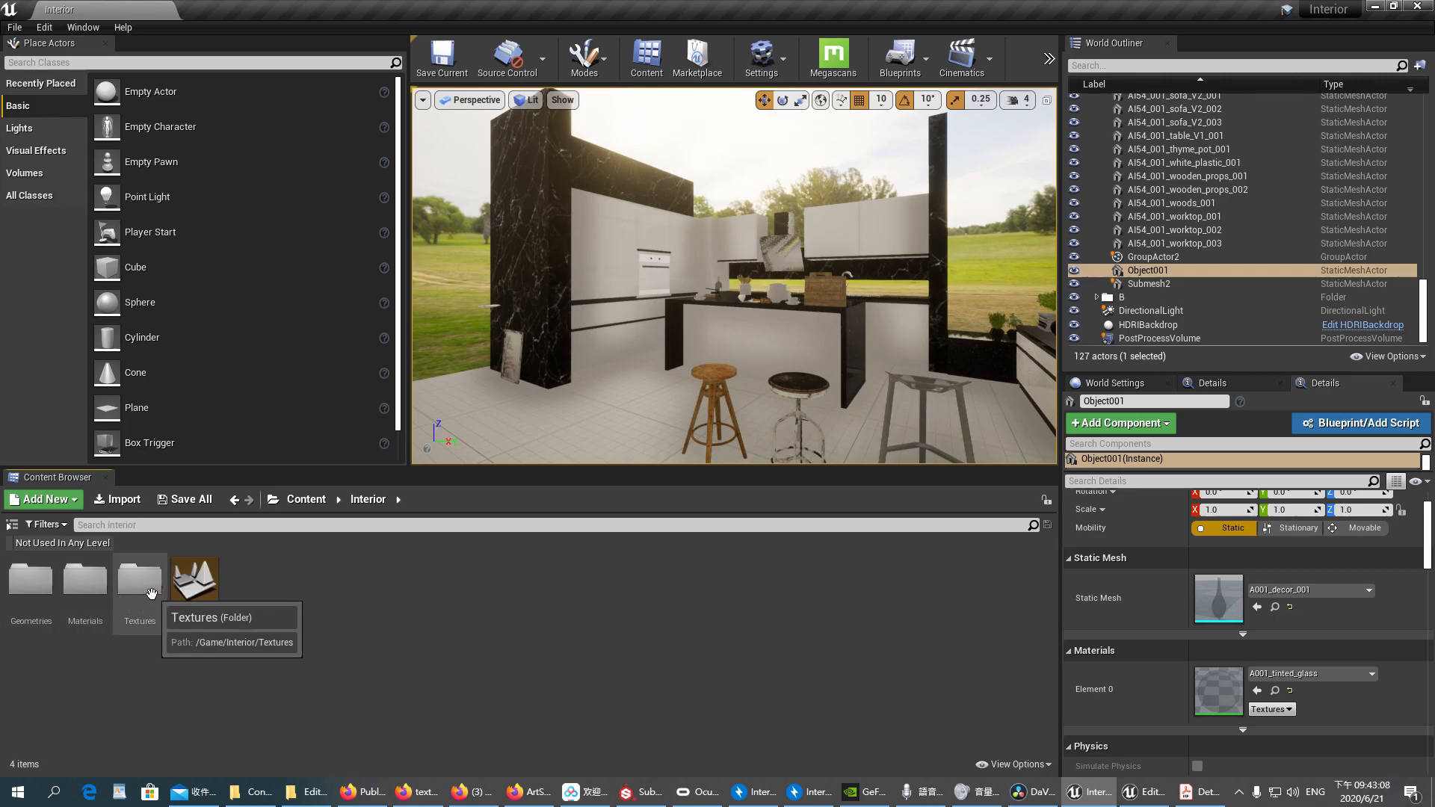
double_click(139, 578)
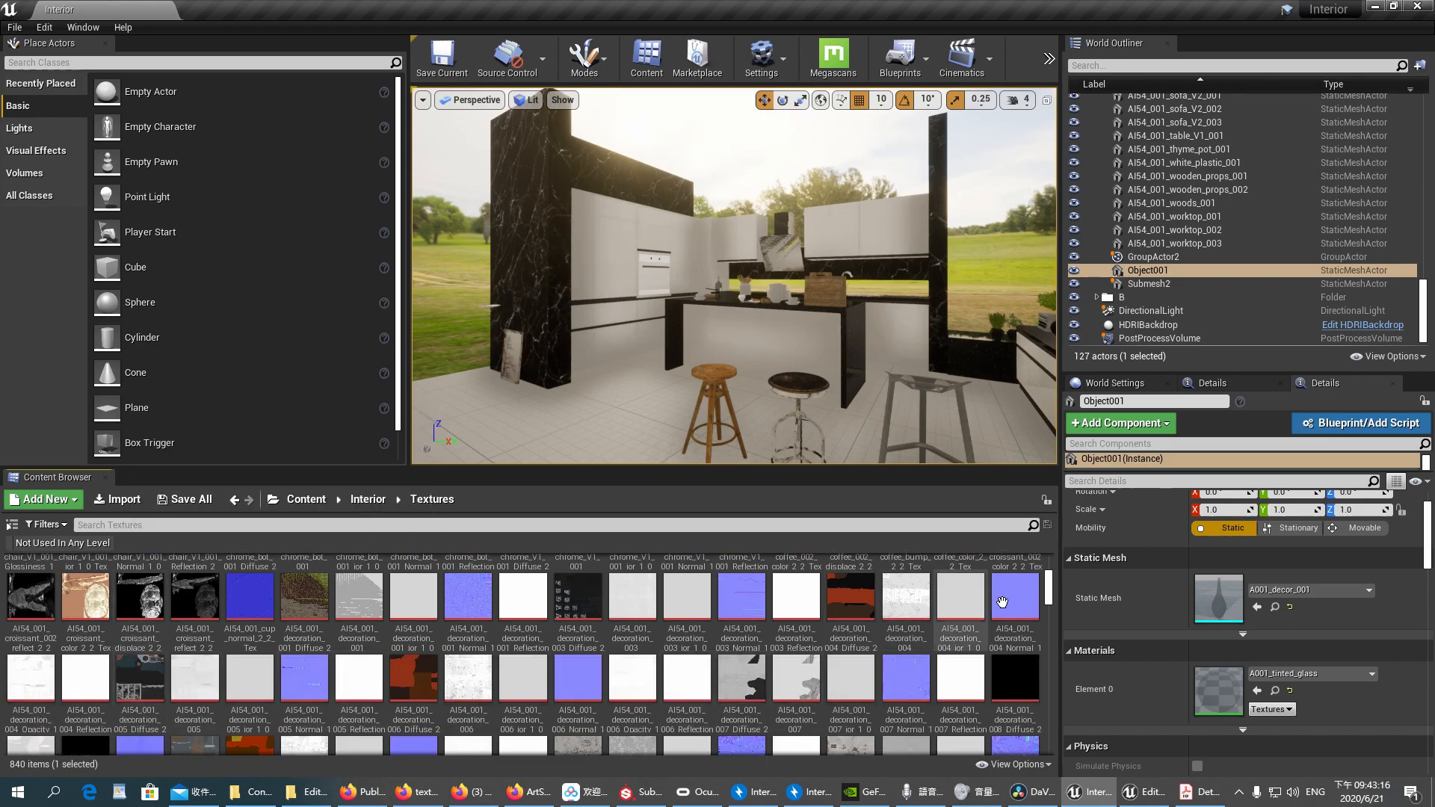
scroll("down", 3)
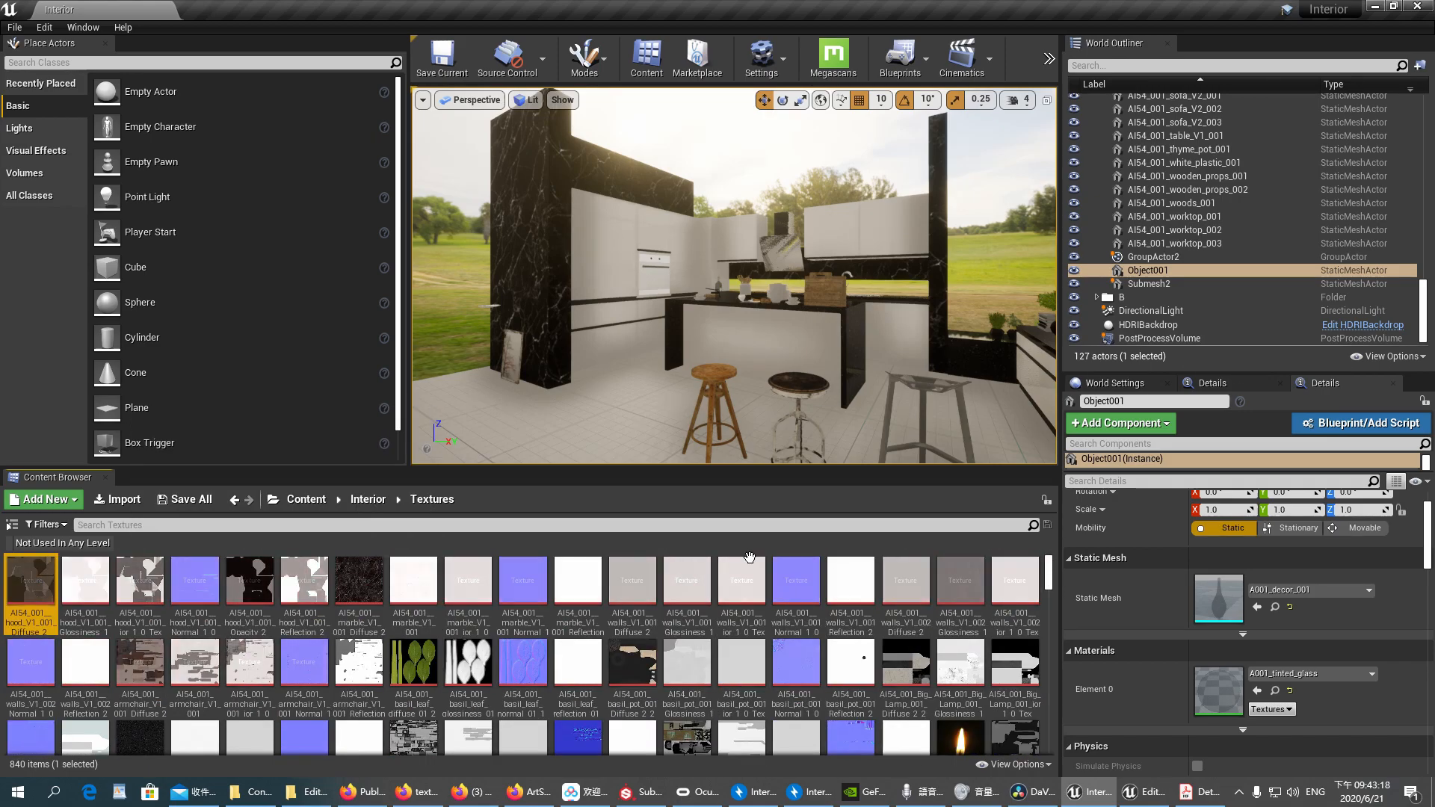
mouse_move(358, 580)
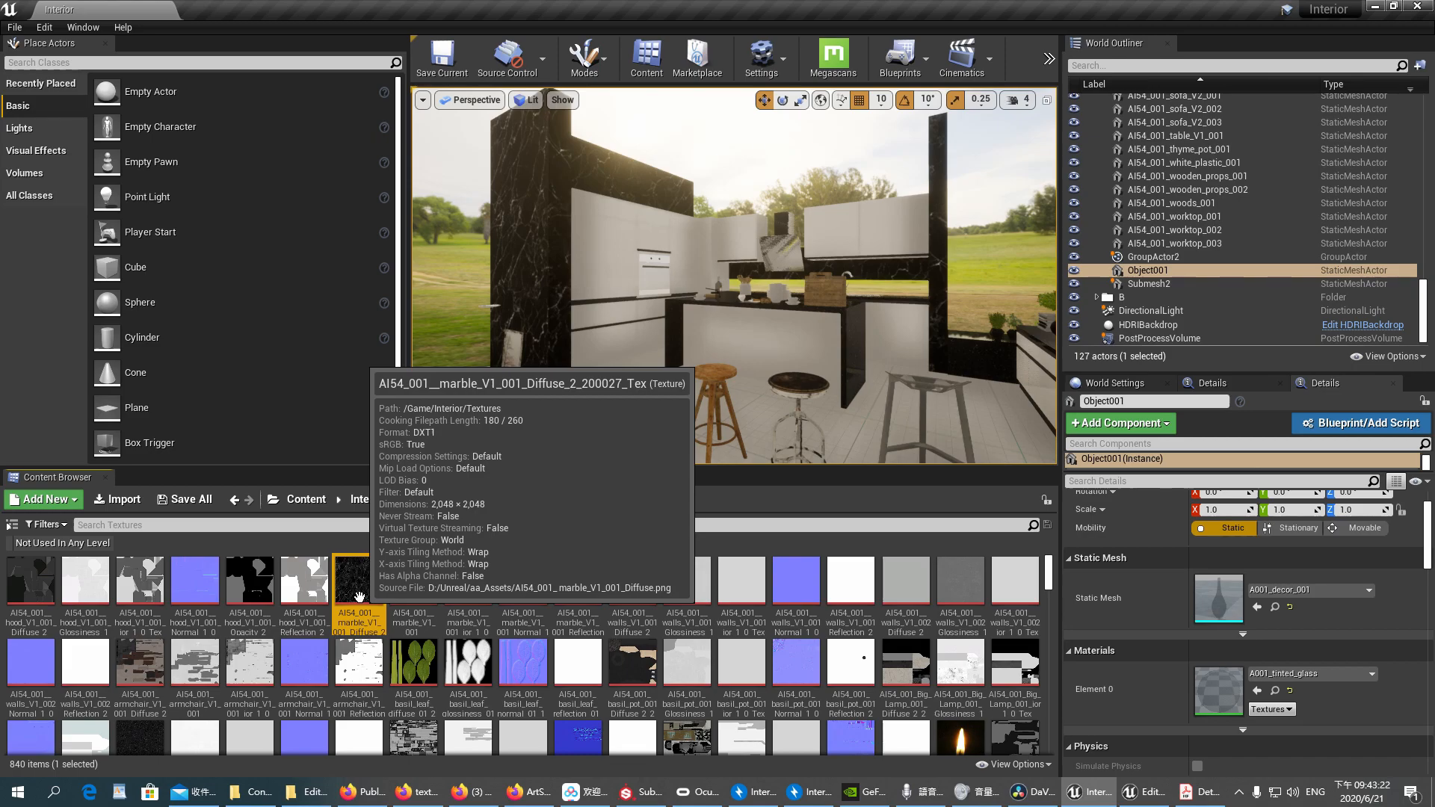
- Run Scripted Actions > Rename Multiple Files V1 on a marble texture
right_click(360, 581)
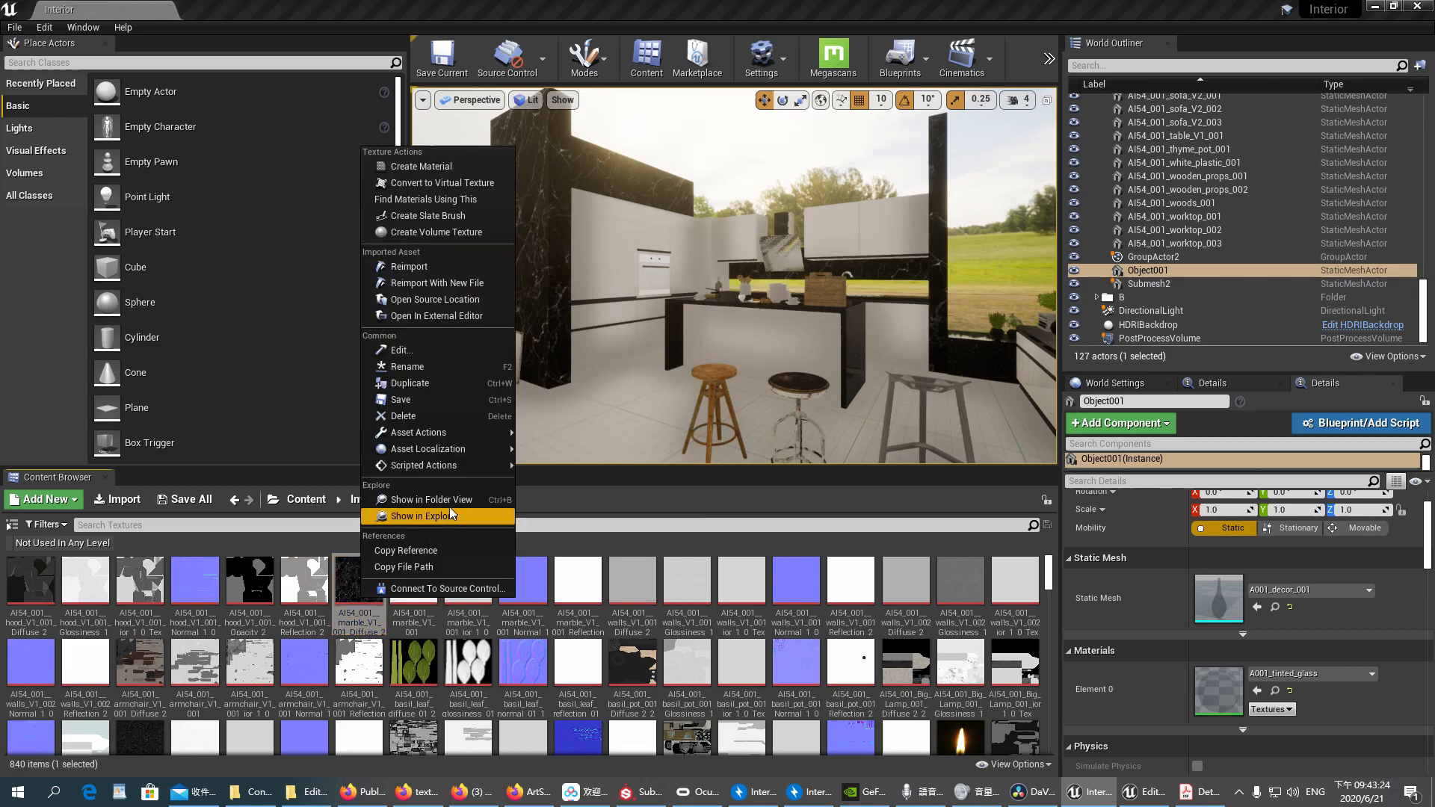
mouse_move(423, 465)
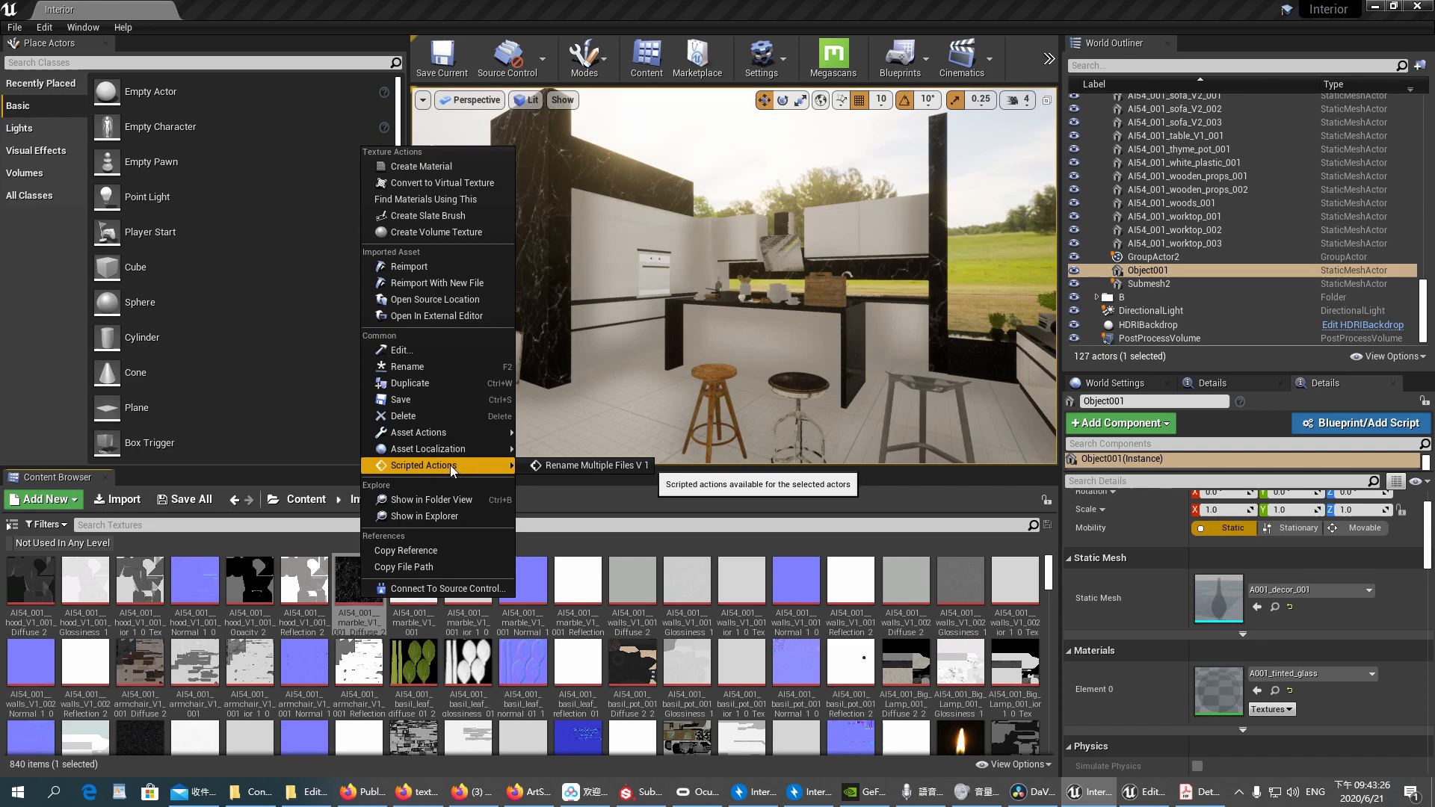
mouse_move(587, 466)
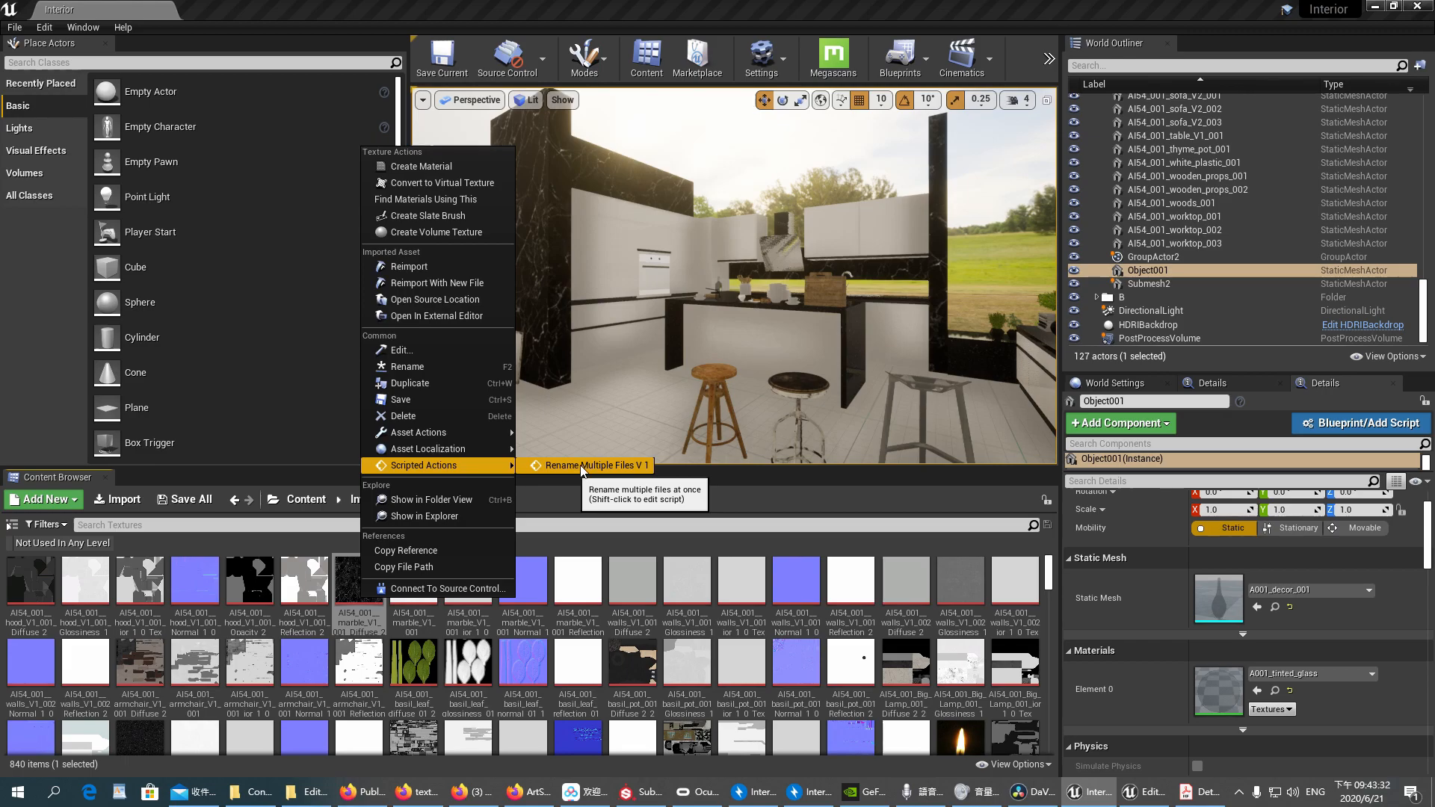
left_click(594, 465)
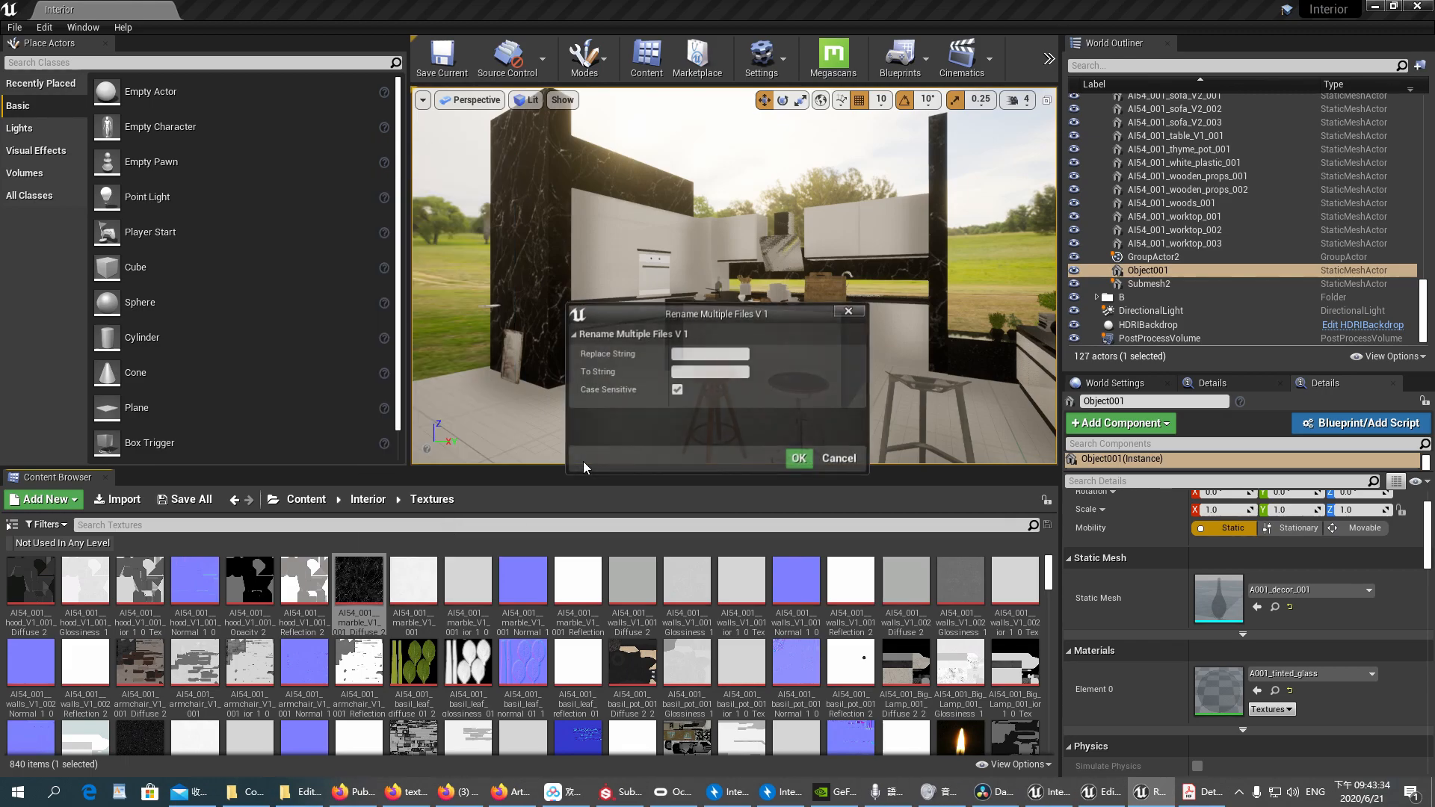
- Apply a first batch rename with replace string AI54_ on the textures
left_click(709, 353)
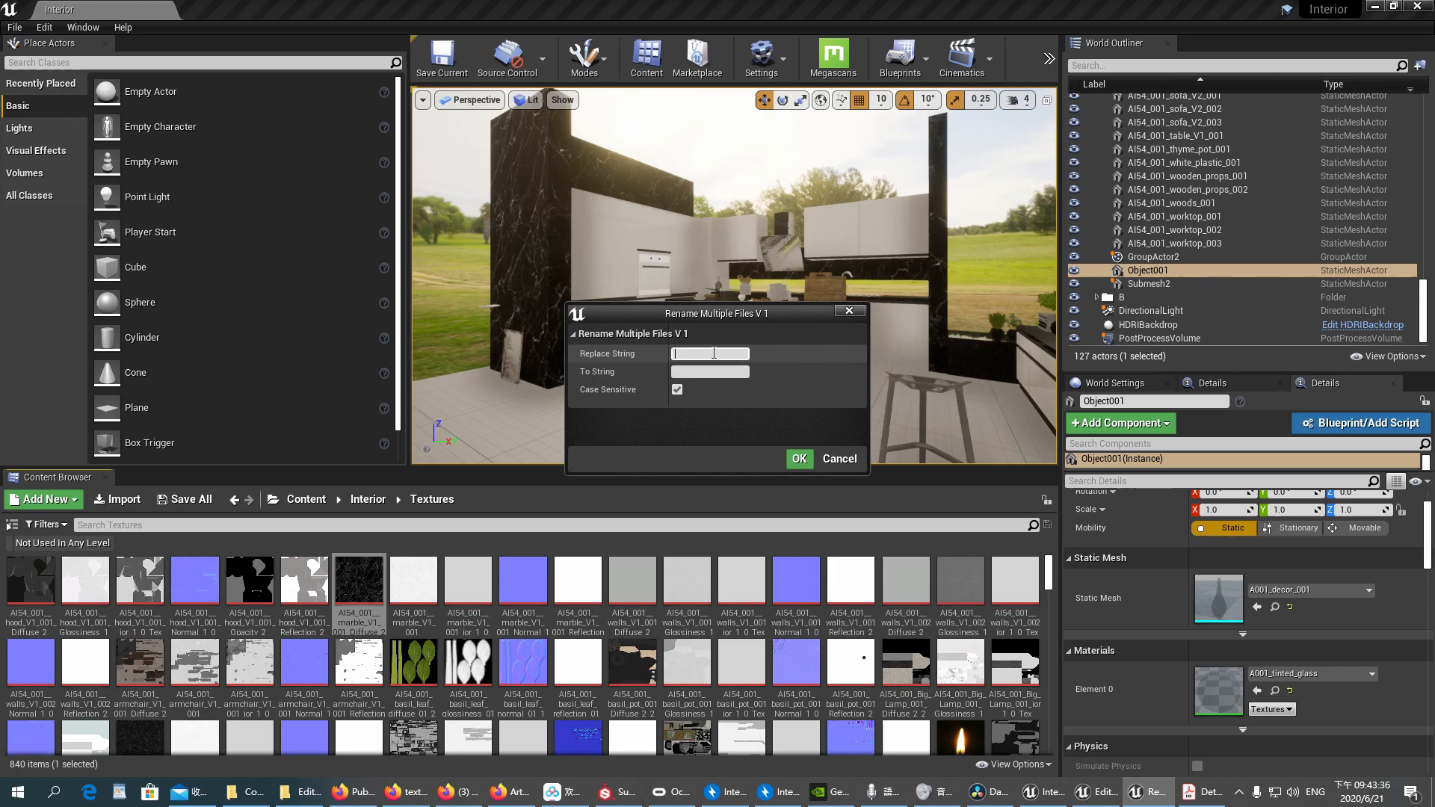
left_click(709, 372)
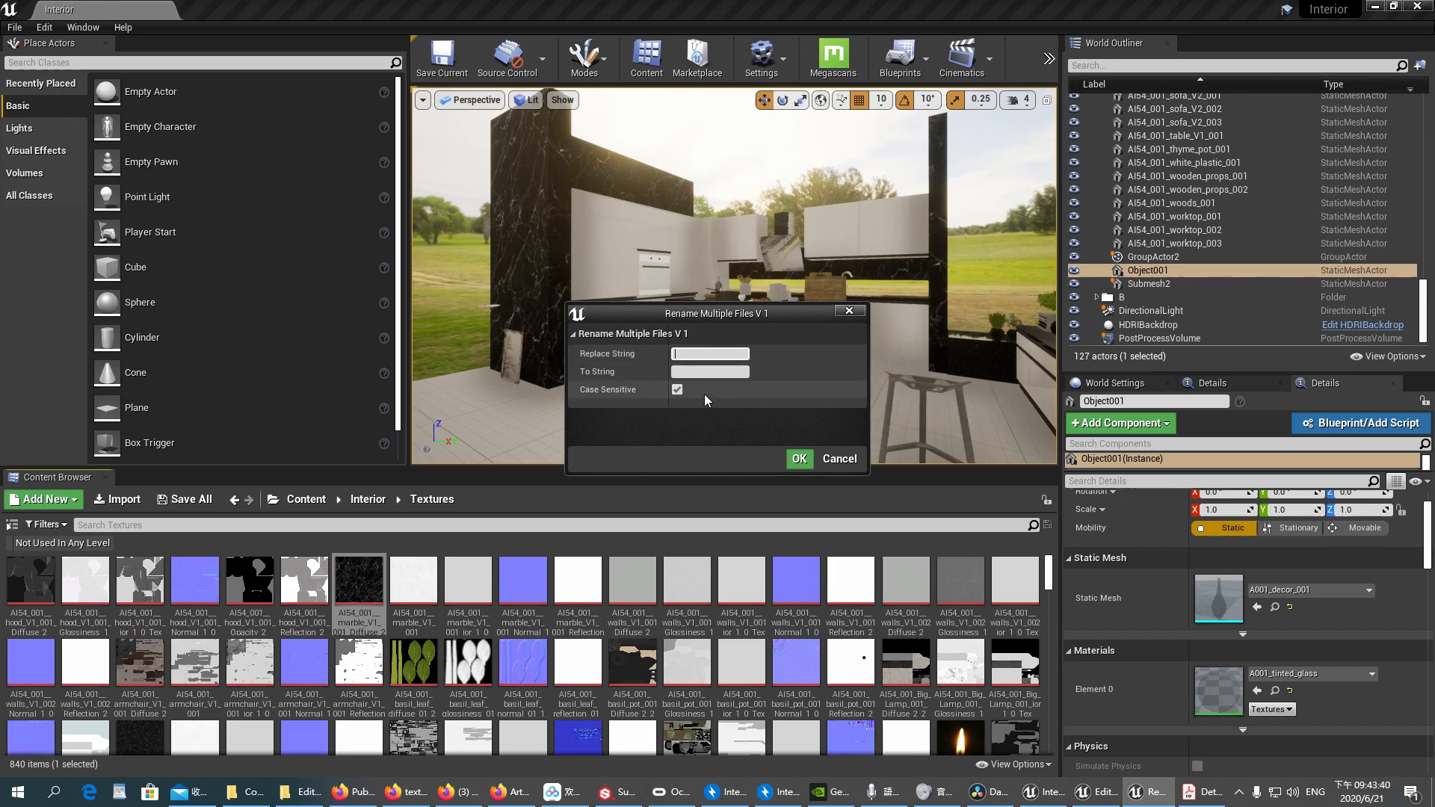
mouse_move(713, 425)
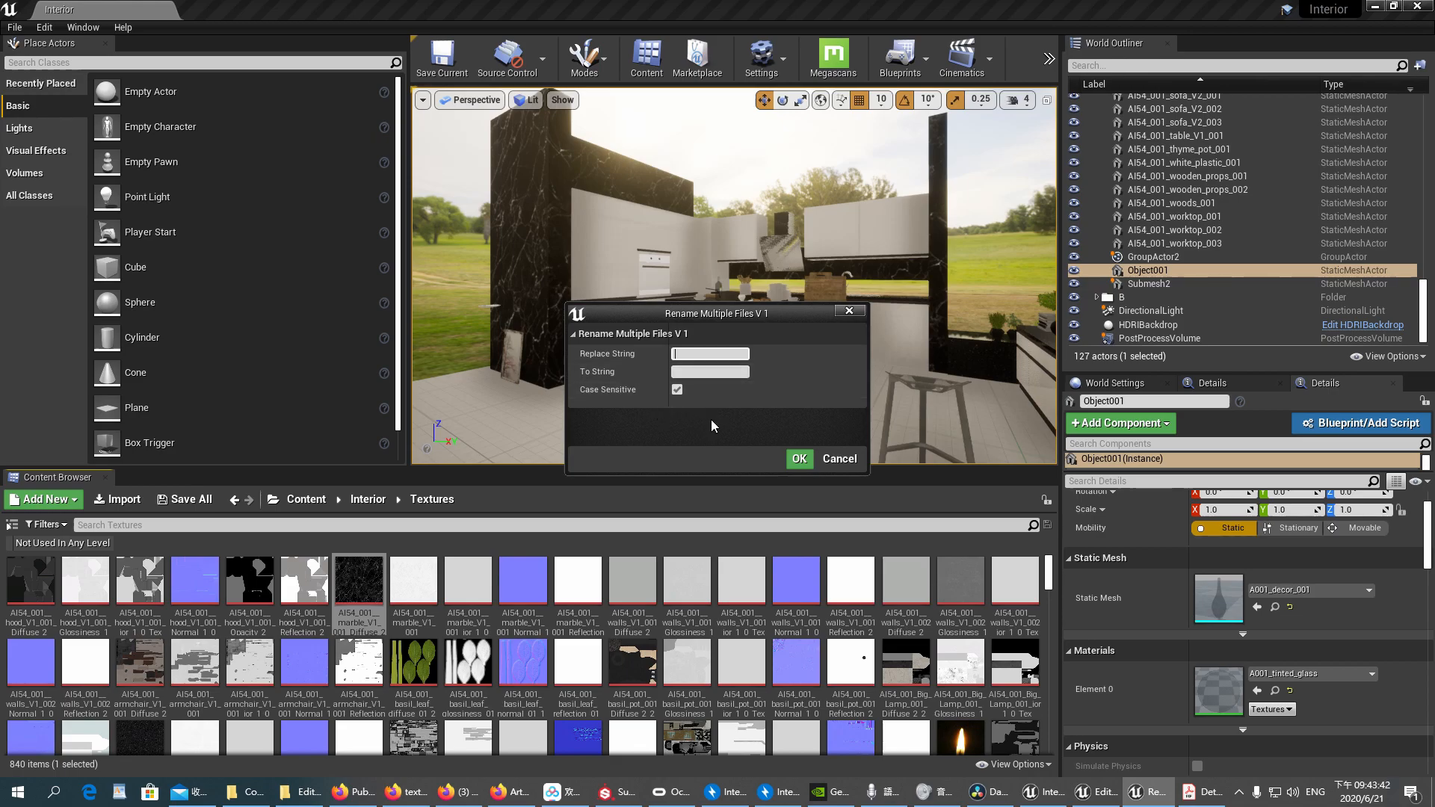
mouse_move(381, 608)
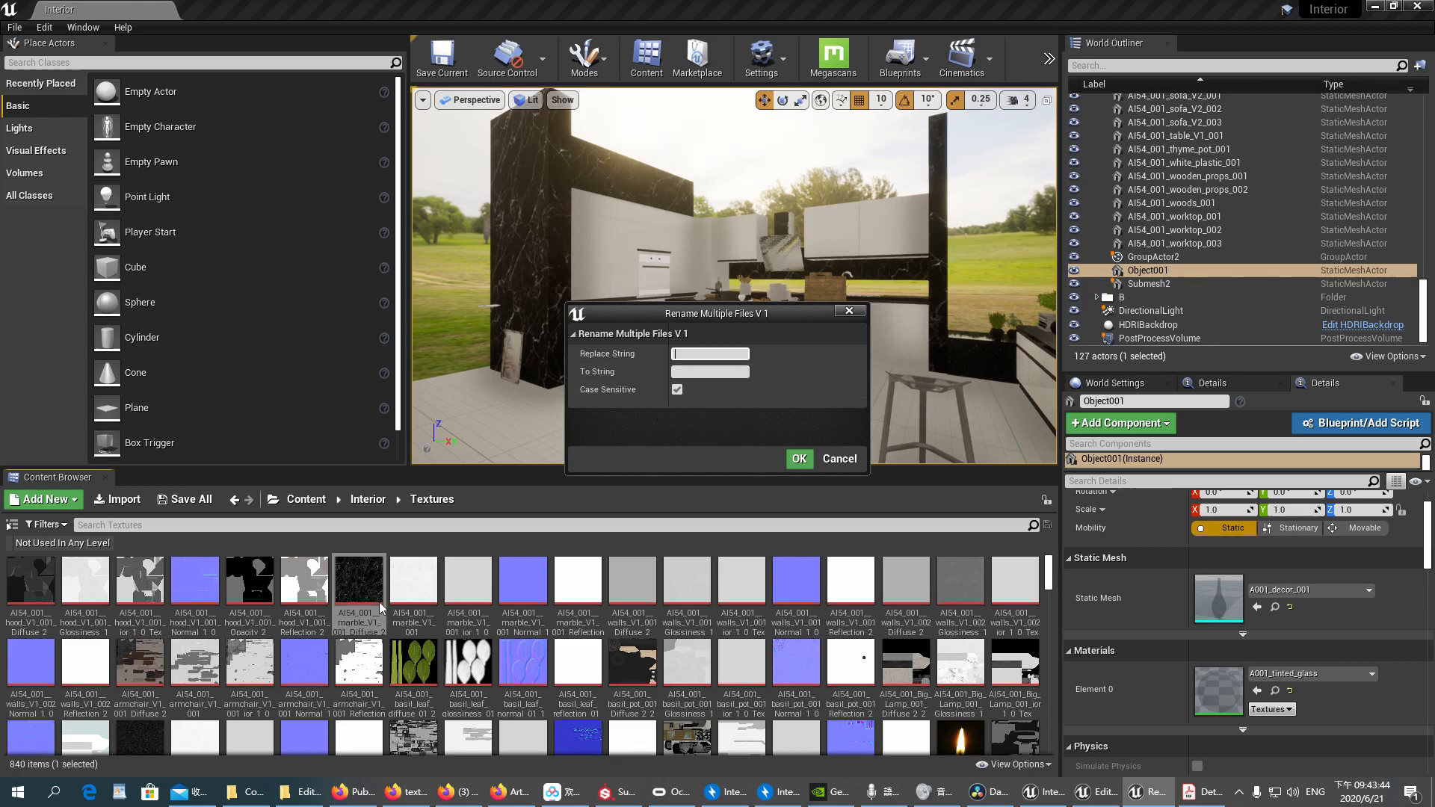
mouse_move(410, 630)
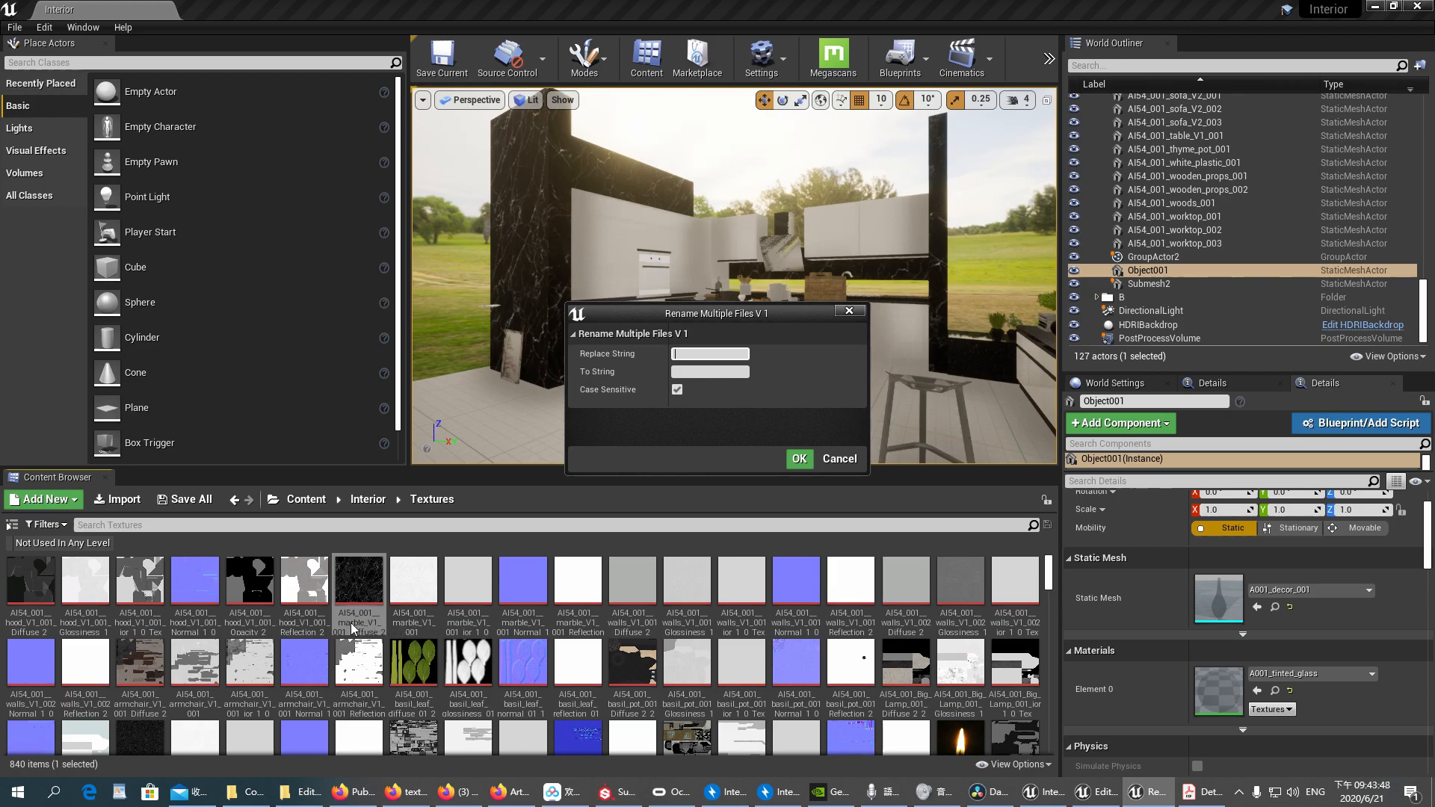
left_click(709, 353)
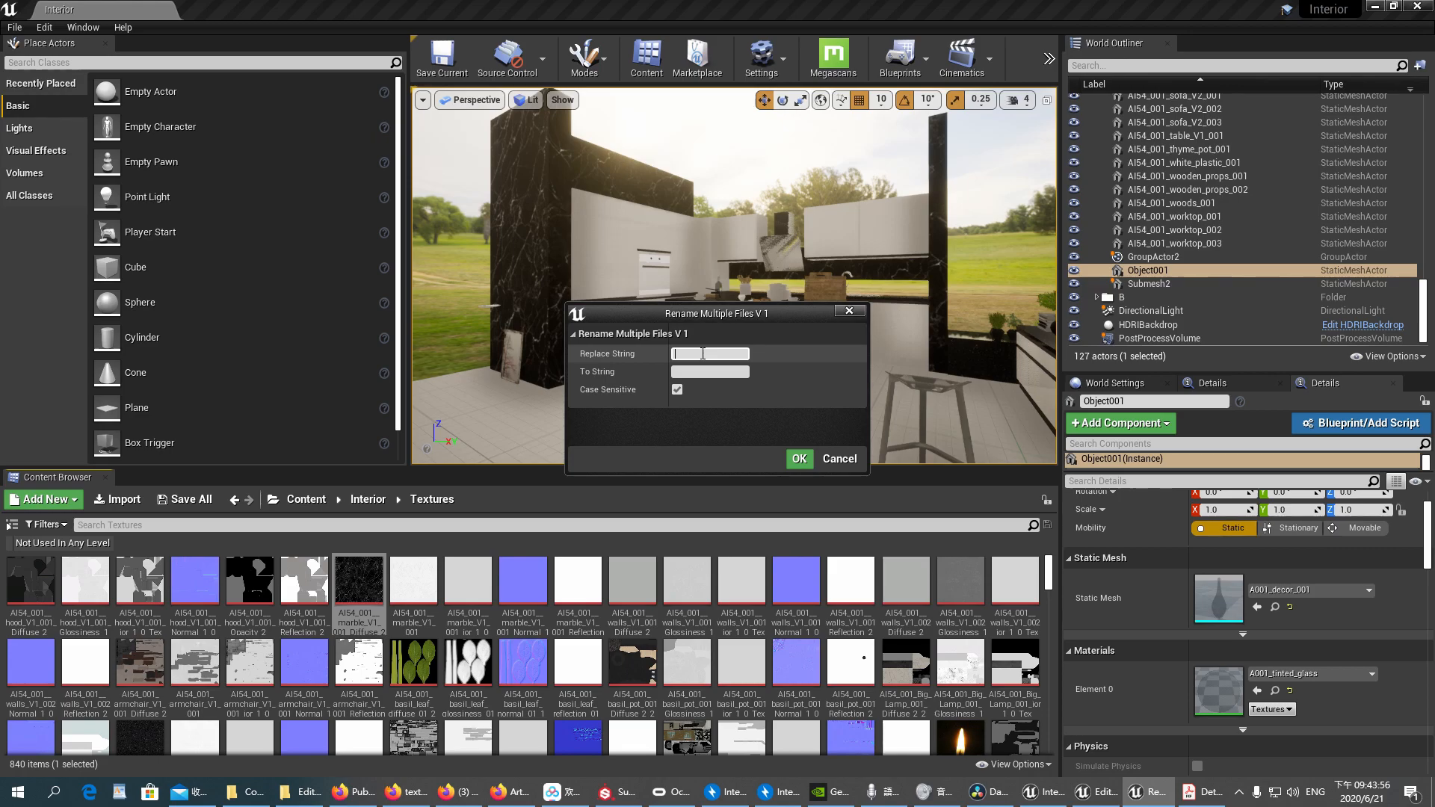
type("AI54_")
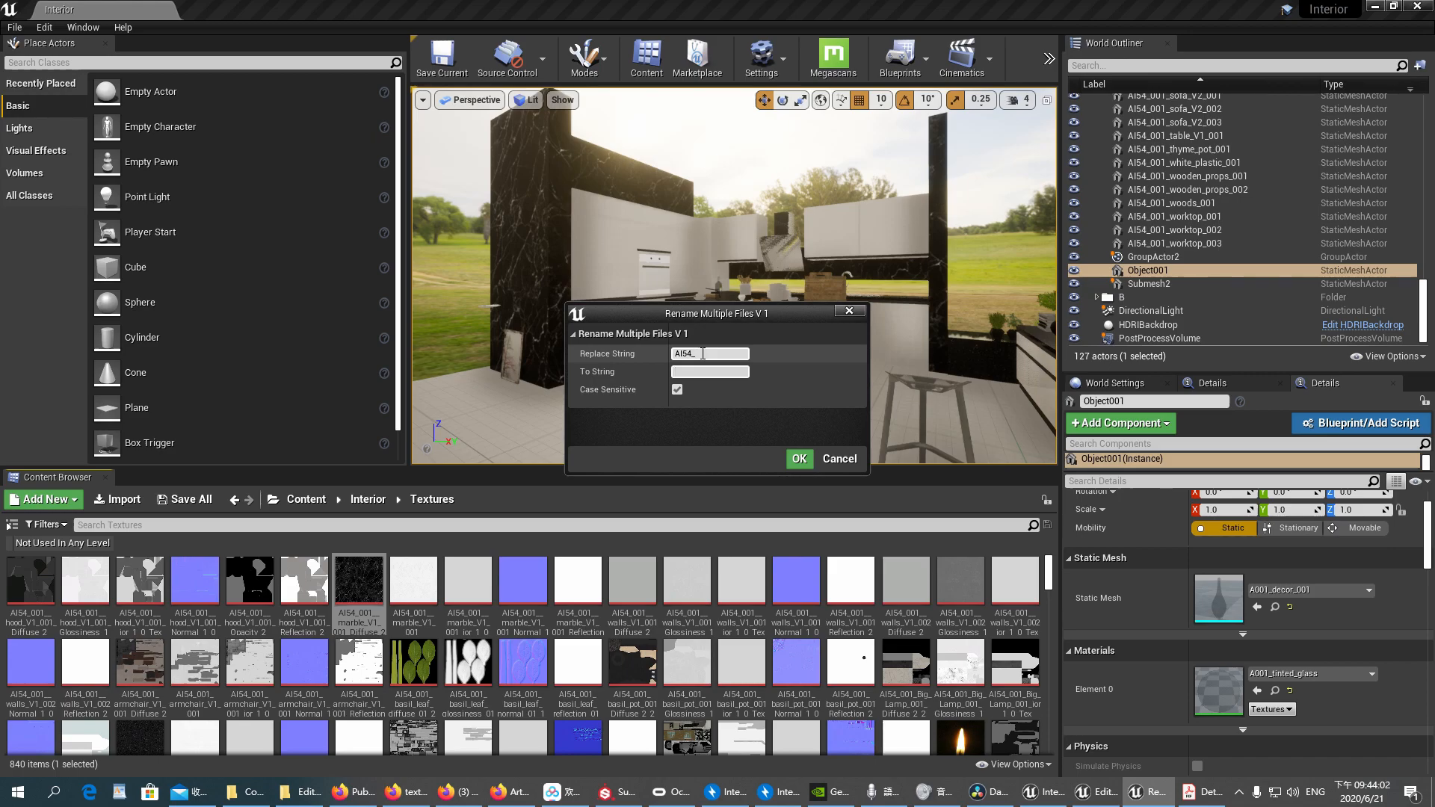
left_click(708, 372)
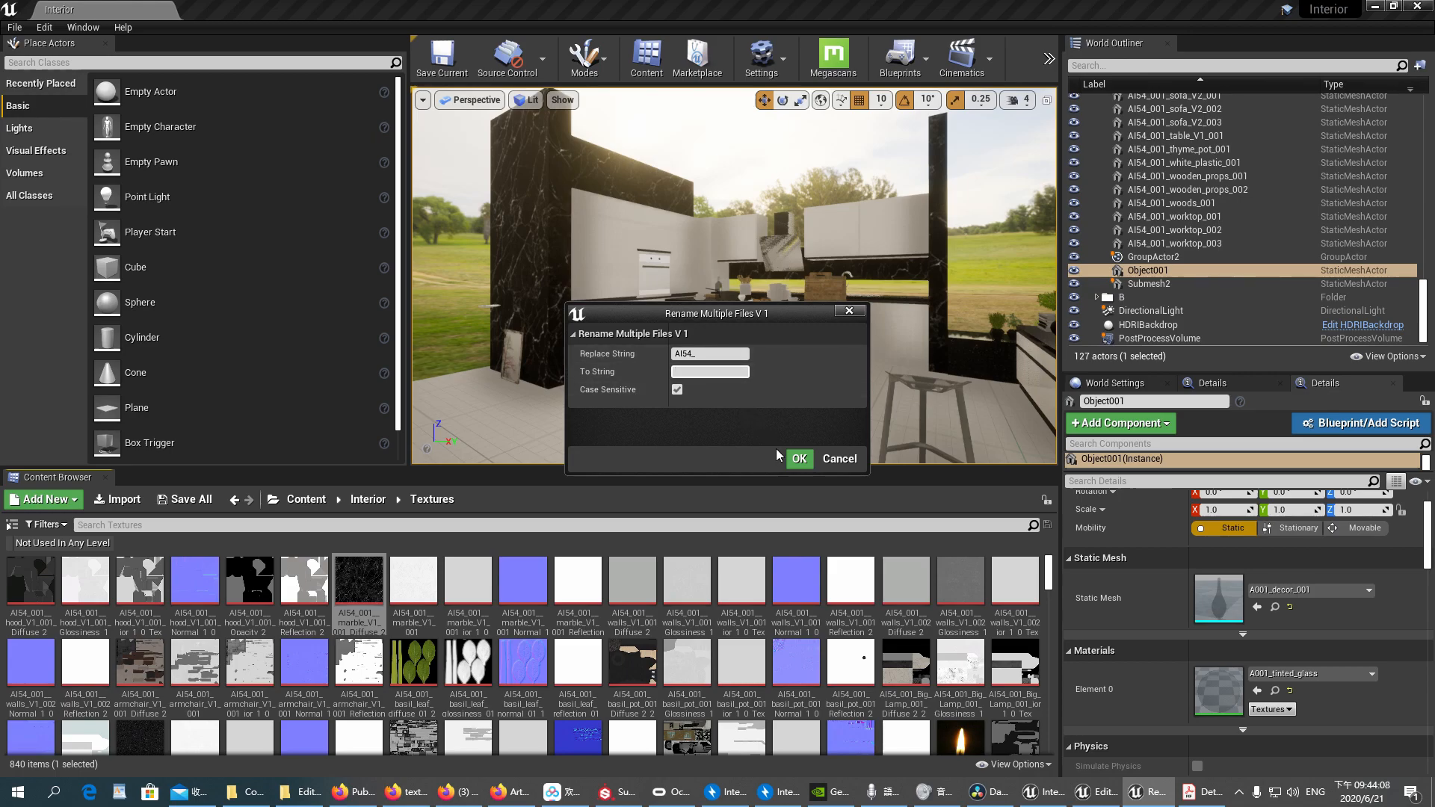
mouse_move(798, 458)
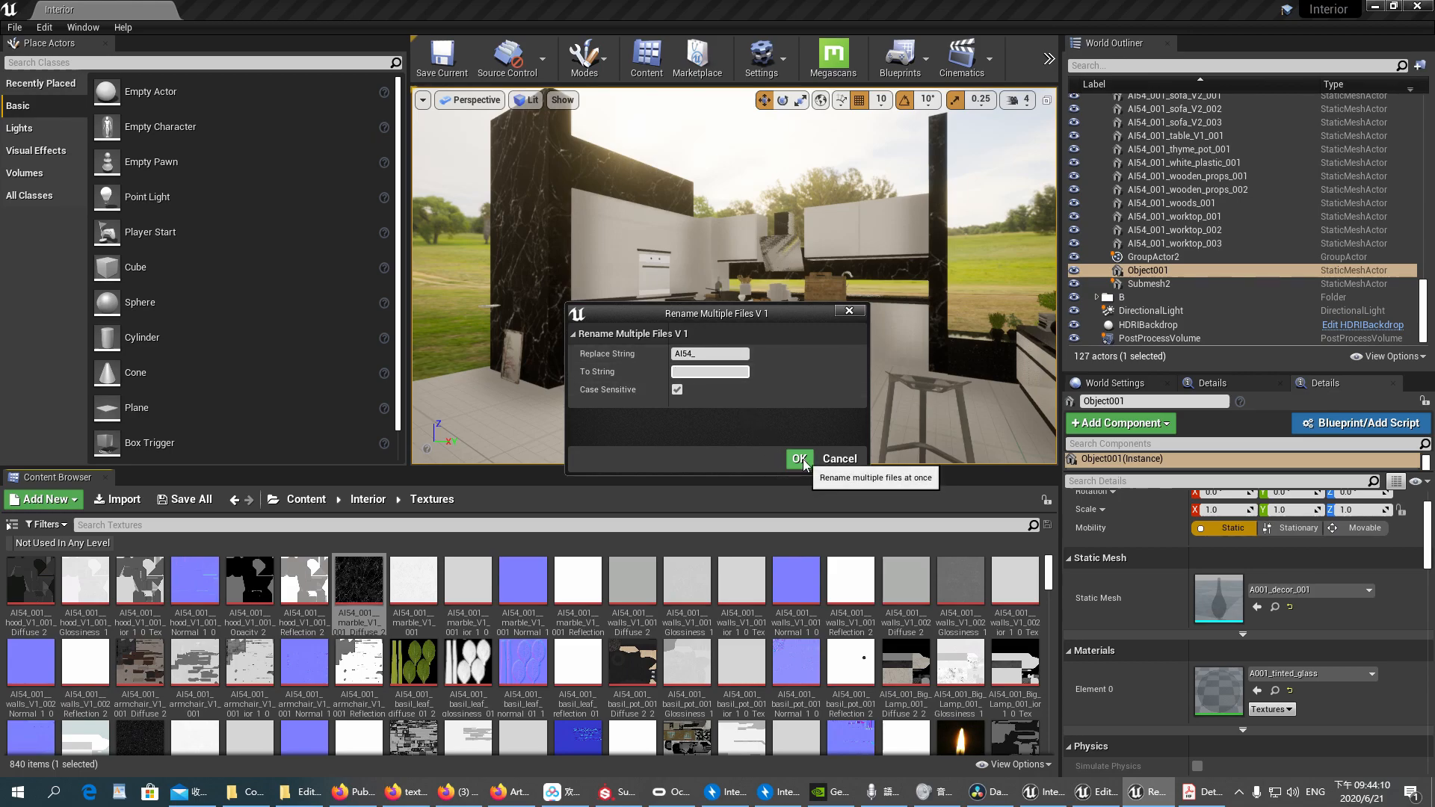
left_click(798, 458)
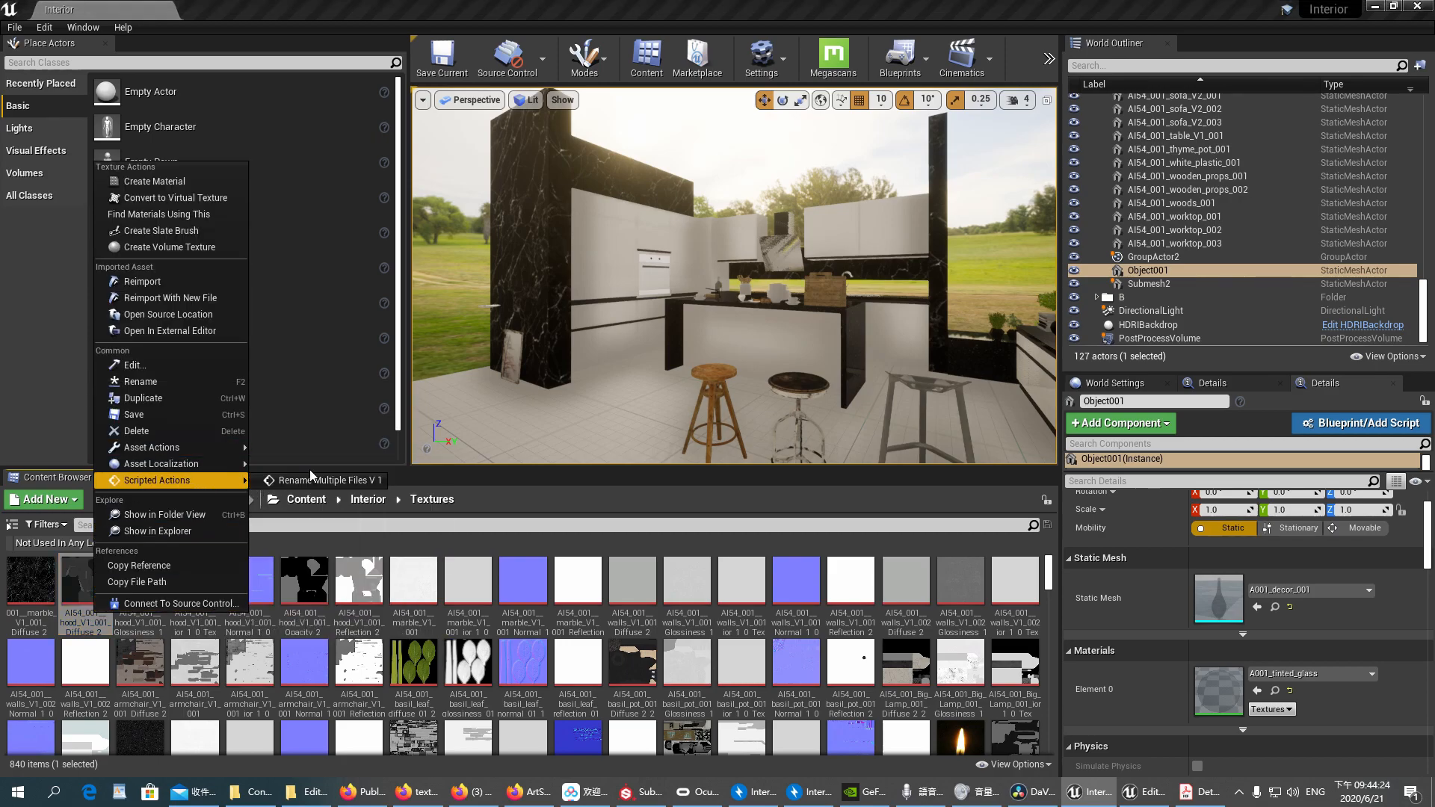
- Rerun the batch rename so AI54 becomes AAA in the texture names
left_click(329, 480)
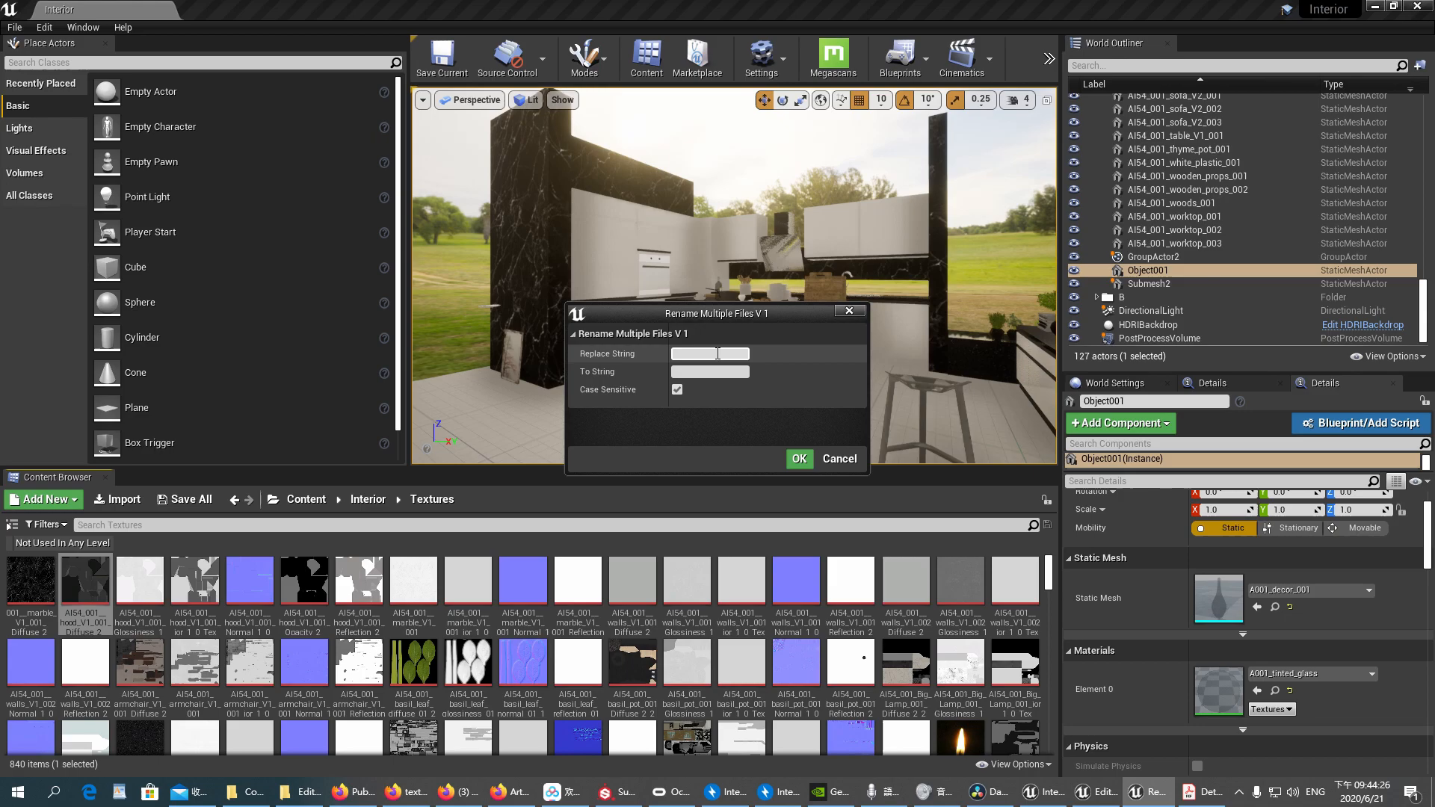
type("AI54")
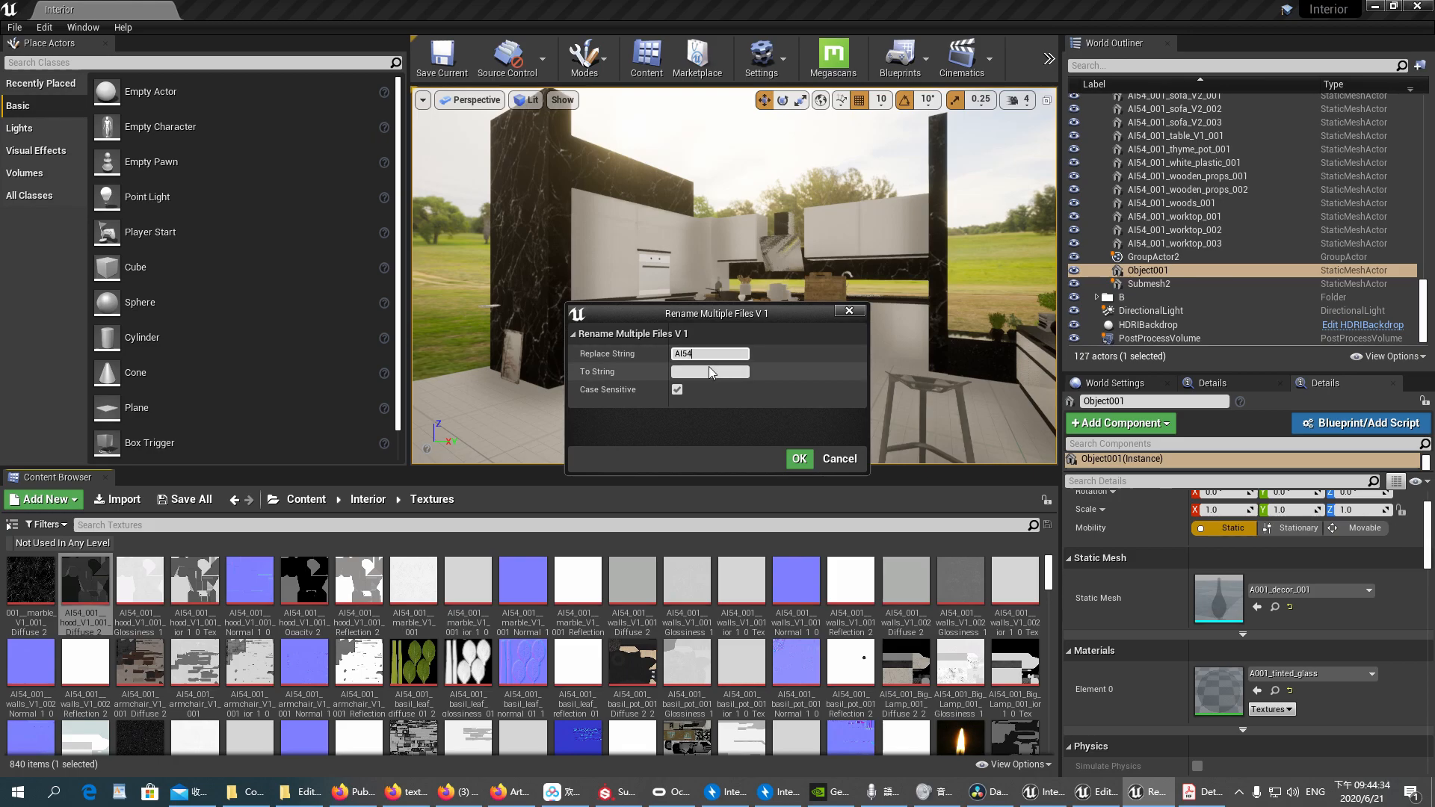
type("AAA")
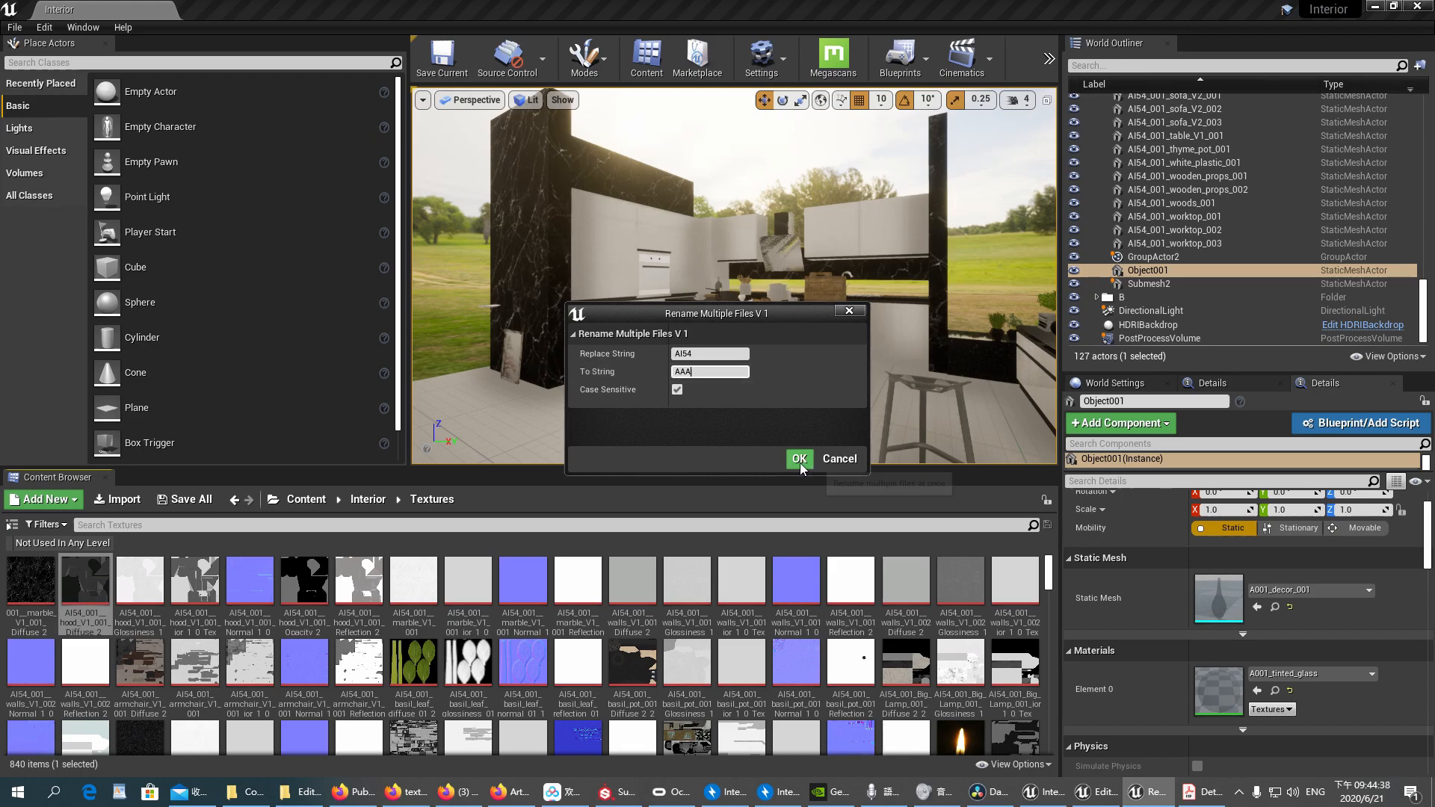
left_click(798, 459)
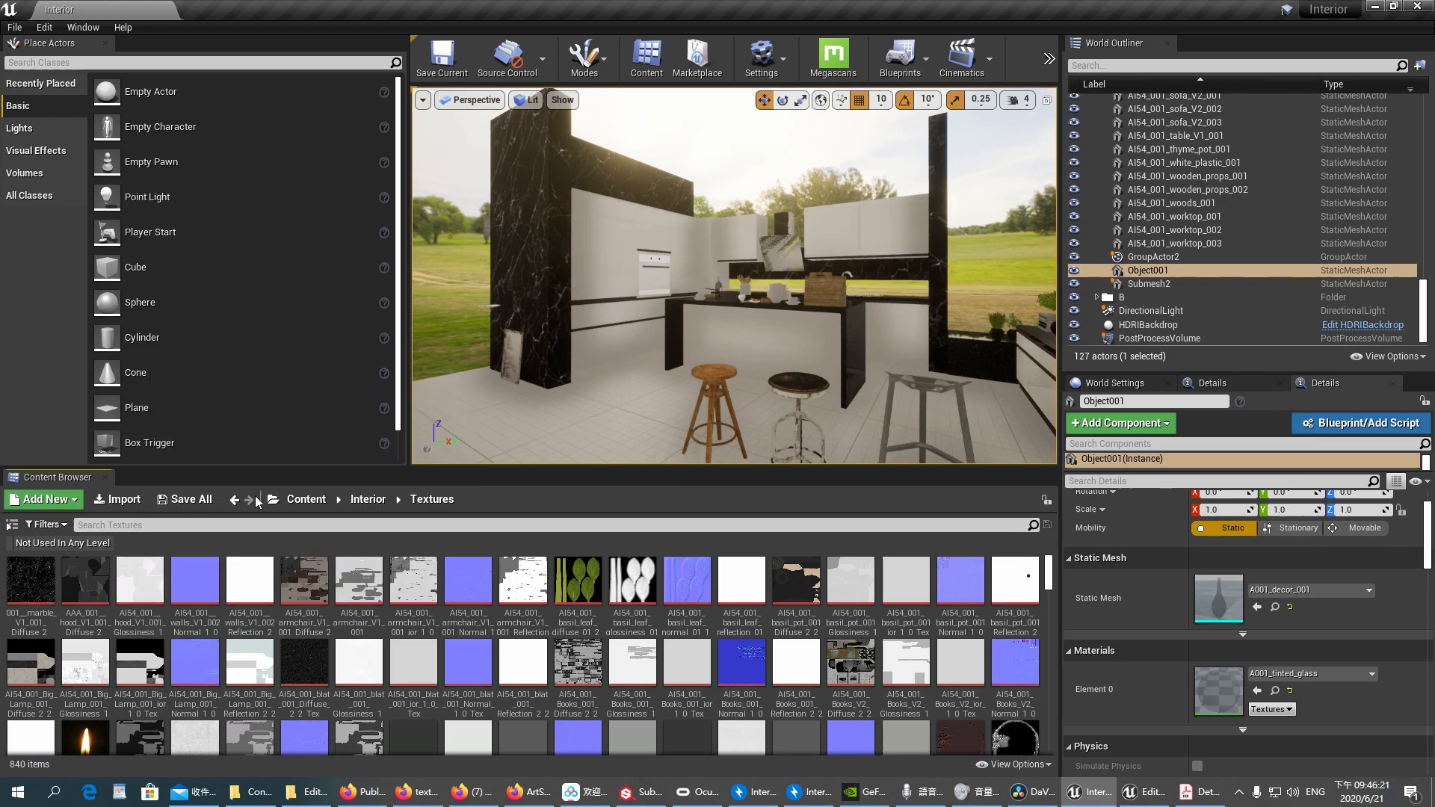
mouse_move(979, 599)
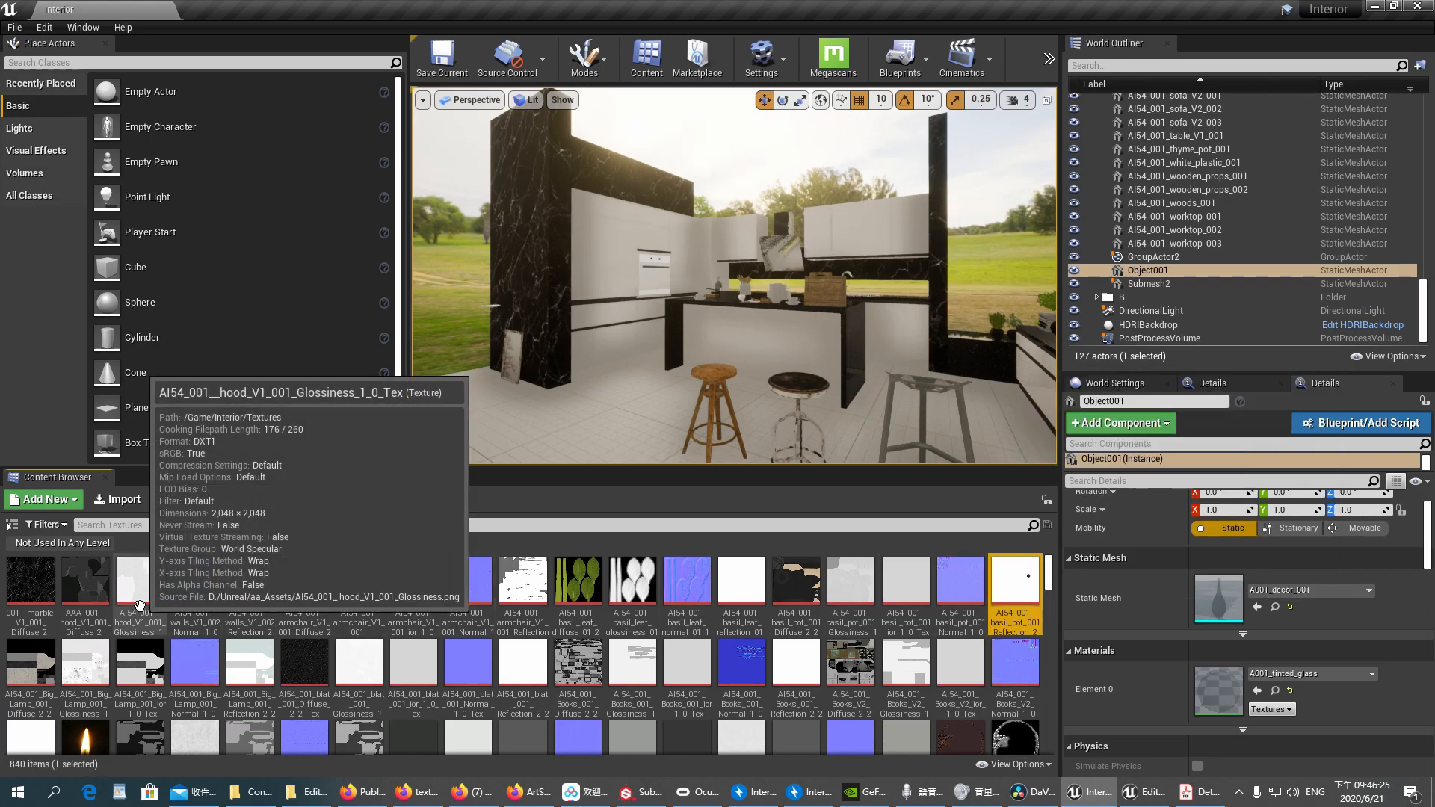
- Batch-rename the selected textures replacing AI54_001 with T_, giving names like T_armchair
right_click(138, 581)
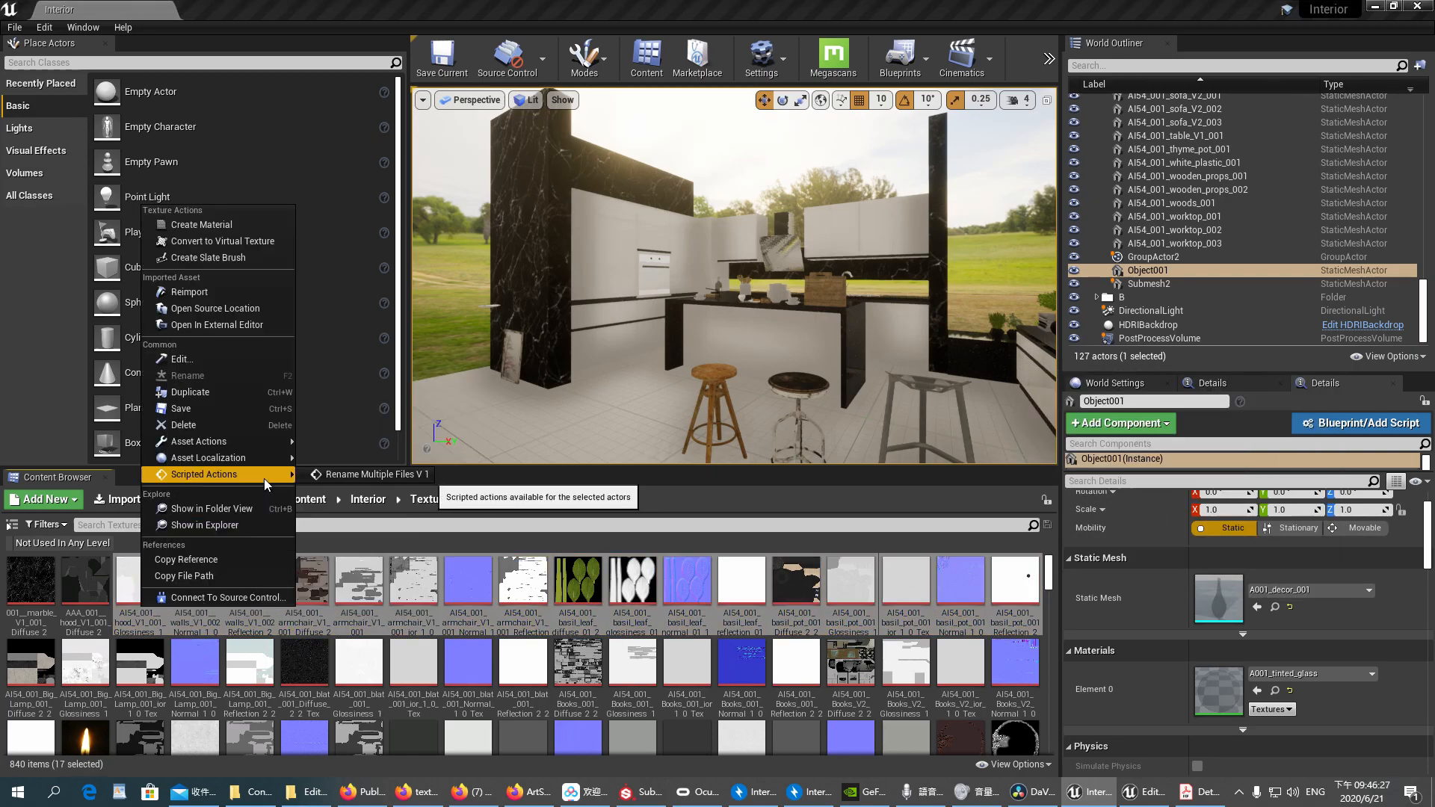
left_click(371, 473)
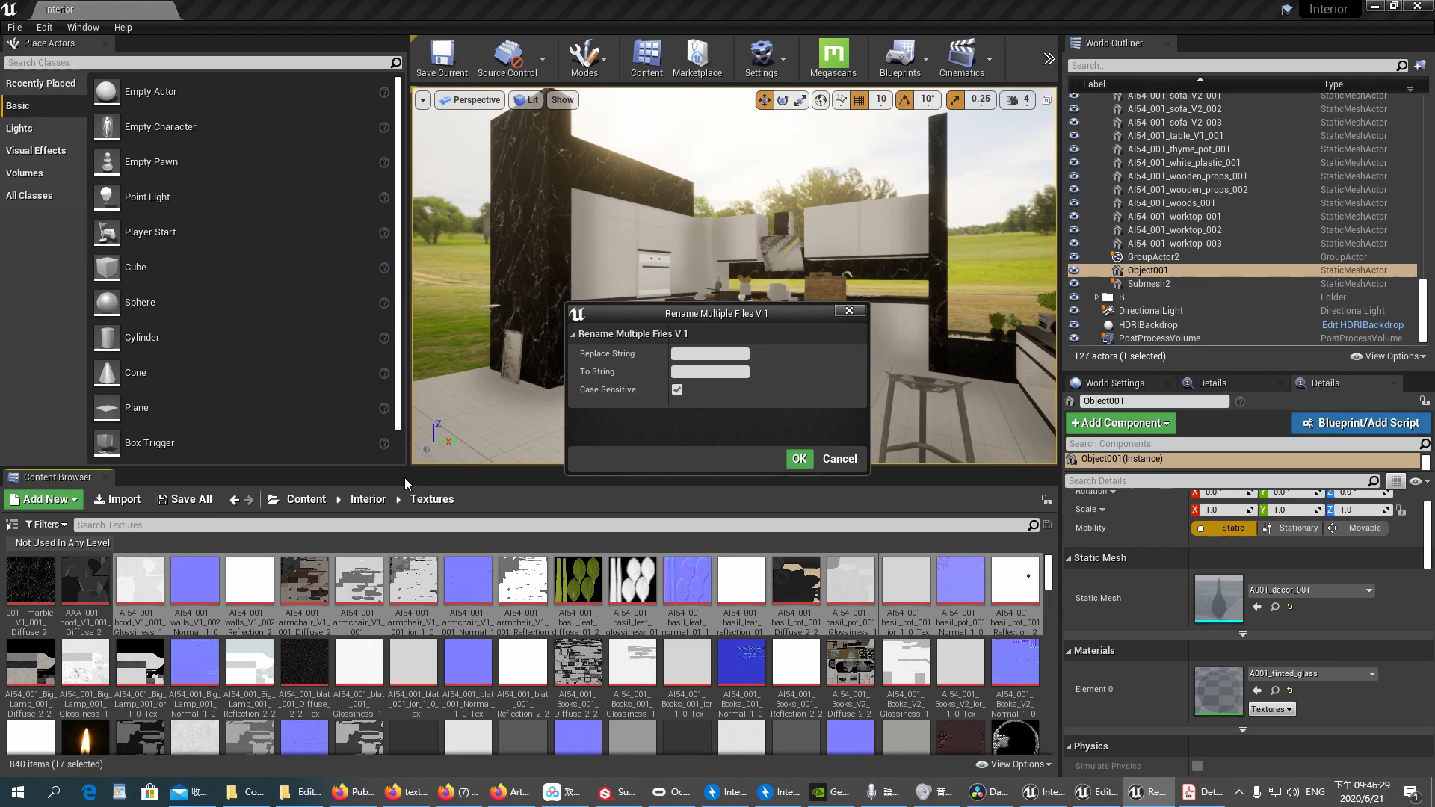
left_click(574, 333)
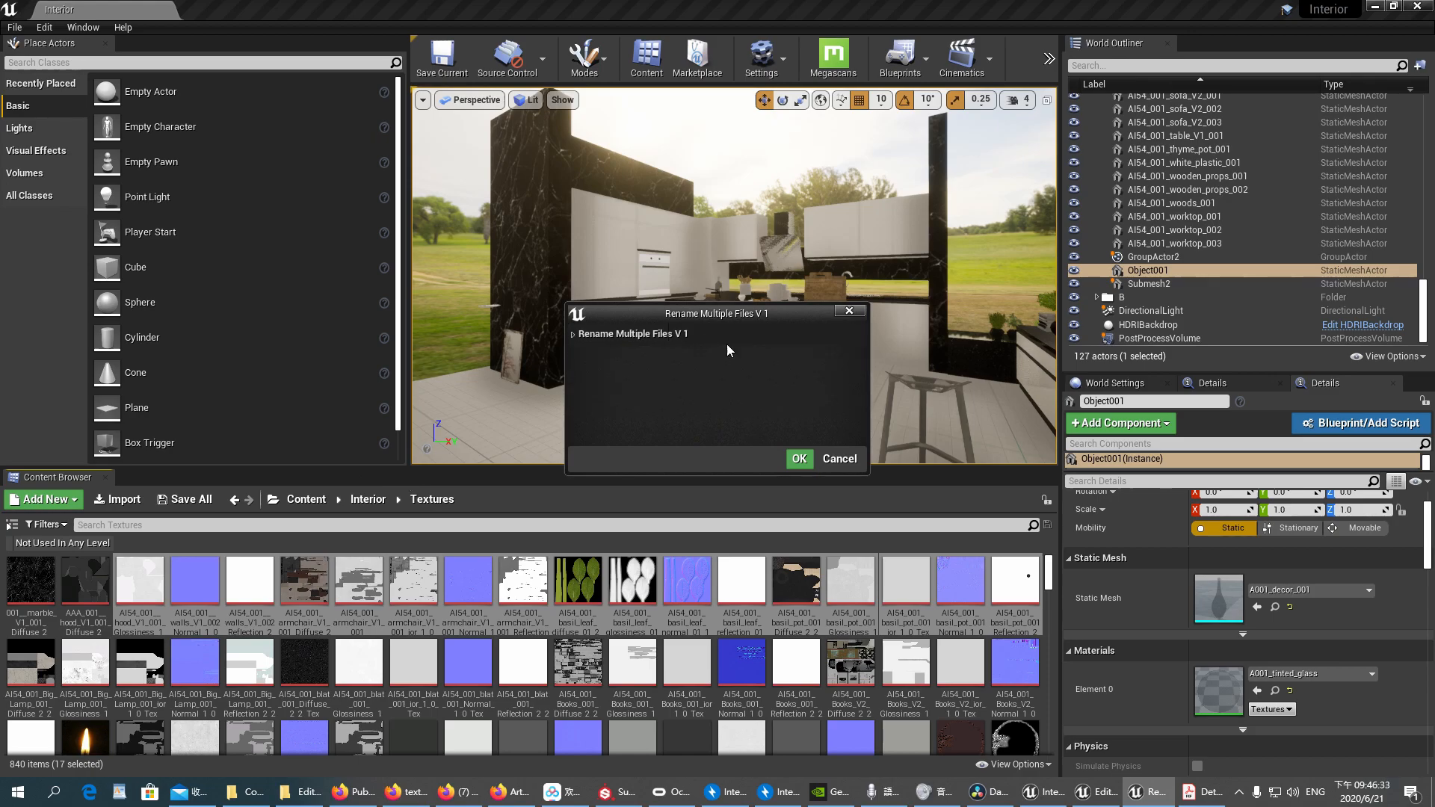
left_click(573, 333)
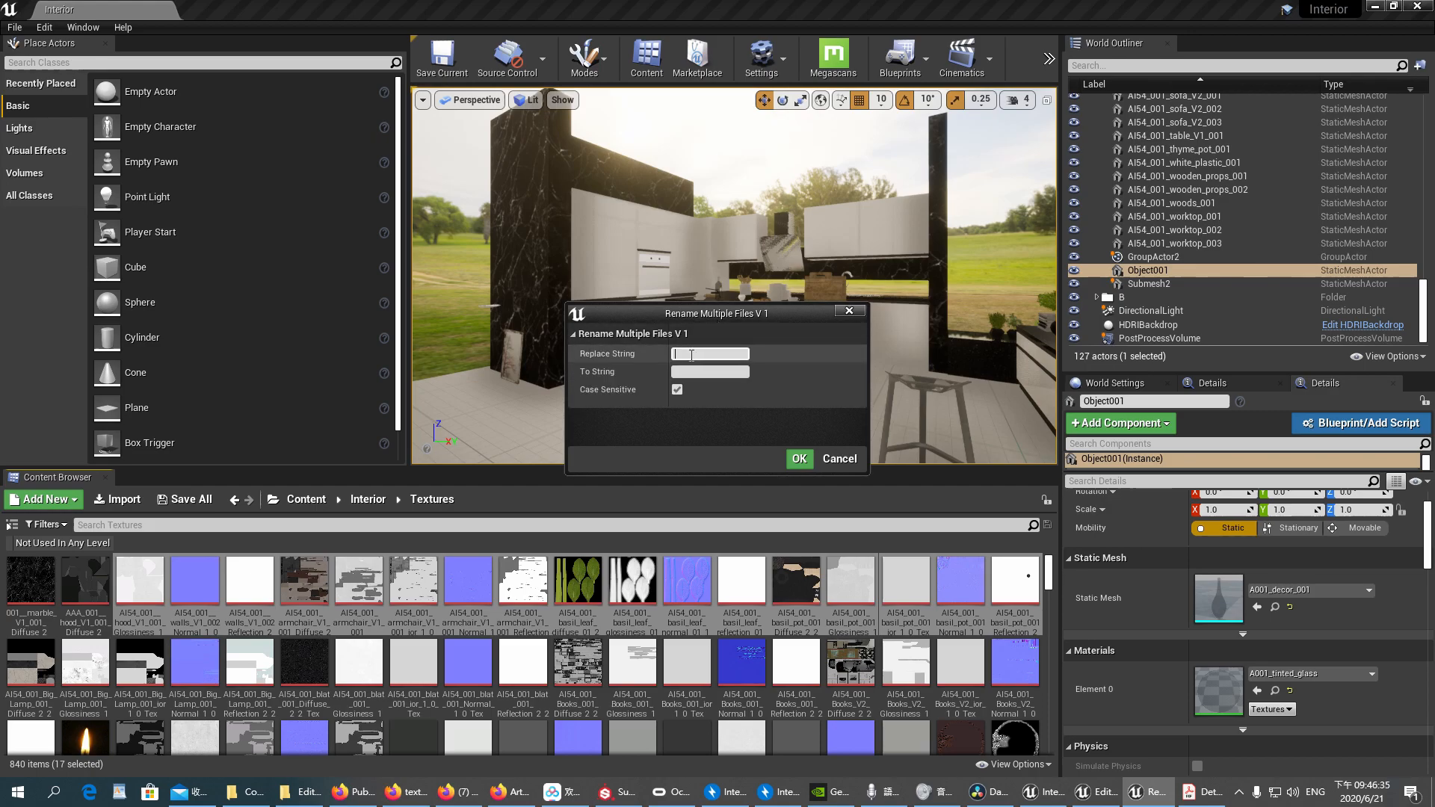
type("AI54")
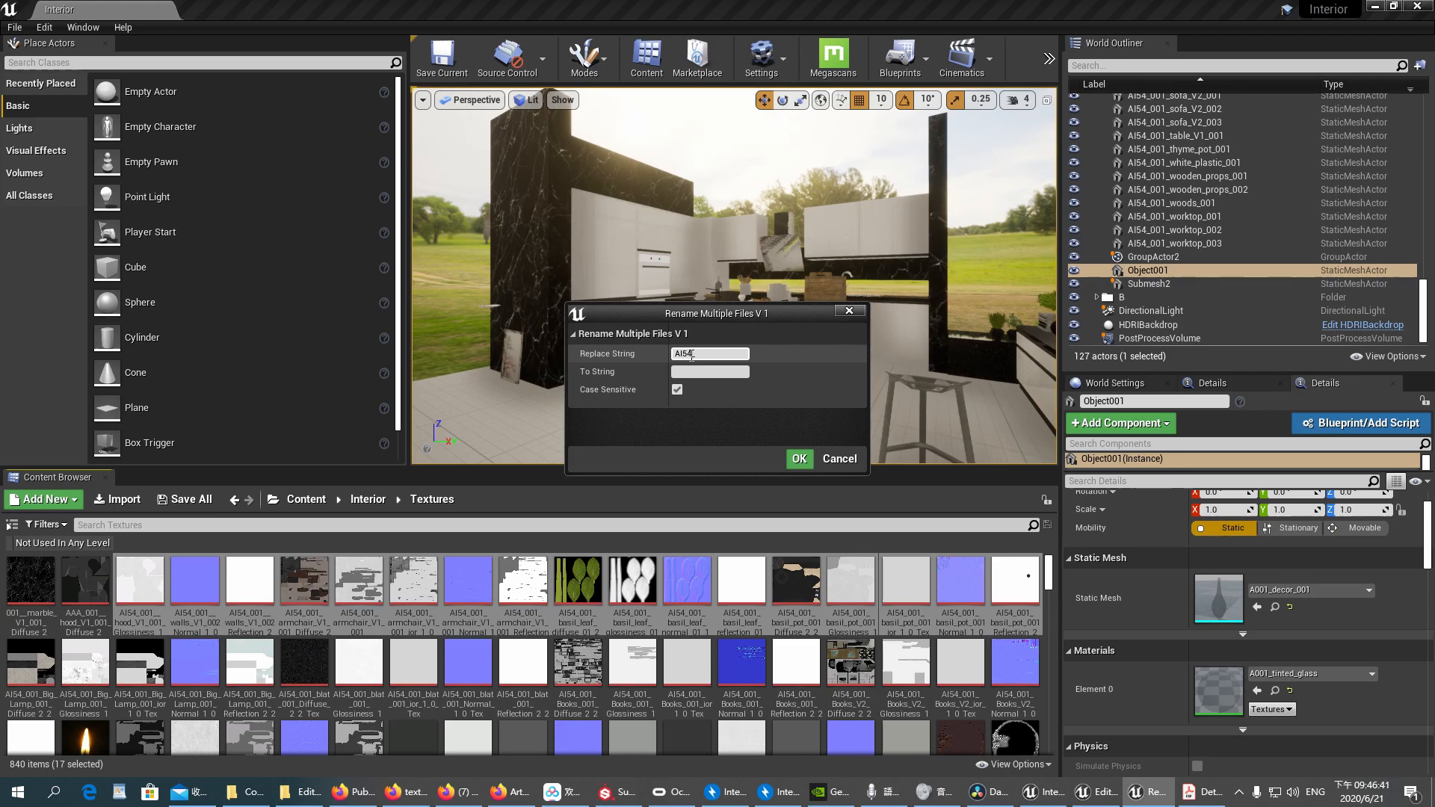
type("001")
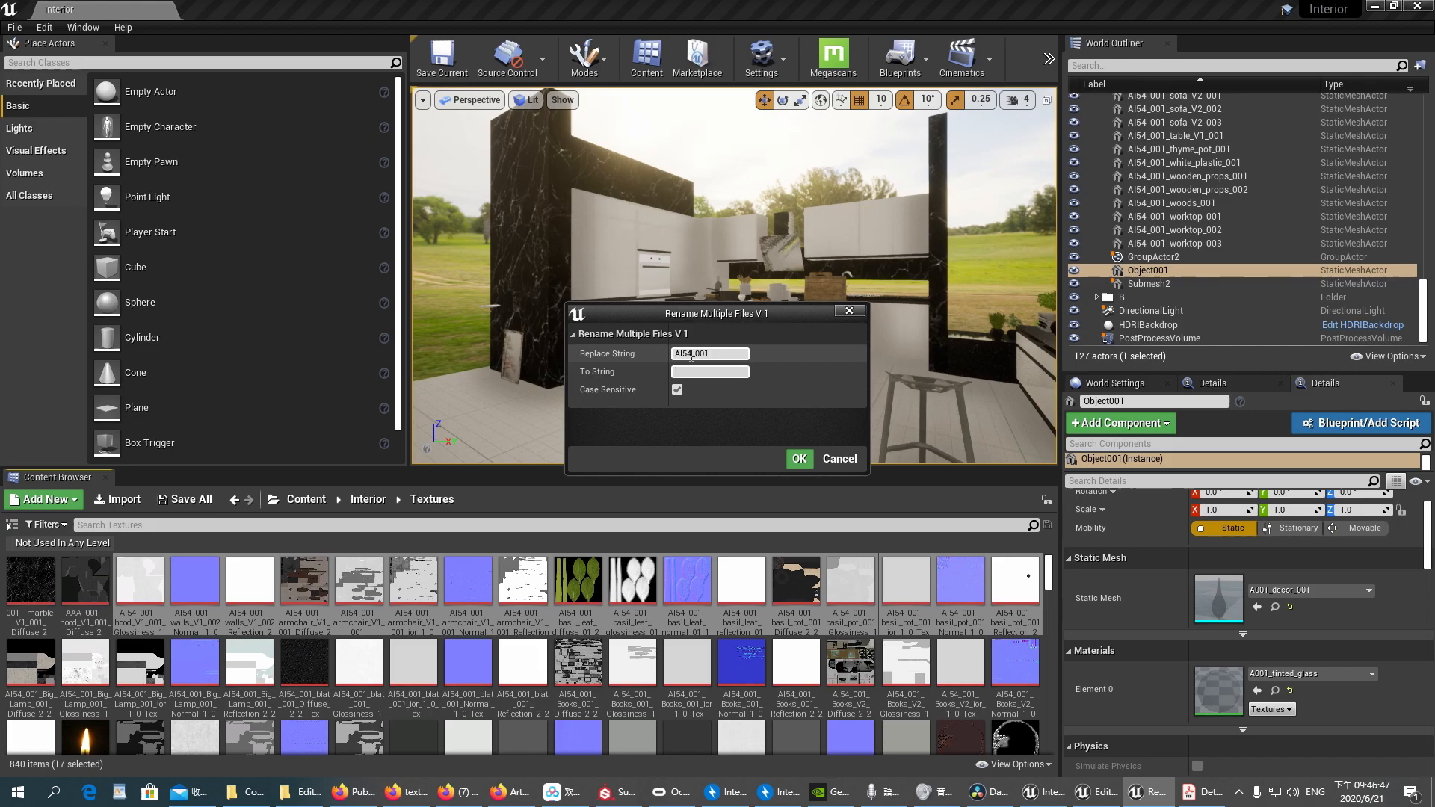
type("T")
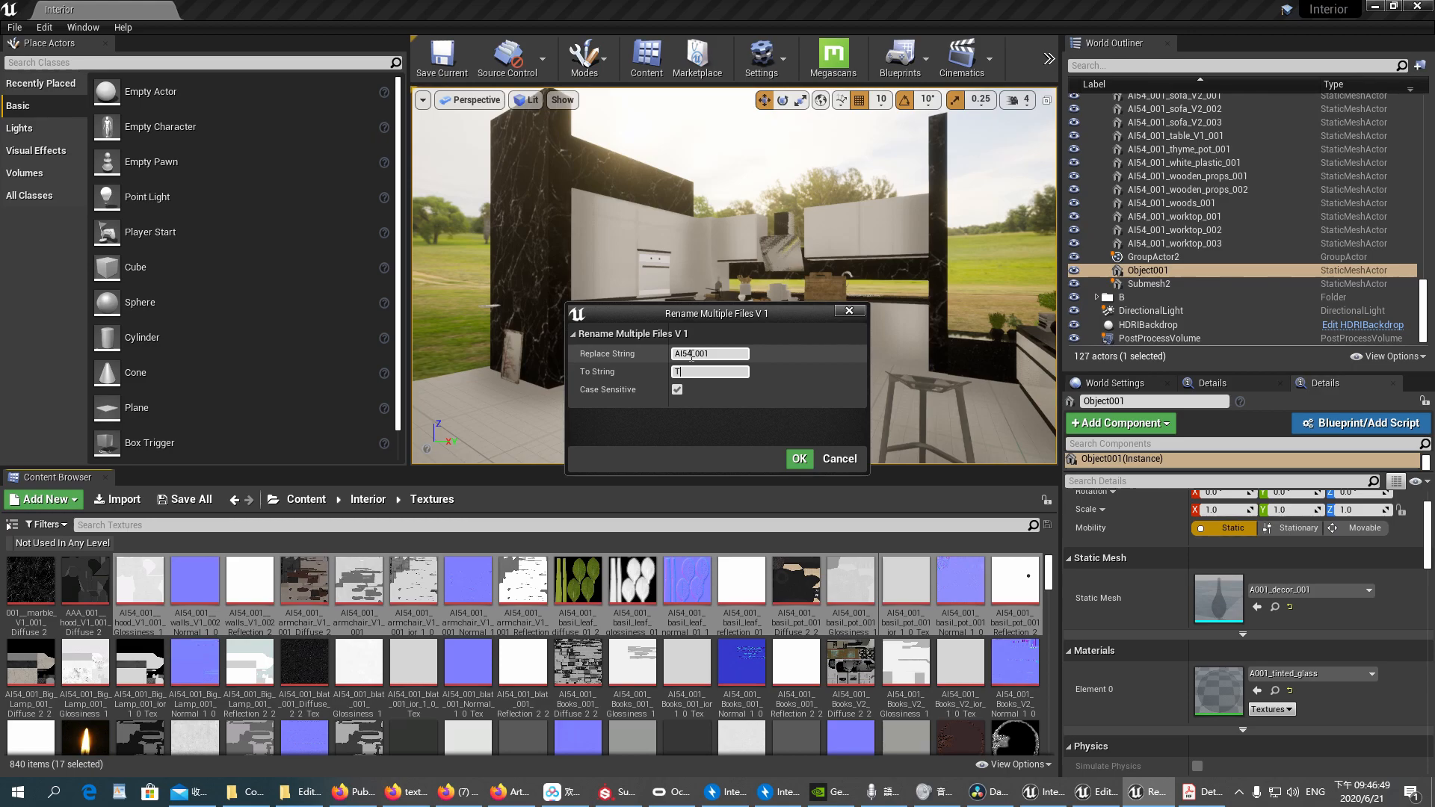
type("_")
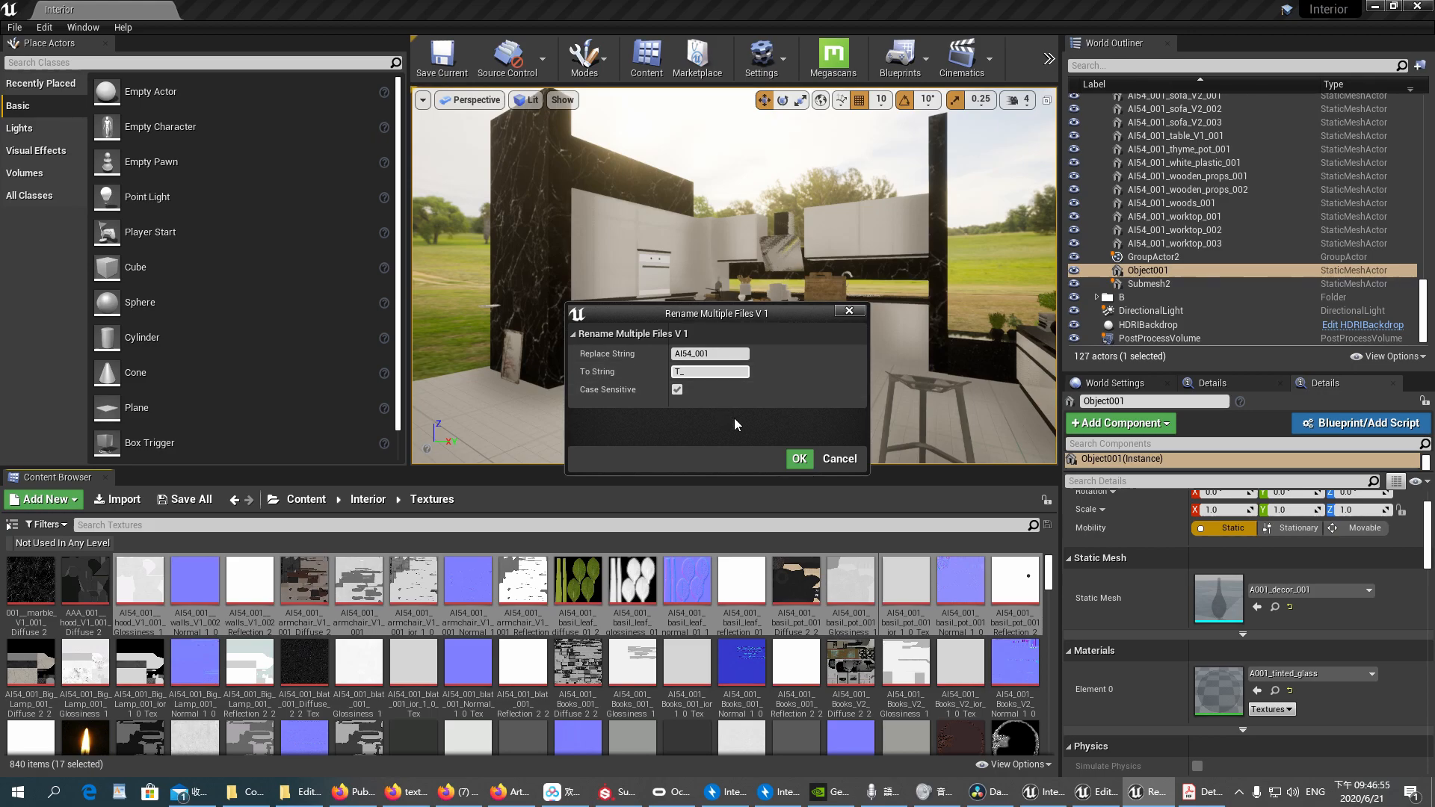
mouse_move(798, 459)
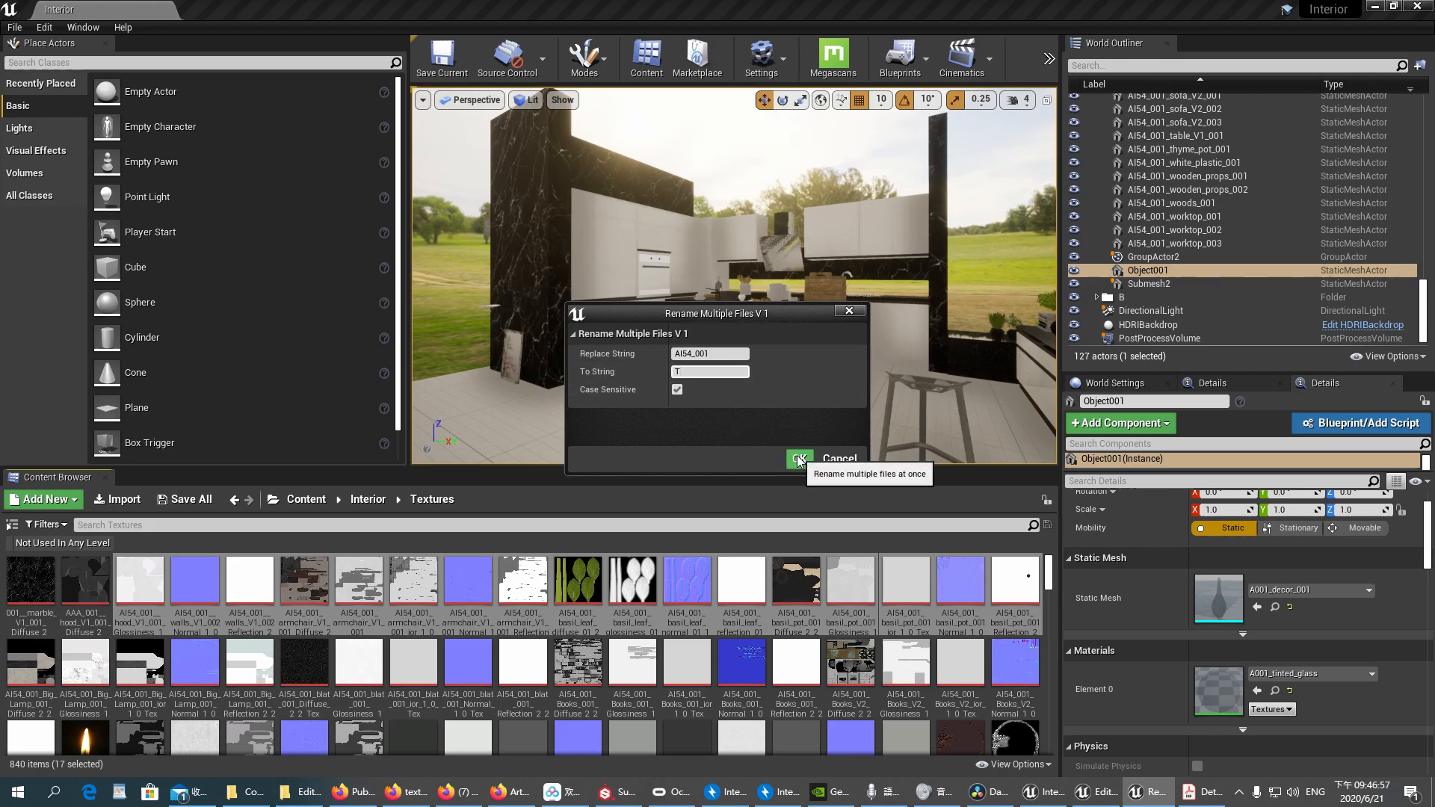
left_click(798, 459)
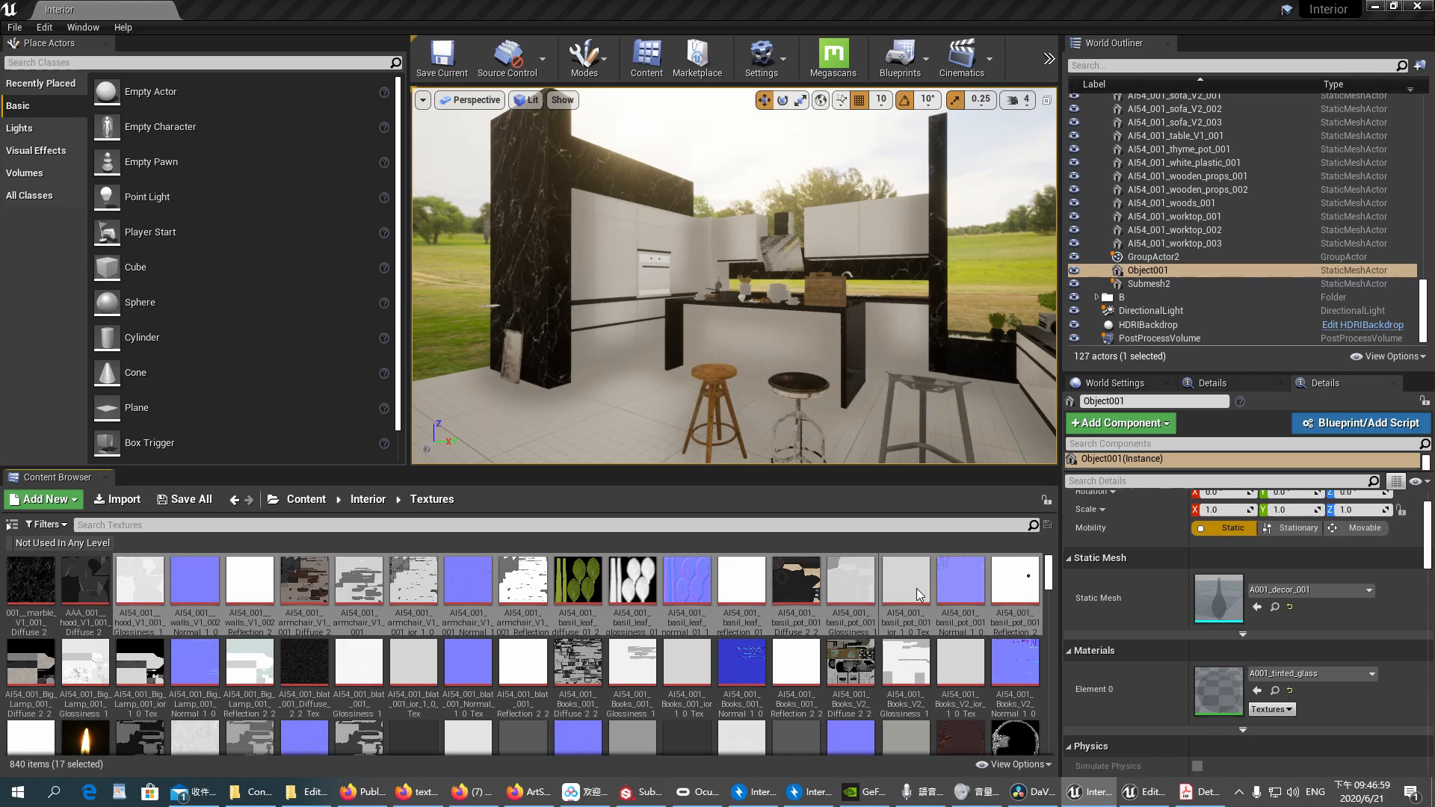
mouse_move(853, 596)
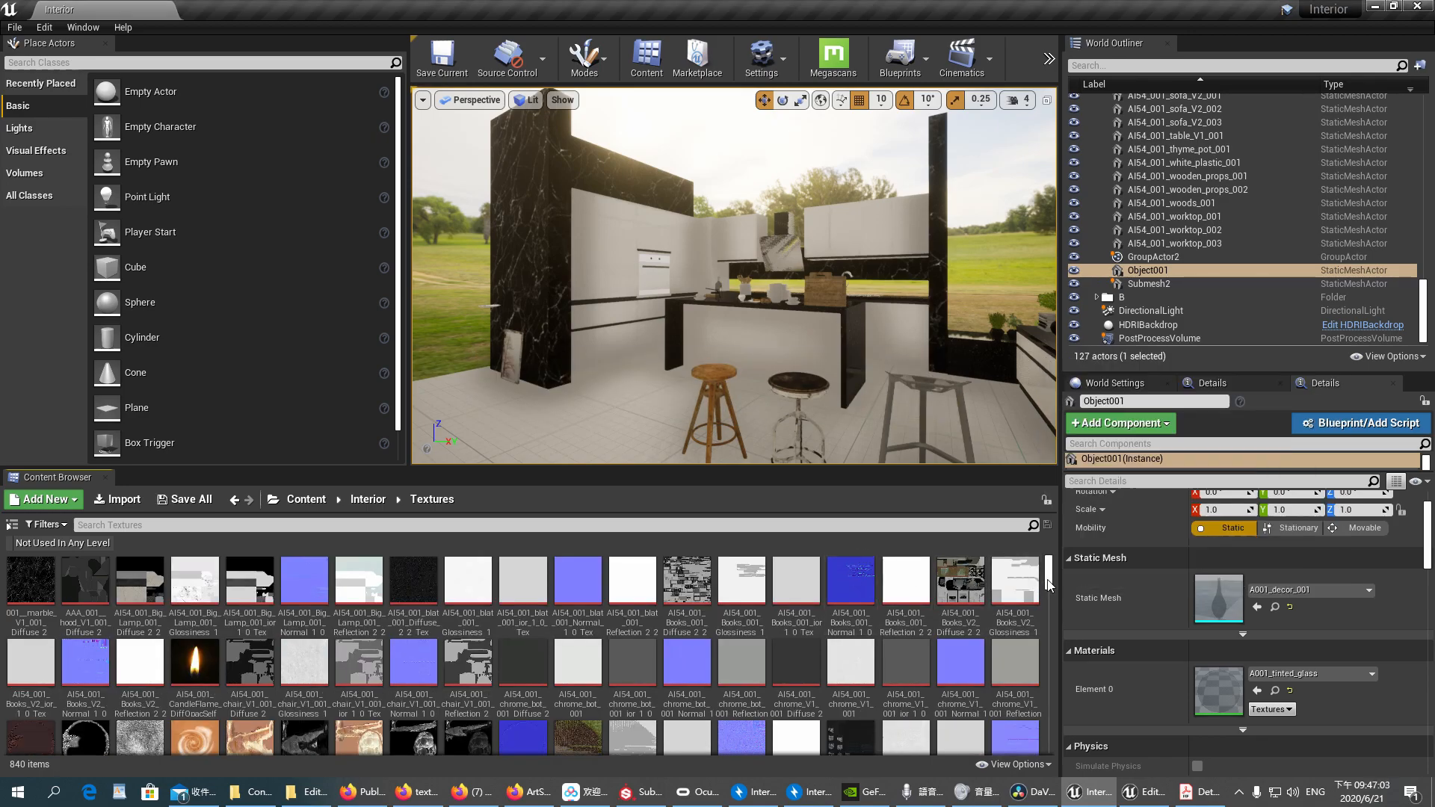
scroll("down", 3)
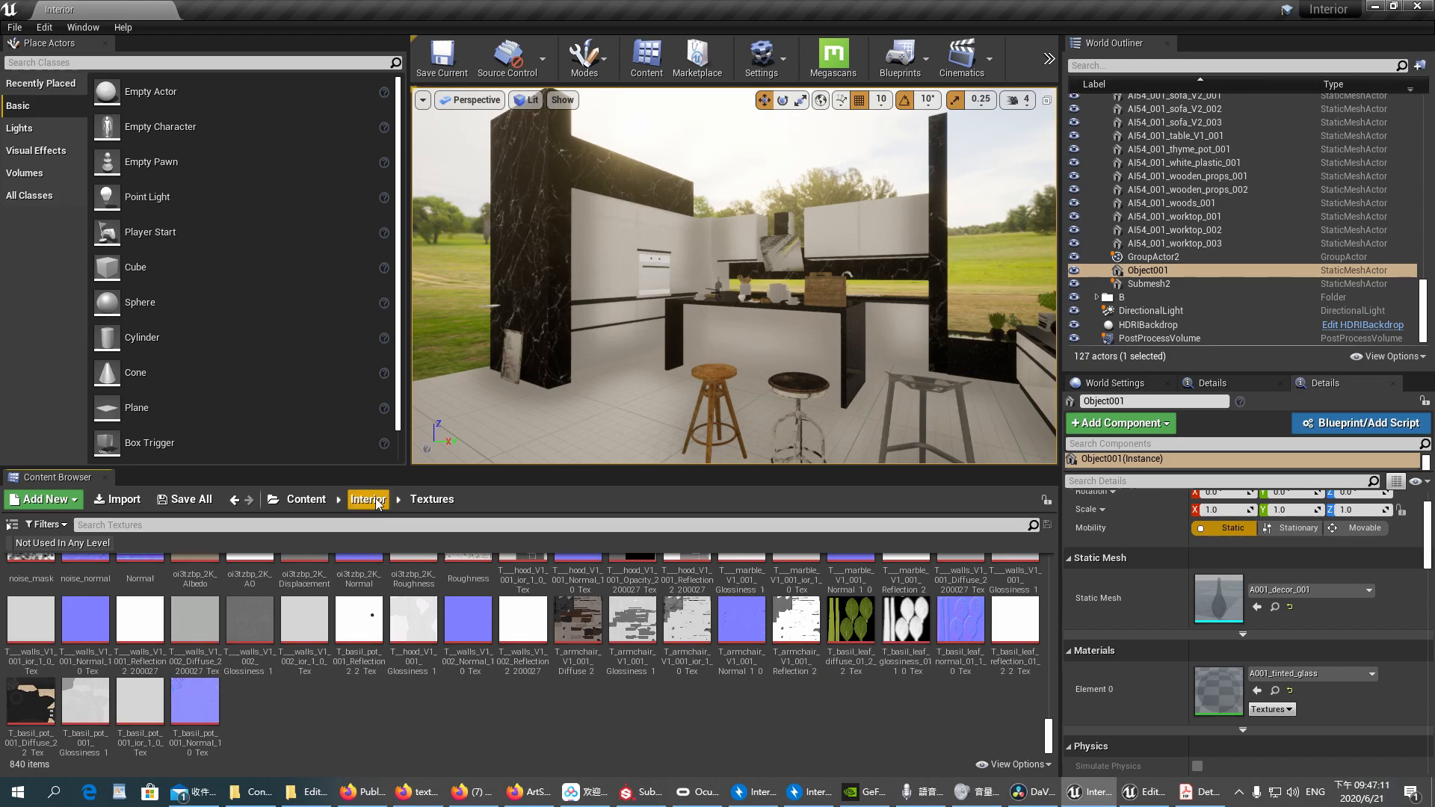
- Review Fix Up Redirectors options on the Textures and Interior folders
left_click(367, 499)
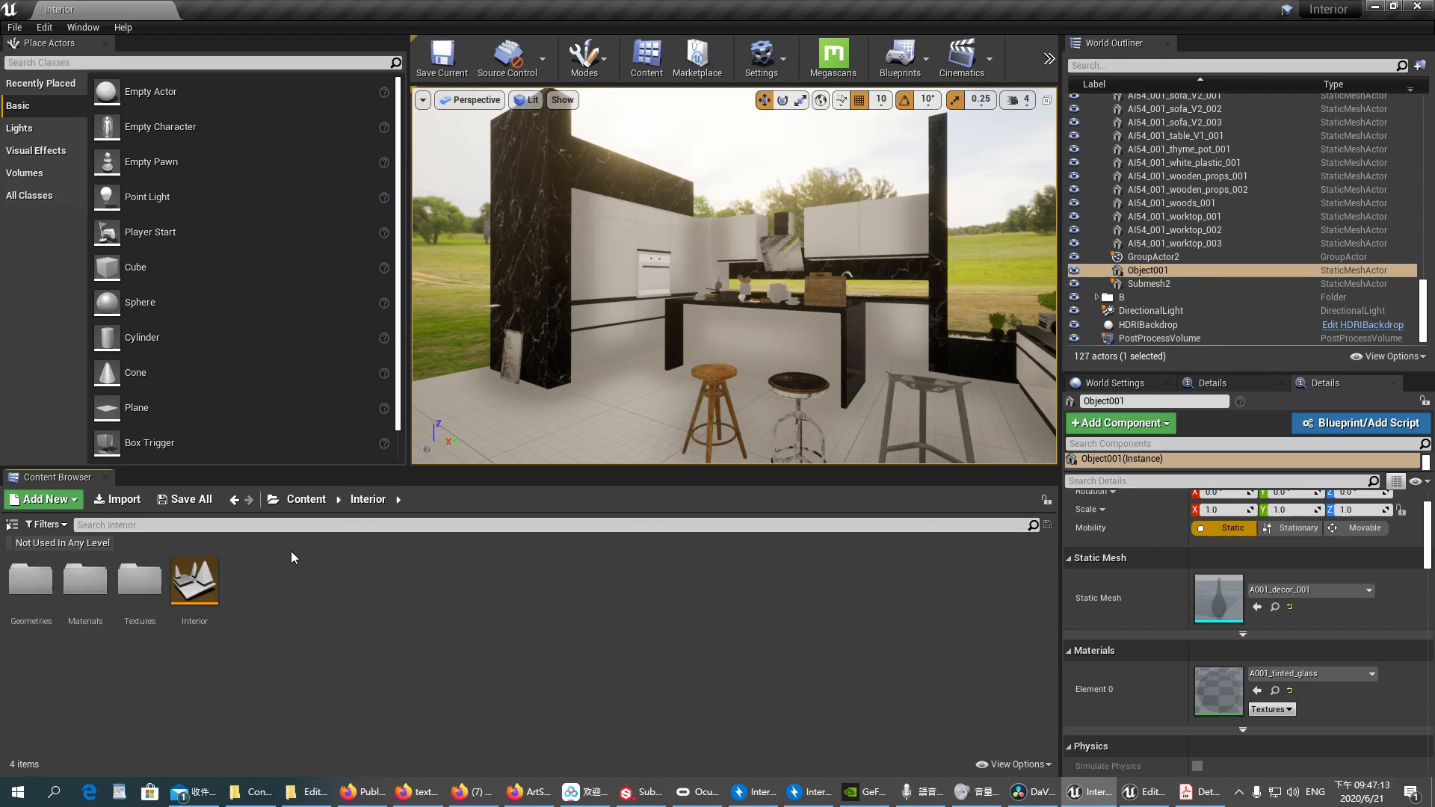
right_click(139, 581)
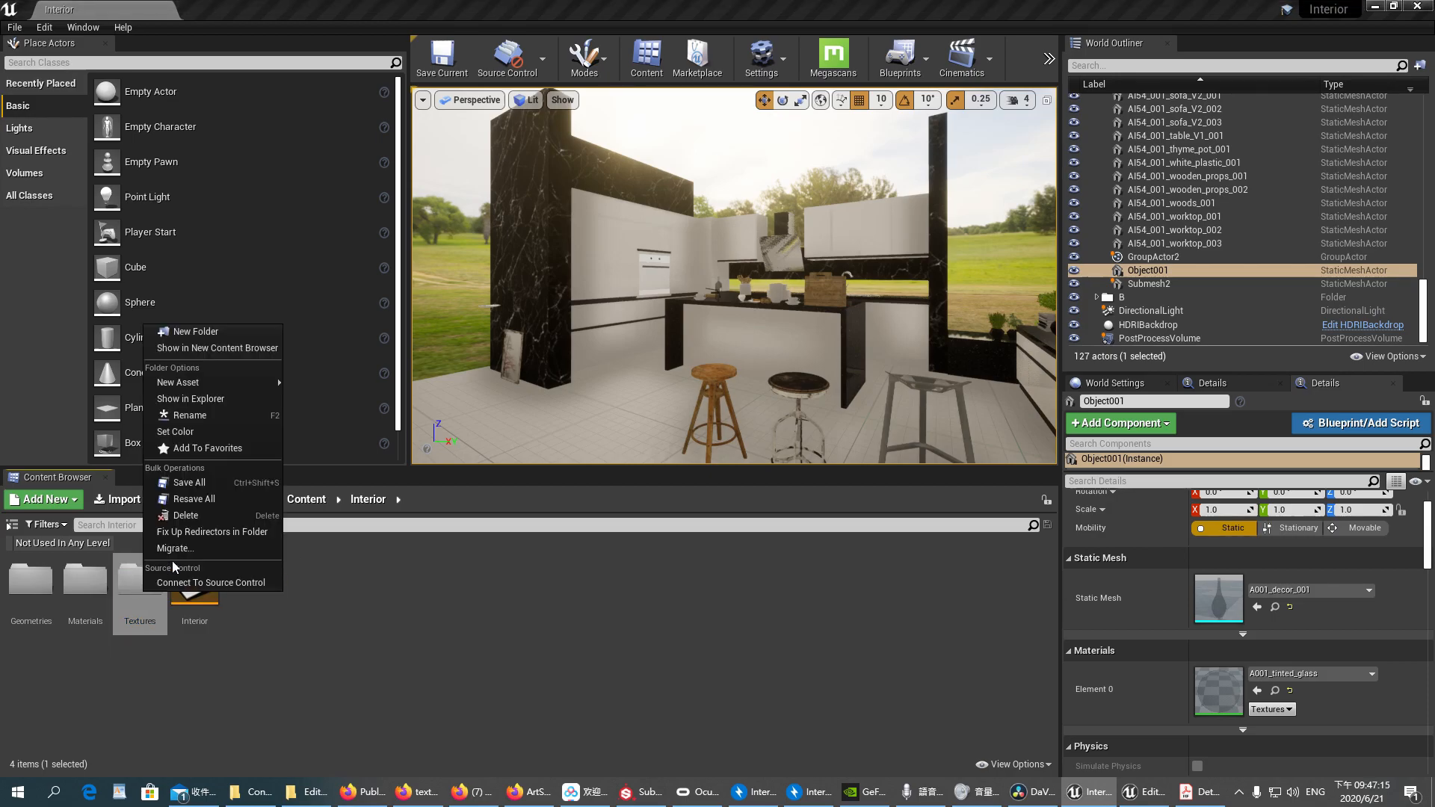
mouse_move(211, 532)
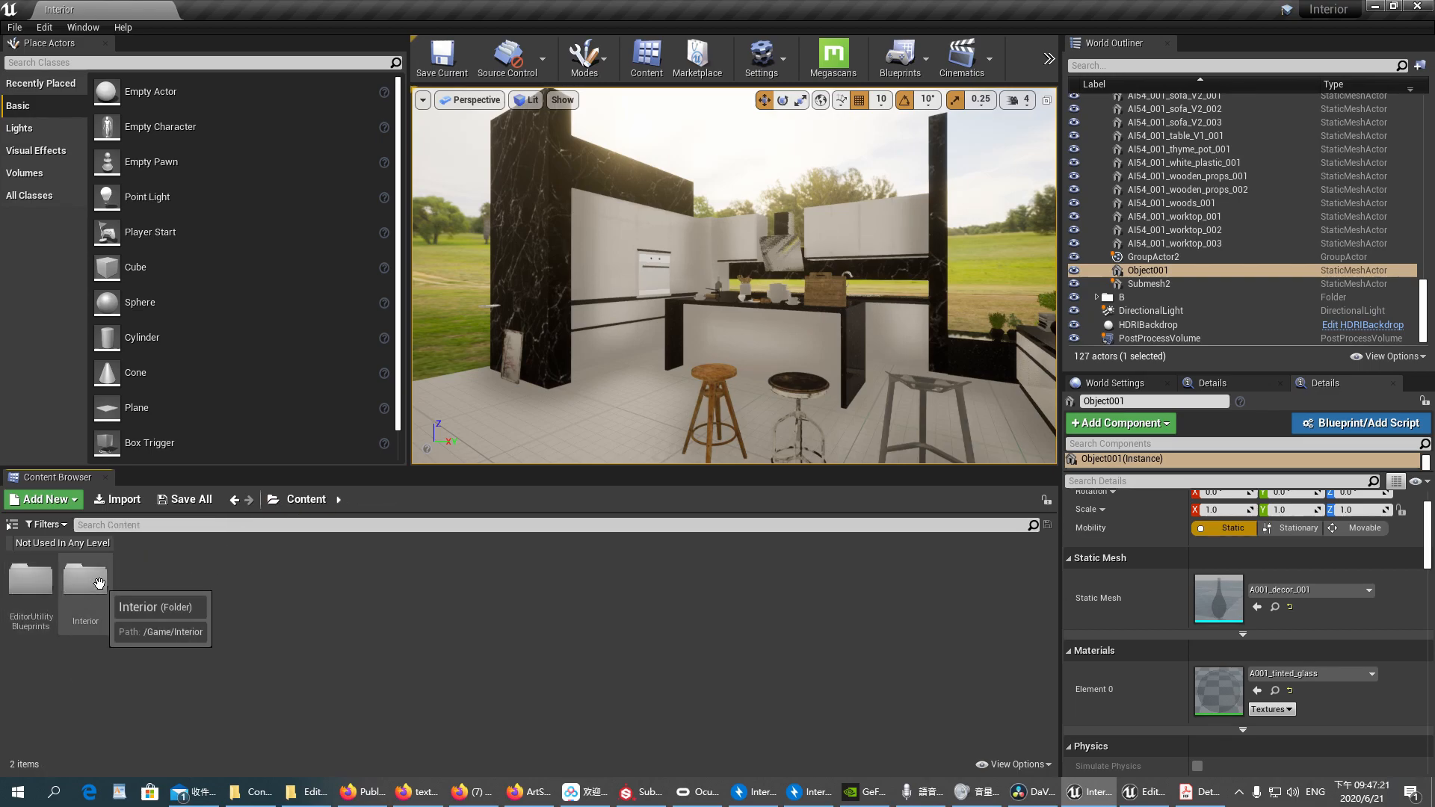
right_click(86, 586)
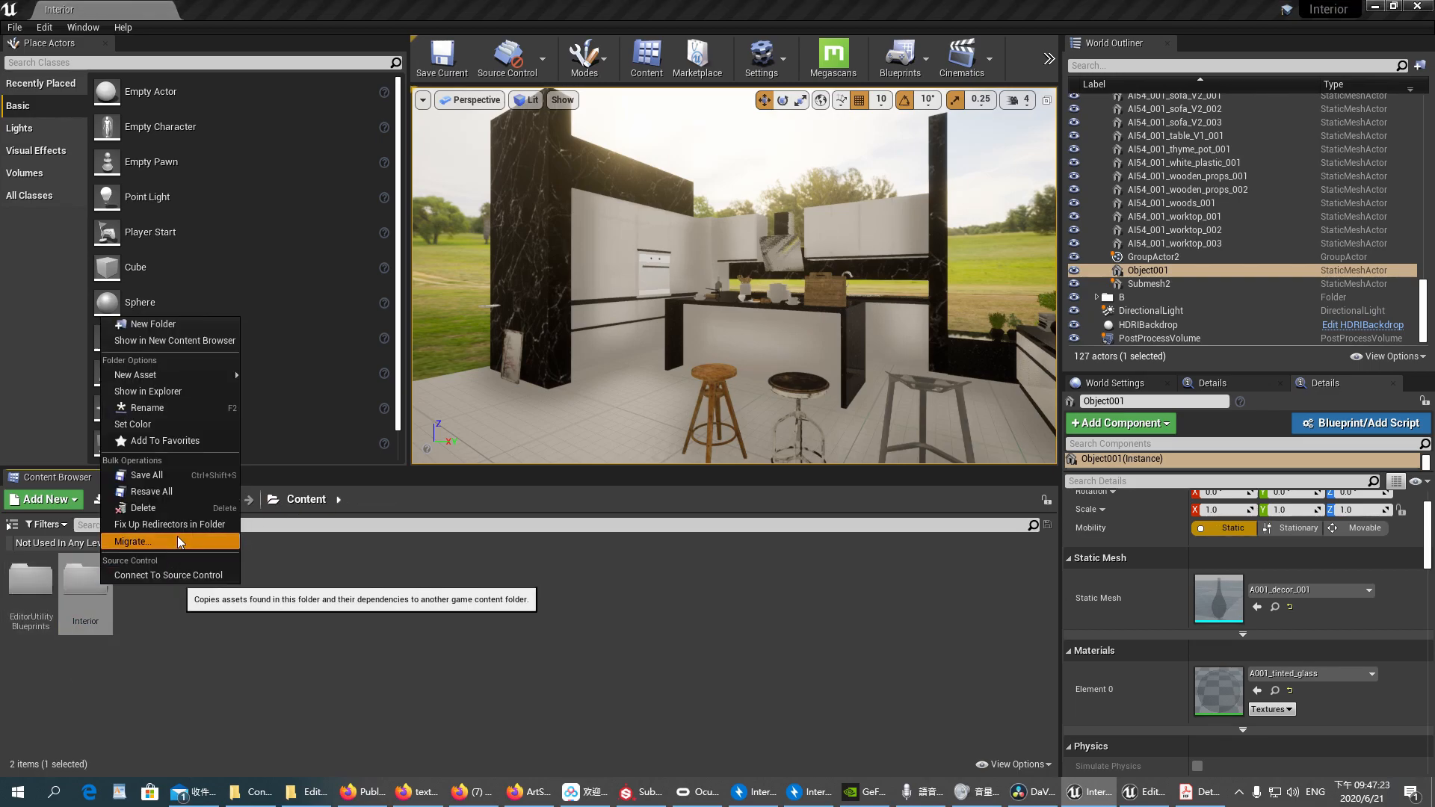
mouse_move(173, 524)
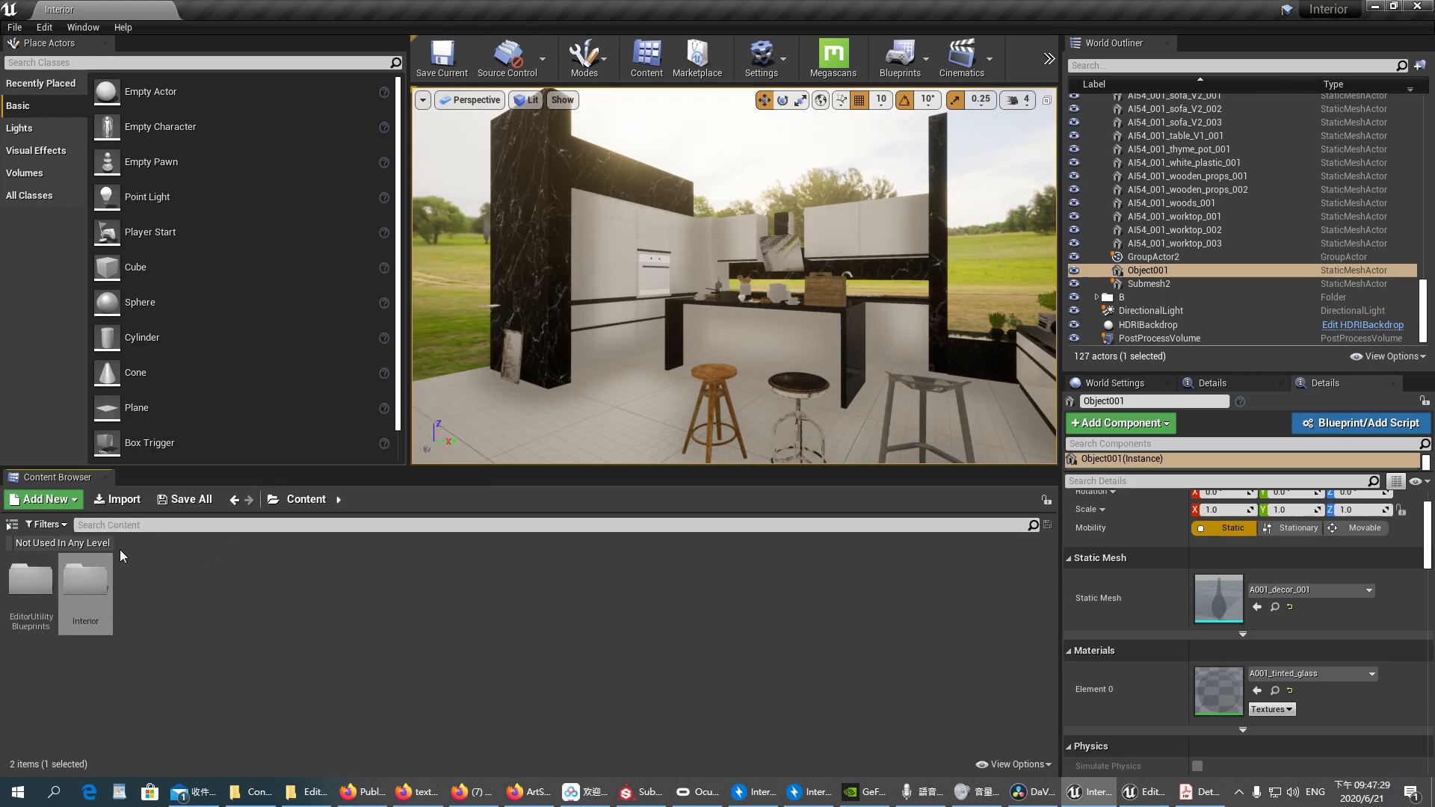
- Browse to Interior's Materials folder with its 213 materials
double_click(85, 577)
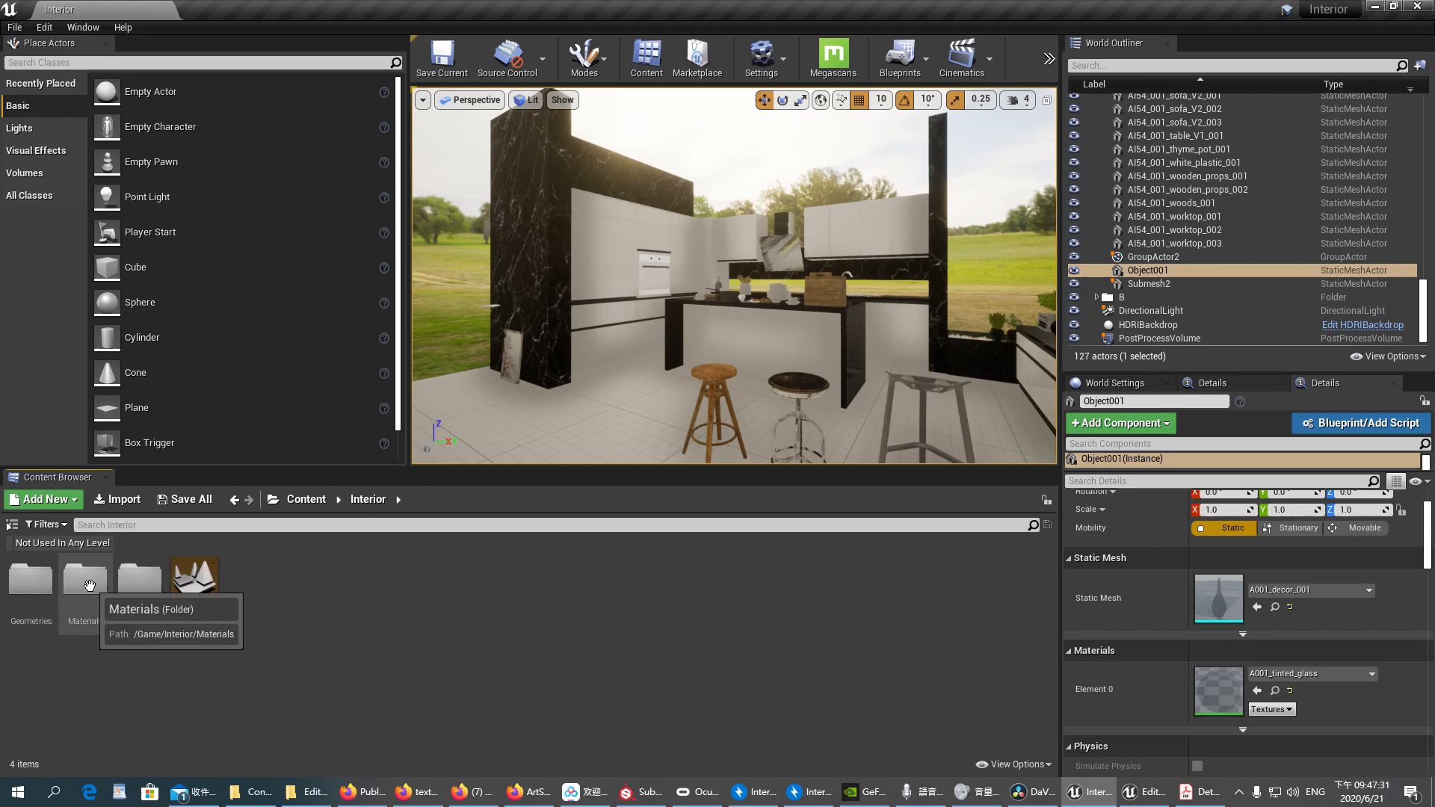
double_click(85, 574)
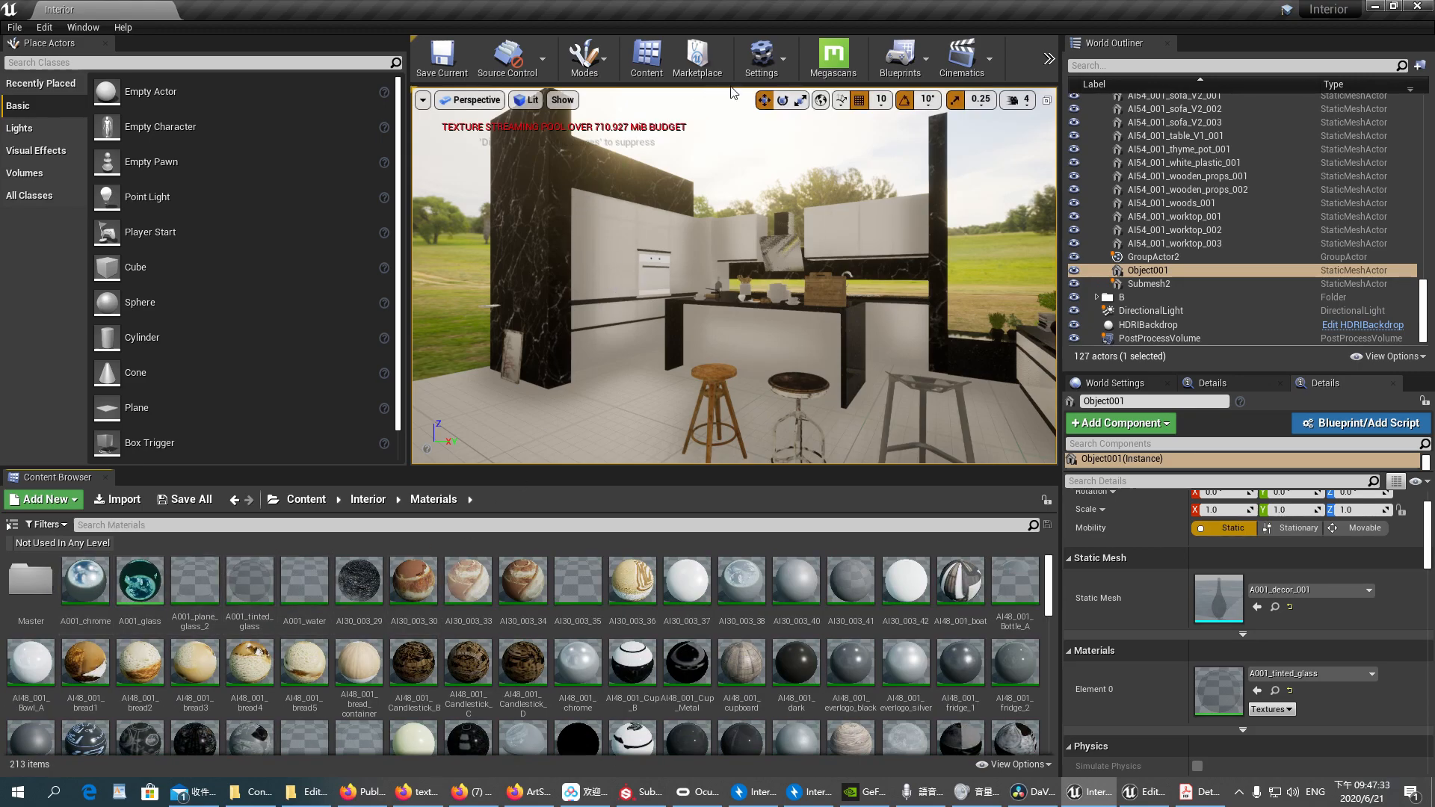
left_click(767, 58)
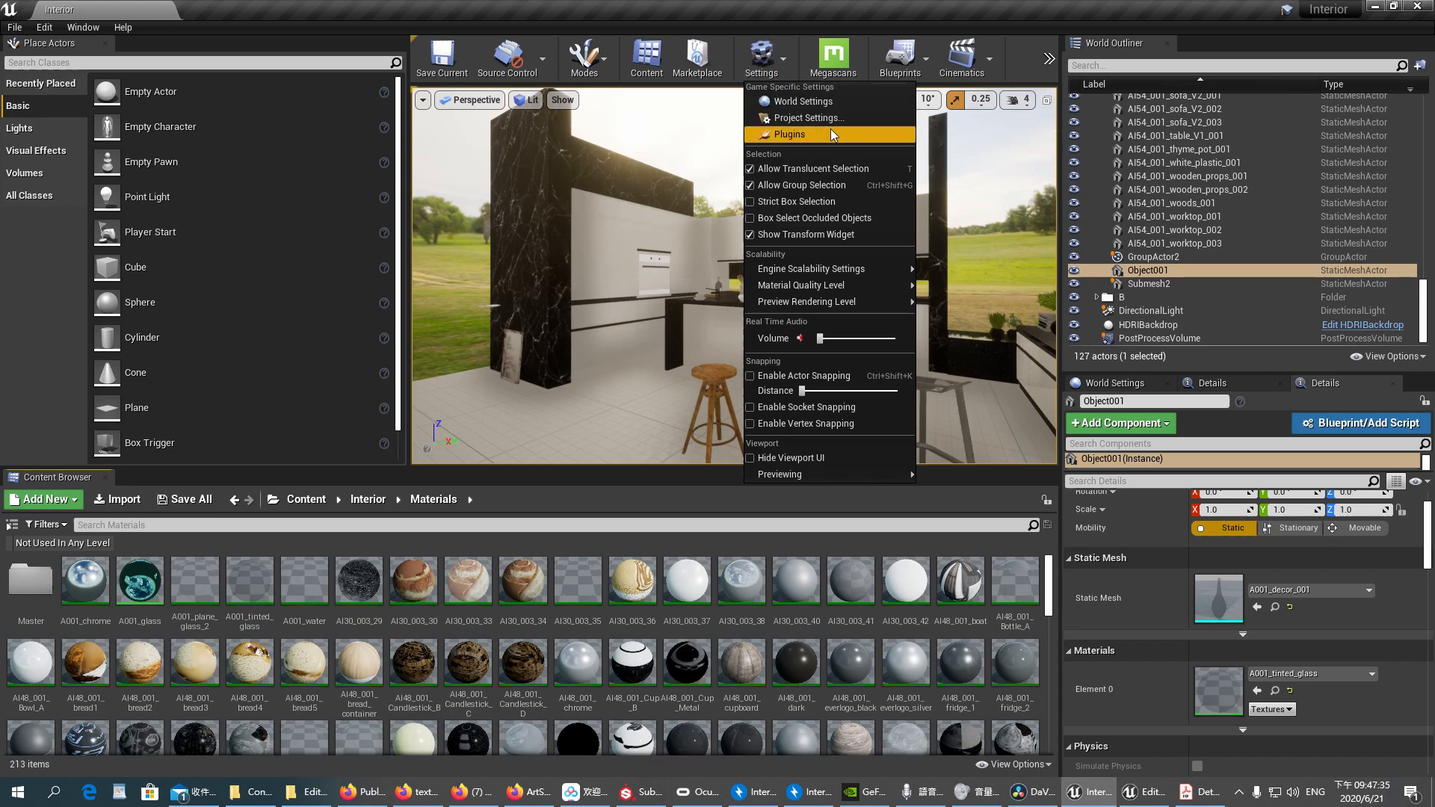
mouse_move(789, 134)
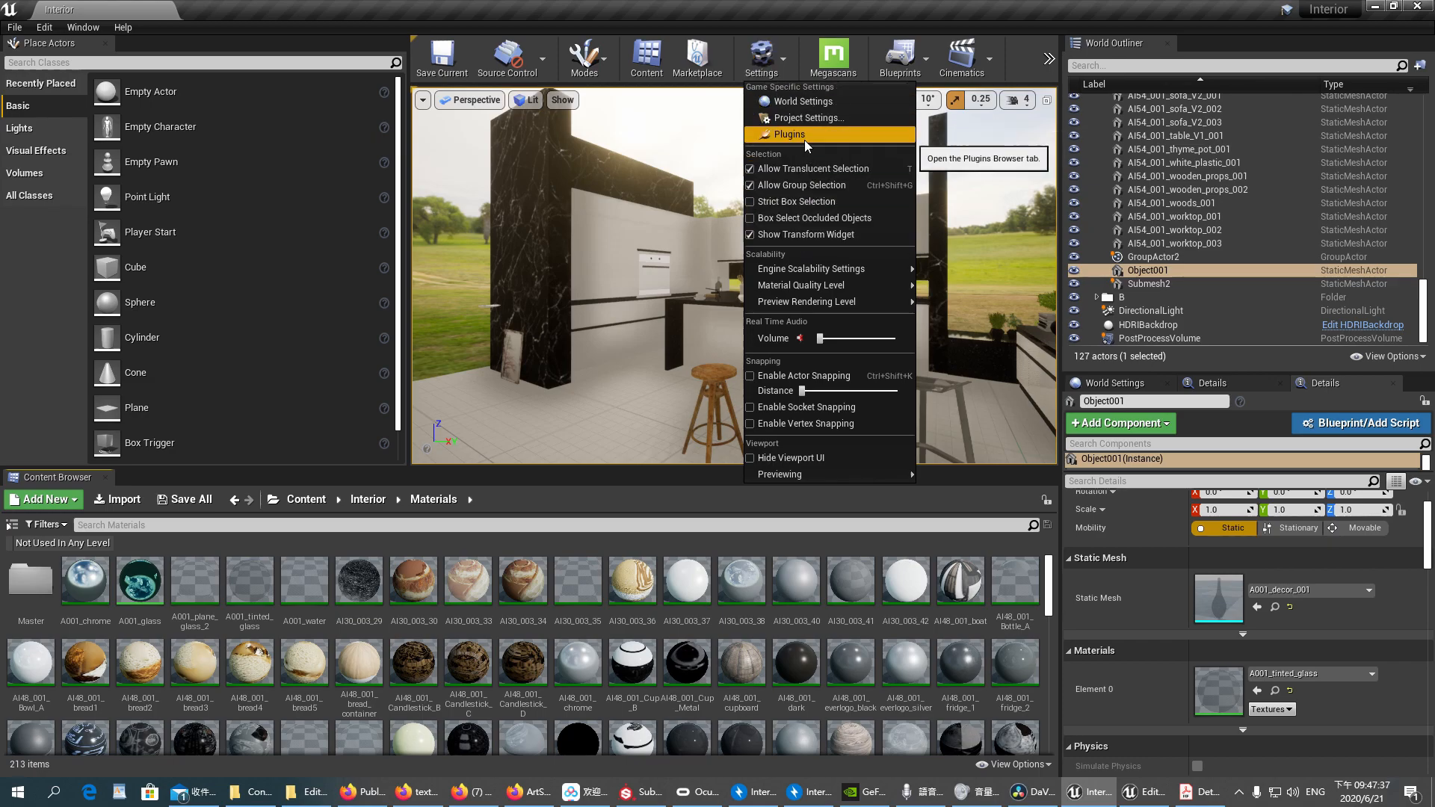
- Enable the Asset Assistant plugin in the Plugins list and restart the editor
left_click(789, 134)
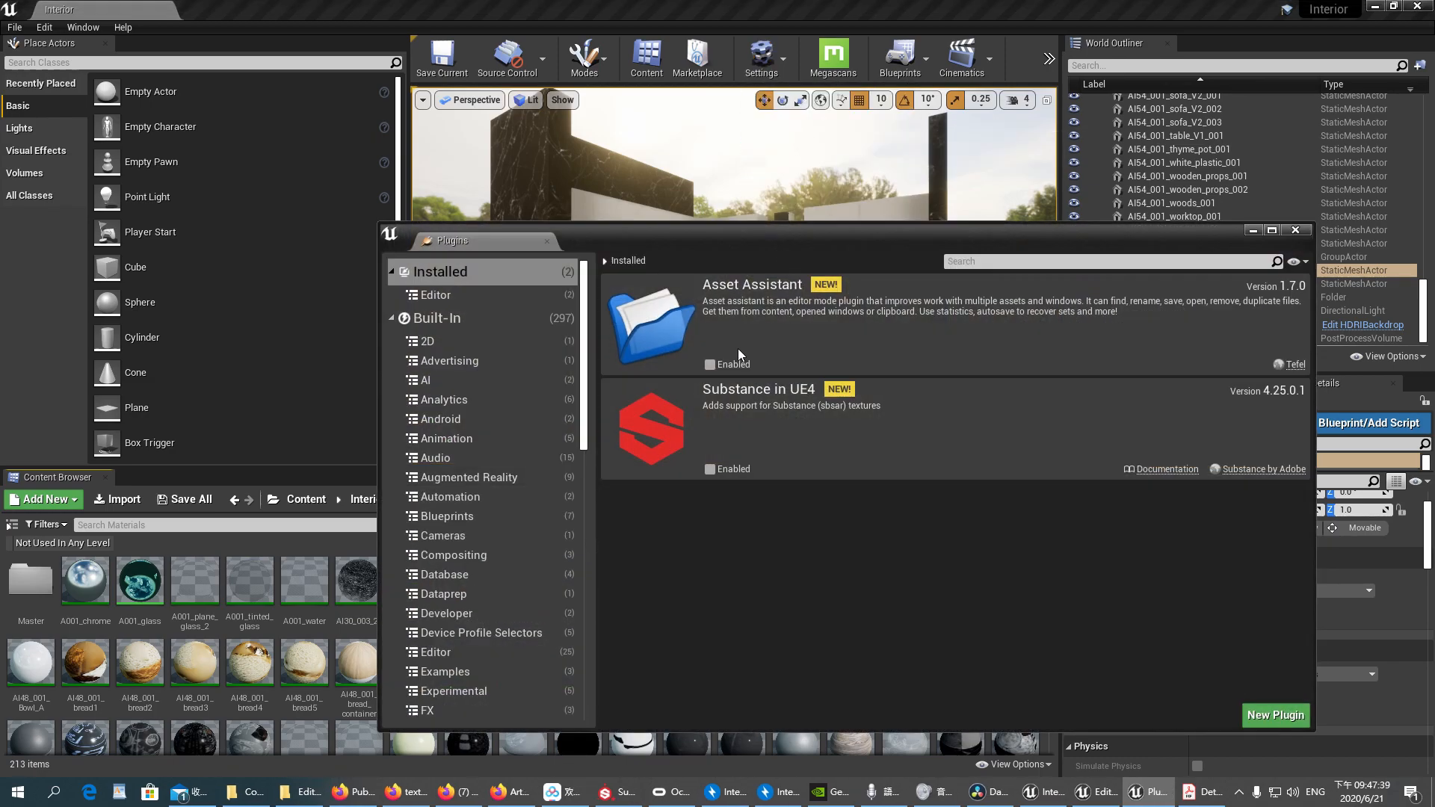
mouse_move(710, 365)
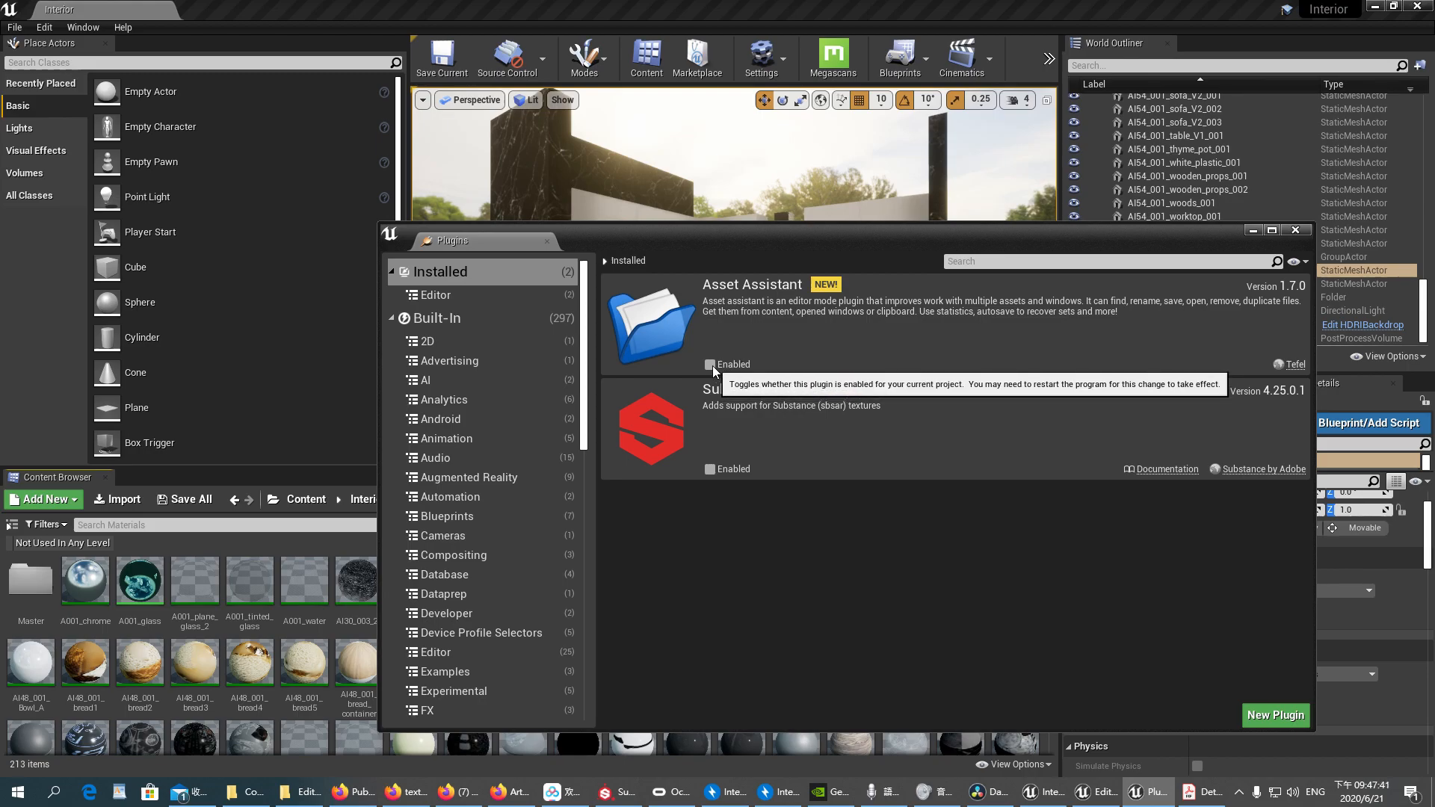
left_click(708, 365)
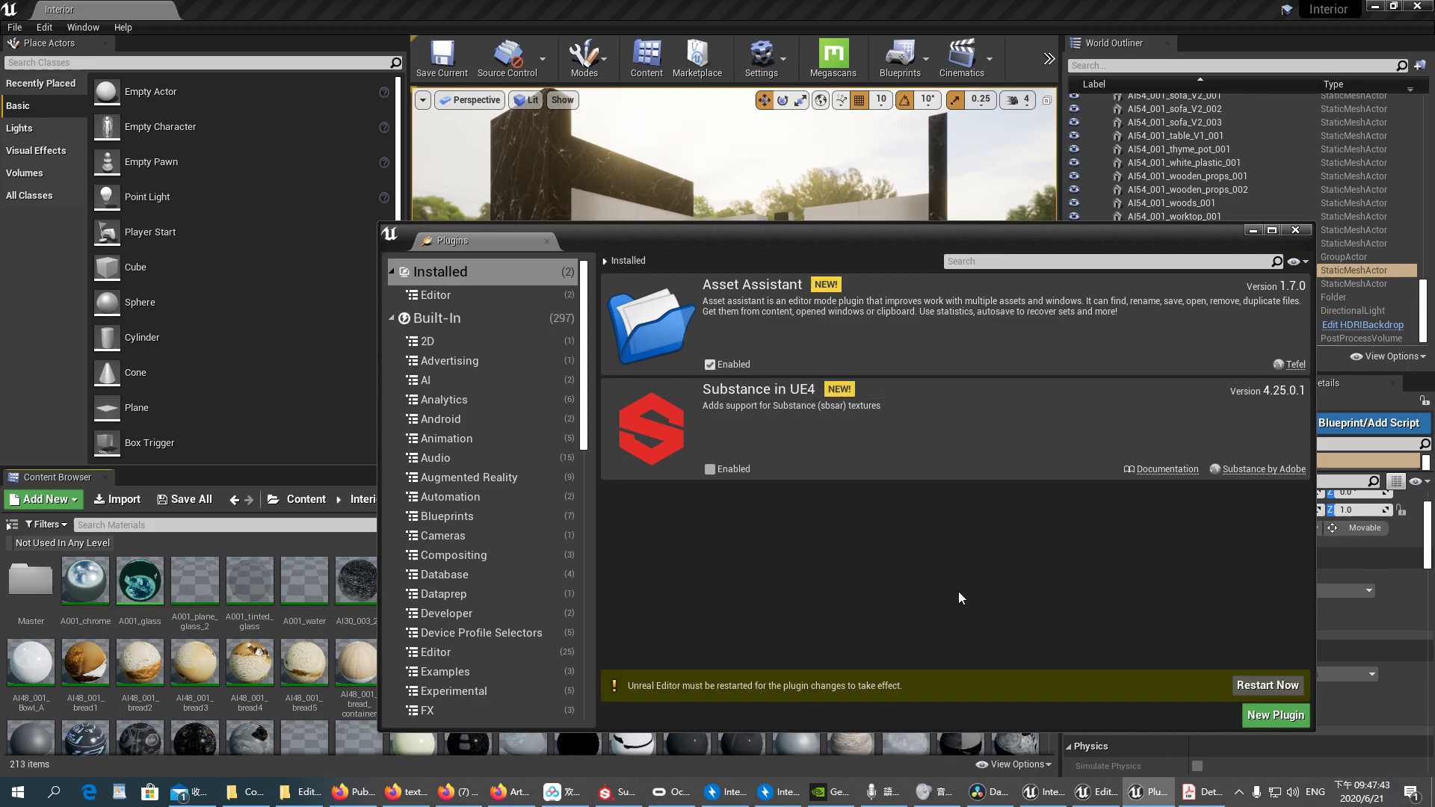
mouse_move(1266, 684)
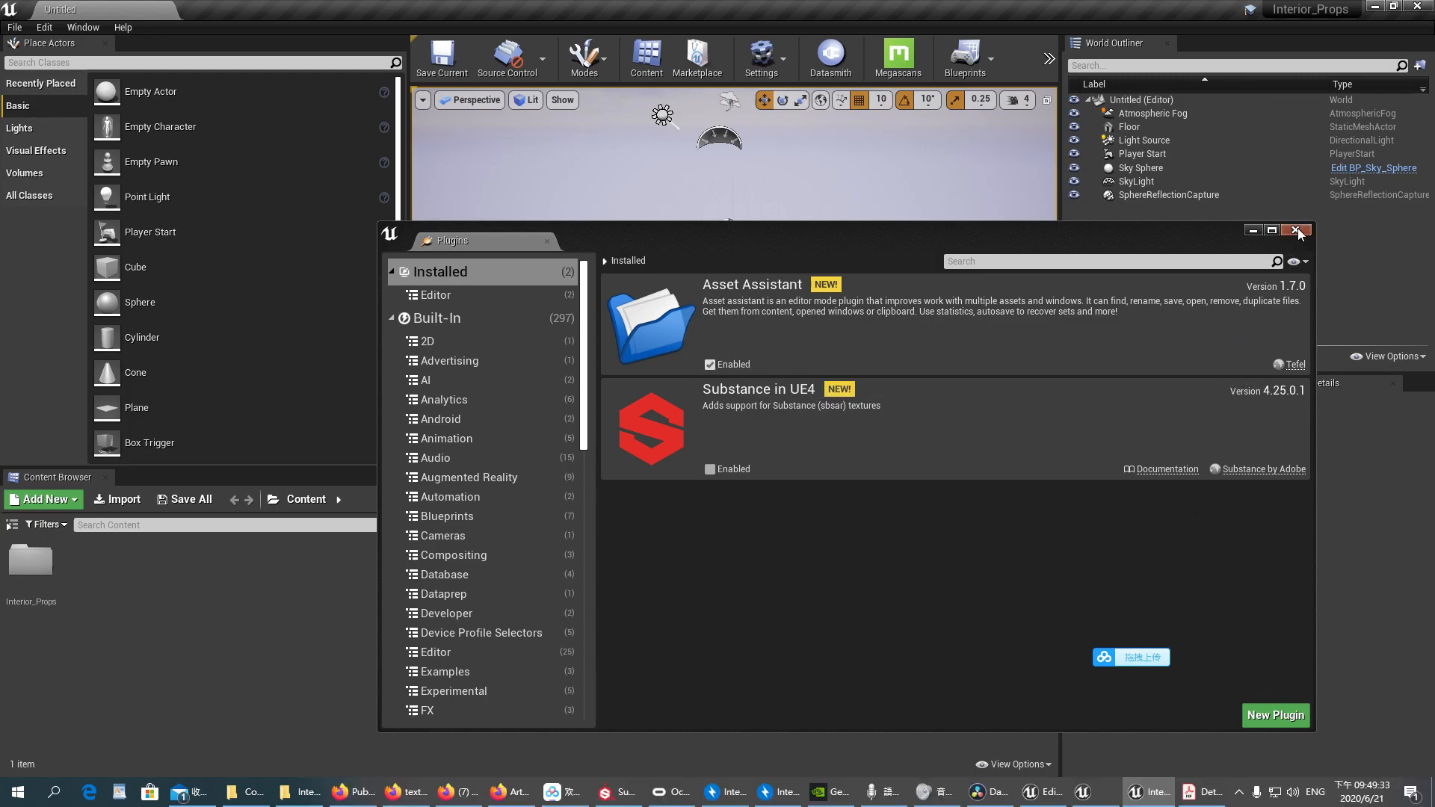
left_click(1297, 230)
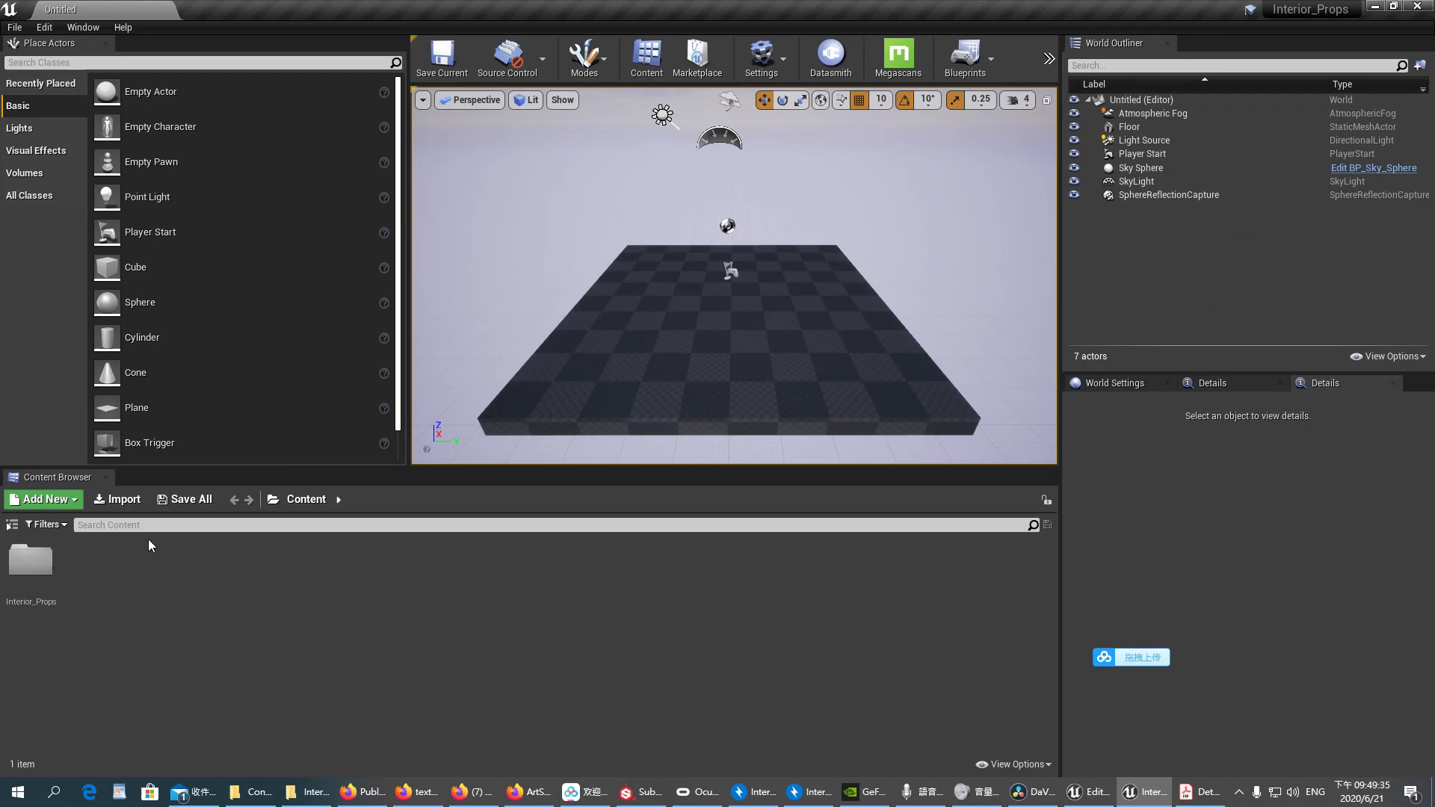
- Shift-select the first row of Interior_Props materials and bring up the Modes dropdown
double_click(30, 560)
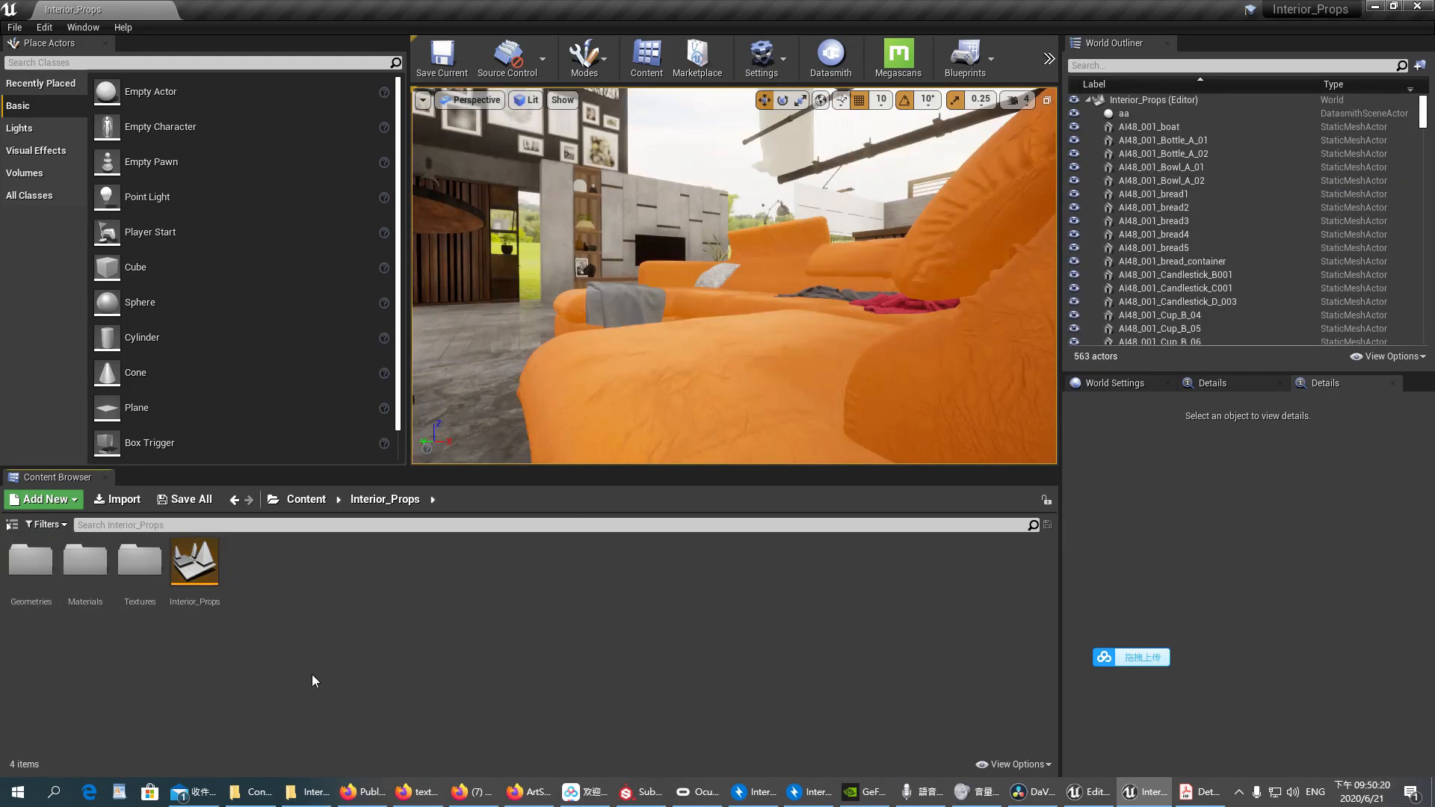
mouse_move(84, 560)
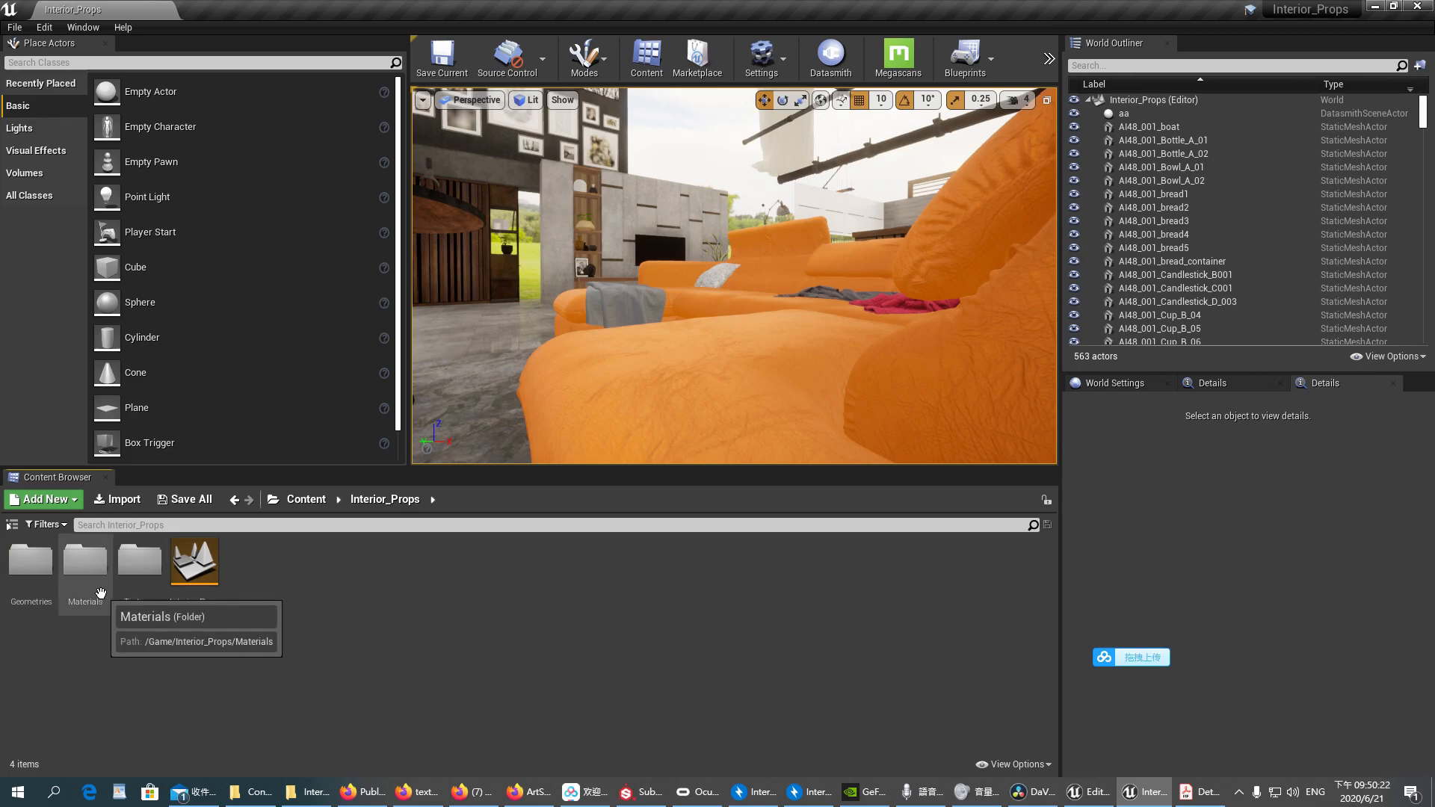
mouse_move(99, 576)
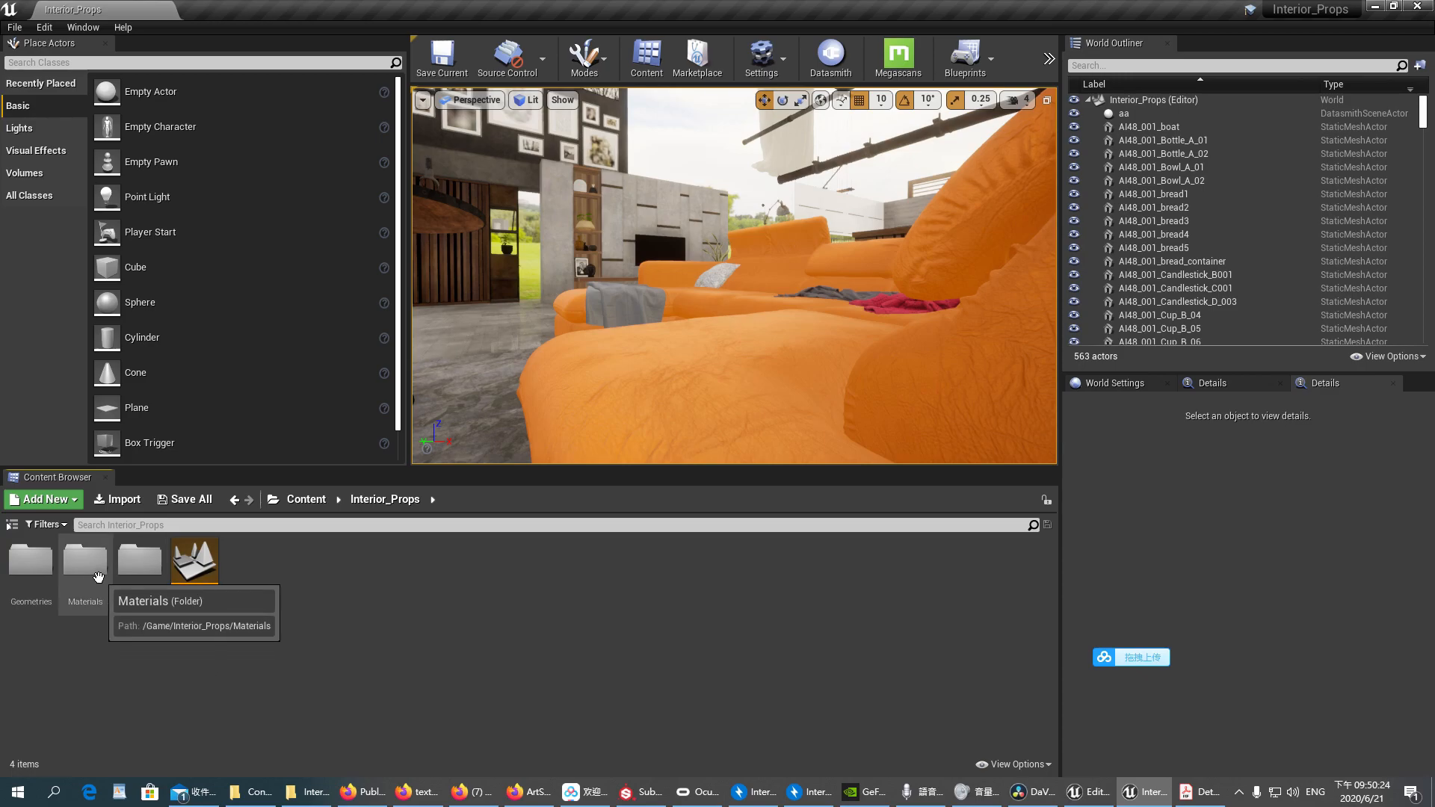
double_click(84, 561)
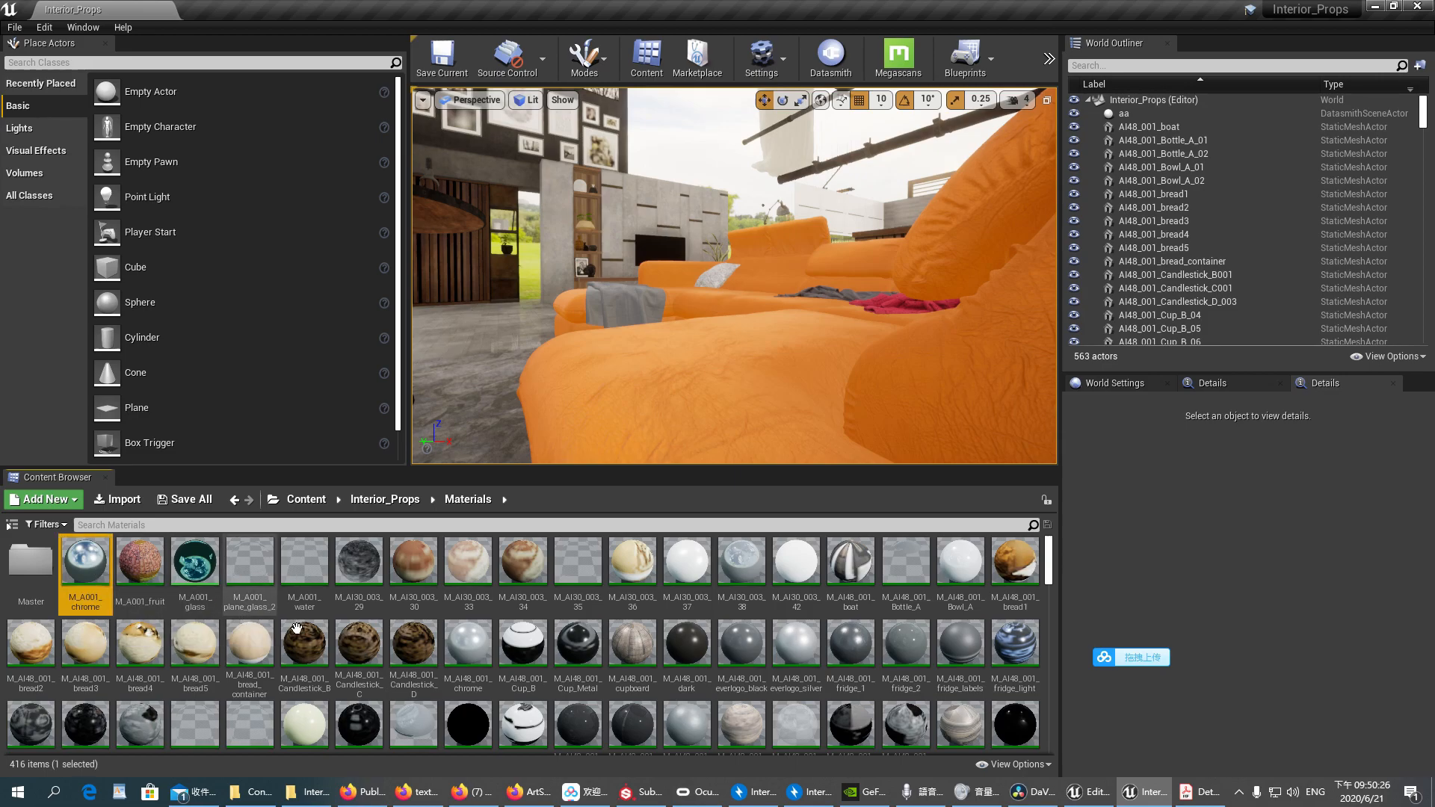
left_click(849, 560)
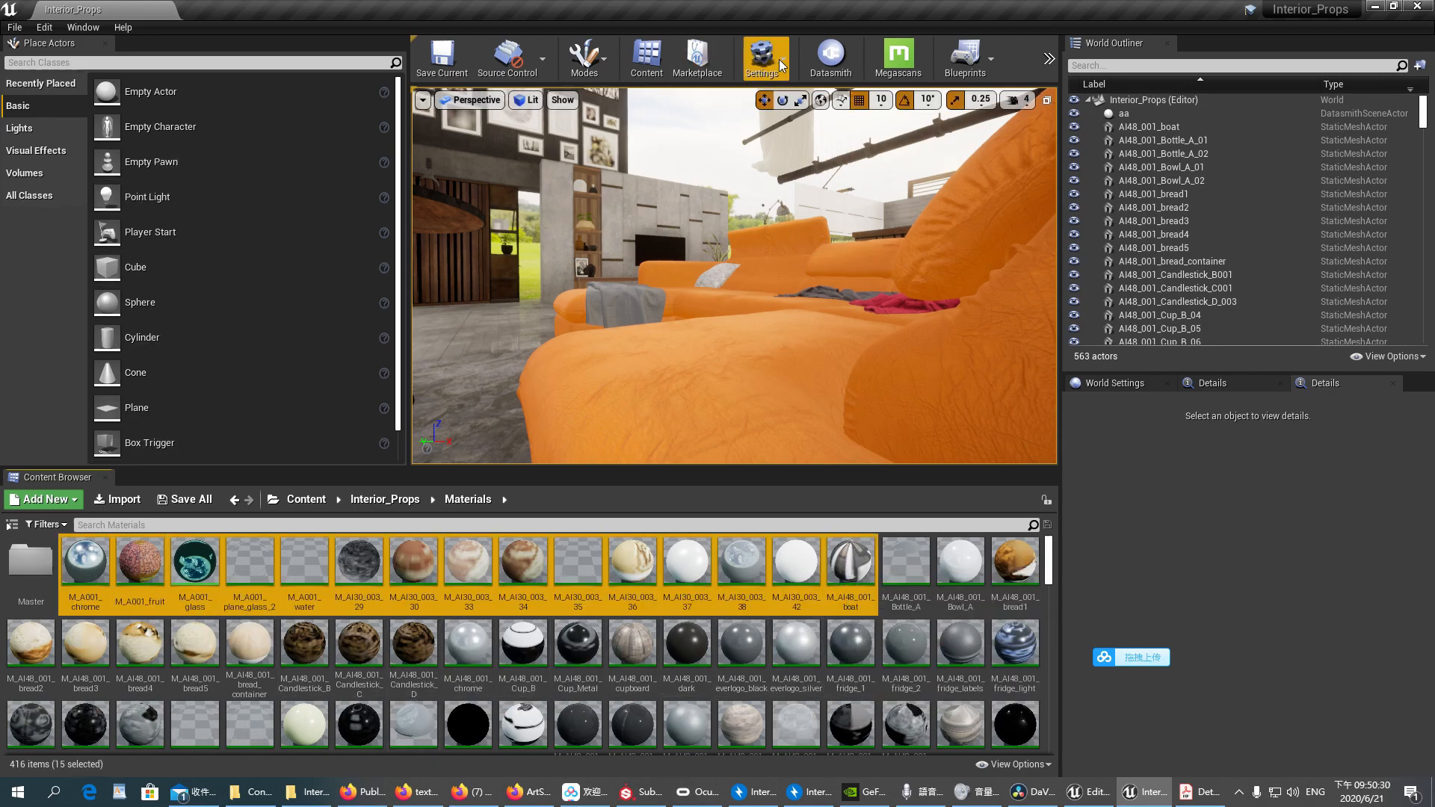
left_click(762, 57)
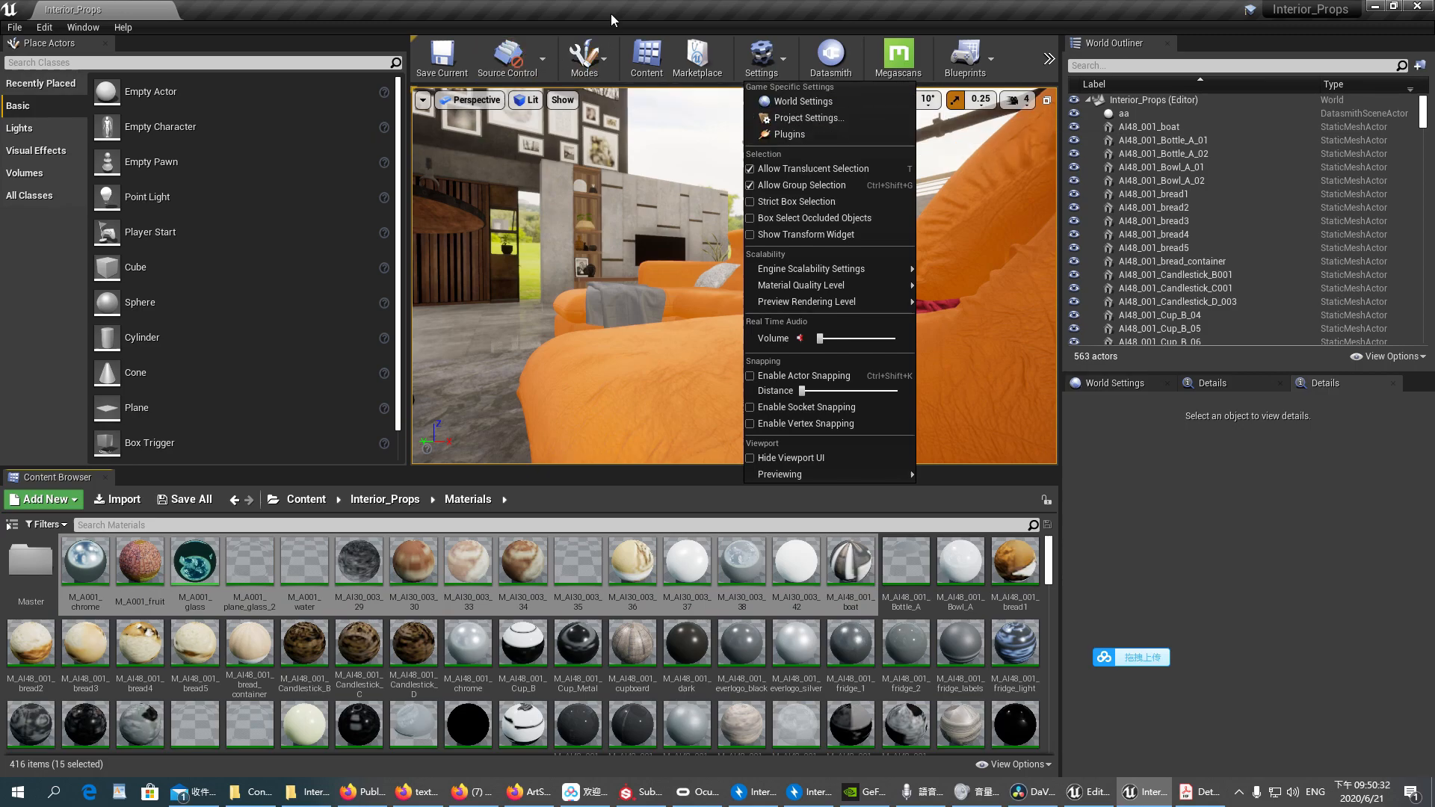
left_click(584, 58)
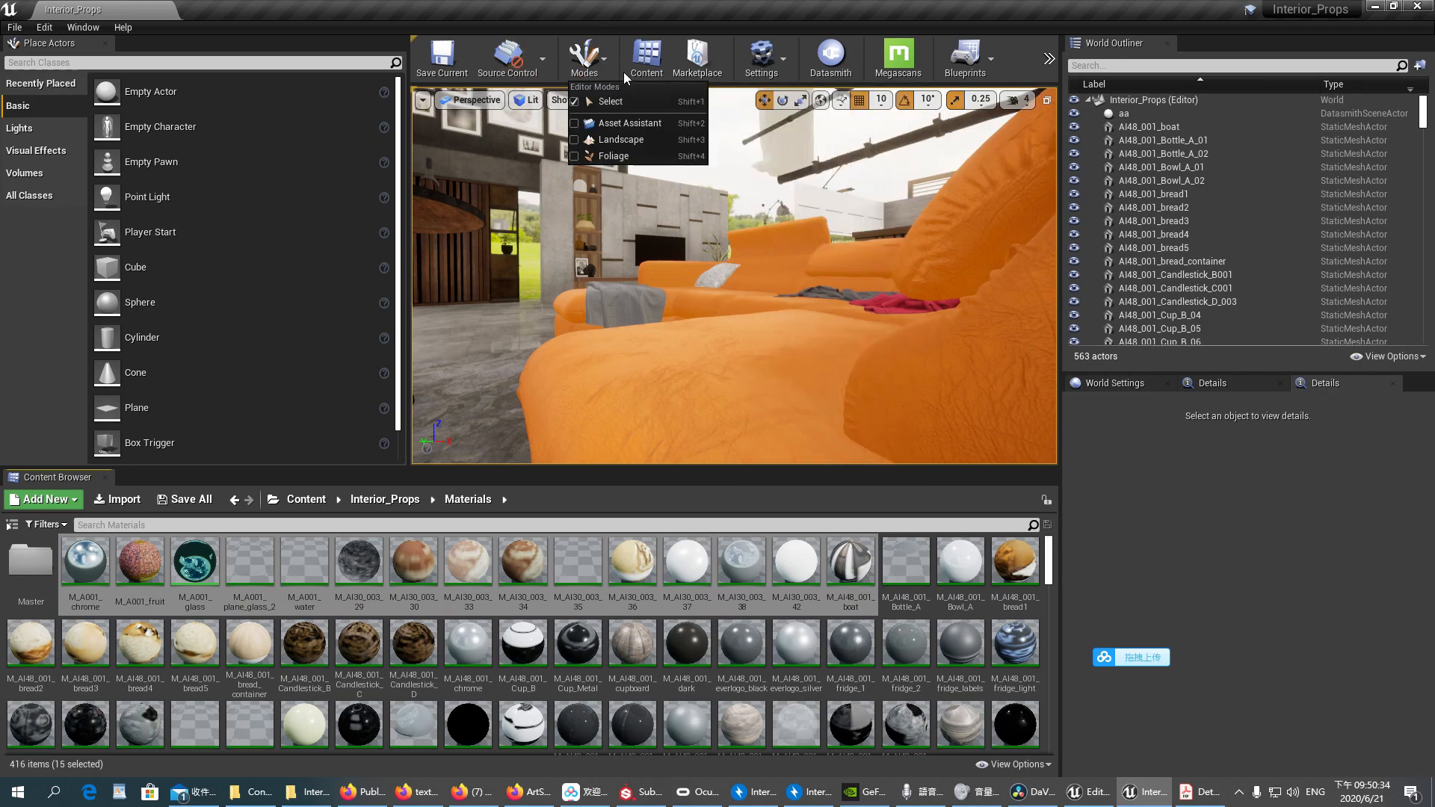
mouse_move(626, 122)
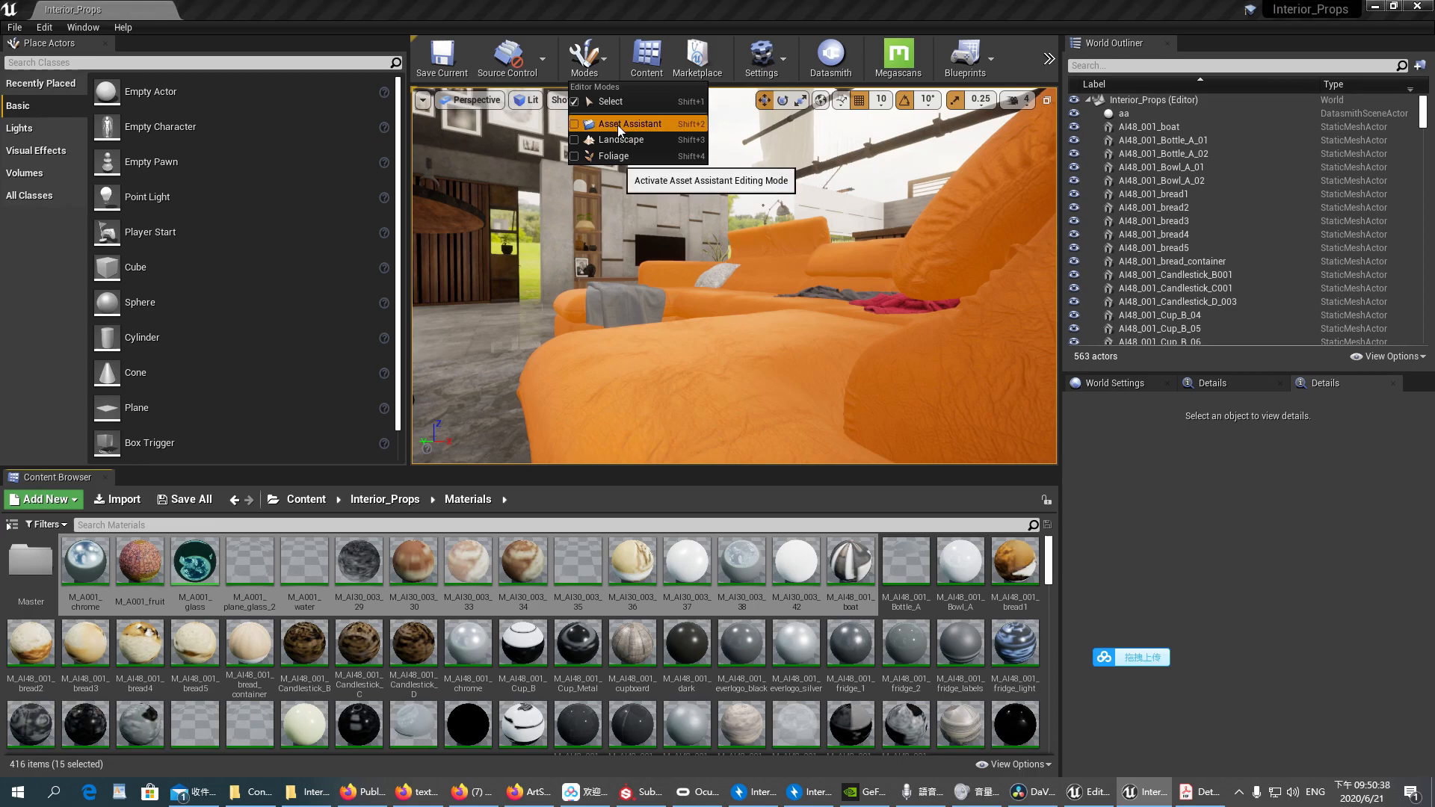
- Enter Asset Assistant mode, load the 11 materials from M_A001_plane_glass_2 through M_AI30_003_42, and show Modify
left_click(629, 124)
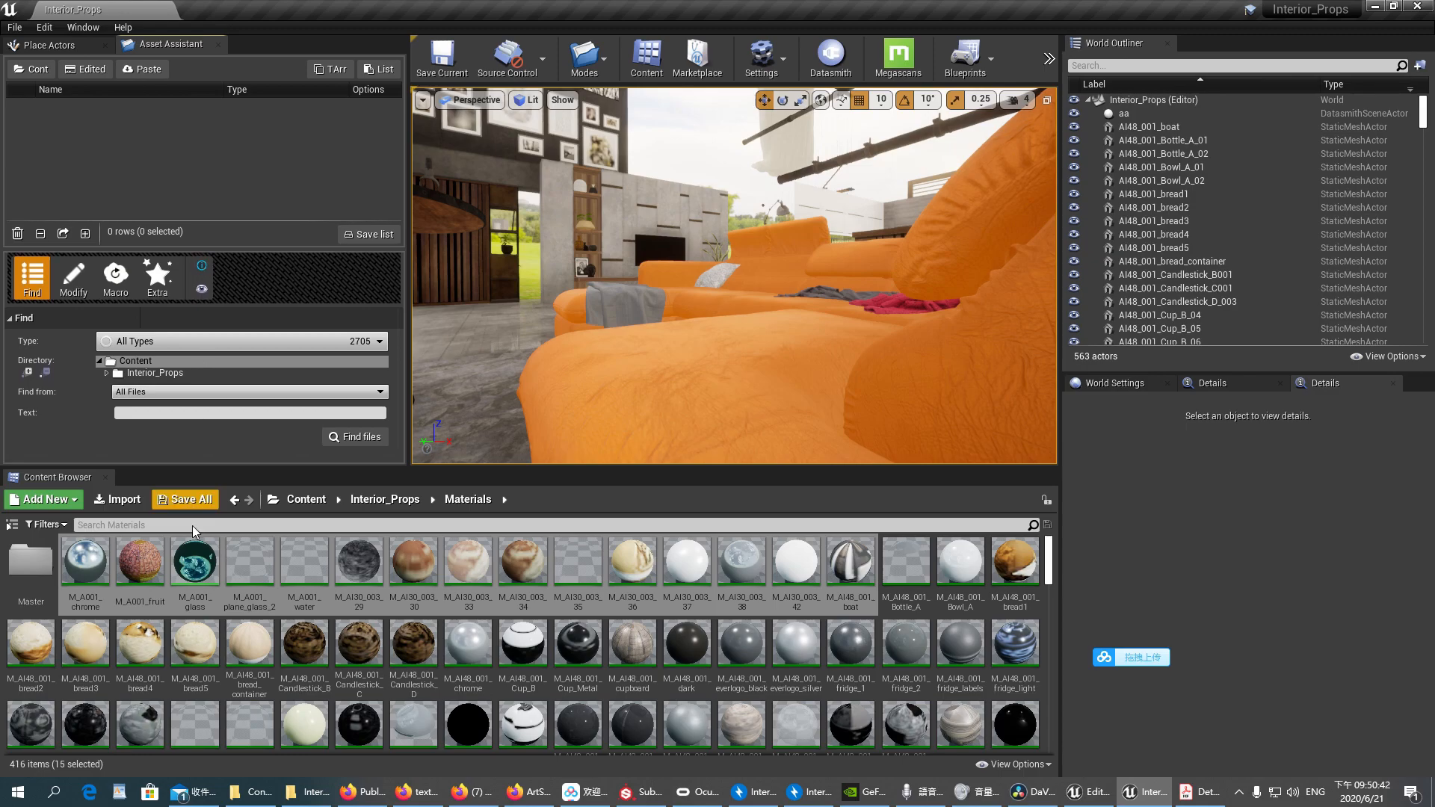
left_click(248, 560)
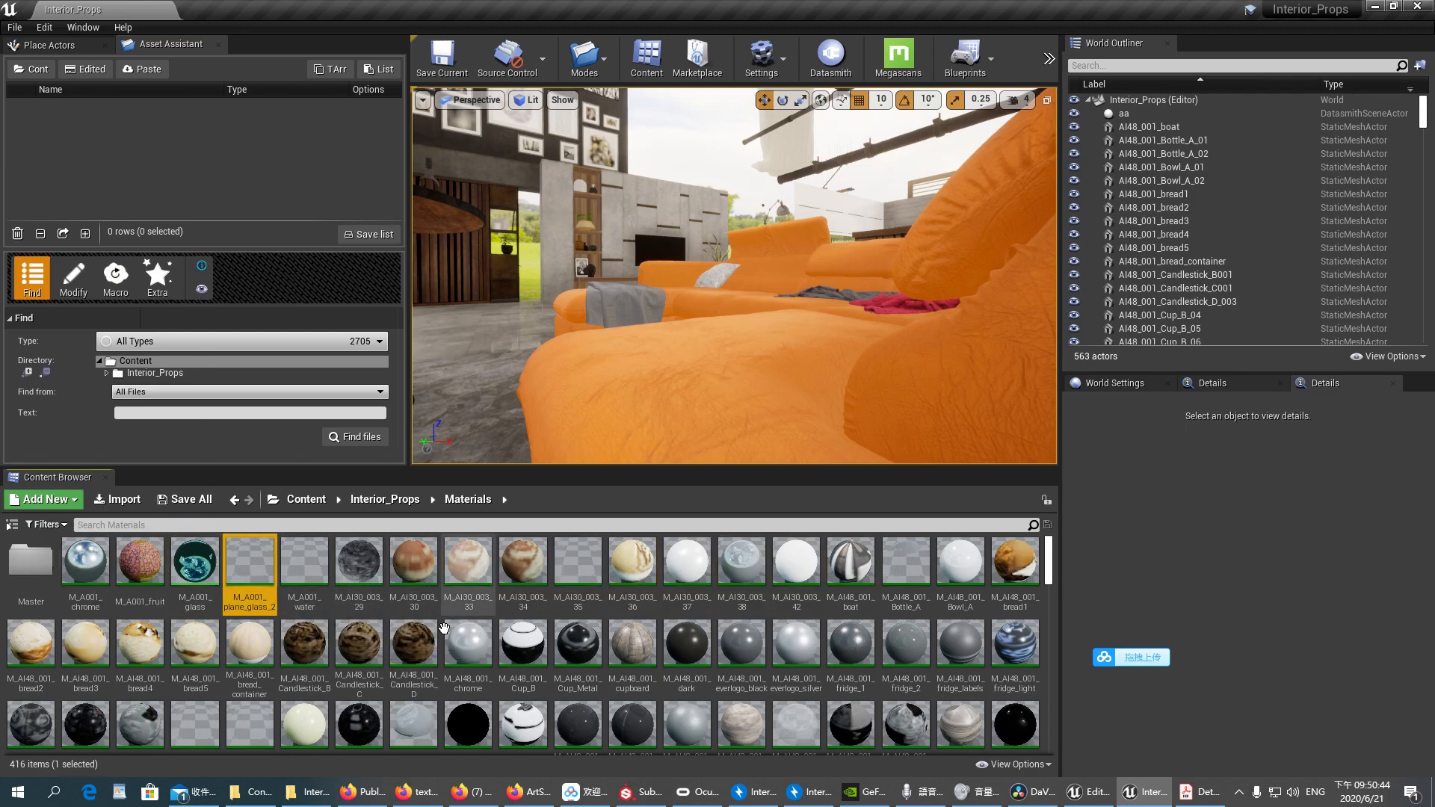
mouse_move(672, 565)
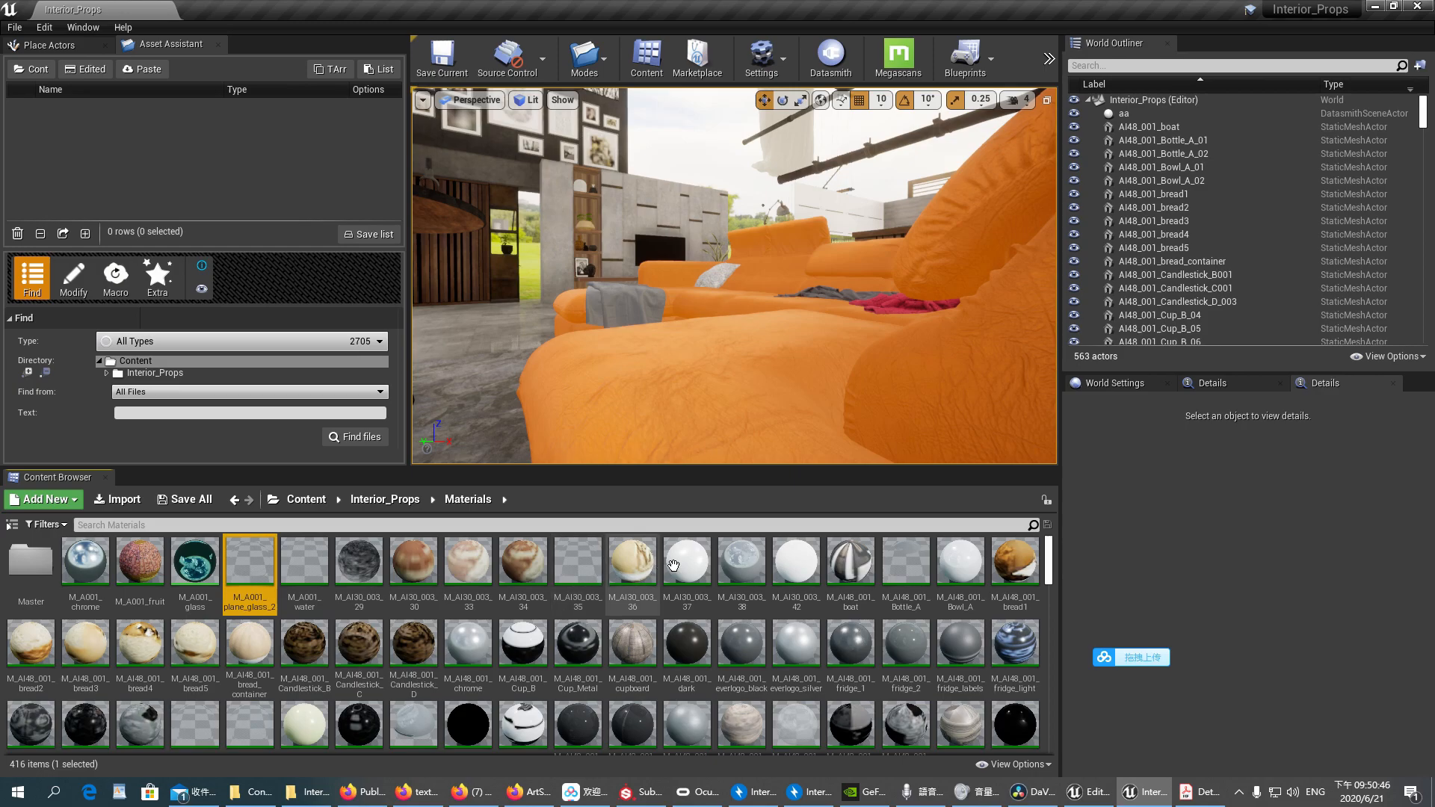
mouse_move(797, 567)
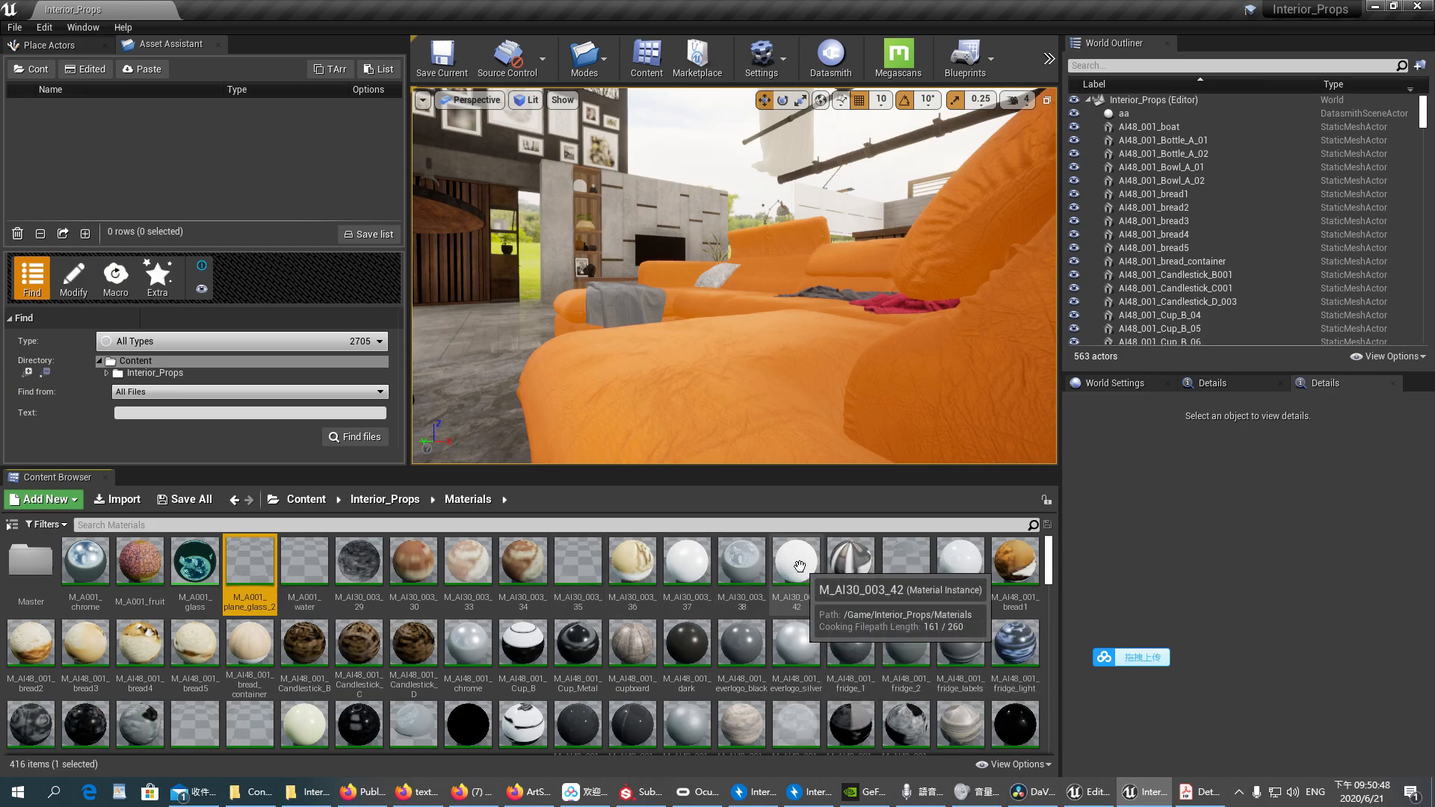
left_click(795, 564)
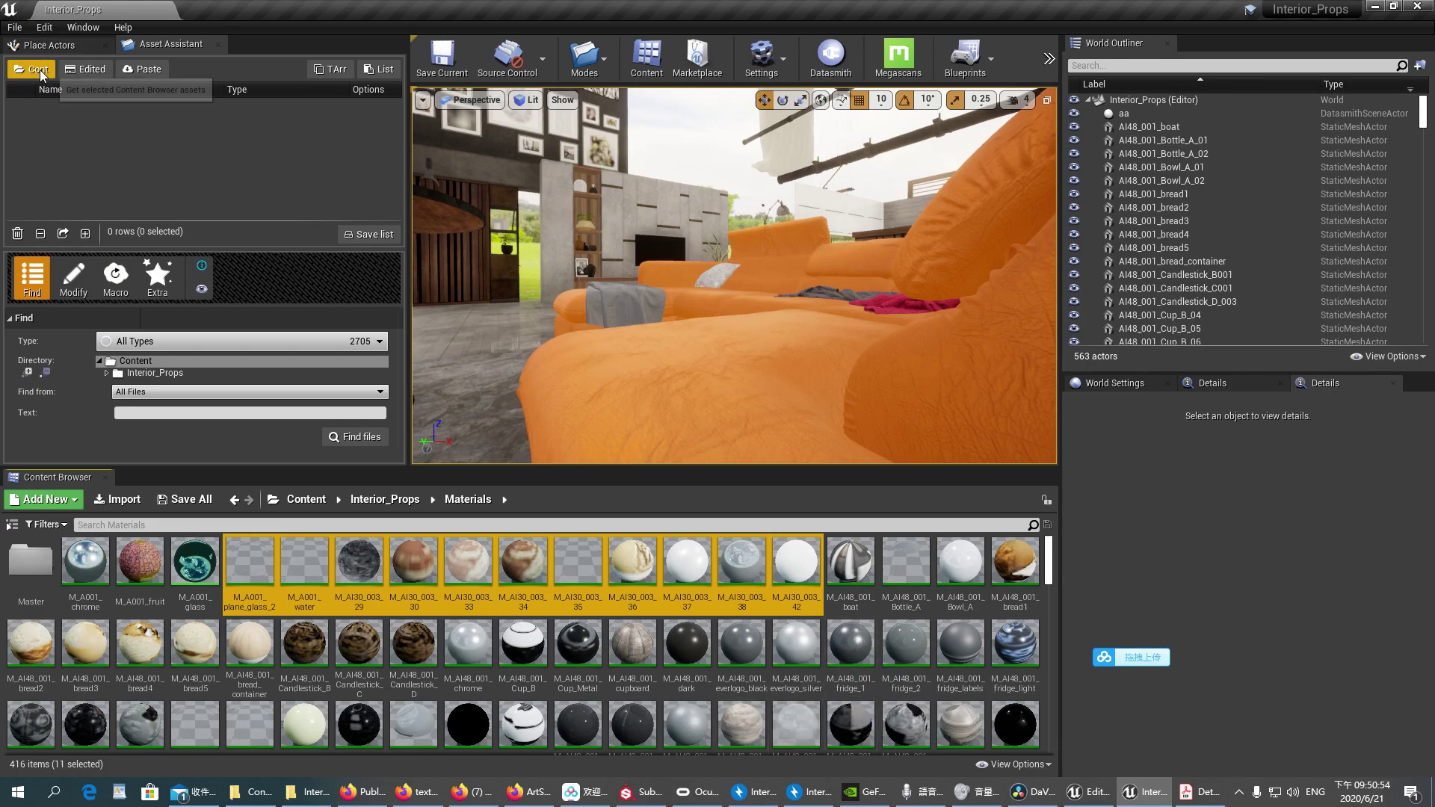
mouse_move(39, 74)
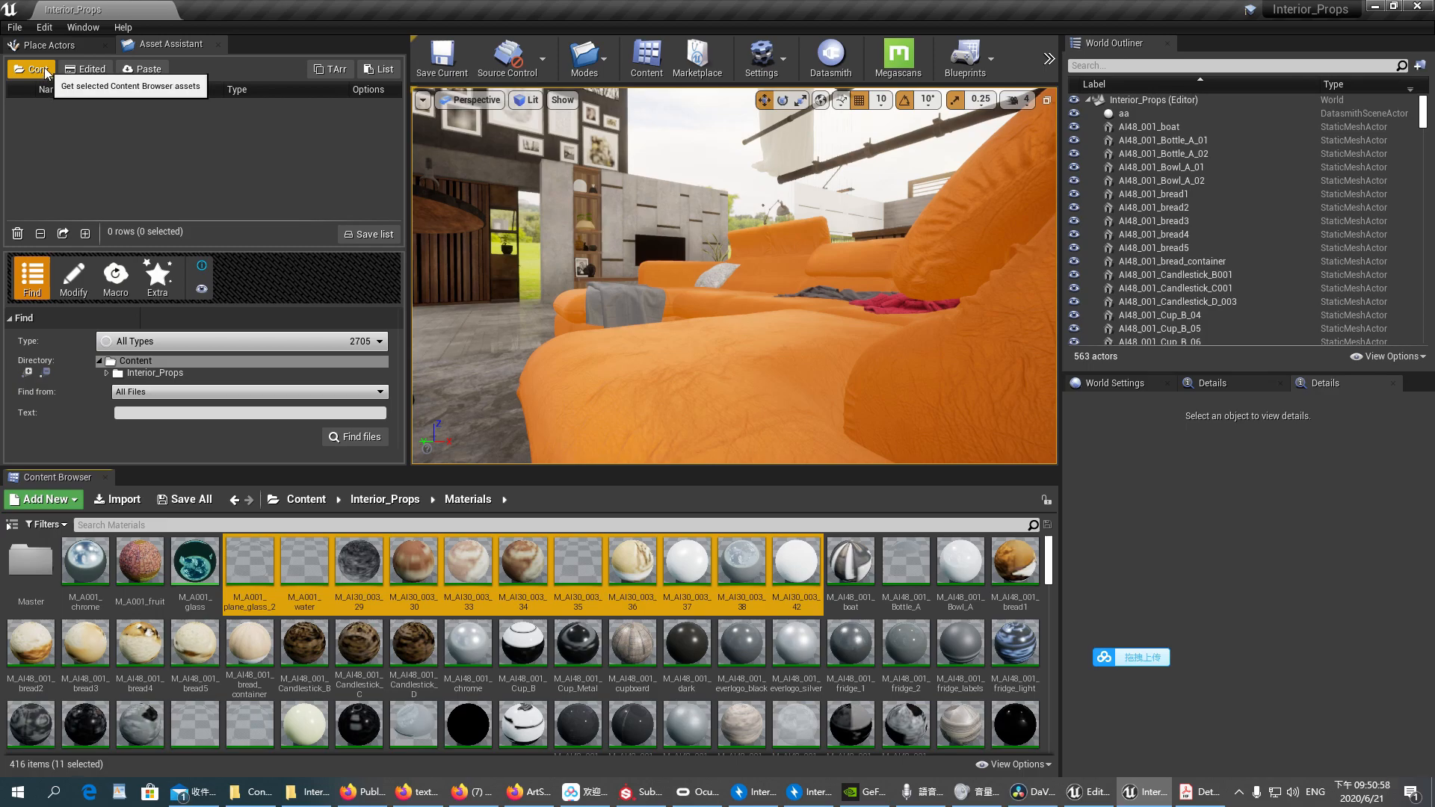
left_click(30, 69)
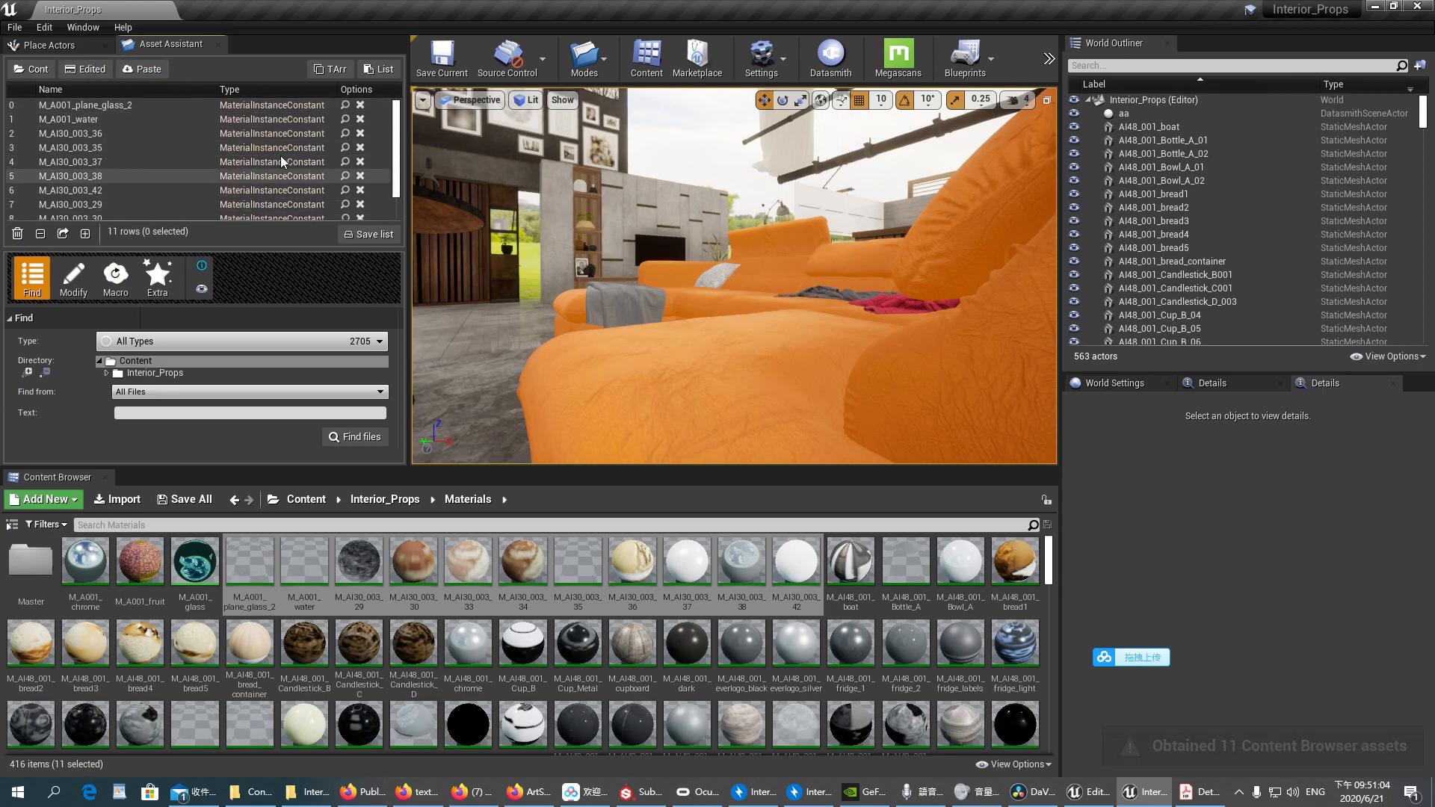
mouse_move(74, 278)
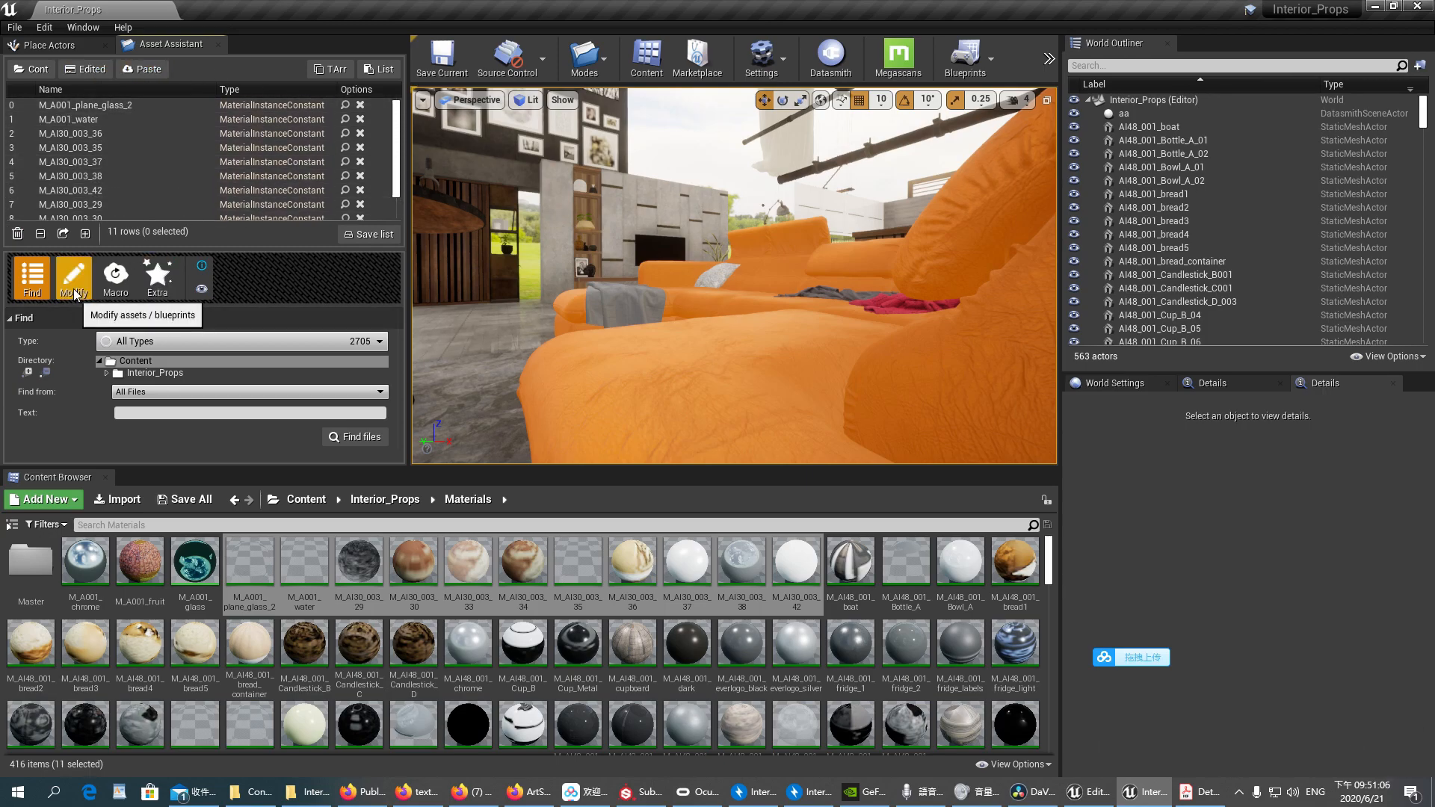
left_click(74, 279)
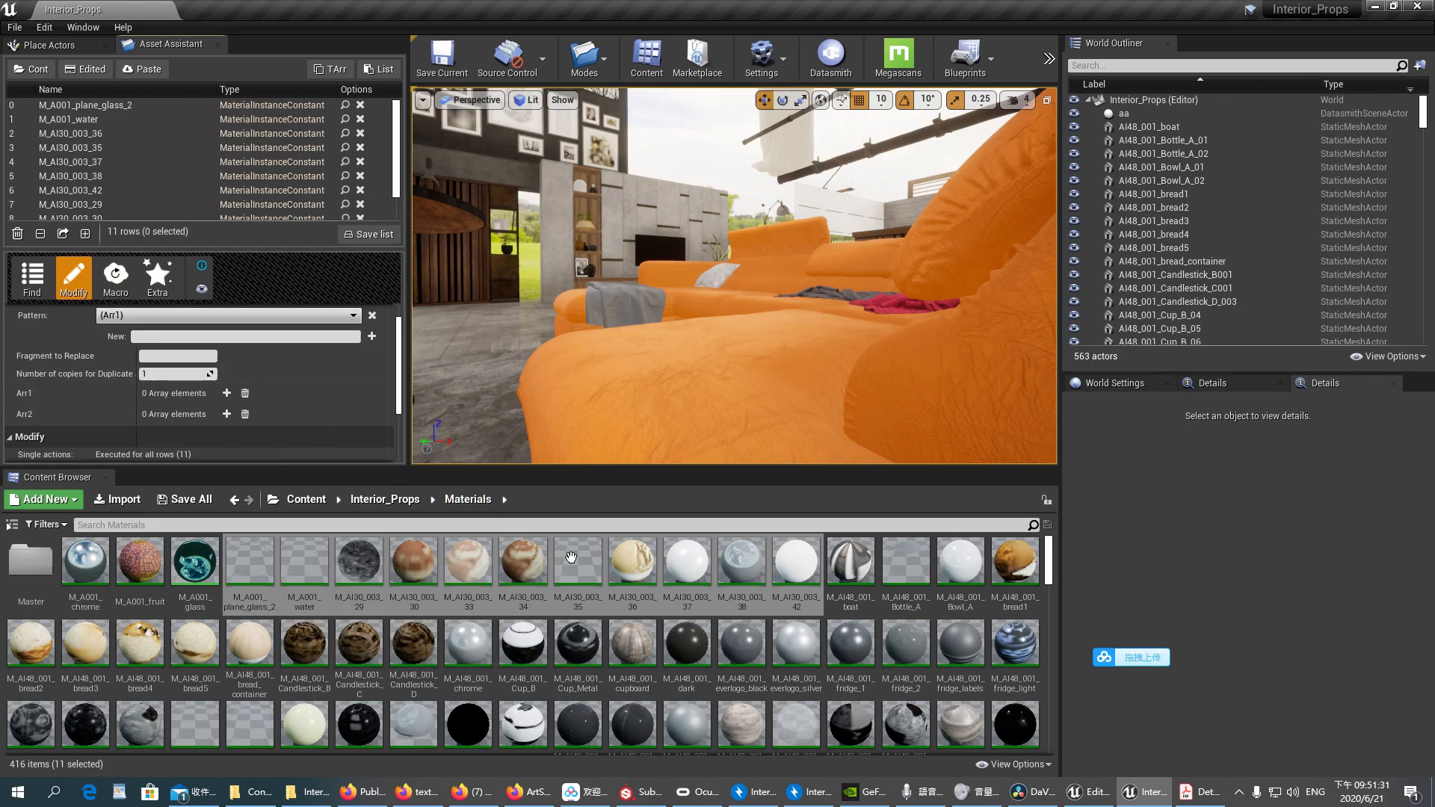
mouse_move(281, 580)
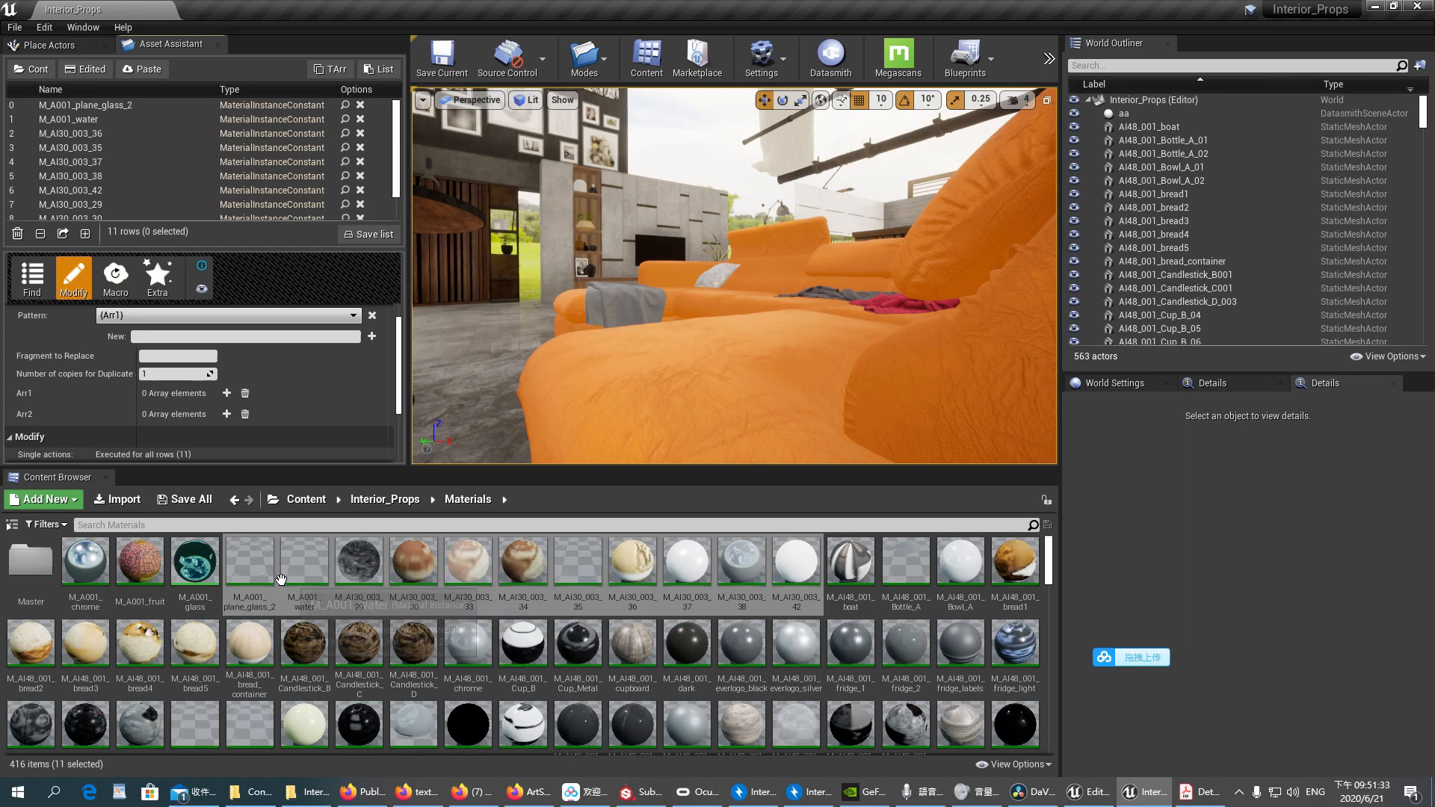
mouse_move(614, 595)
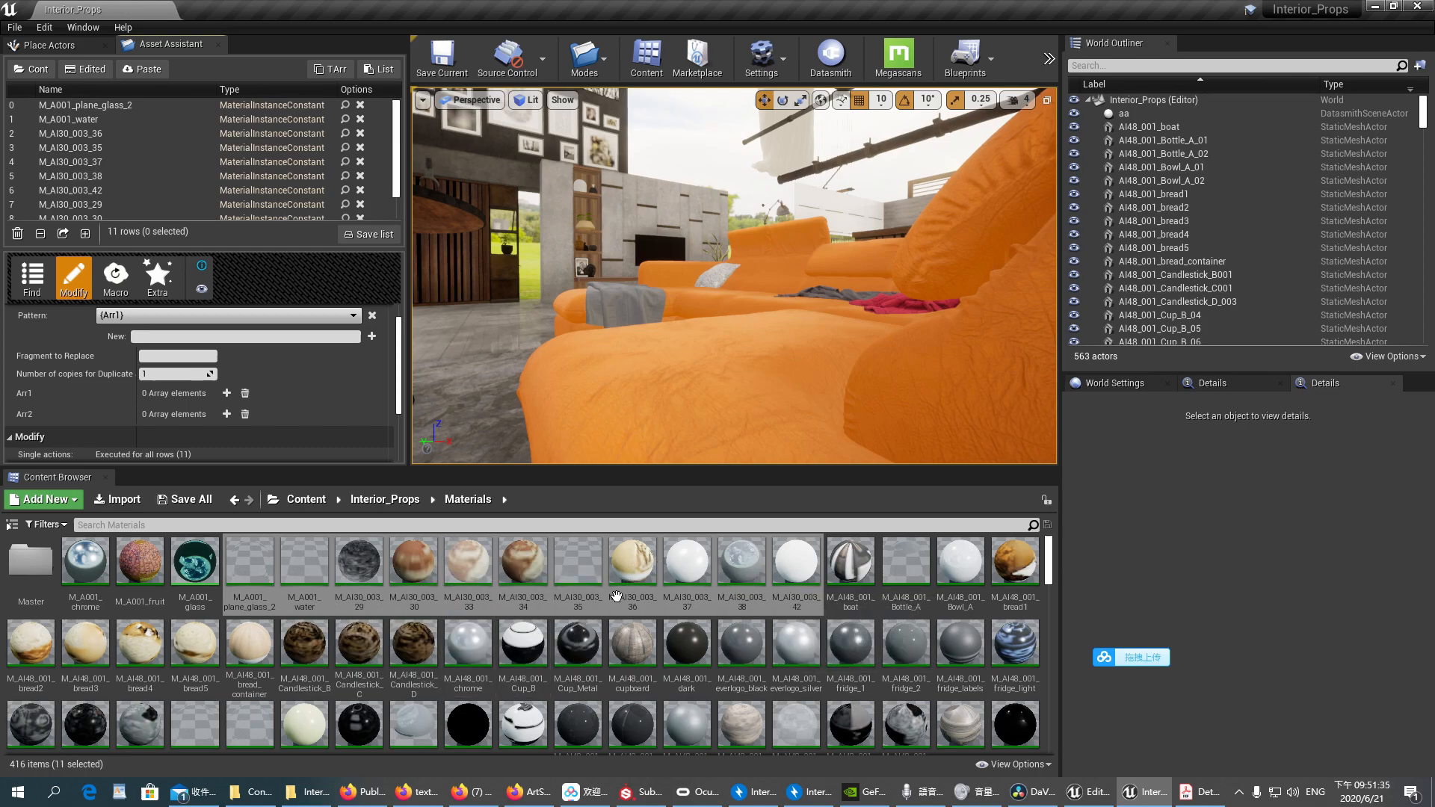
mouse_move(714, 553)
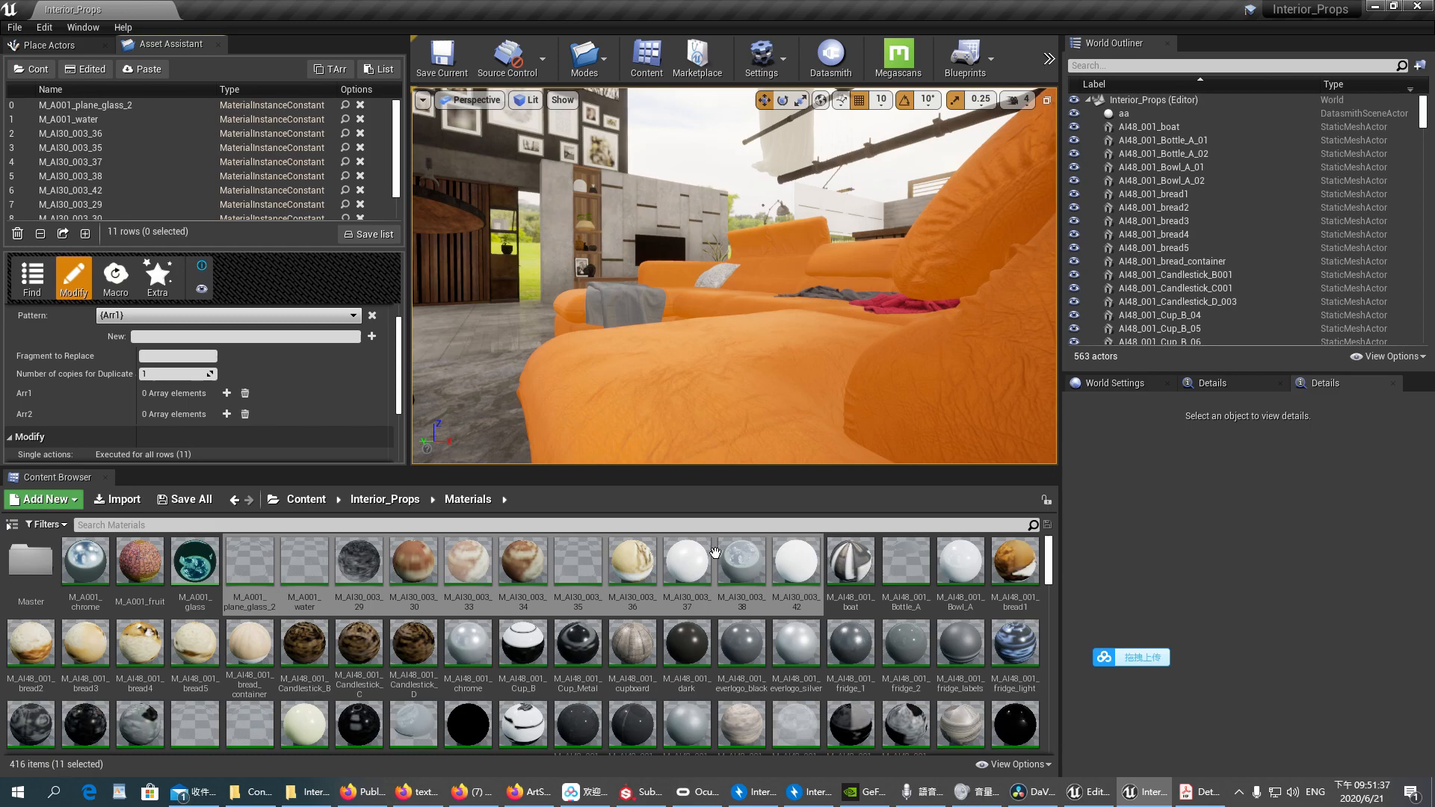
- Enter M_(Name) as the new naming pattern for the listed materials
left_click(198, 336)
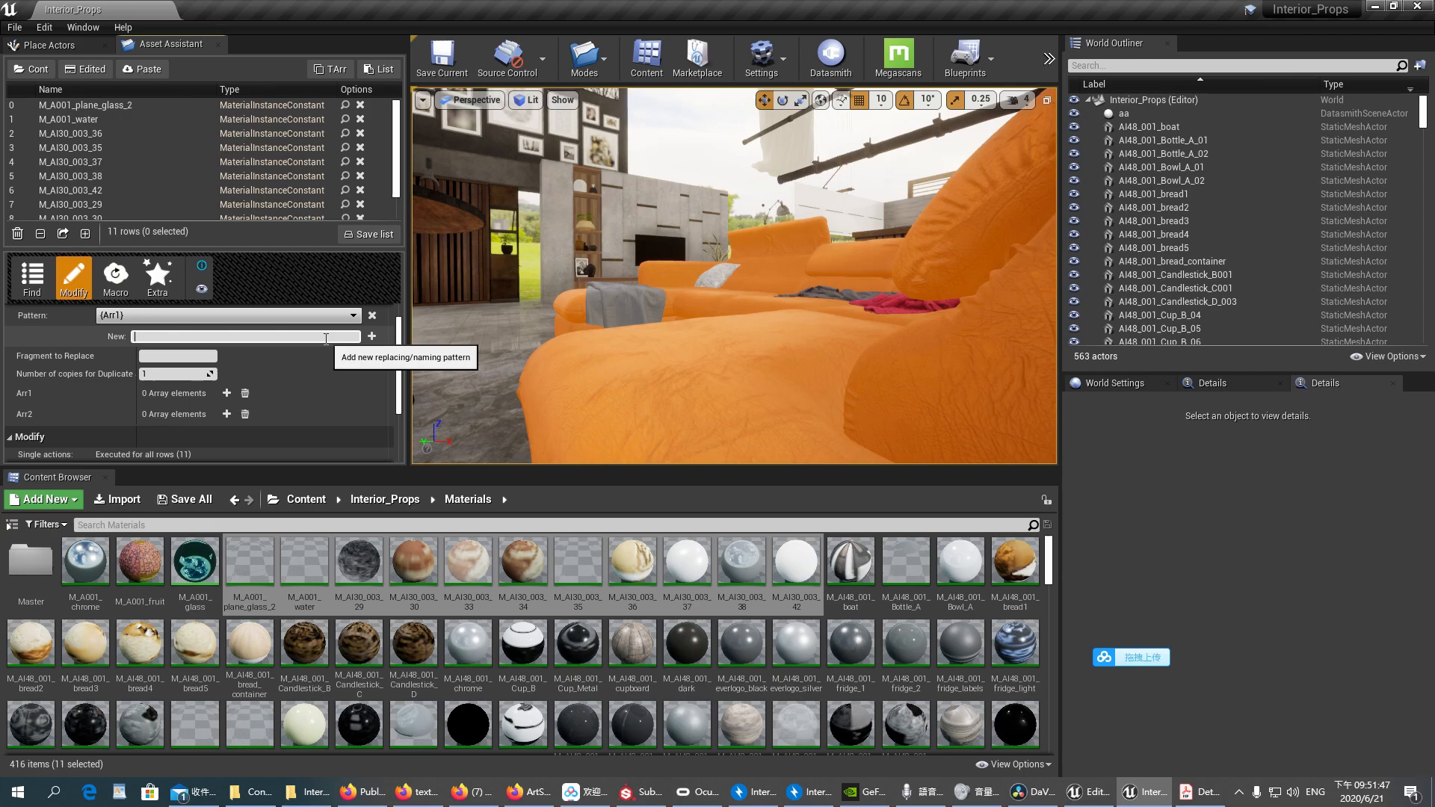
type("M")
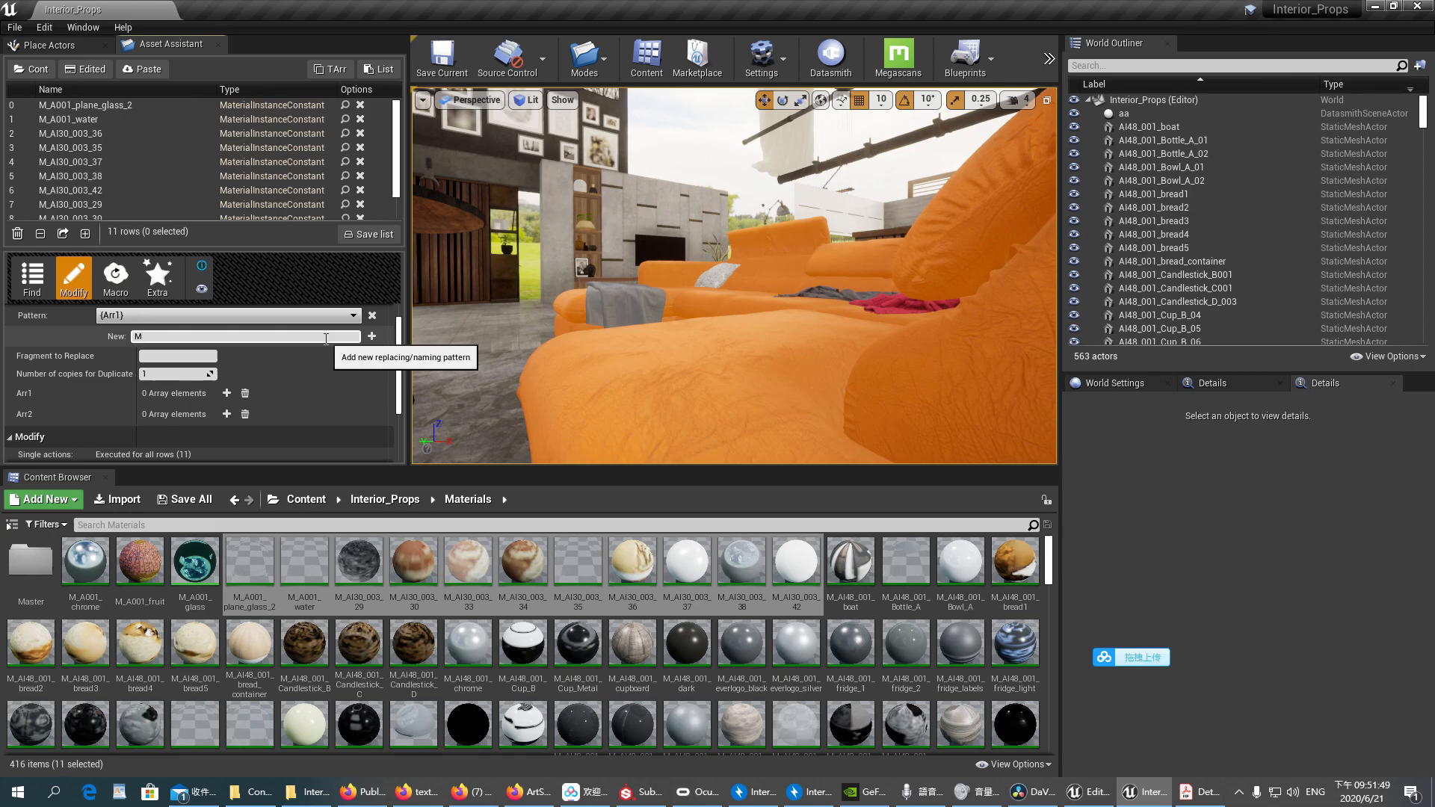
type("_(N")
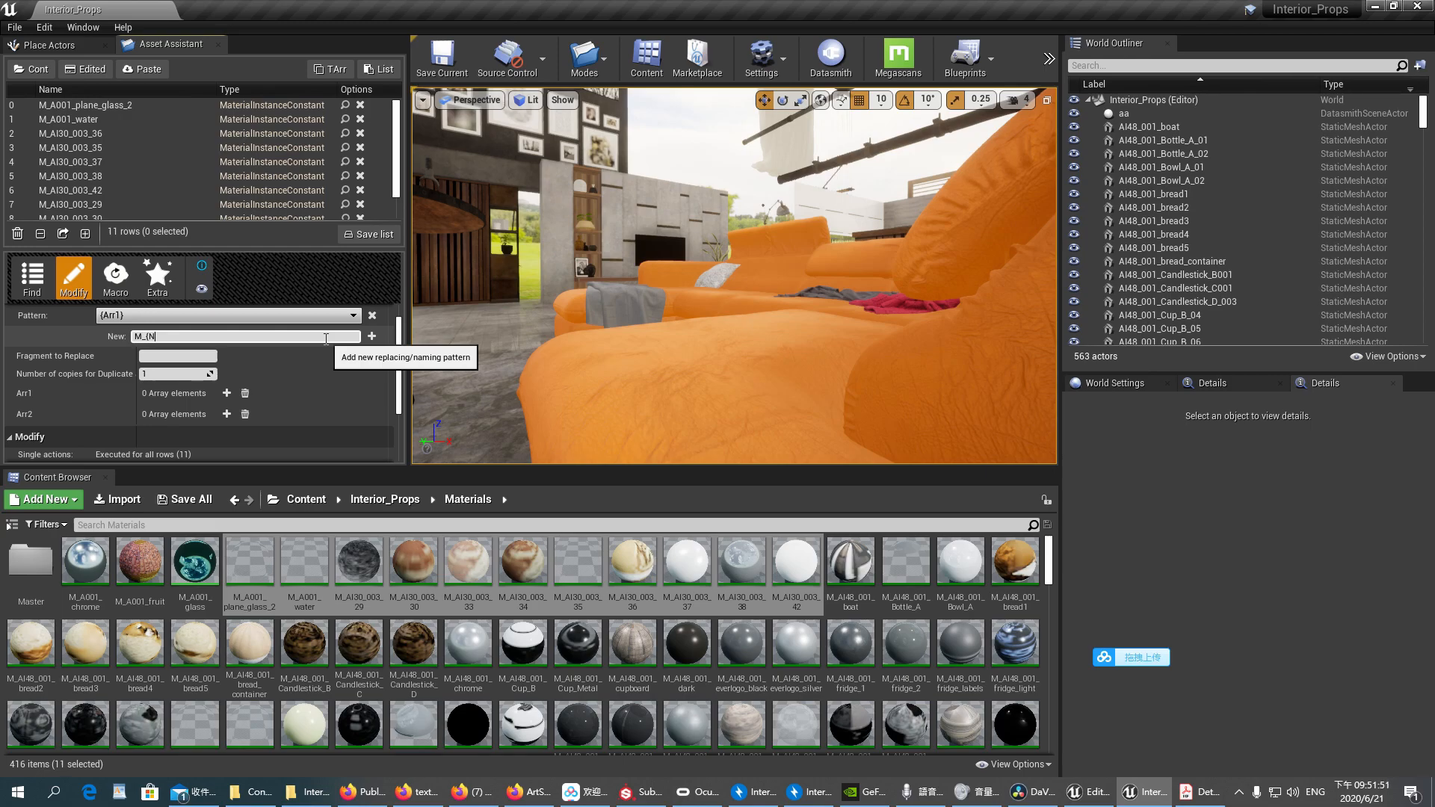
type("ame)")
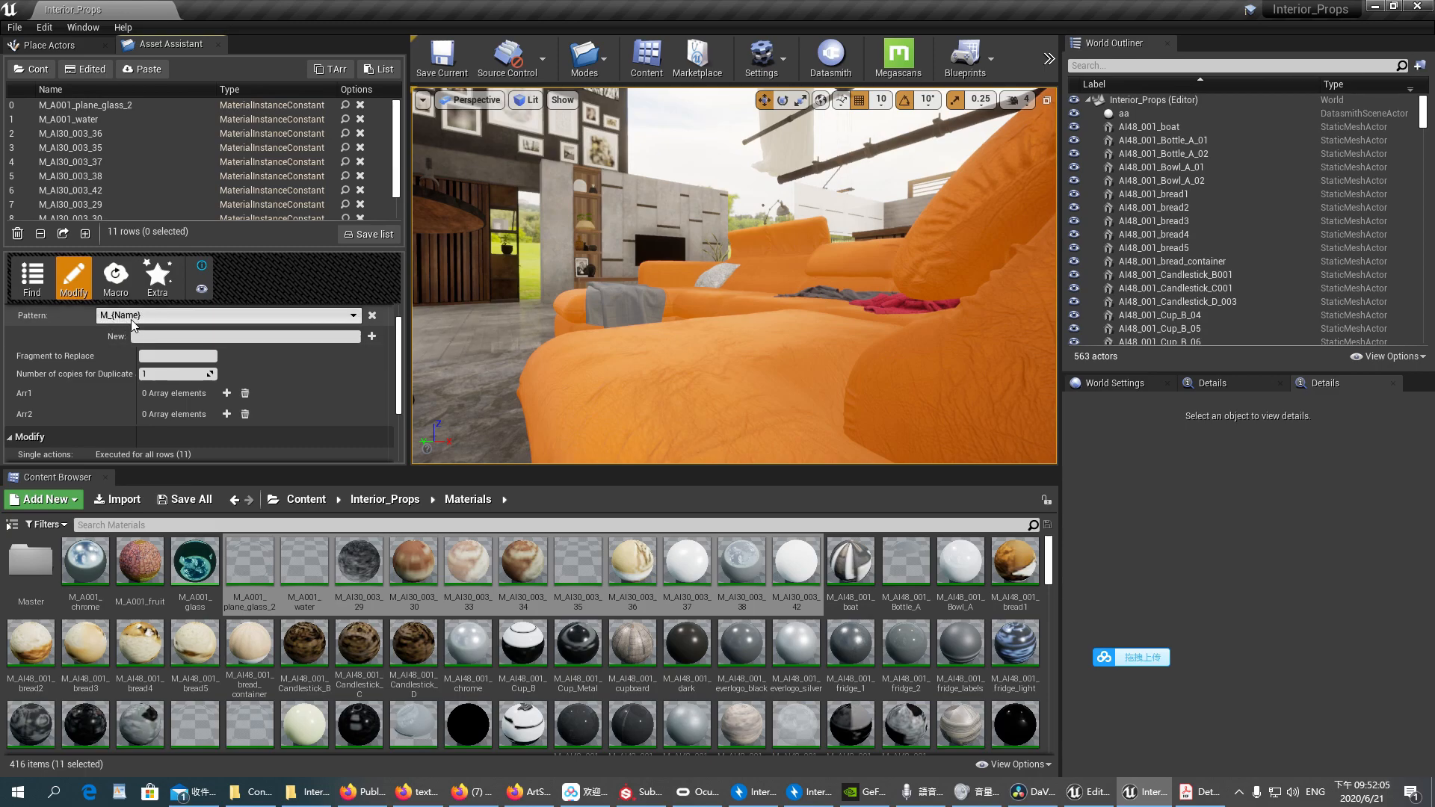
mouse_move(804, 599)
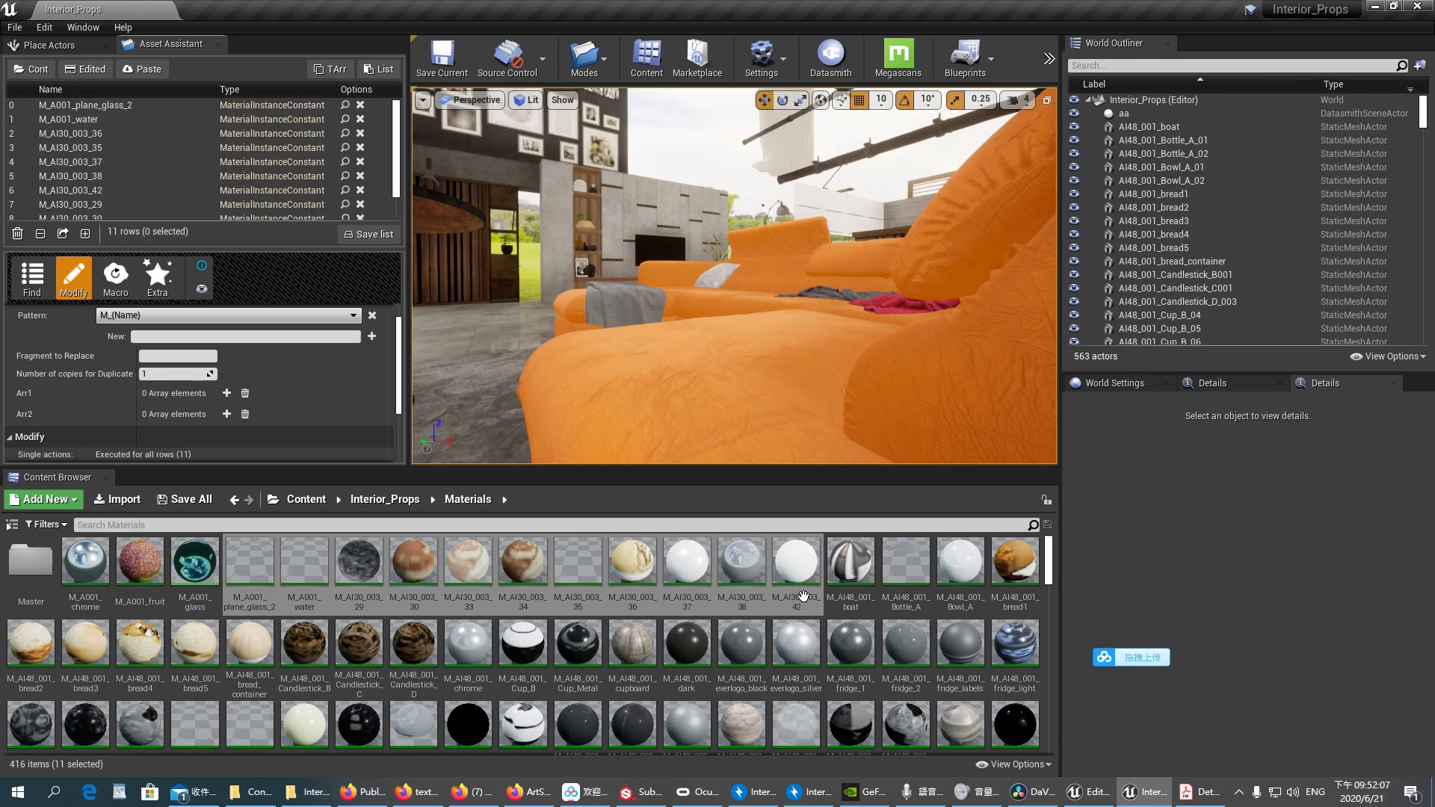
mouse_move(296, 393)
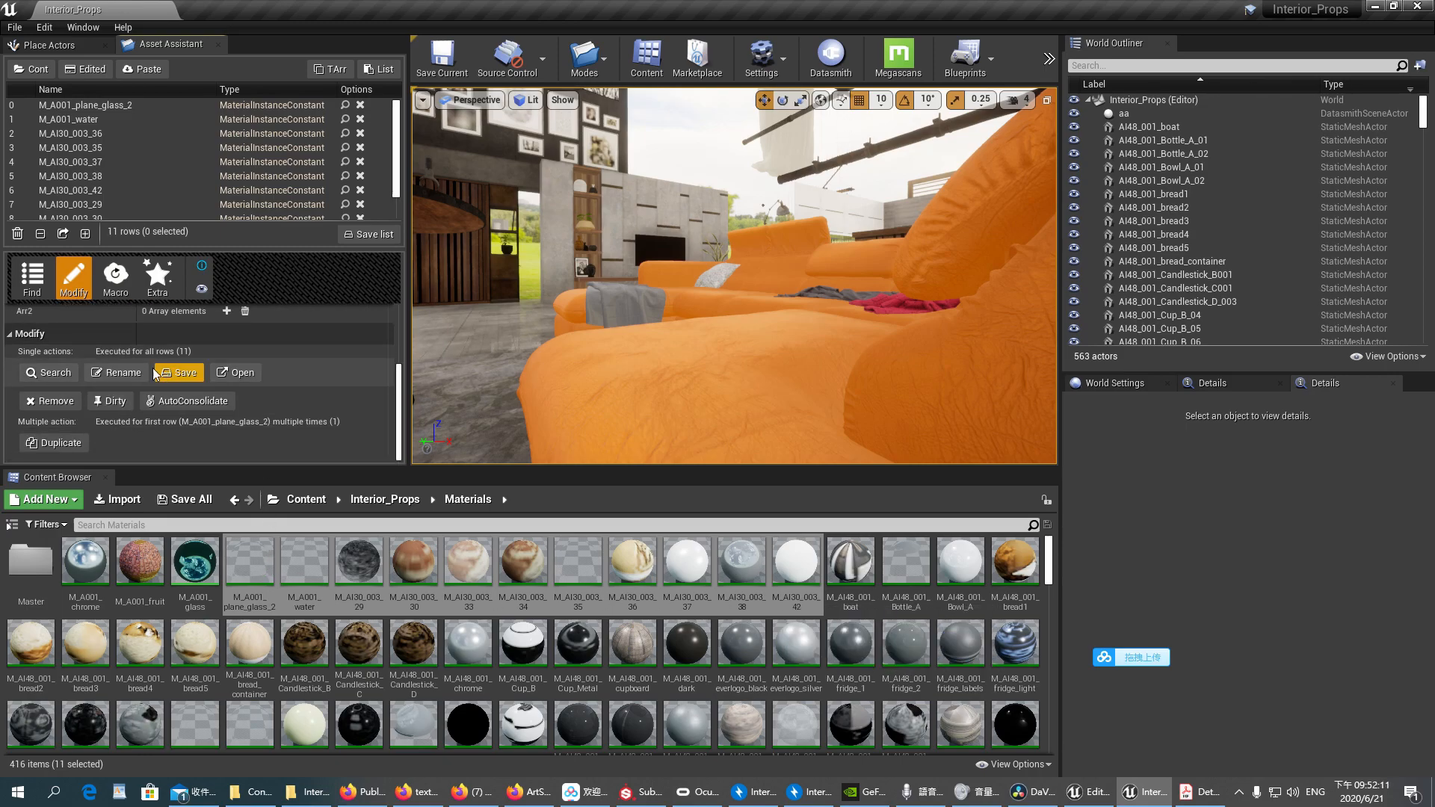
mouse_move(116, 372)
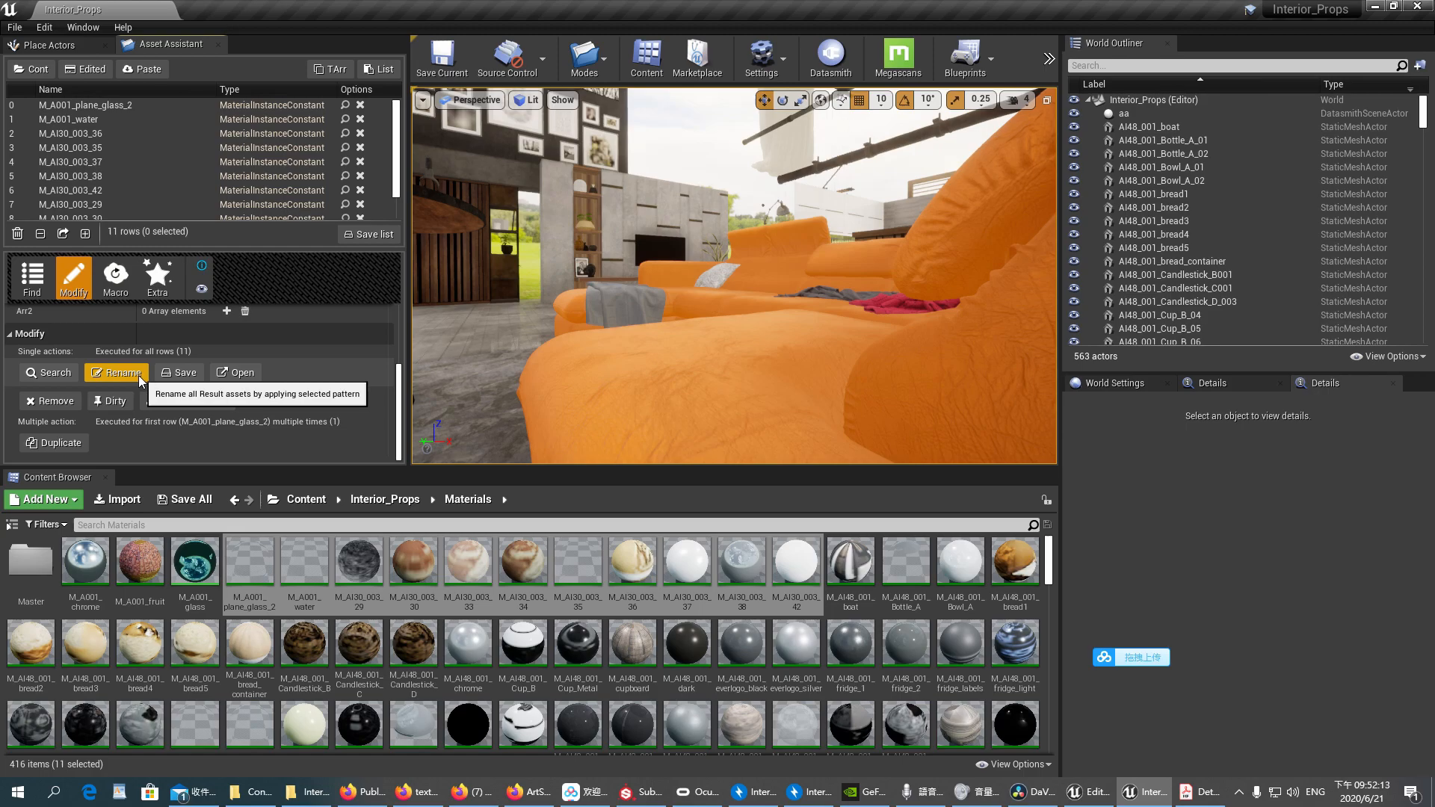
- Rename all eleven listed materials with the M_(Name) pattern and review them in the Content Browser
left_click(121, 376)
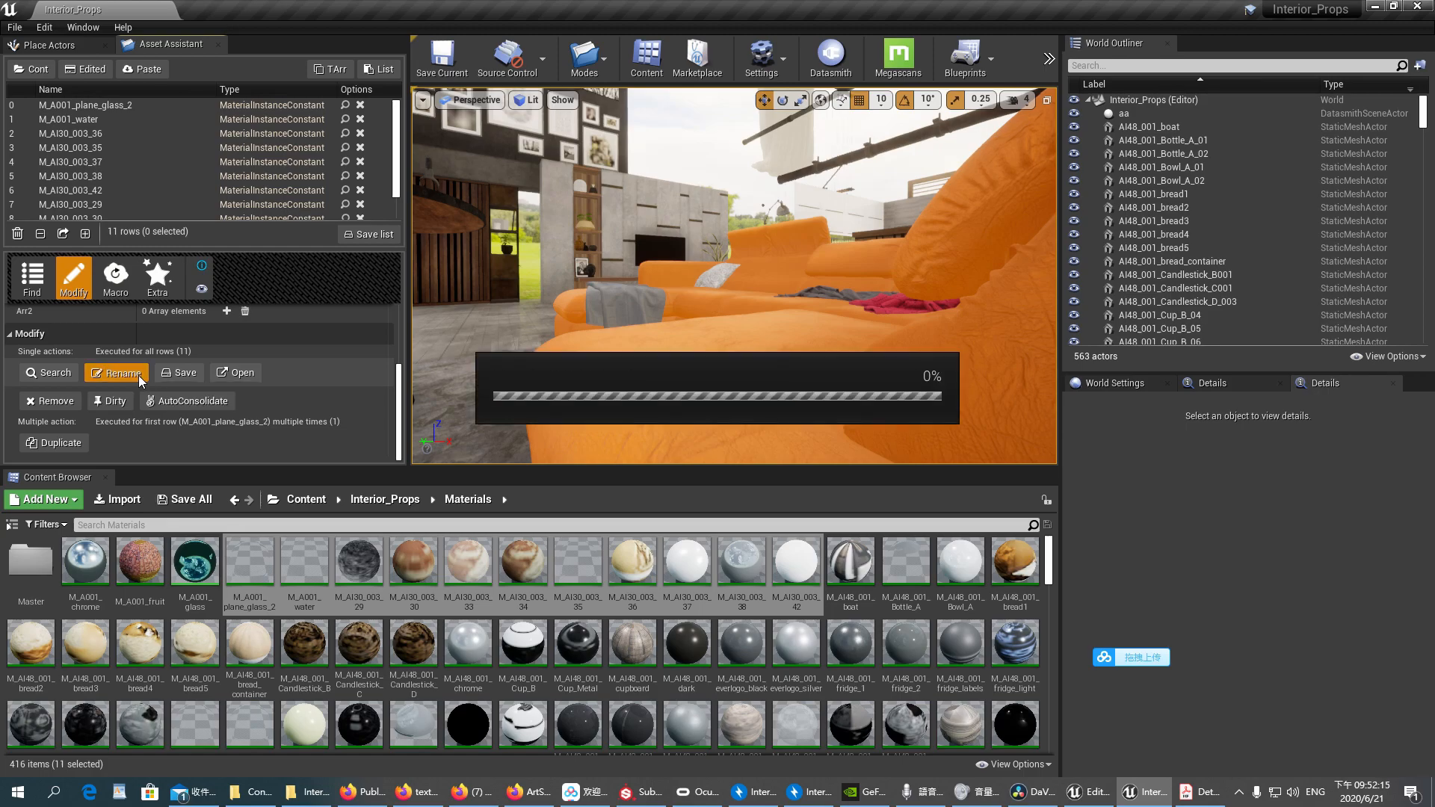
left_click(117, 372)
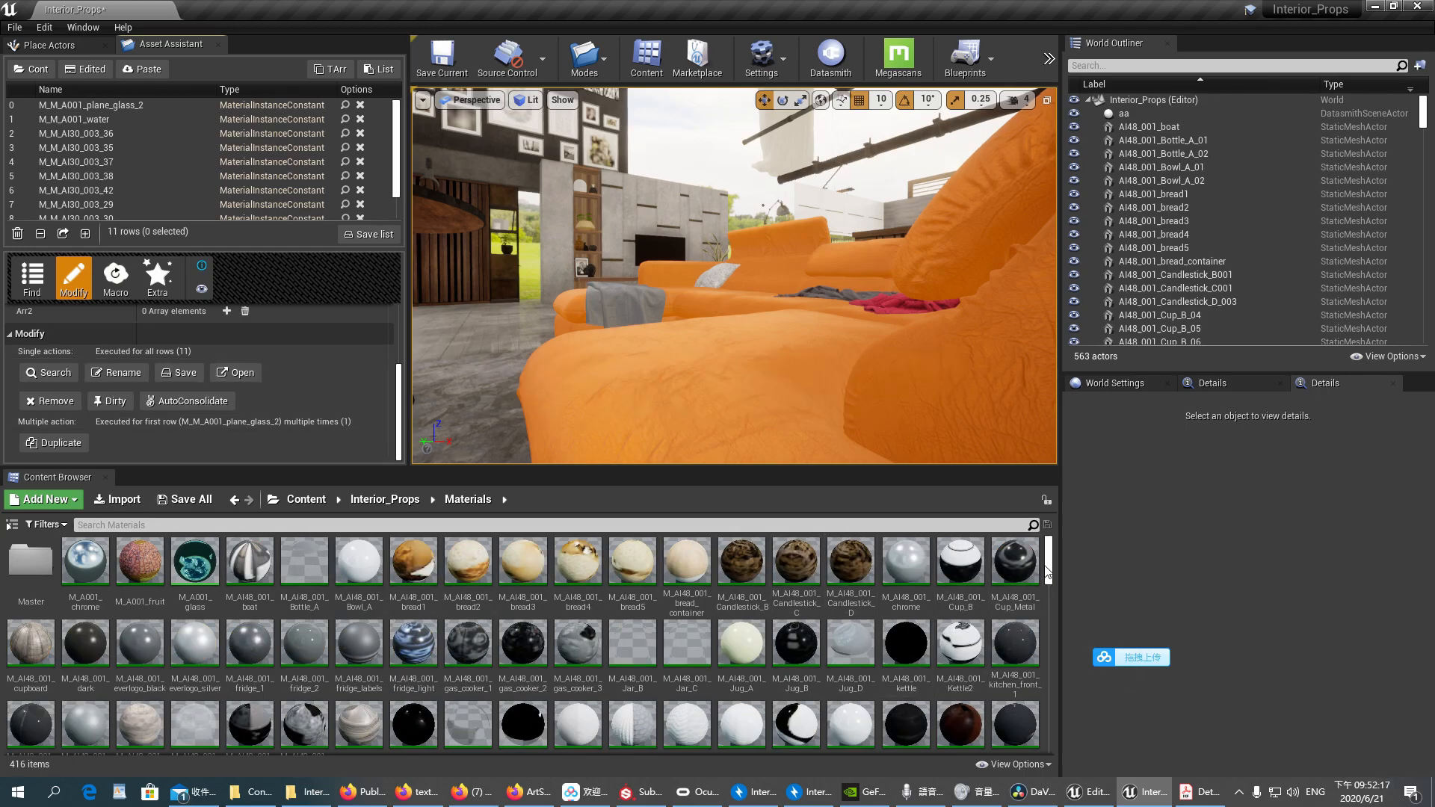
scroll("down", 3)
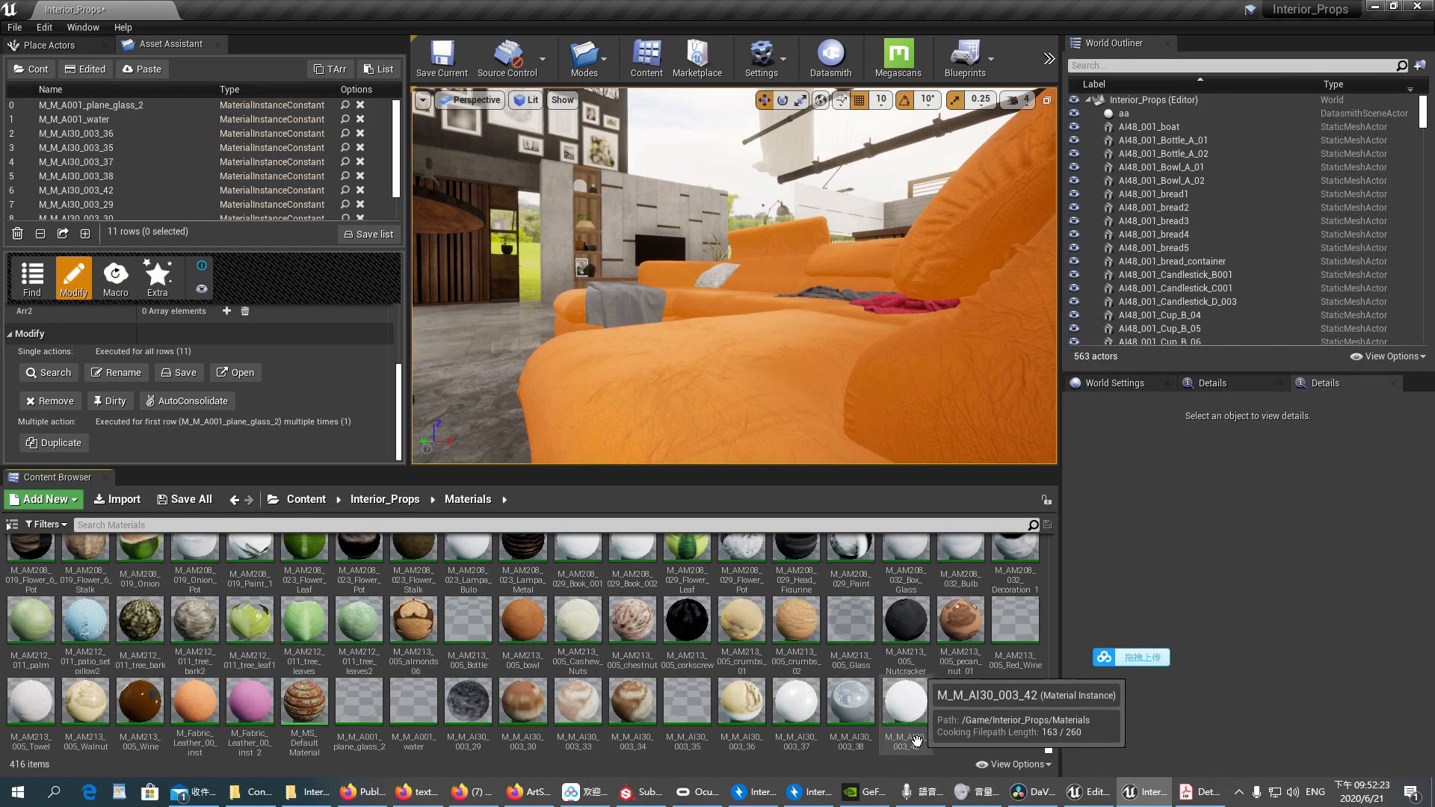
mouse_move(741, 719)
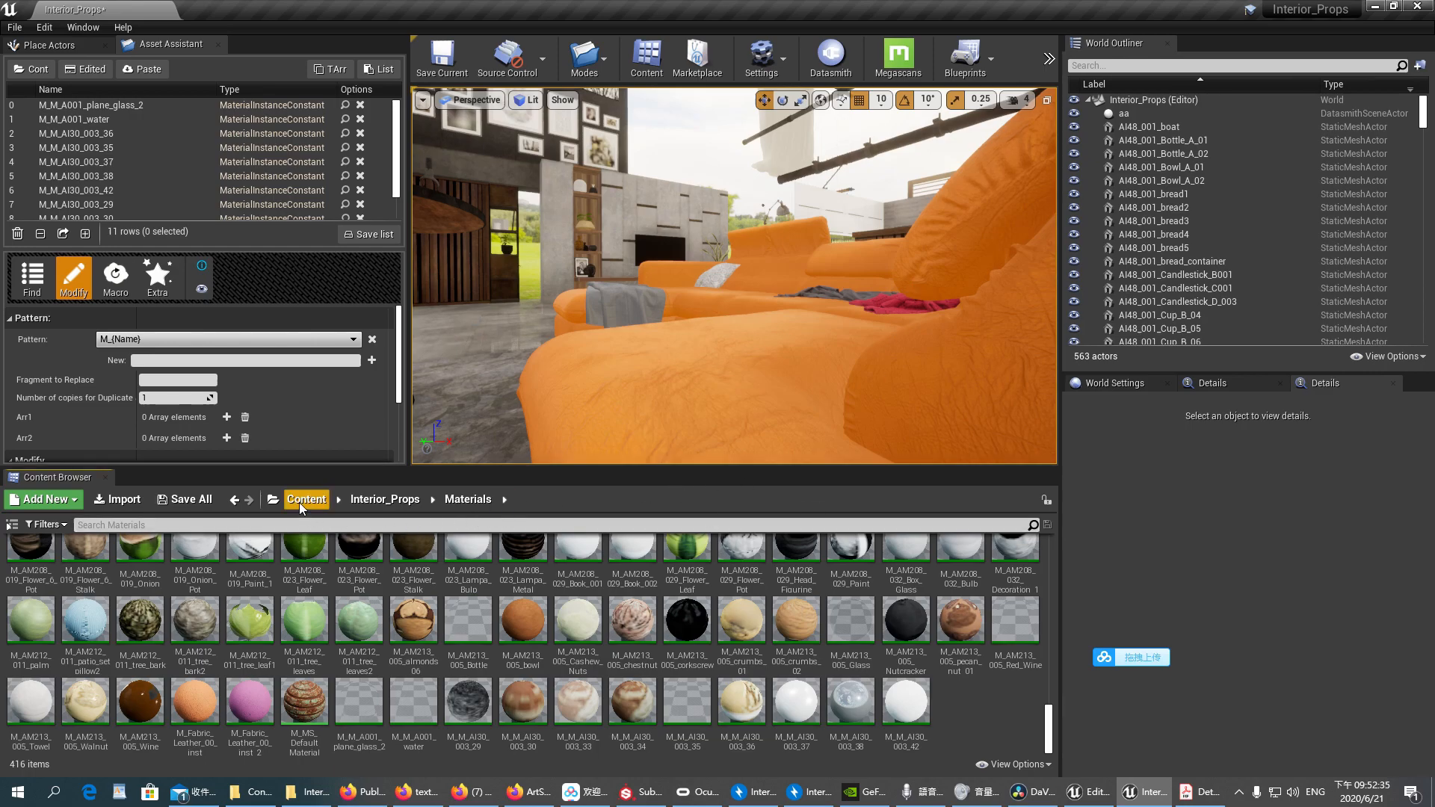
- View the Materials folder's context actions, then return to the top-level Content folder
left_click(306, 500)
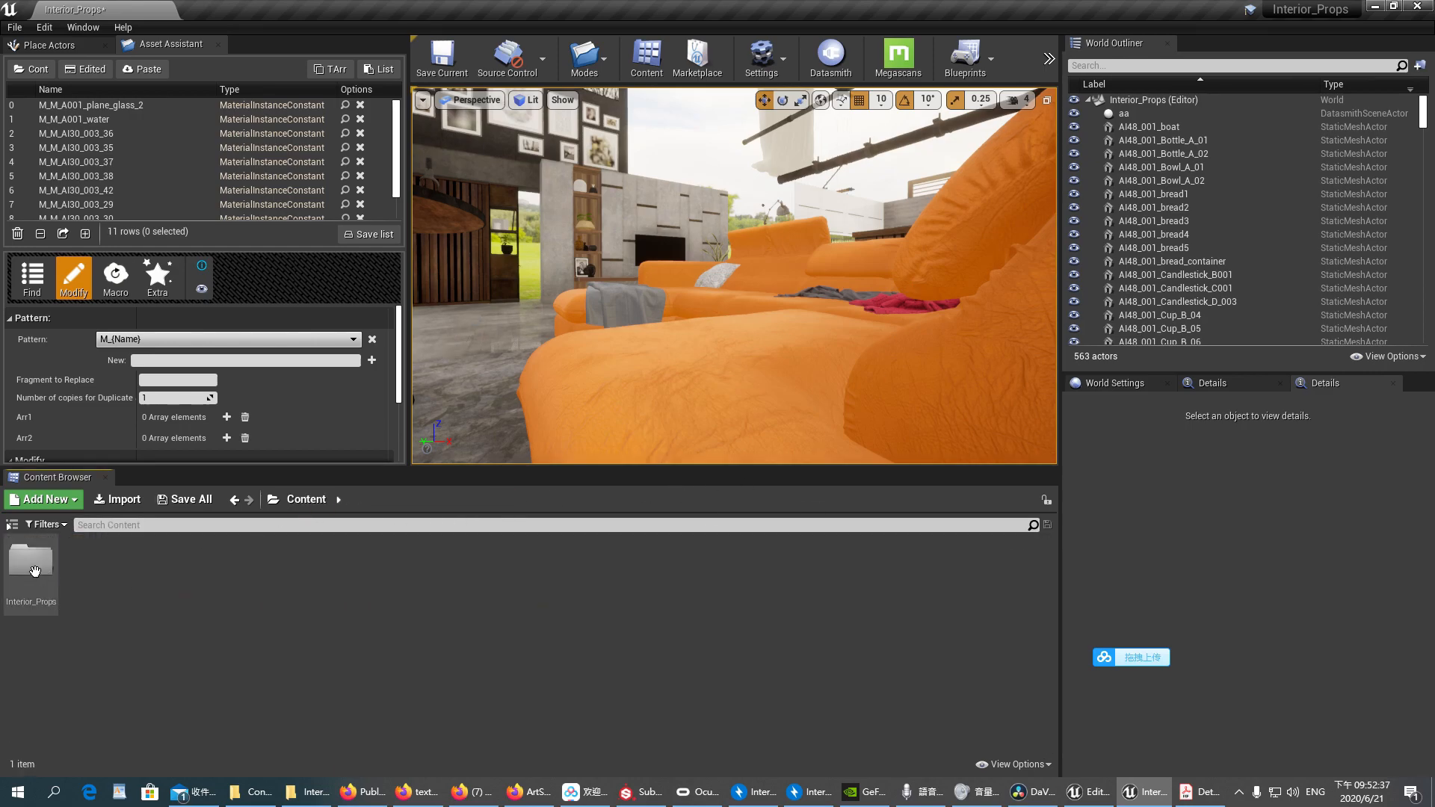
double_click(30, 562)
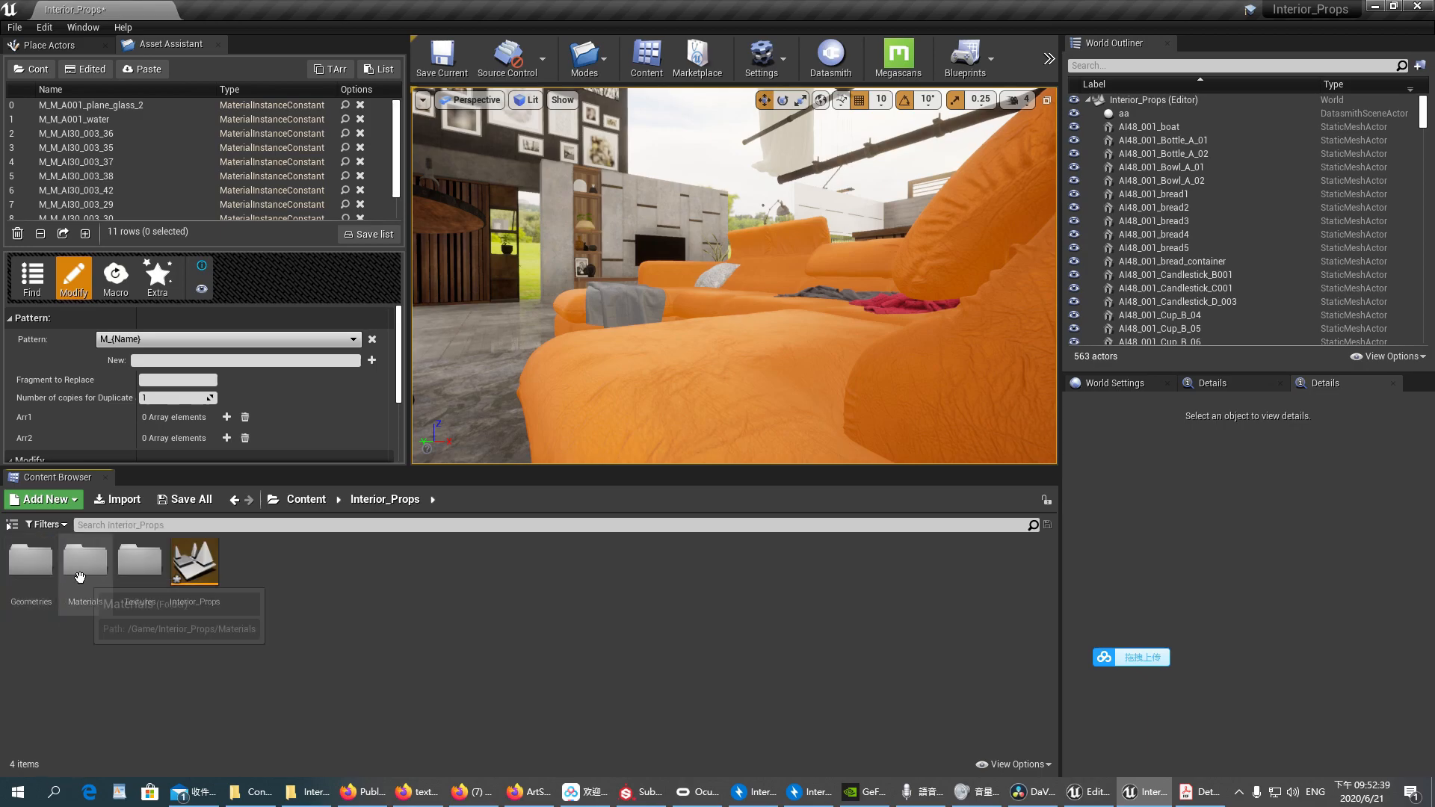
right_click(84, 562)
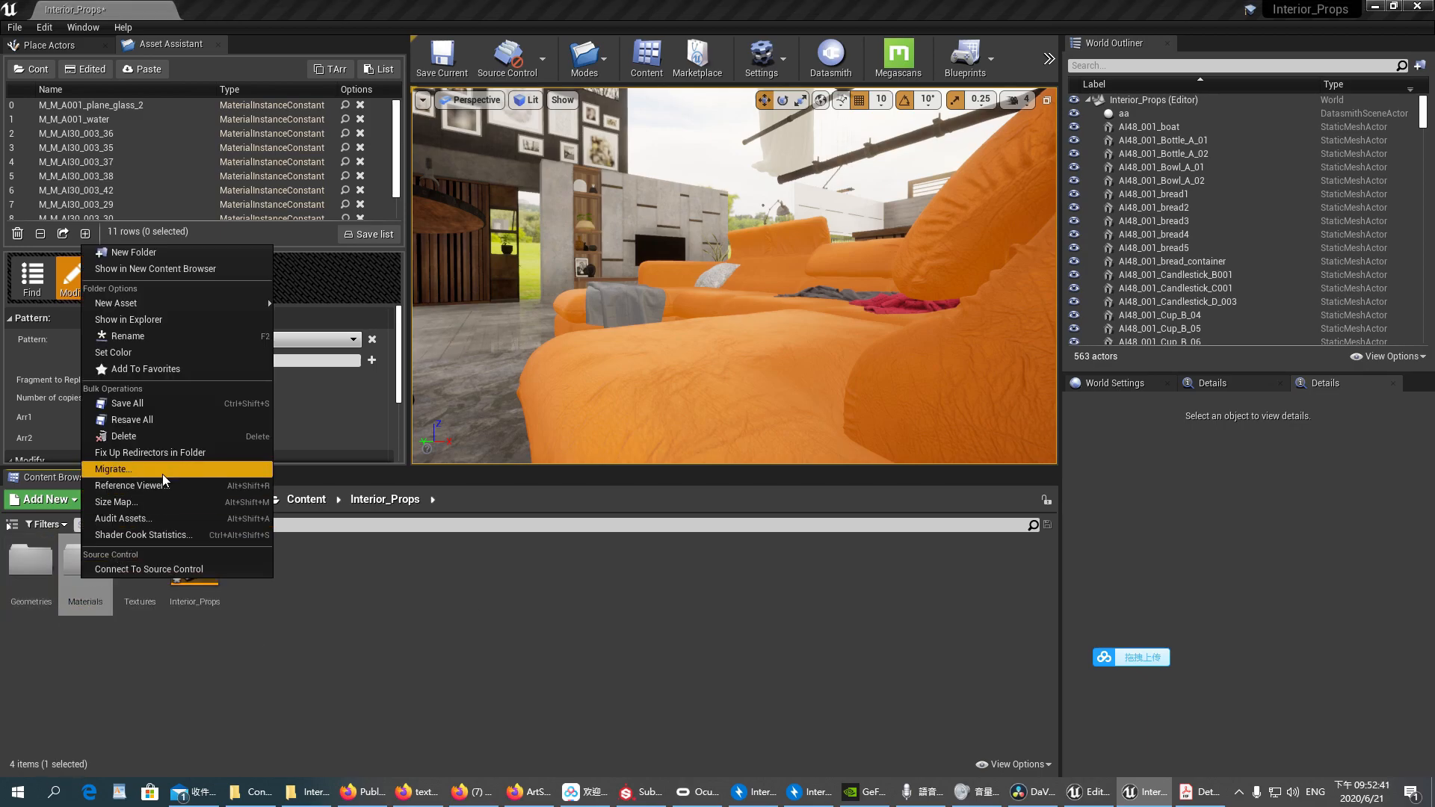
left_click(112, 468)
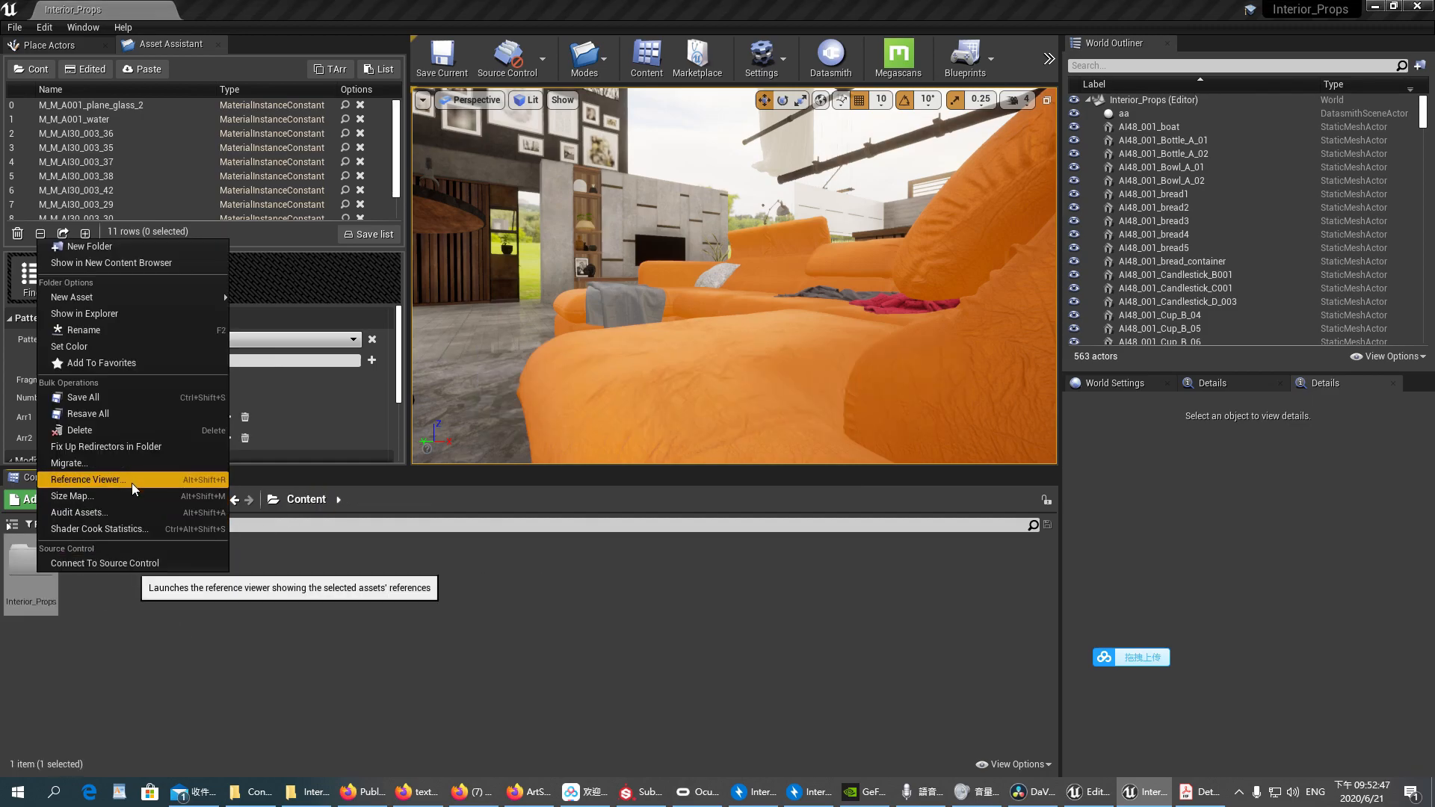
mouse_move(87, 511)
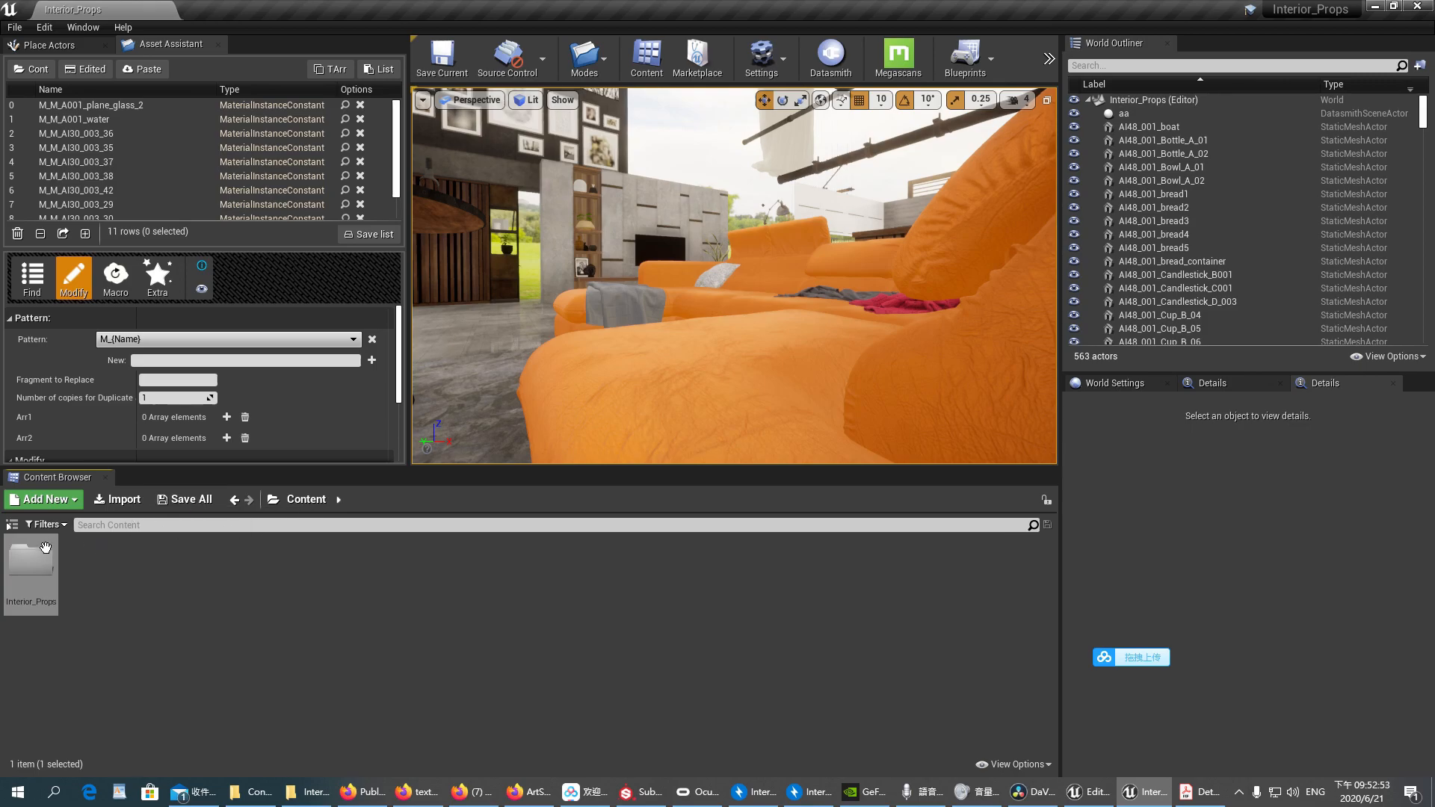
- In Interior_Props, add the Not Used In Any Level and Redirector content filters
double_click(30, 557)
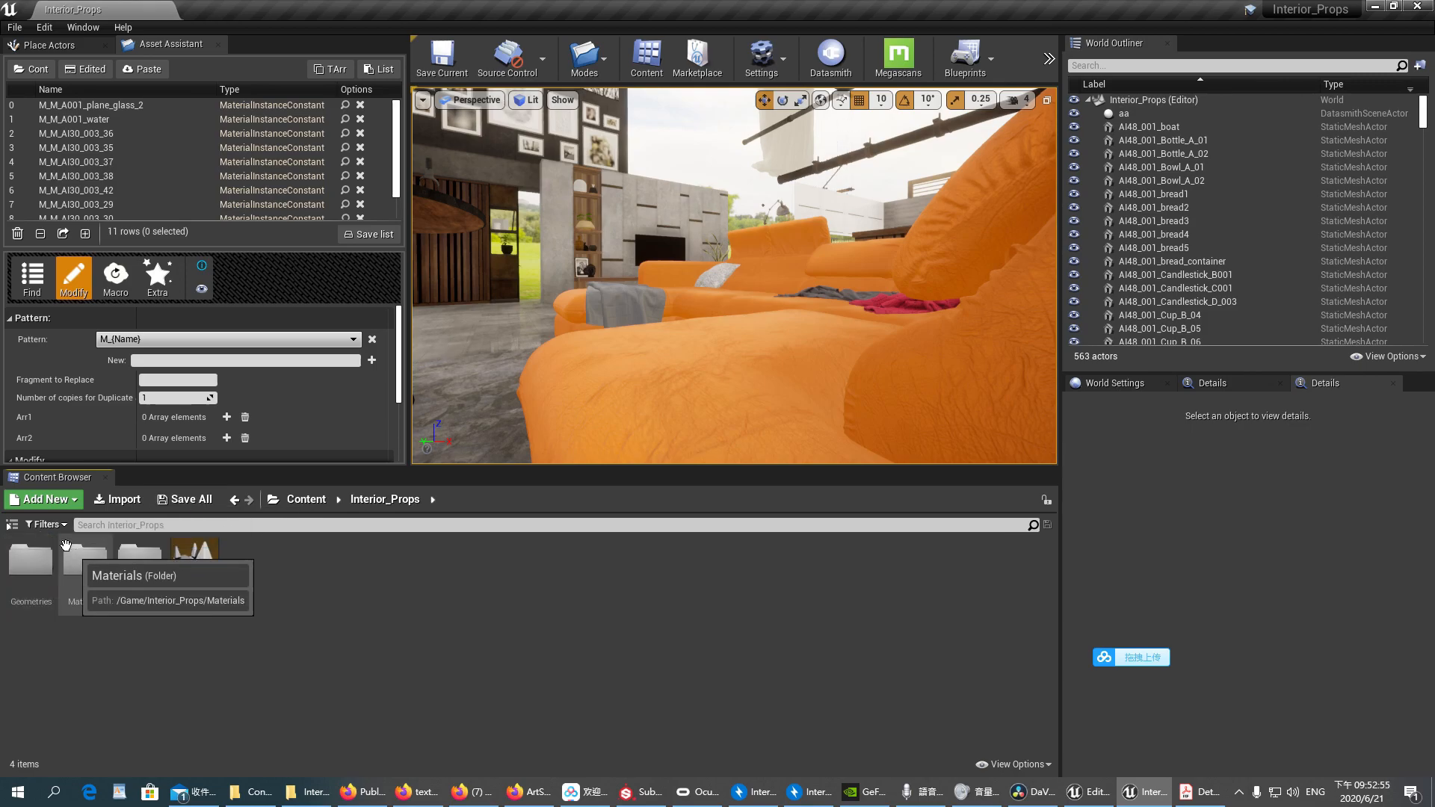
left_click(46, 525)
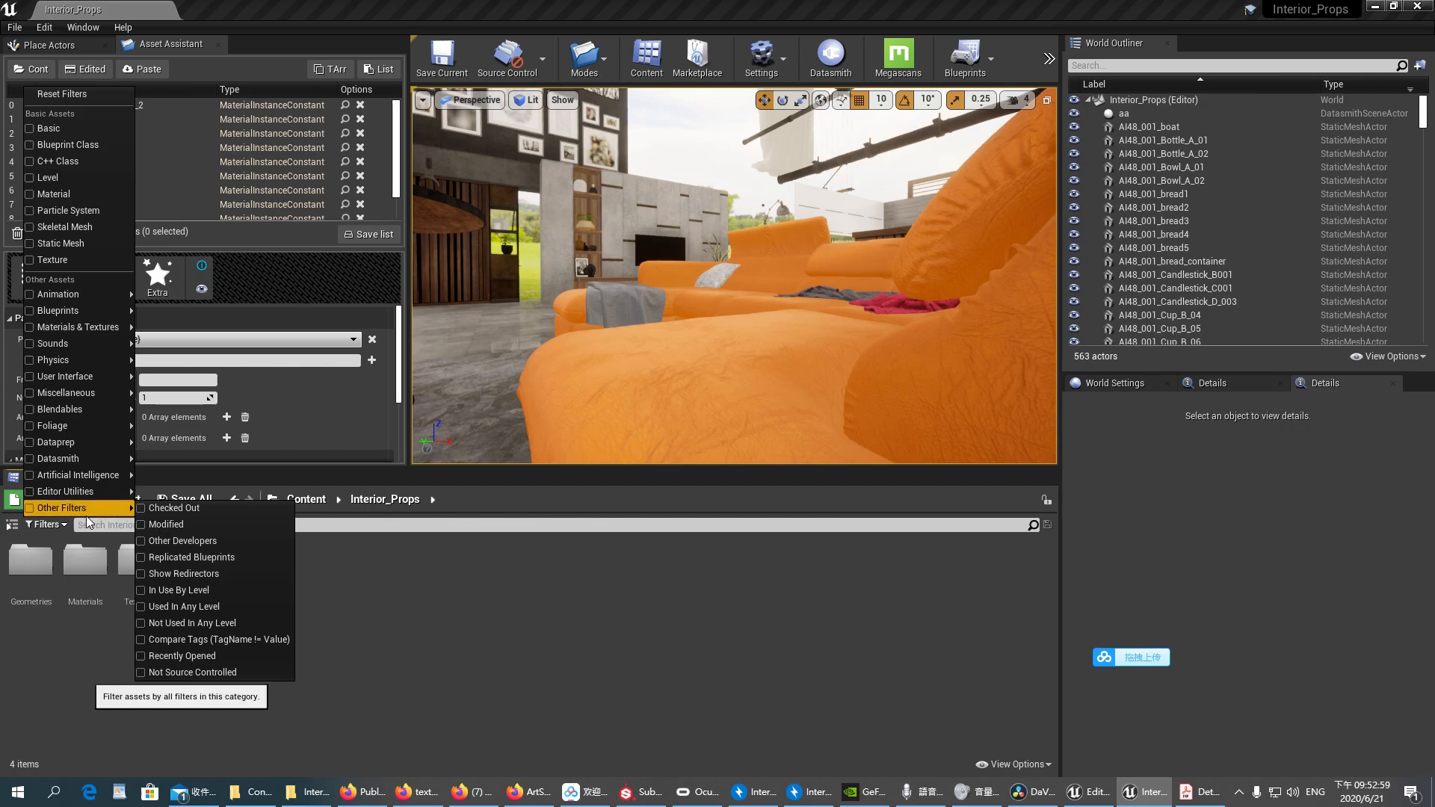
mouse_move(65, 491)
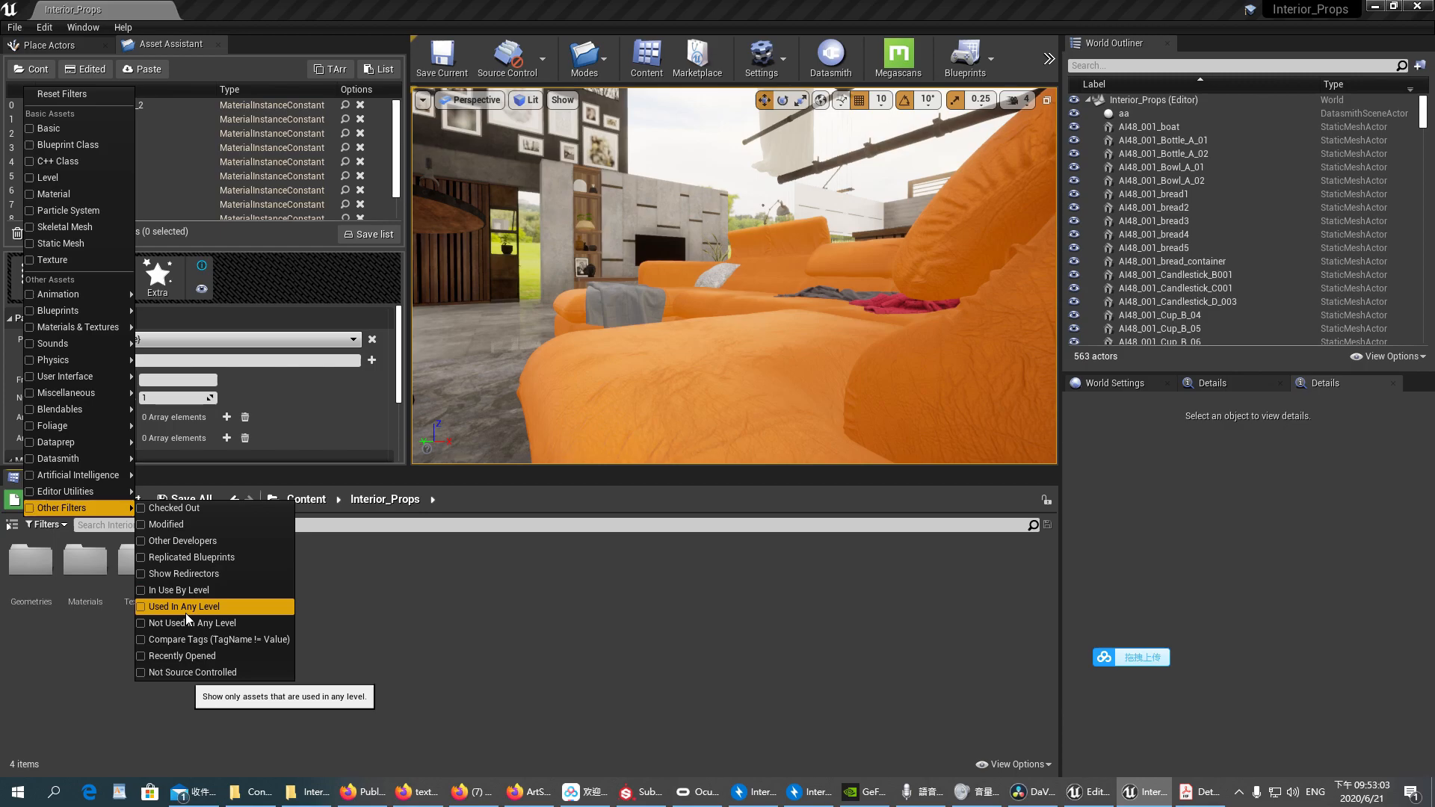
mouse_move(193, 622)
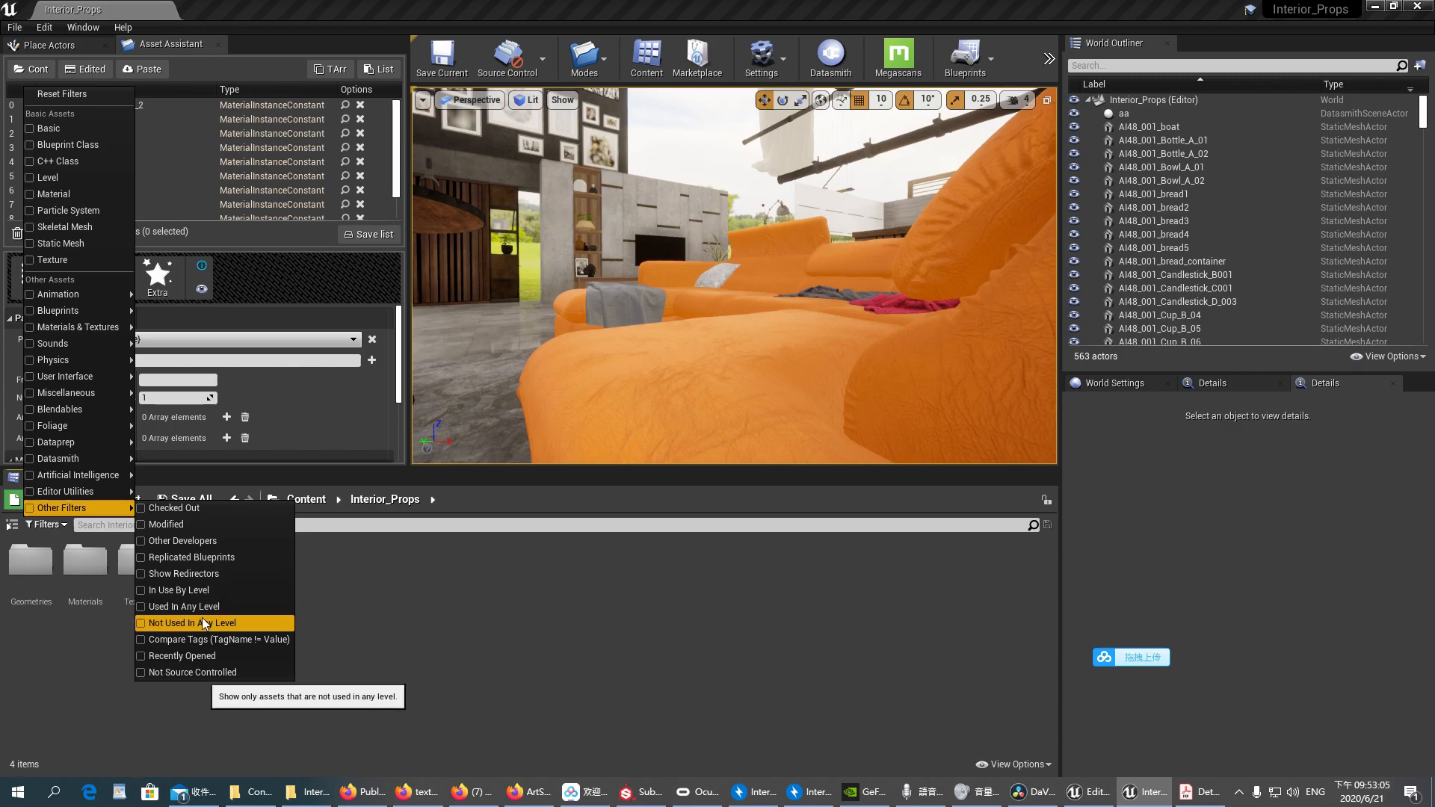
left_click(190, 621)
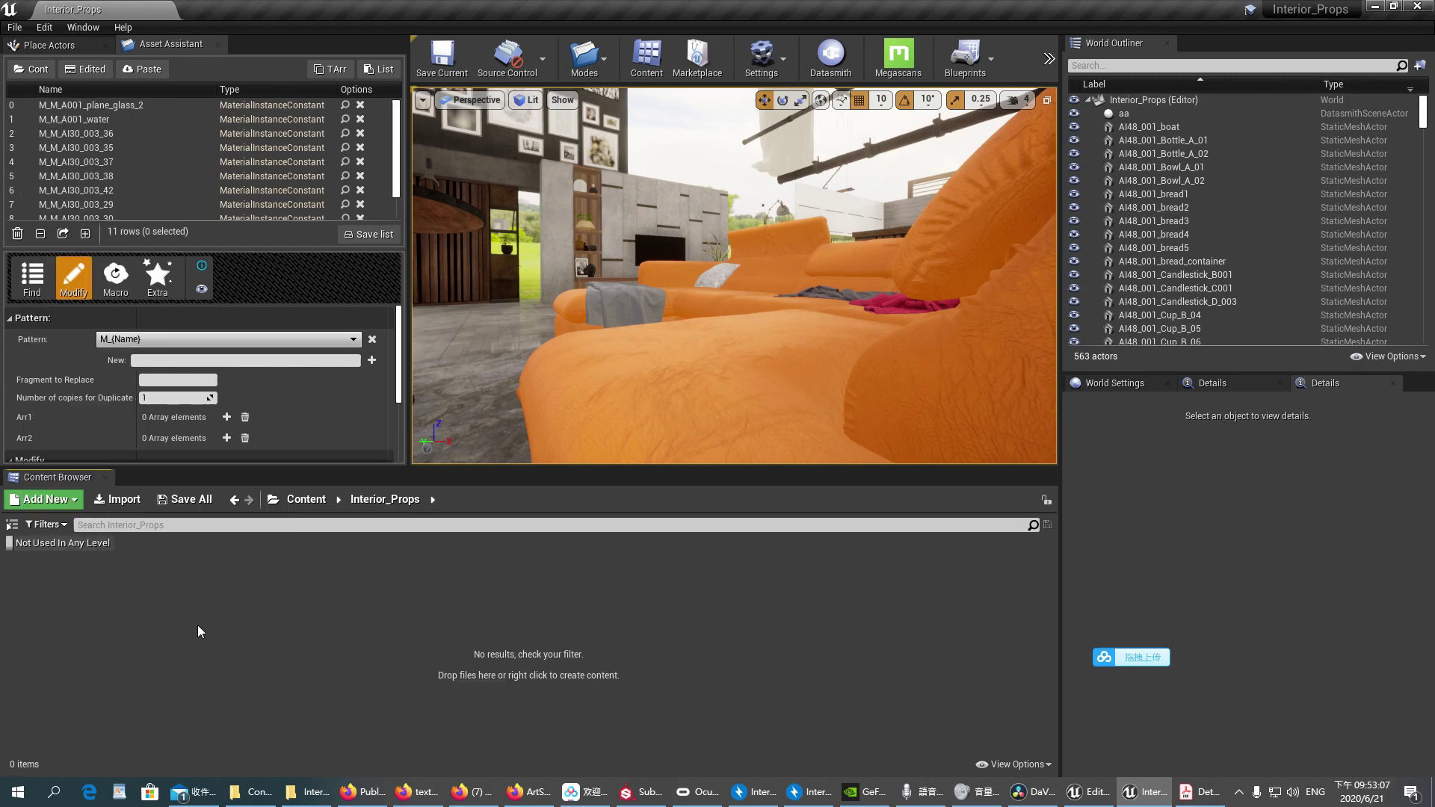
mouse_move(290, 661)
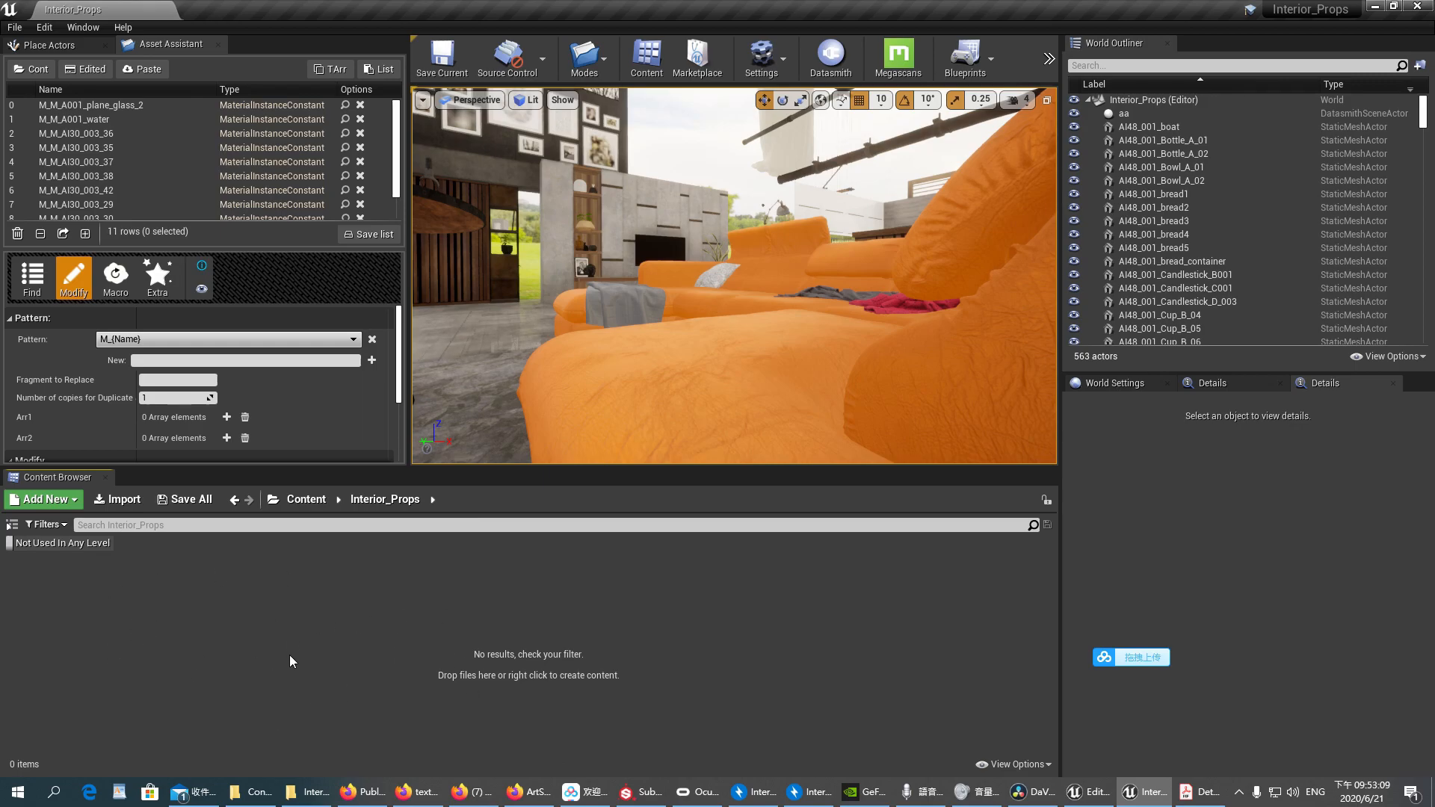
mouse_move(55, 549)
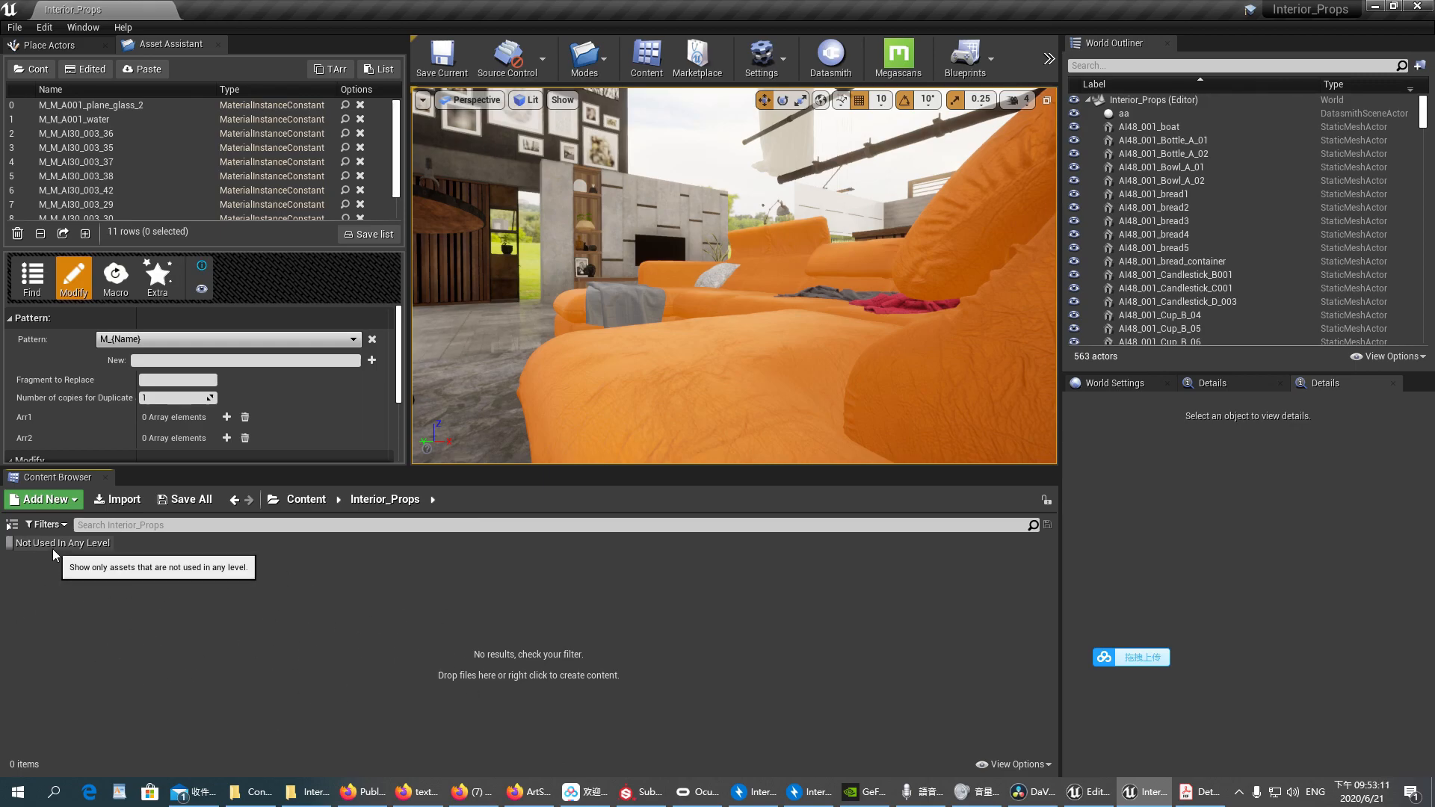
left_click(44, 524)
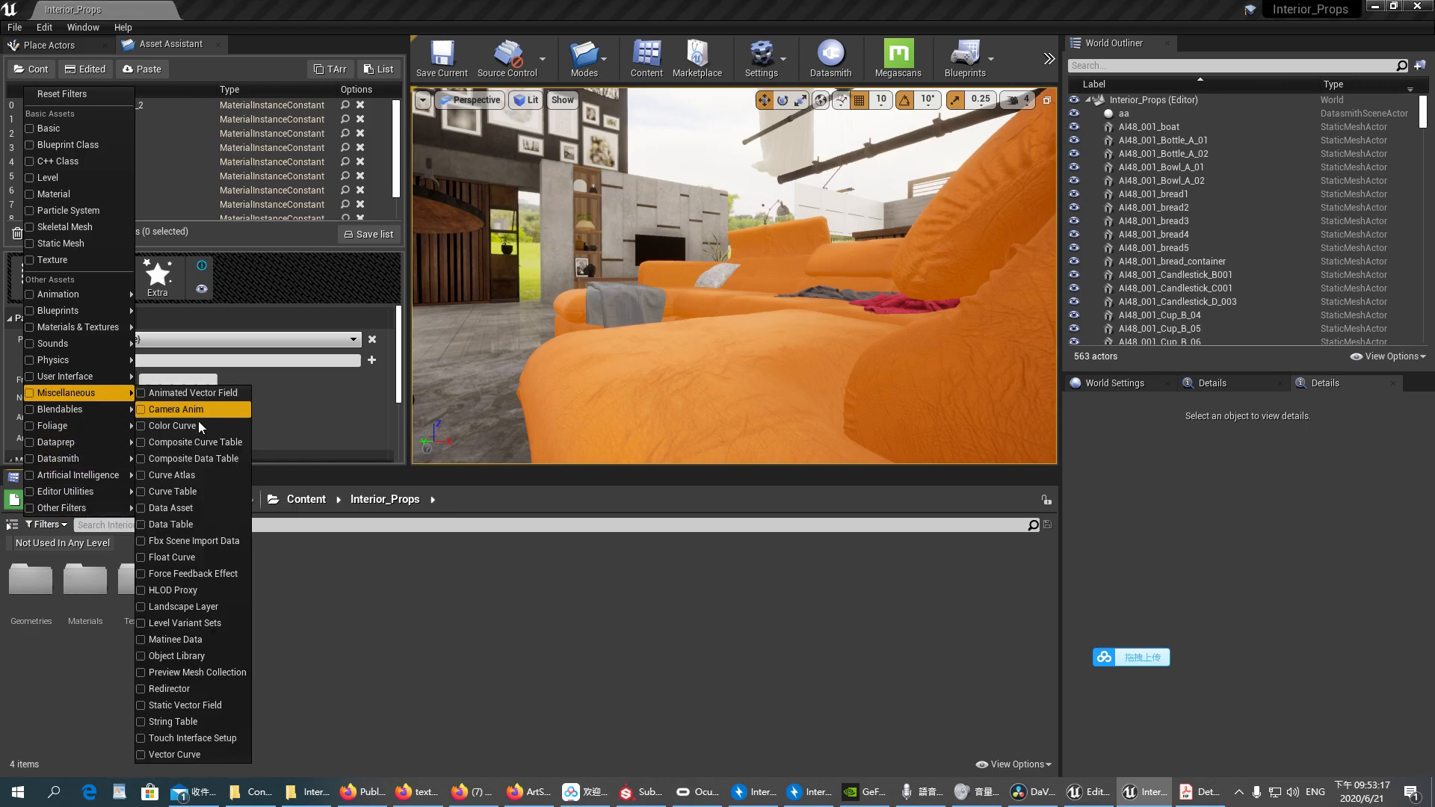
mouse_move(169, 687)
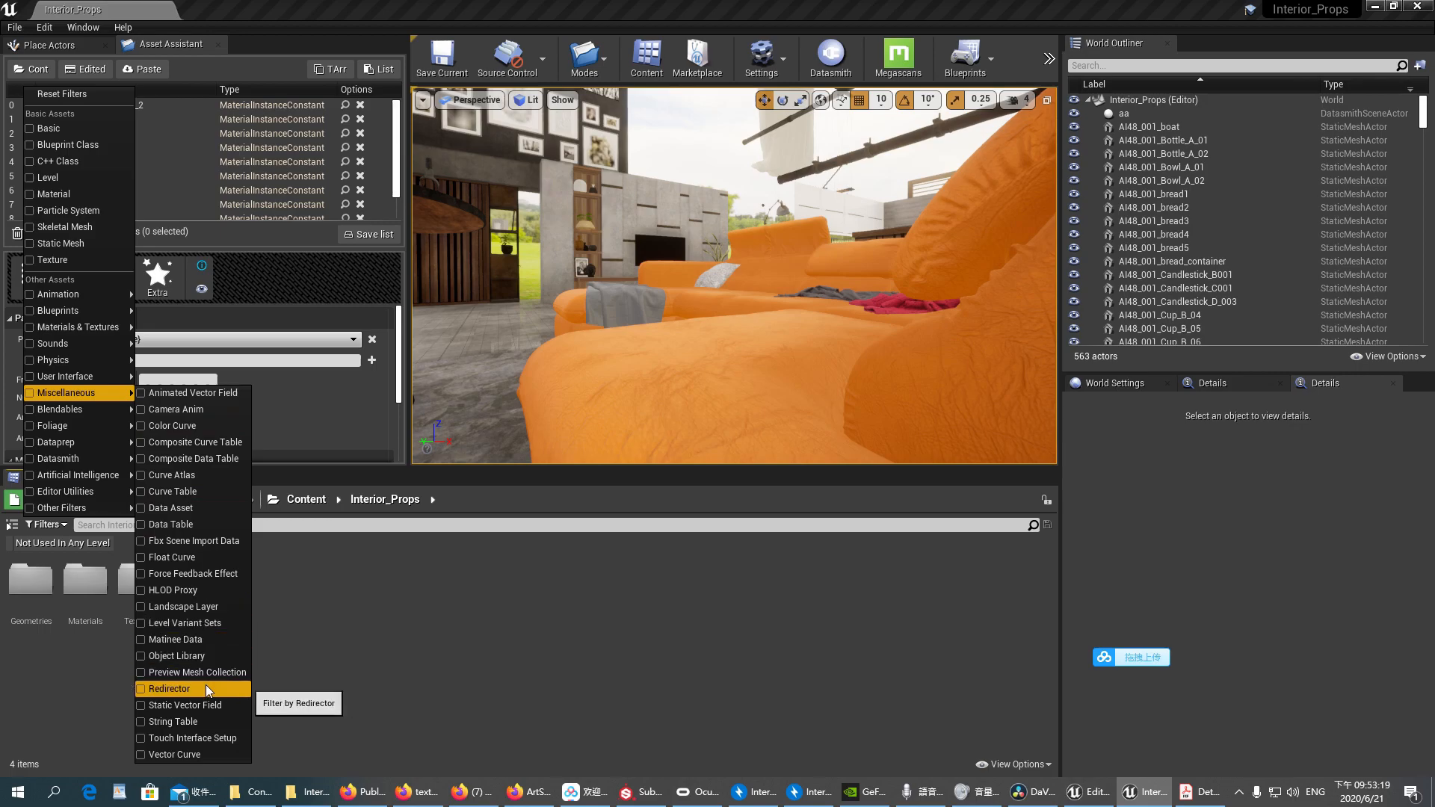
left_click(169, 687)
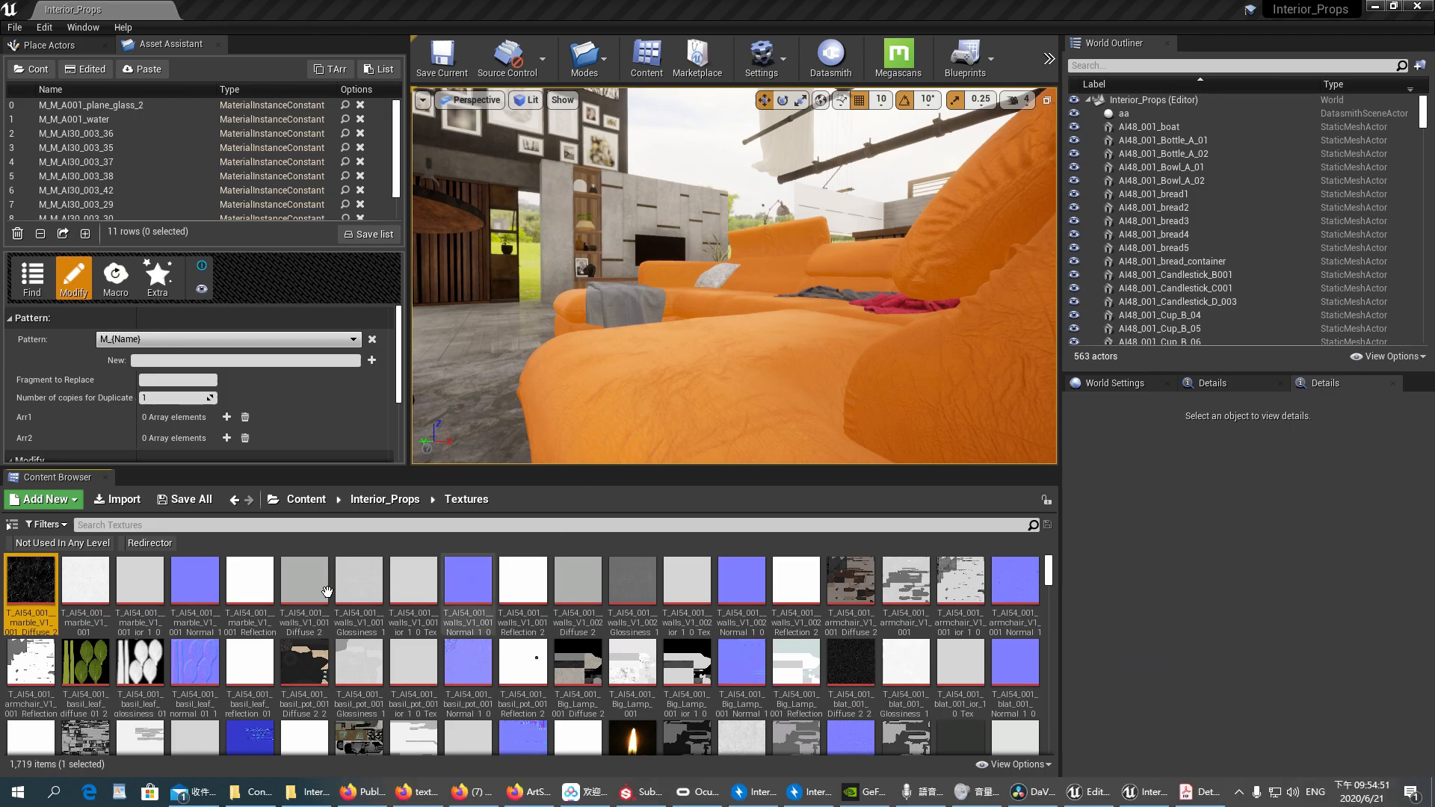
mouse_move(500, 606)
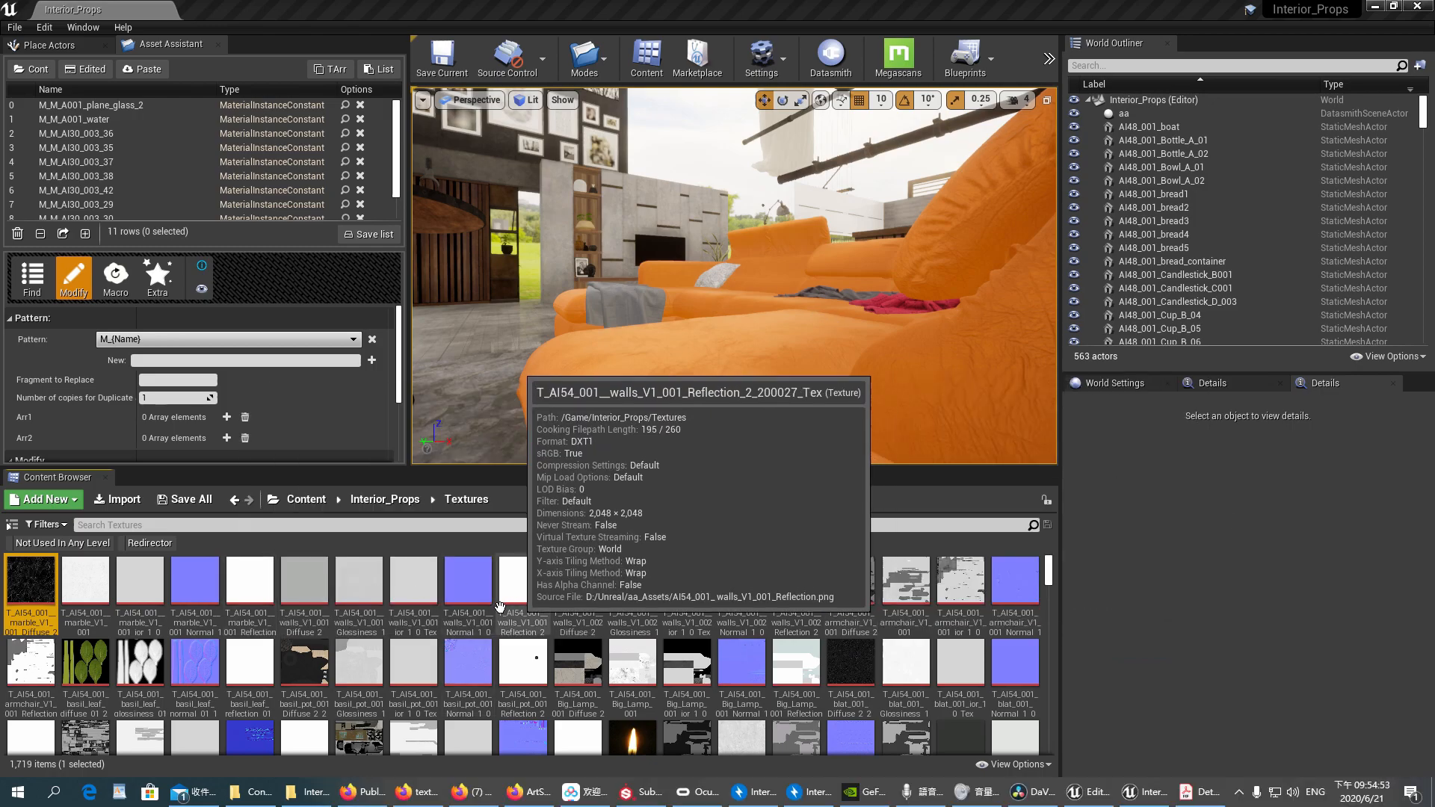
mouse_move(17, 233)
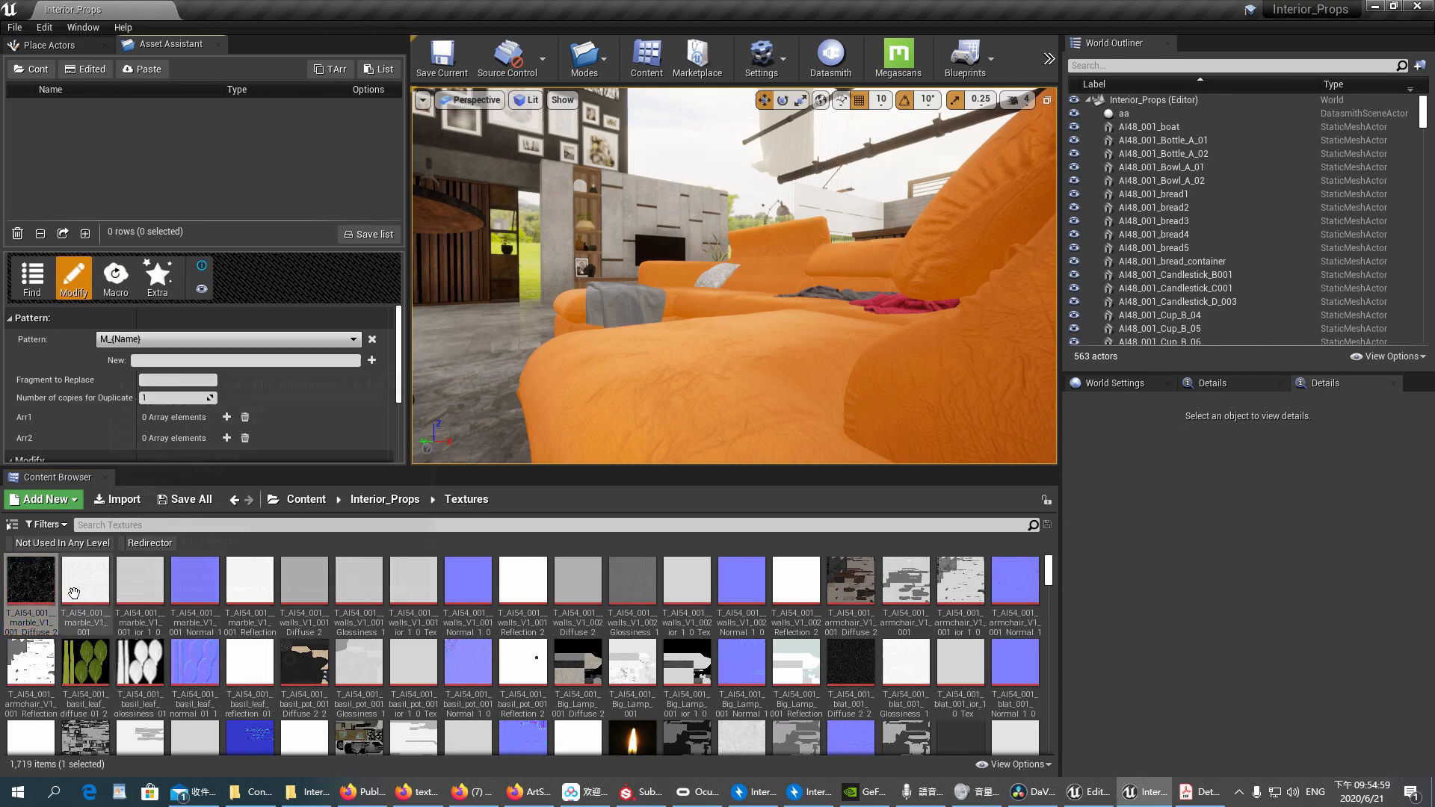
mouse_move(84, 586)
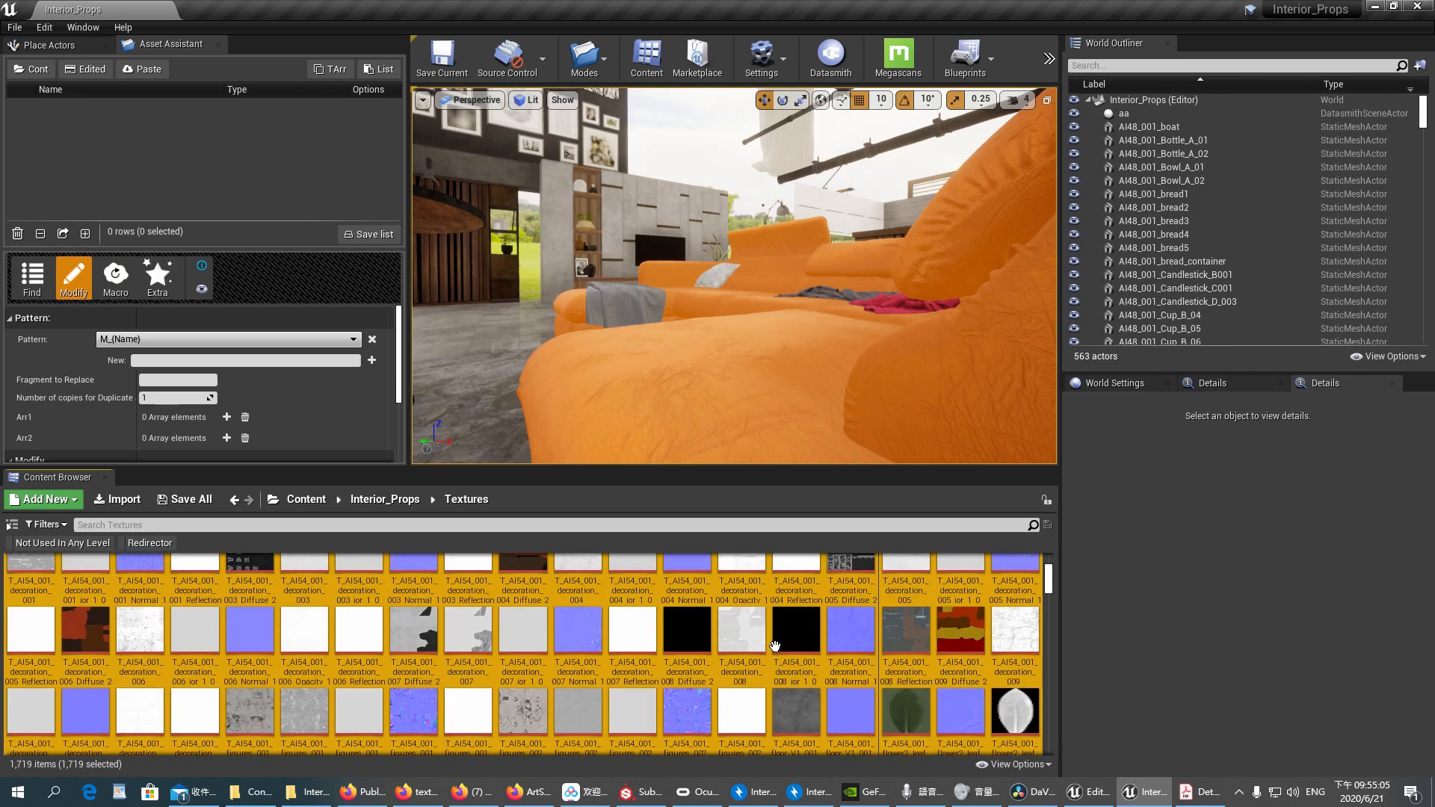
- Load all 1,719 selected textures from the Textures folder into the Asset Assistant list
scroll("down", 3)
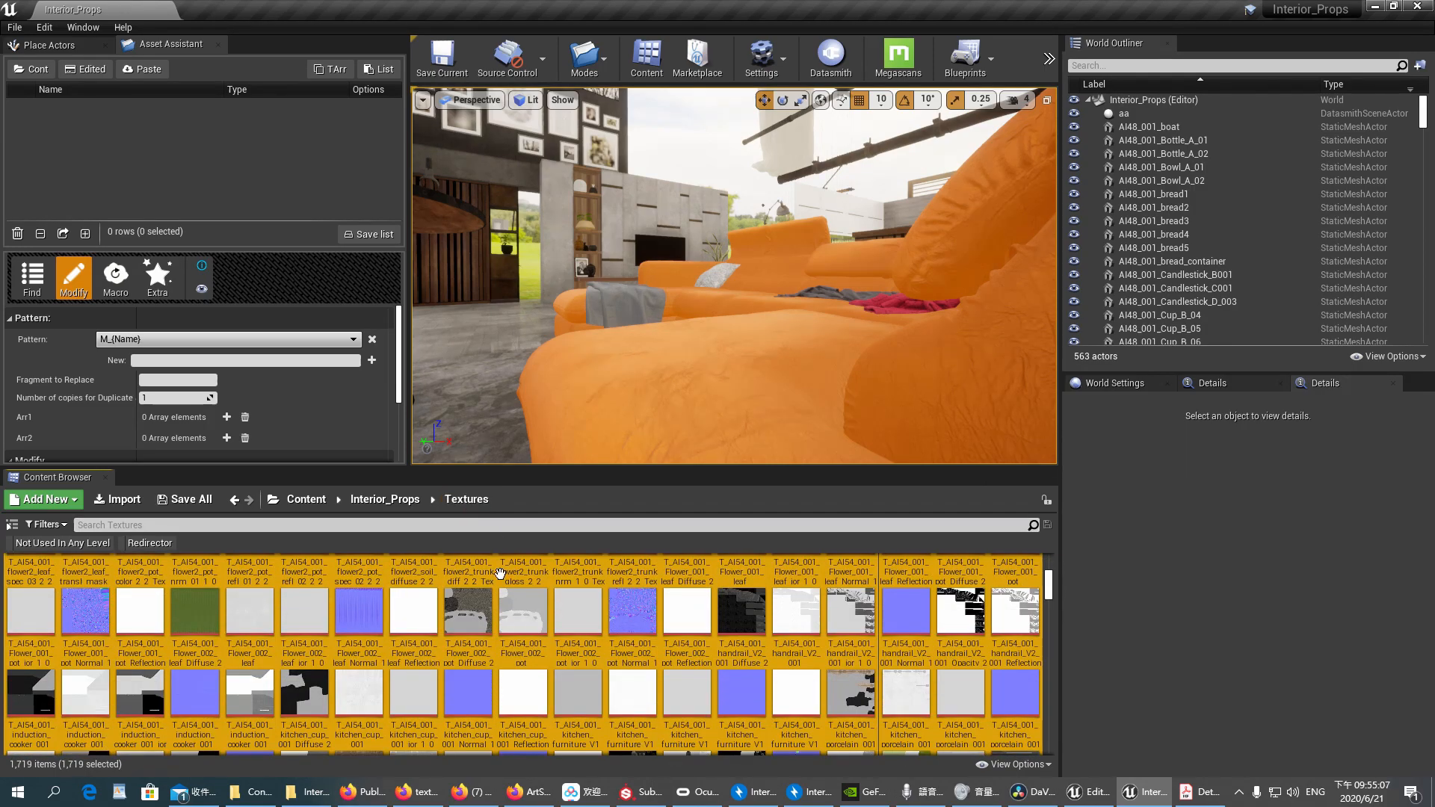
scroll("down", 3)
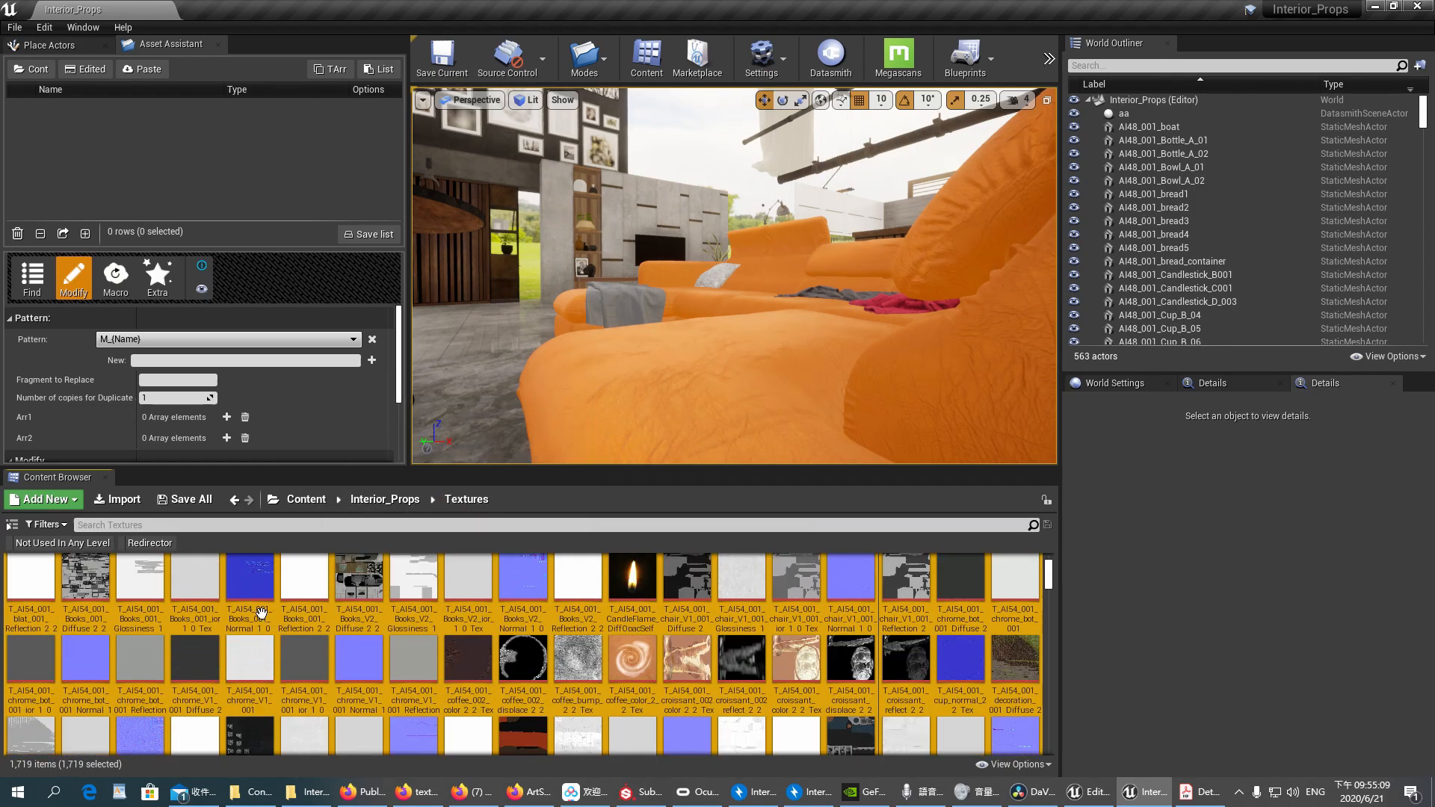
scroll("down", 3)
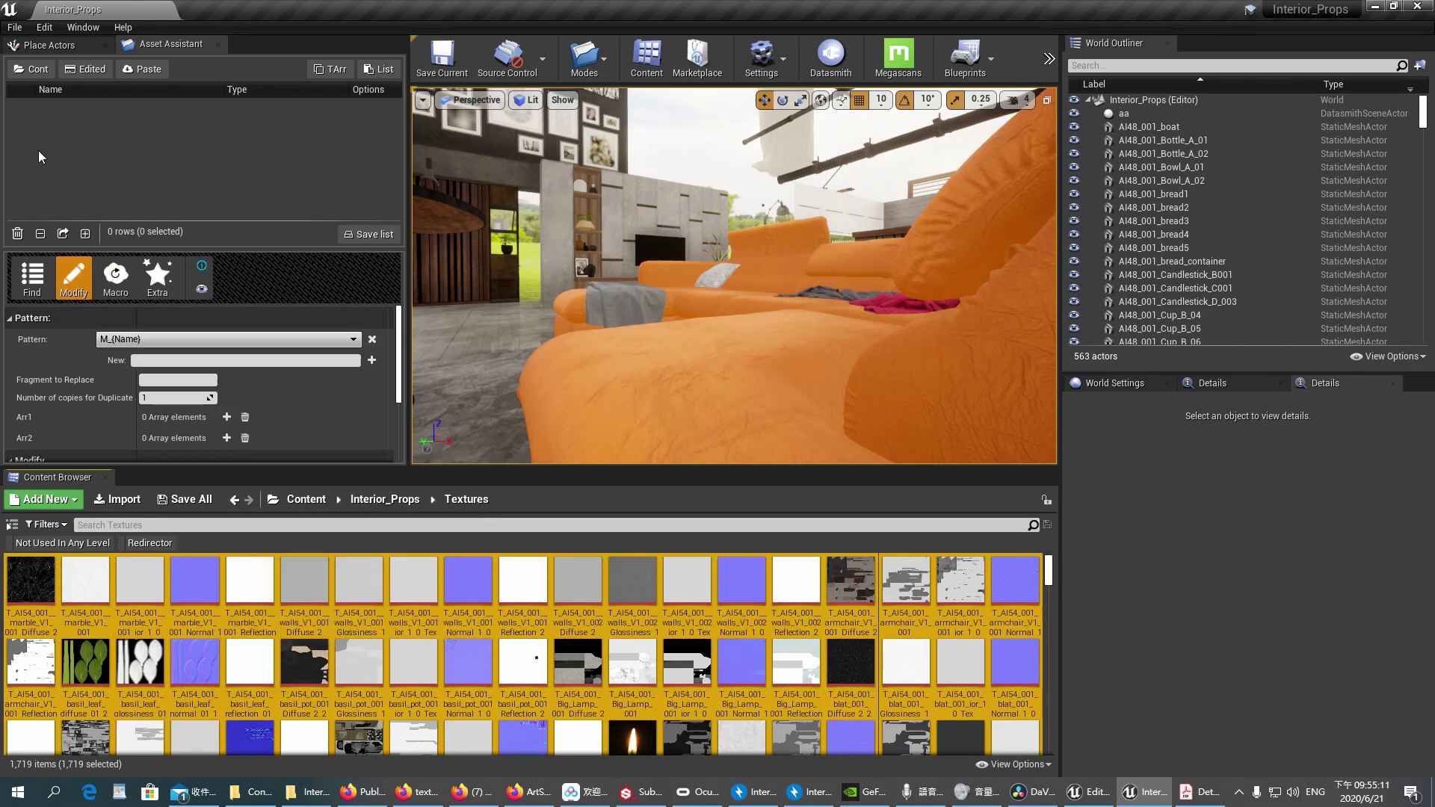
mouse_move(30, 69)
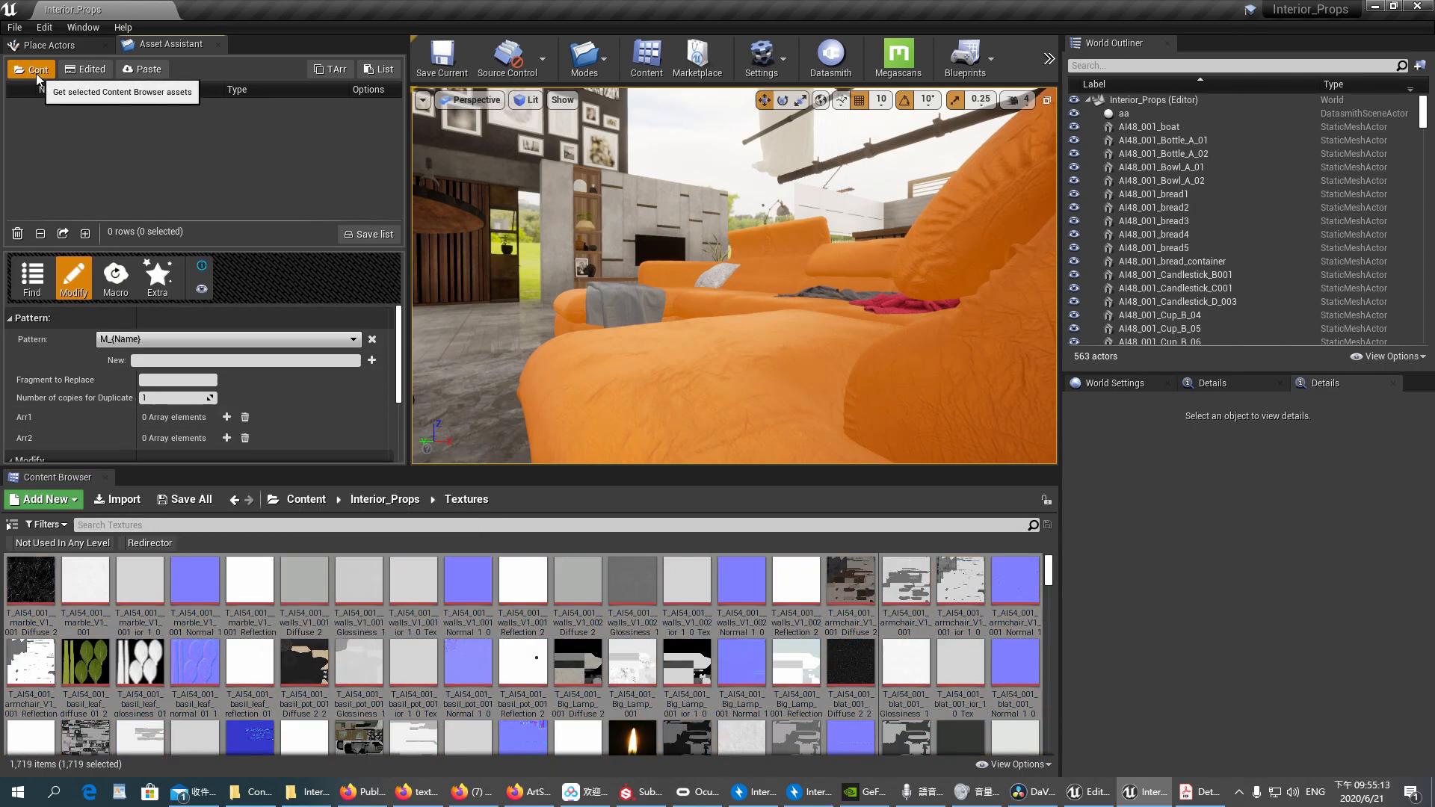
left_click(29, 69)
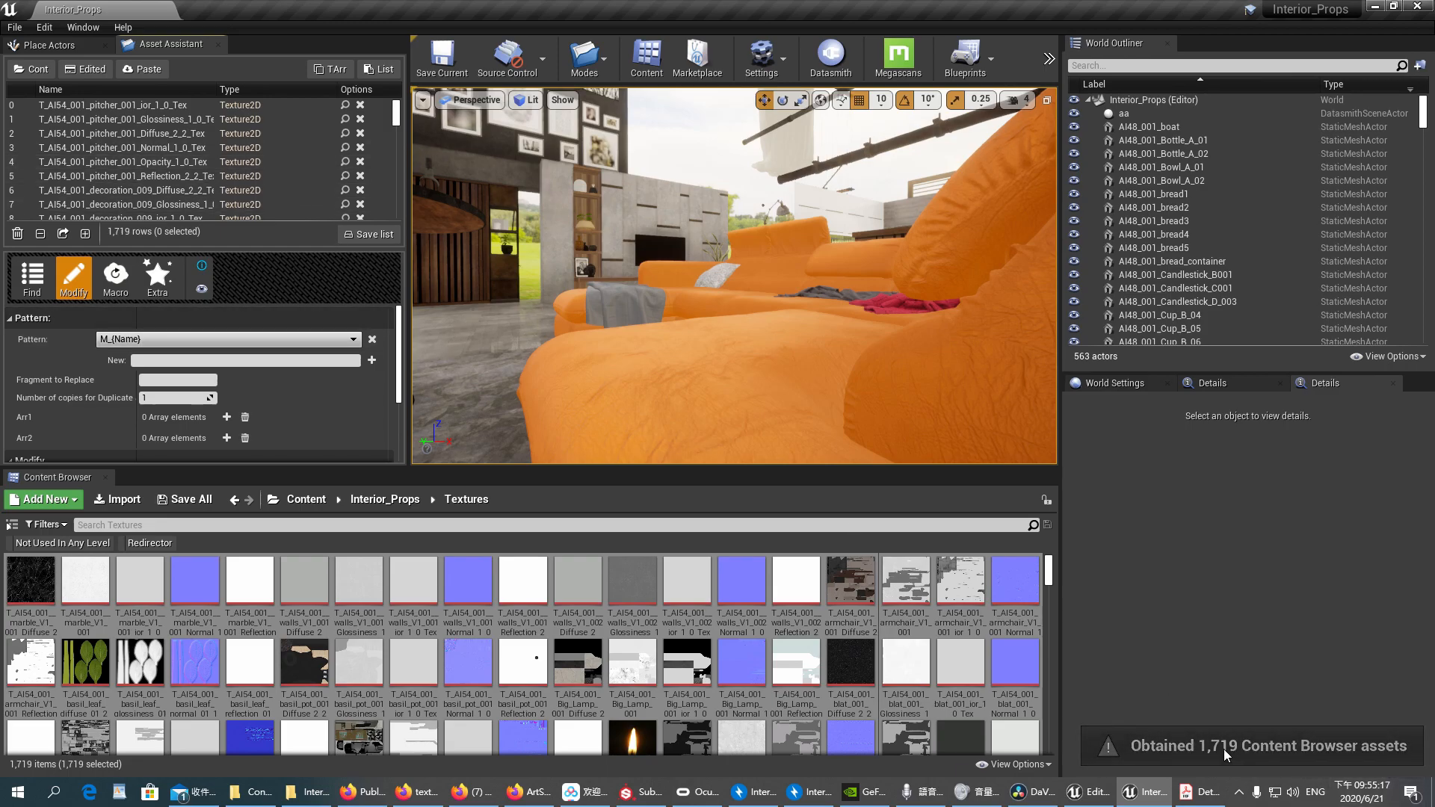
mouse_move(1131, 708)
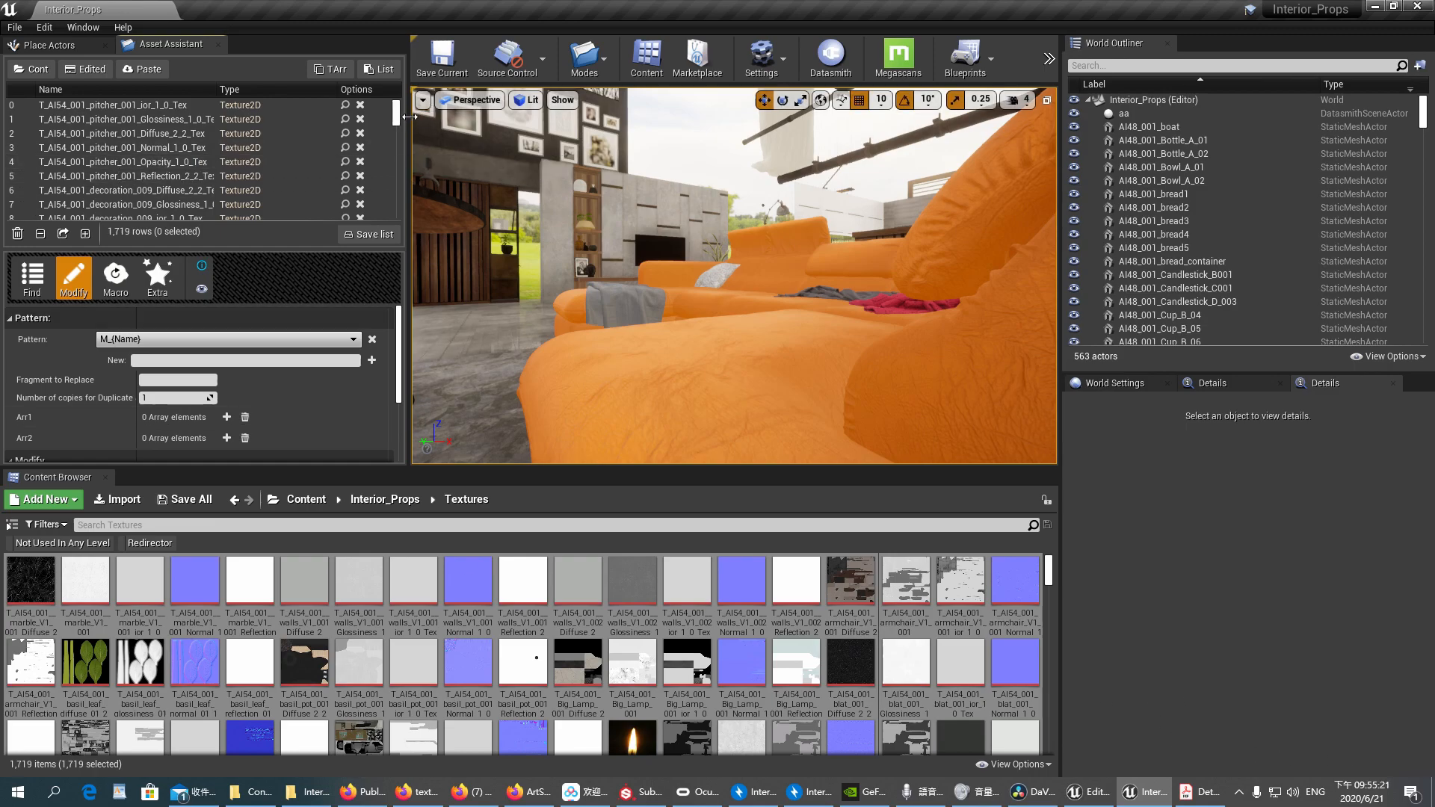
scroll("down", 3)
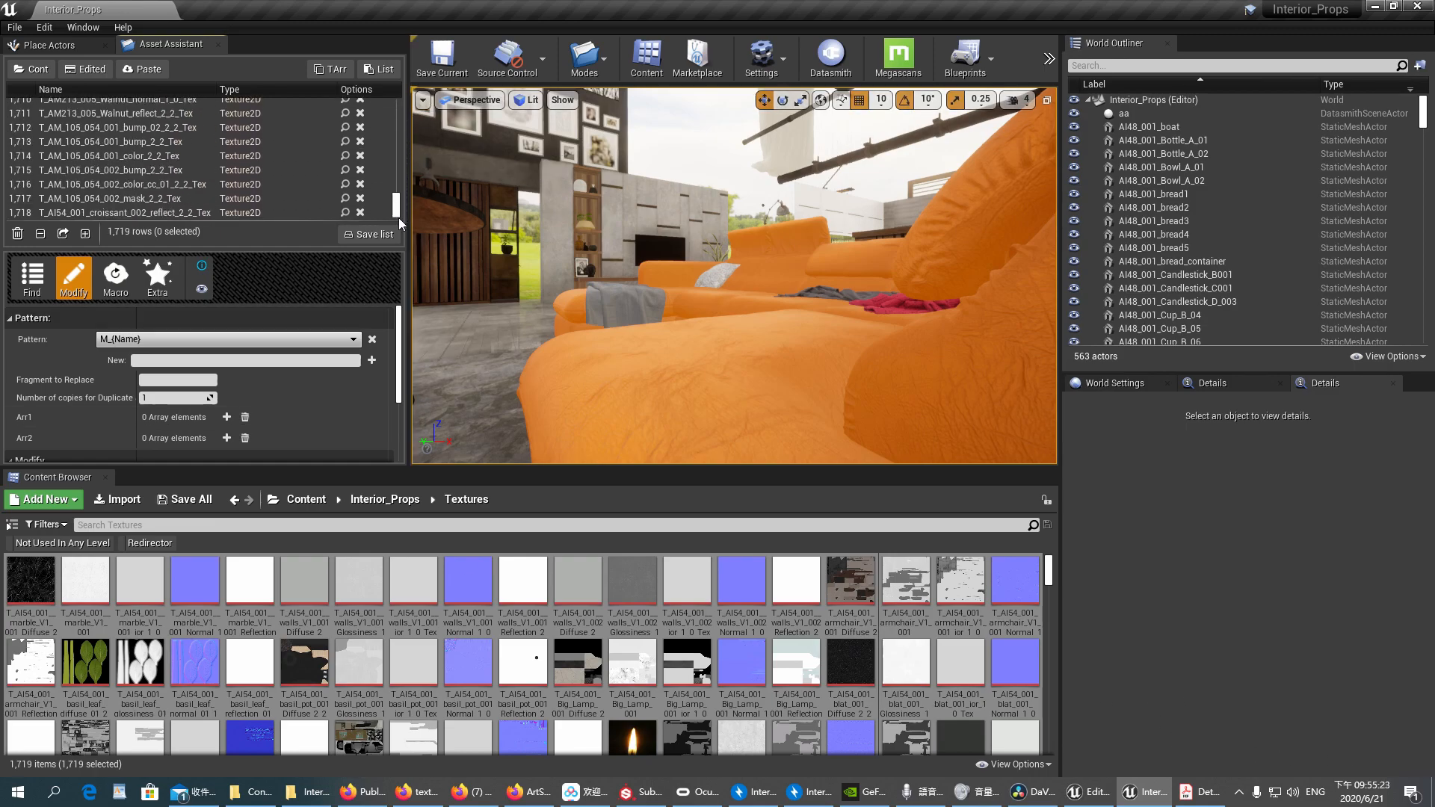
scroll("up", 3)
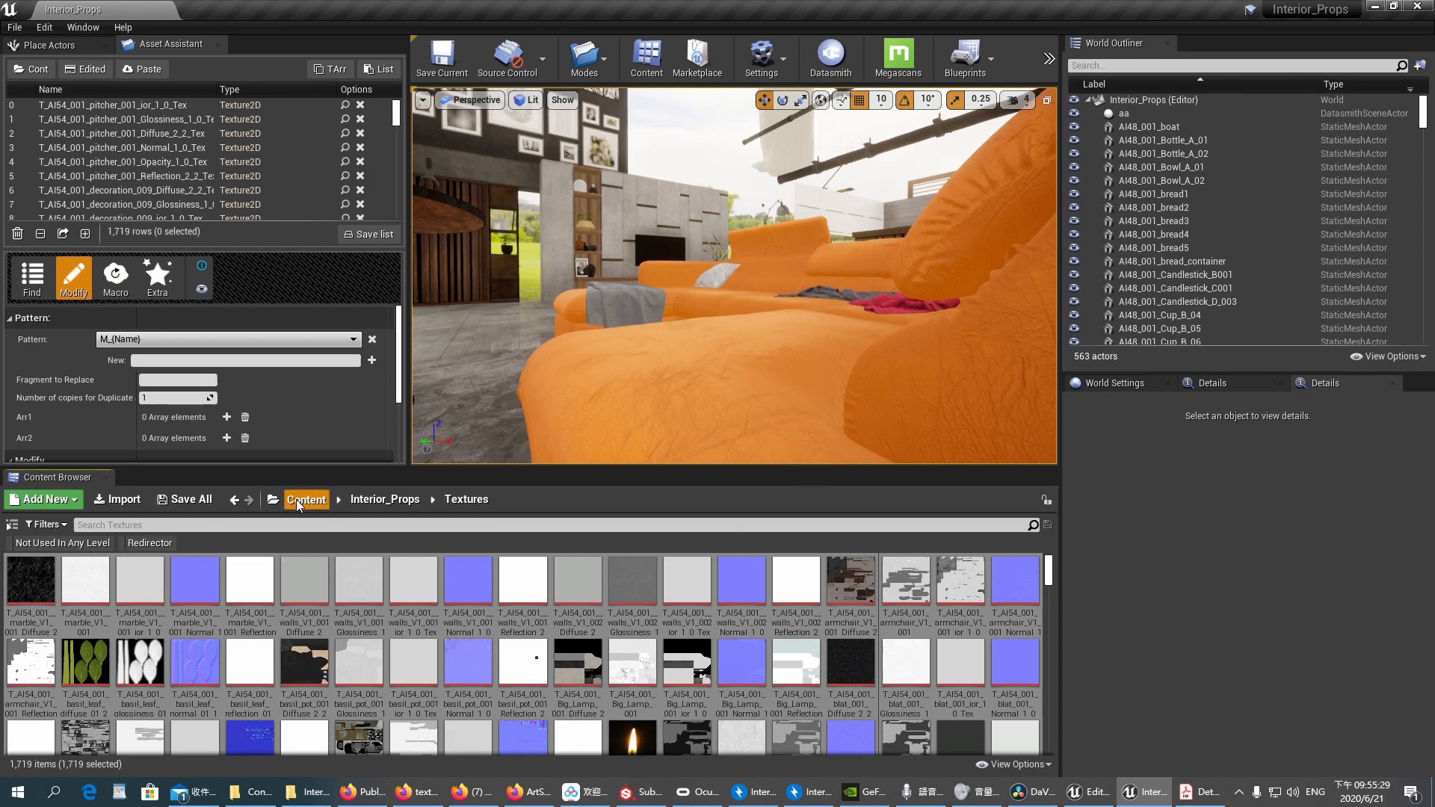
- Look through the 433 Geometries assets, then return to the top-level Content folder
left_click(307, 499)
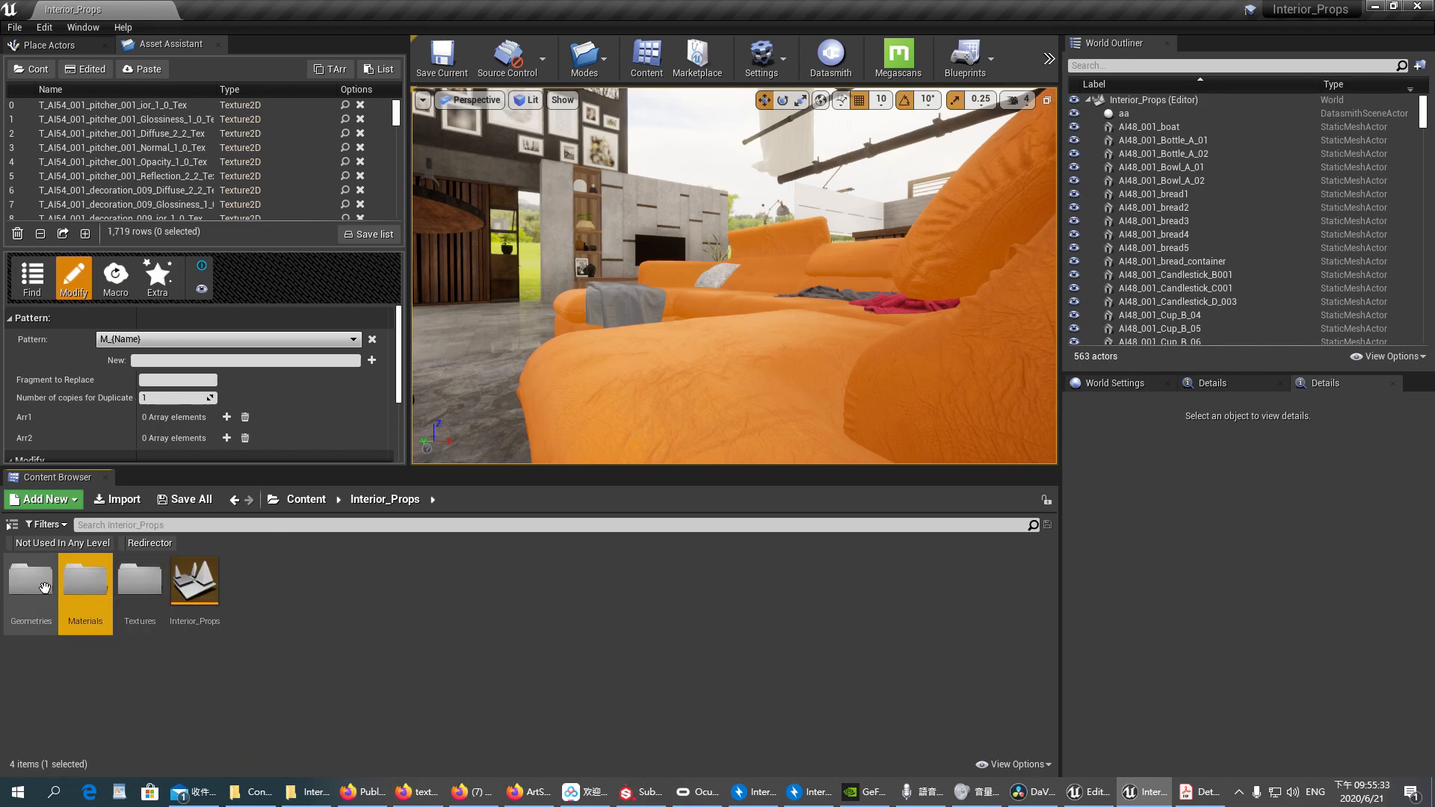
double_click(30, 580)
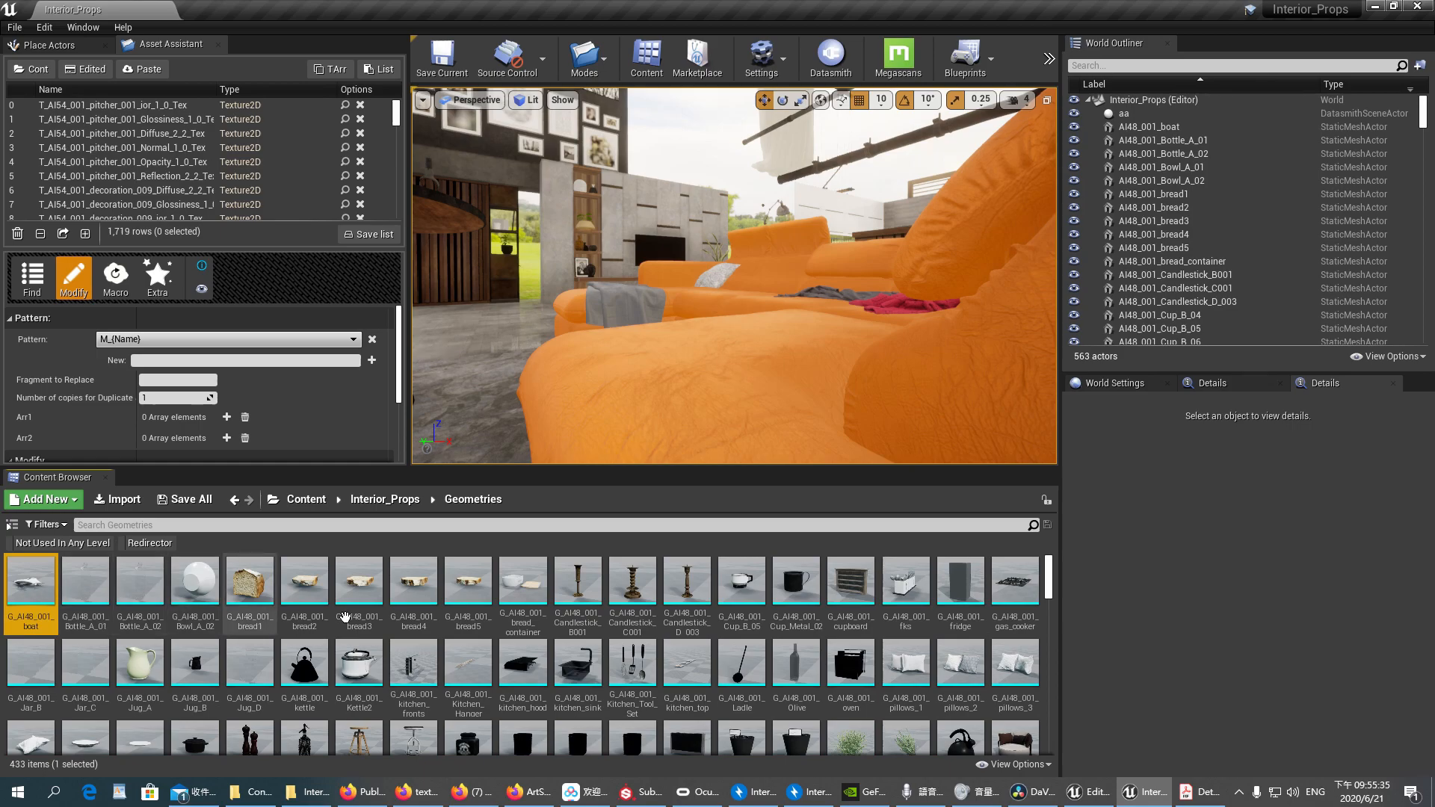
mouse_move(1013, 620)
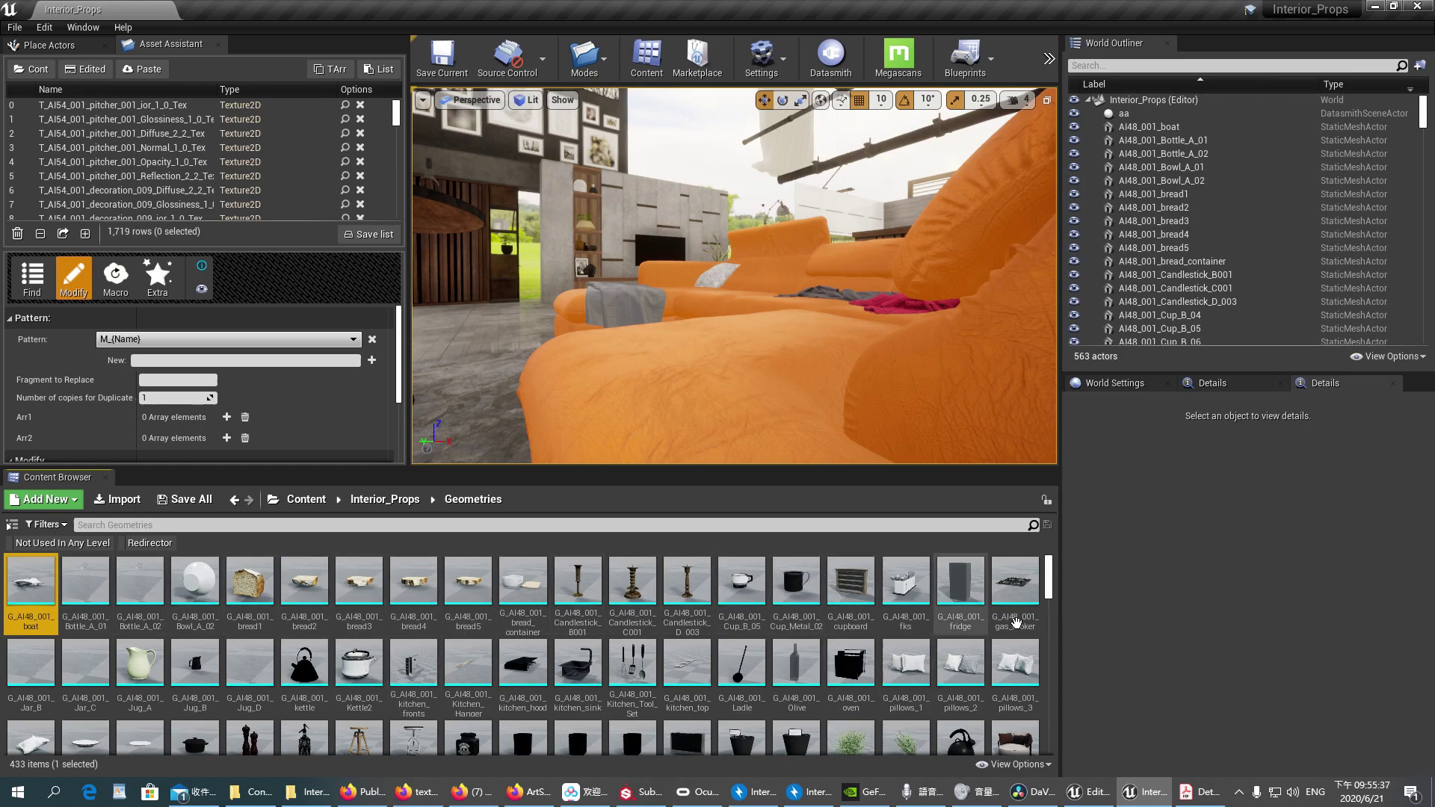
left_click(305, 499)
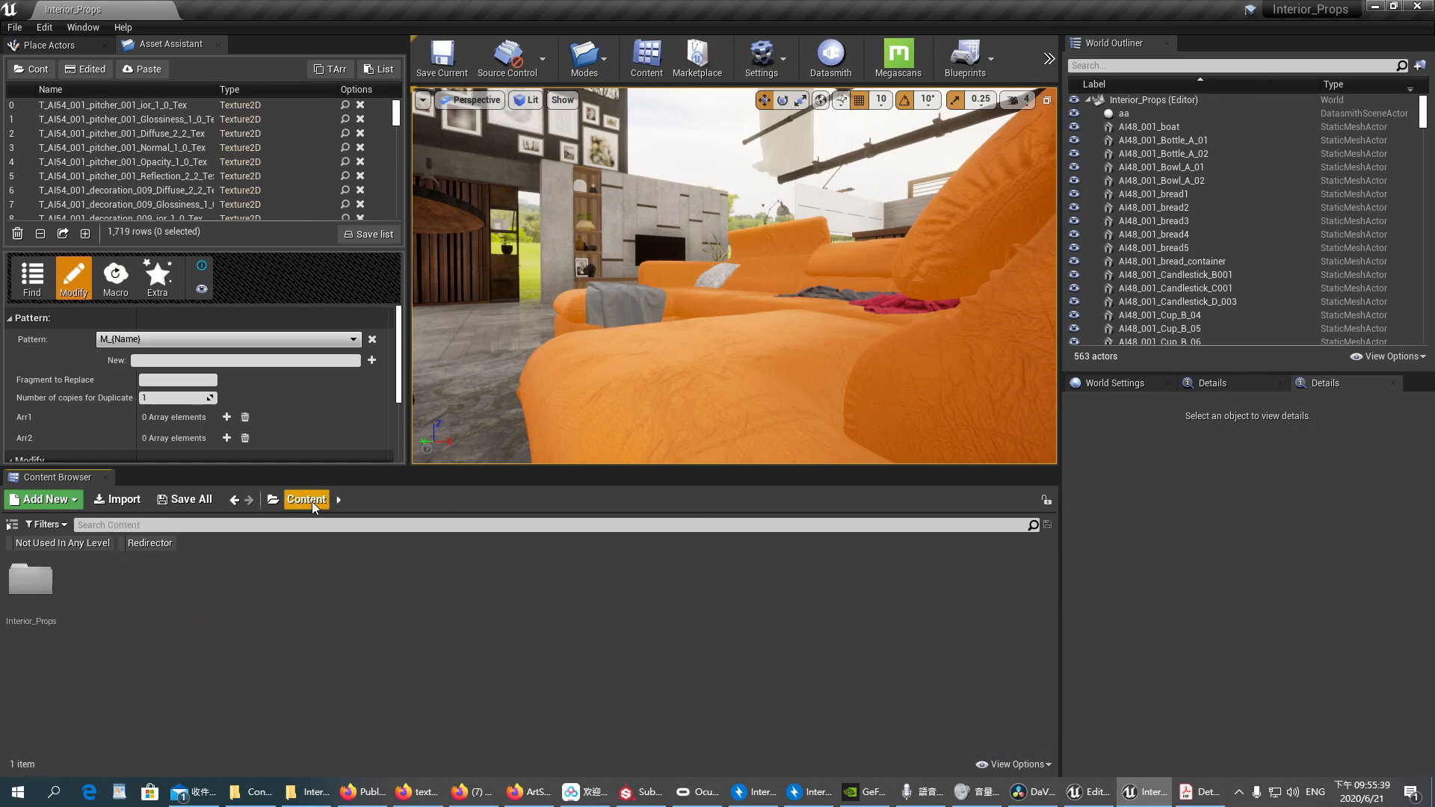
mouse_move(462, 668)
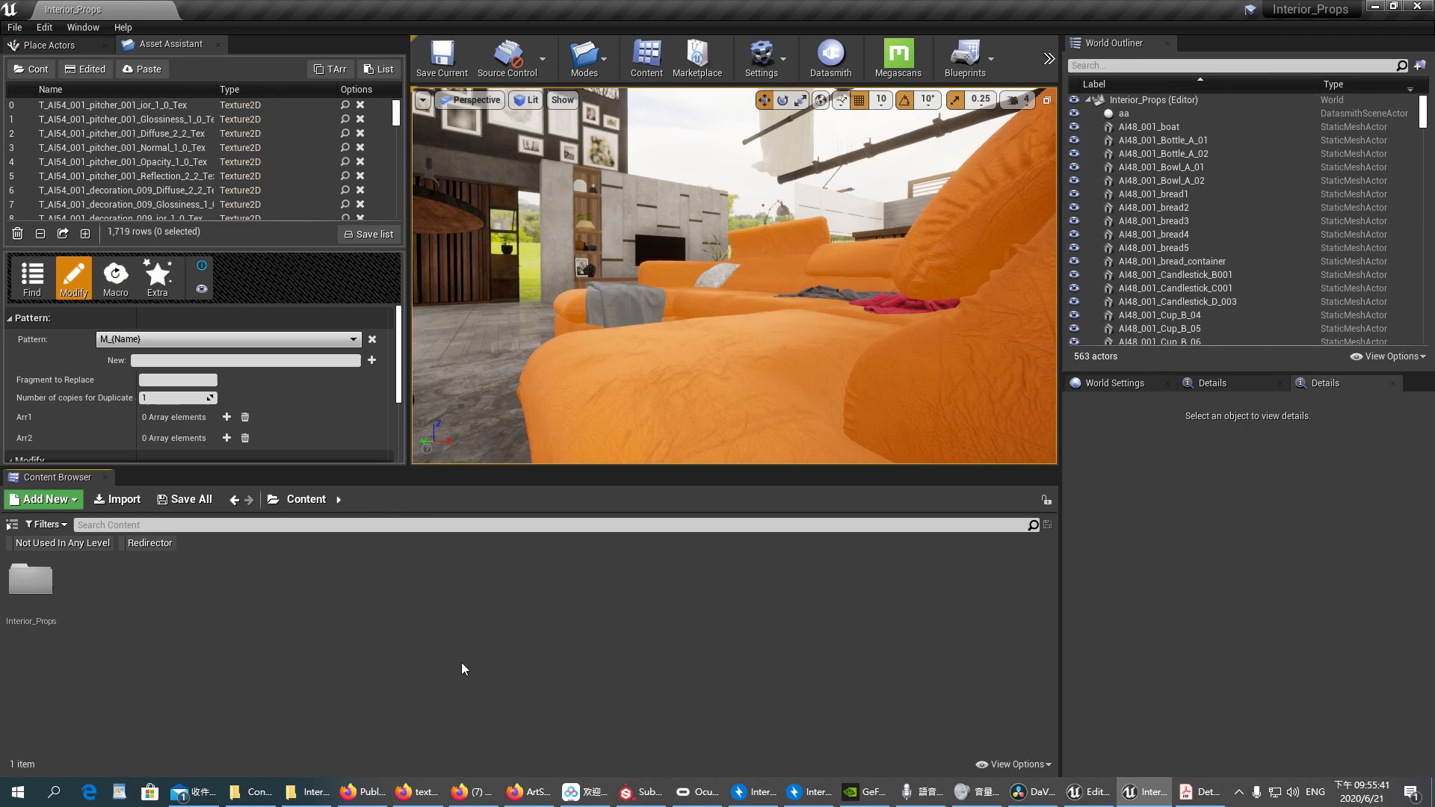